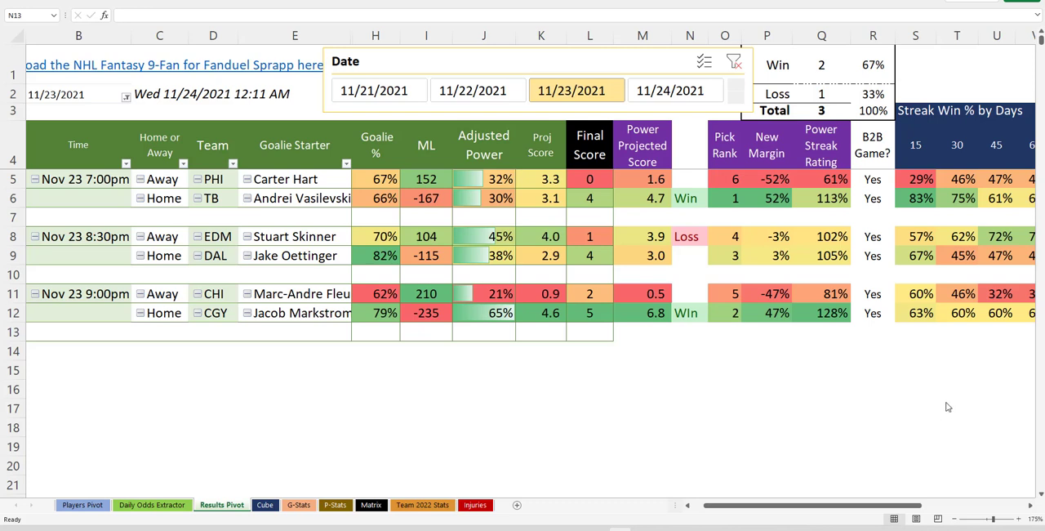
{"action": "mouse_move", "coordinate": [937, 395]}
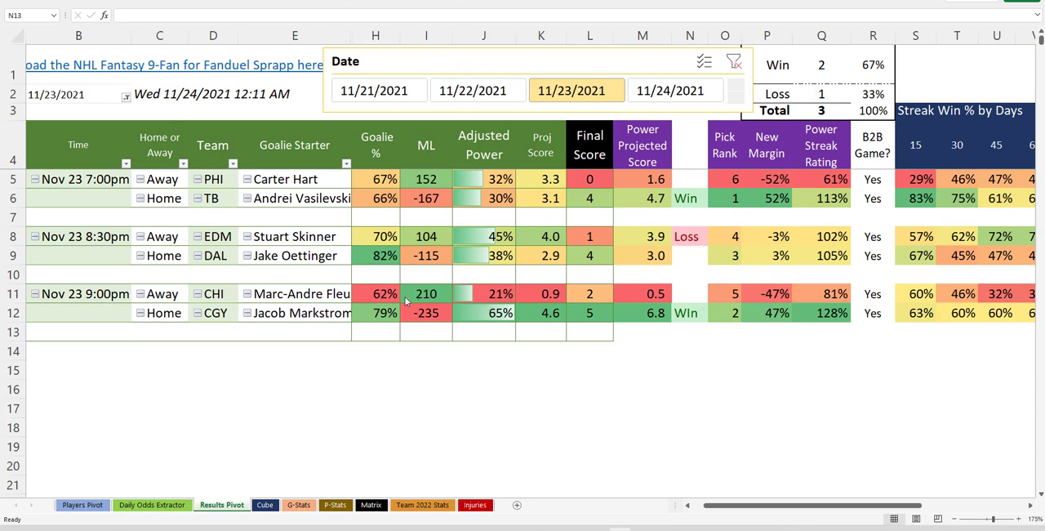
- Show the parlay workbook's NHL sheet with its three picks and $50 total wagered, via the NFL sheet
{"action": "left_click", "coordinate": [689, 331]}
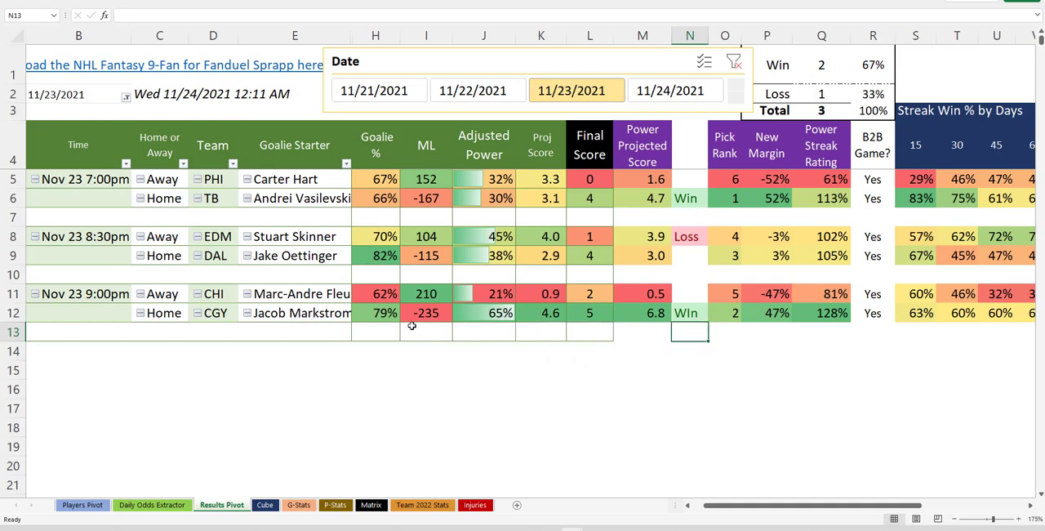
{"action": "mouse_move", "coordinate": [415, 398]}
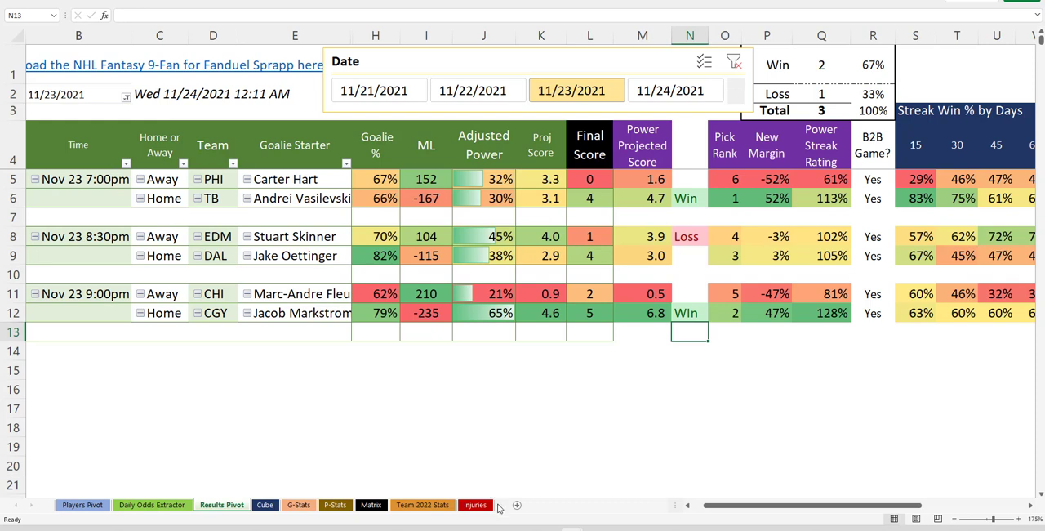
{"action": "mouse_move", "coordinate": [508, 444]}
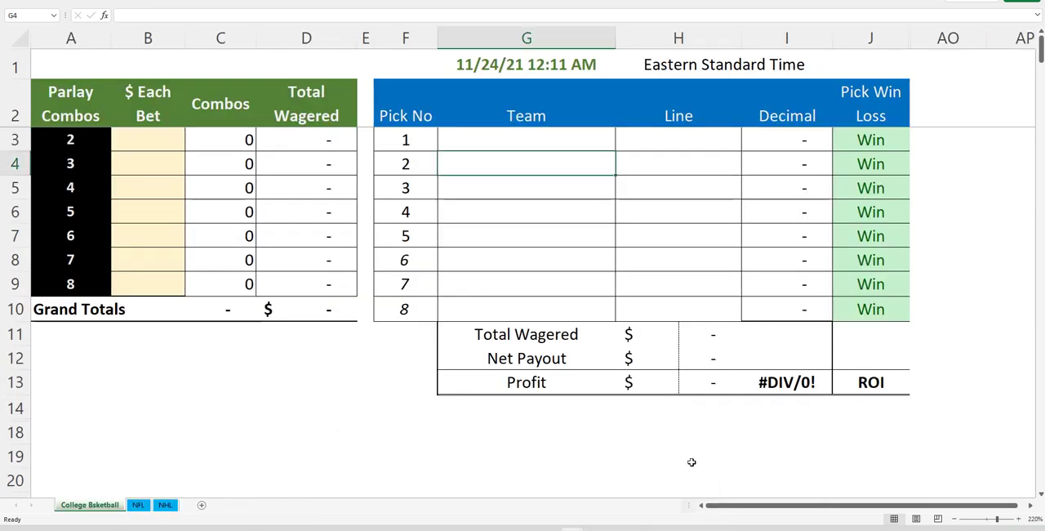
{"action": "mouse_move", "coordinate": [534, 418]}
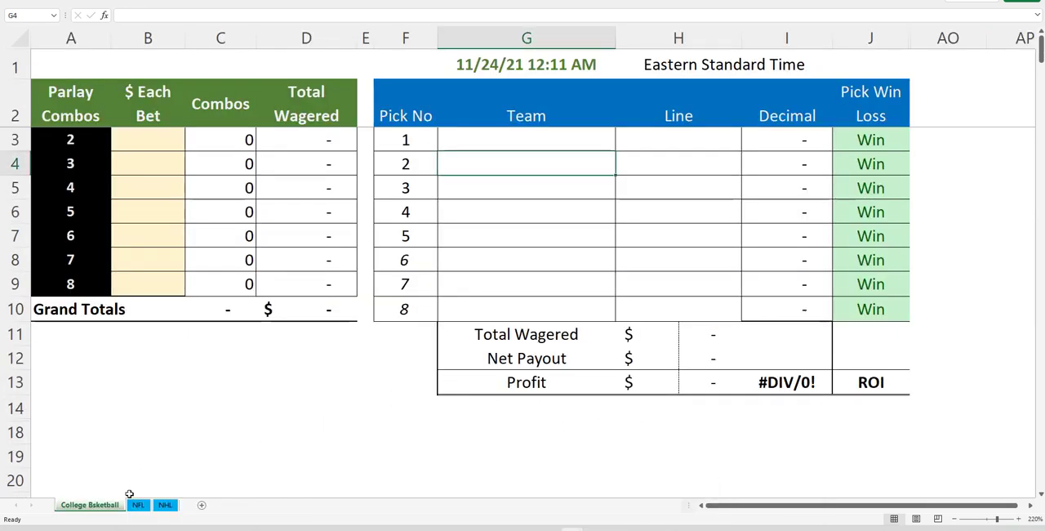
{"action": "left_click", "coordinate": [137, 503]}
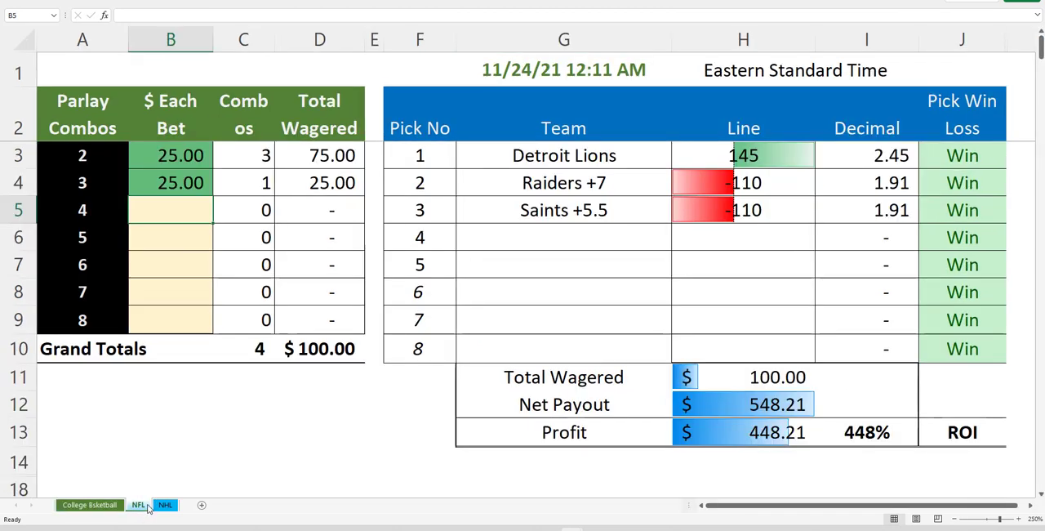
{"action": "mouse_move", "coordinate": [162, 441]}
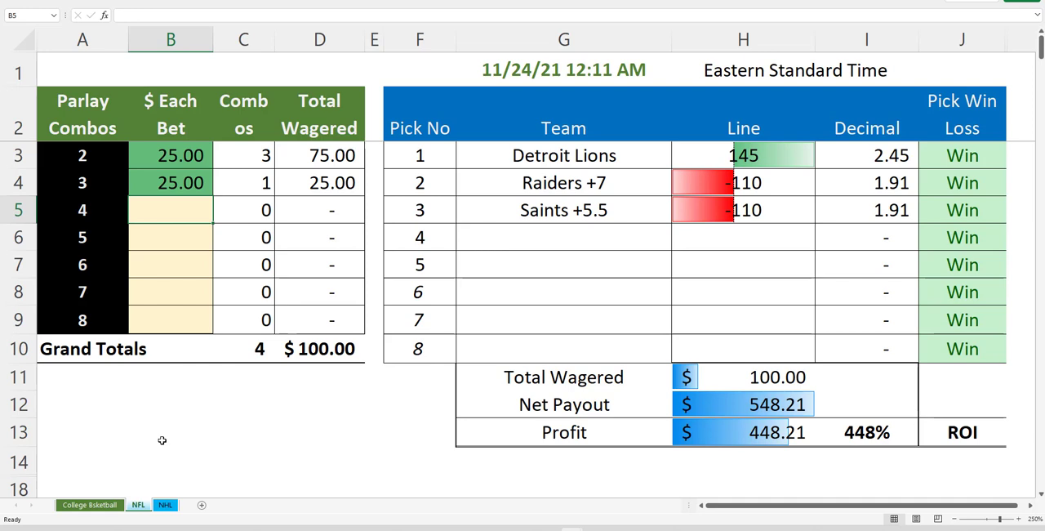
{"action": "mouse_move", "coordinate": [258, 426]}
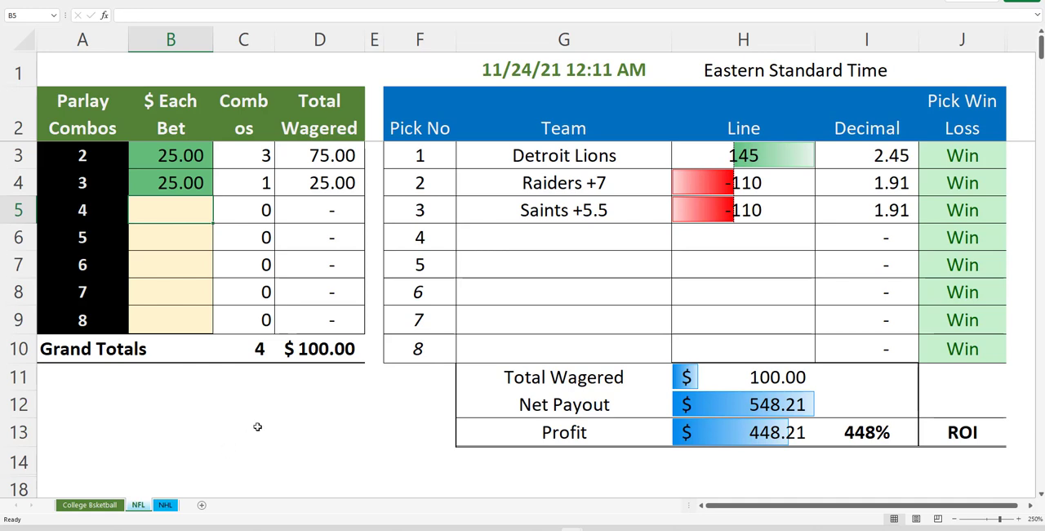
{"action": "left_click", "coordinate": [164, 503]}
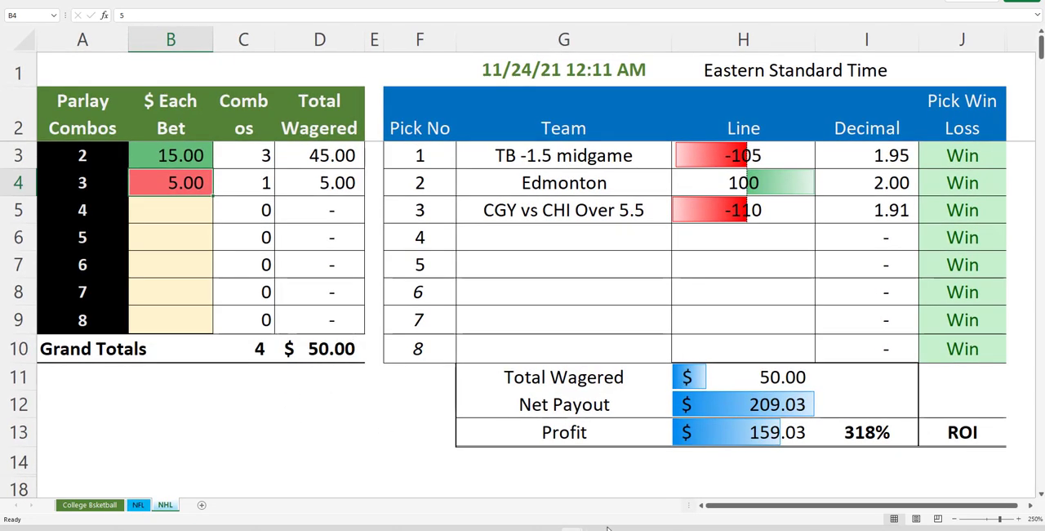
{"action": "mouse_move", "coordinate": [571, 519]}
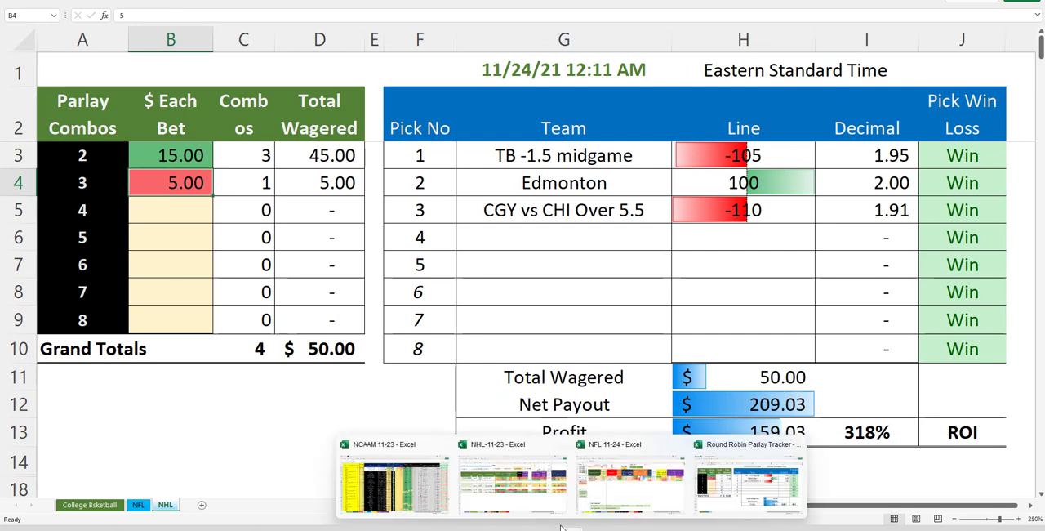
- Switch to the NHL 11-23 workbook and review the pivot rows, including the Tampa Bay home game
{"action": "left_click", "coordinate": [513, 476]}
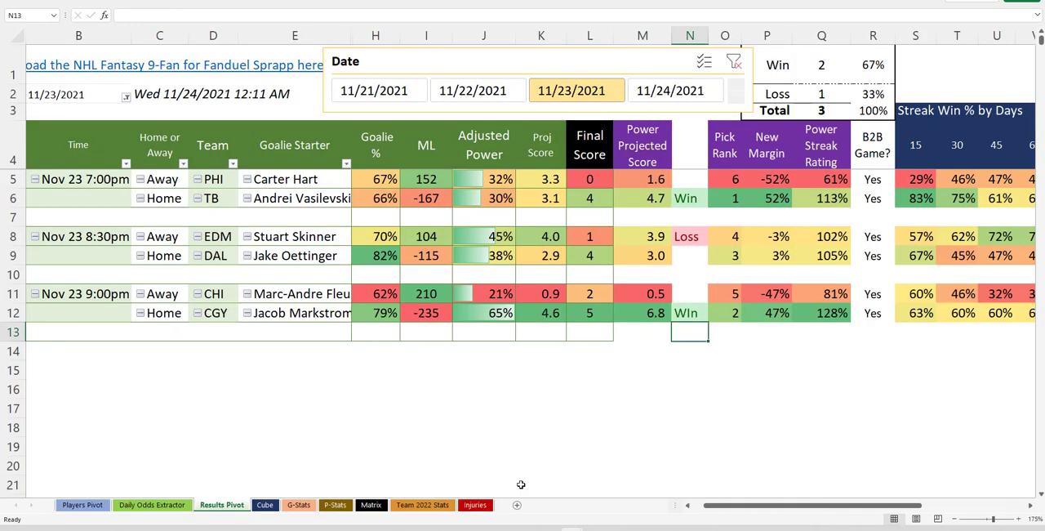
{"action": "mouse_move", "coordinate": [404, 326]}
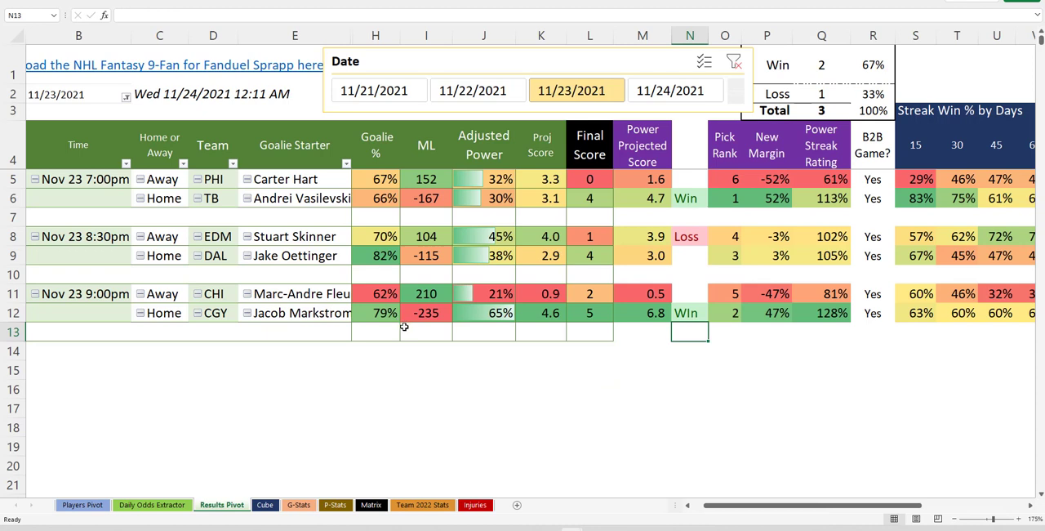
{"action": "mouse_move", "coordinate": [418, 354]}
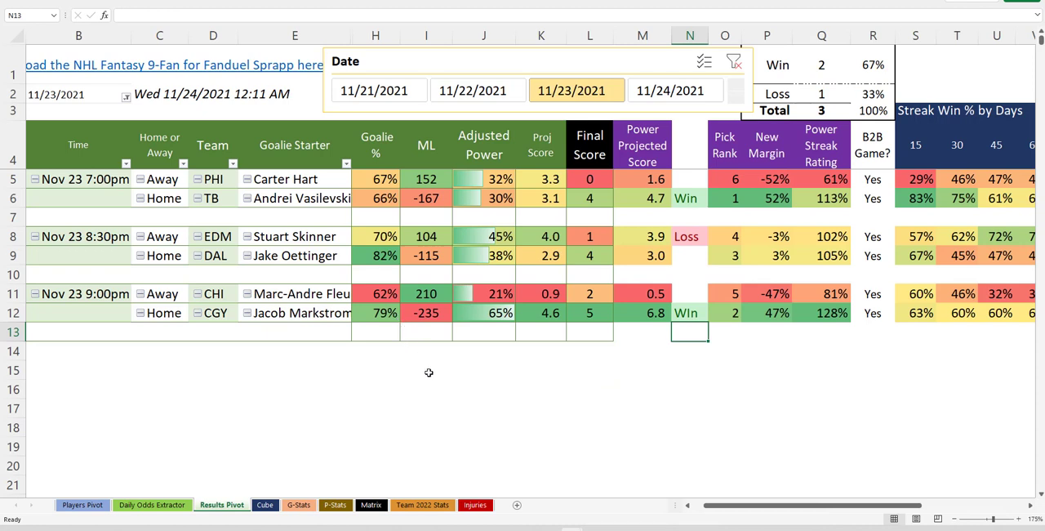
{"action": "mouse_move", "coordinate": [537, 314]}
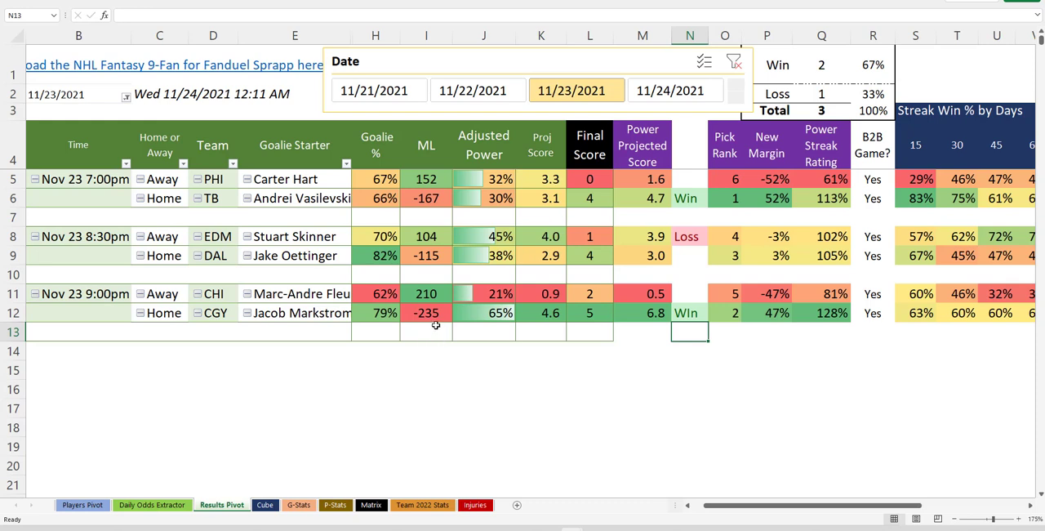
{"action": "mouse_move", "coordinate": [431, 386]}
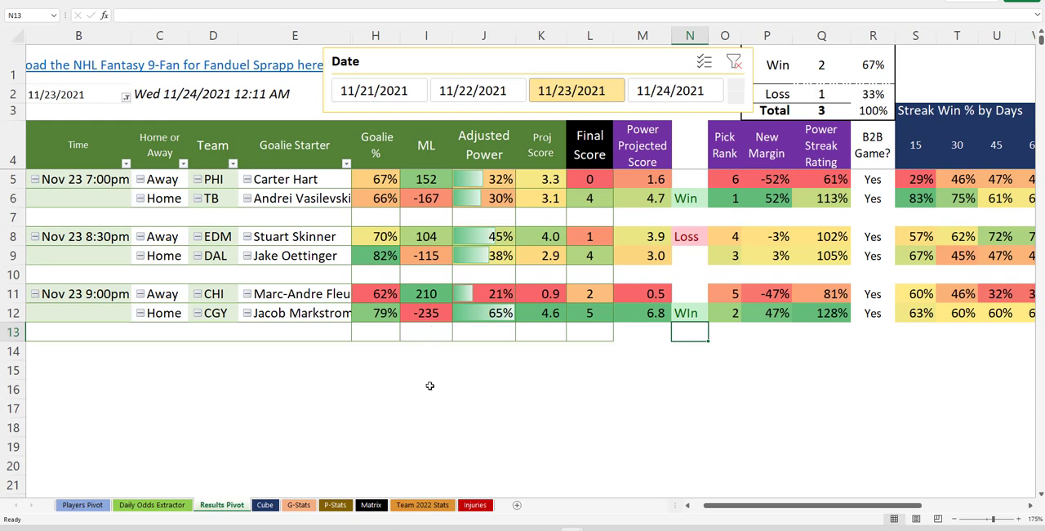
{"action": "left_click", "coordinate": [425, 389]}
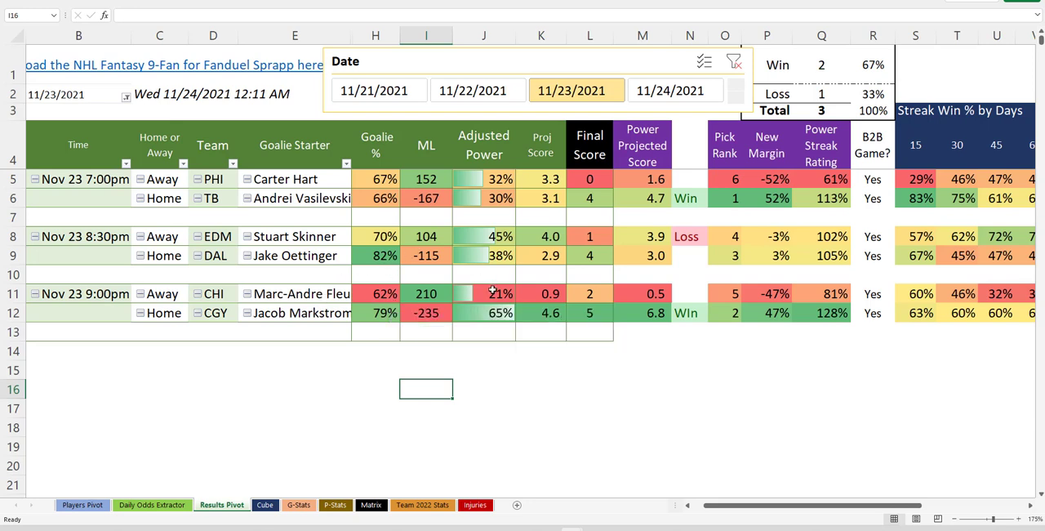
{"action": "left_click", "coordinate": [541, 408]}
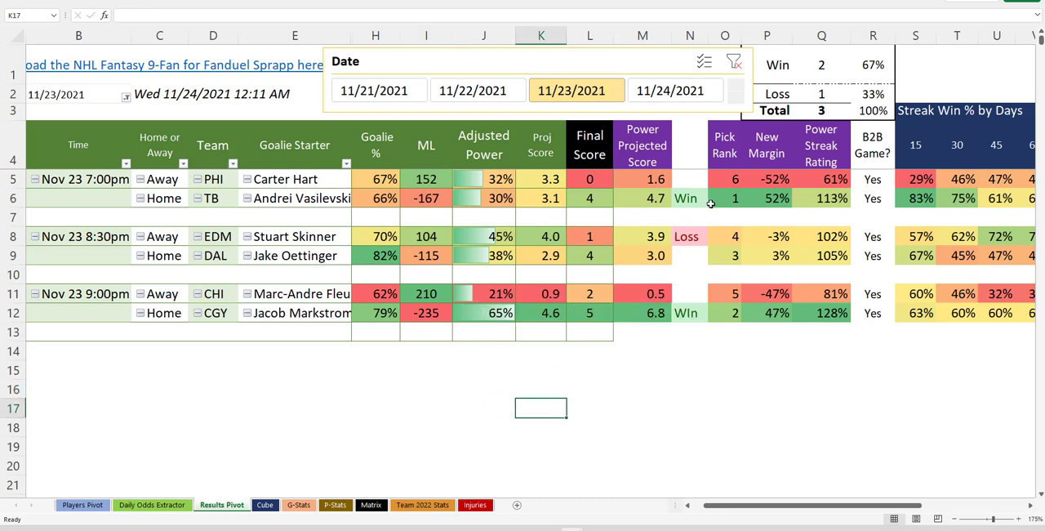
{"action": "left_click", "coordinate": [689, 198]}
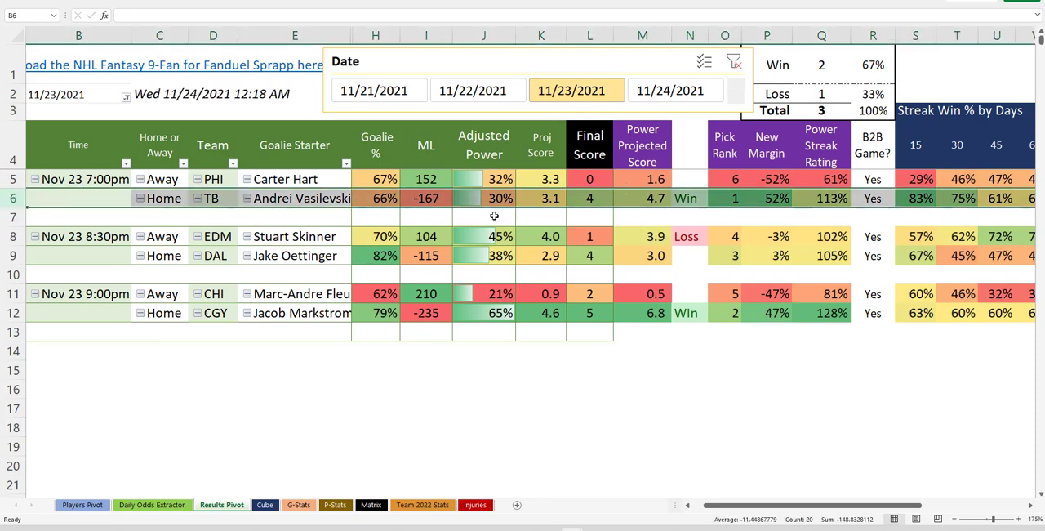
{"action": "left_click", "coordinate": [587, 198]}
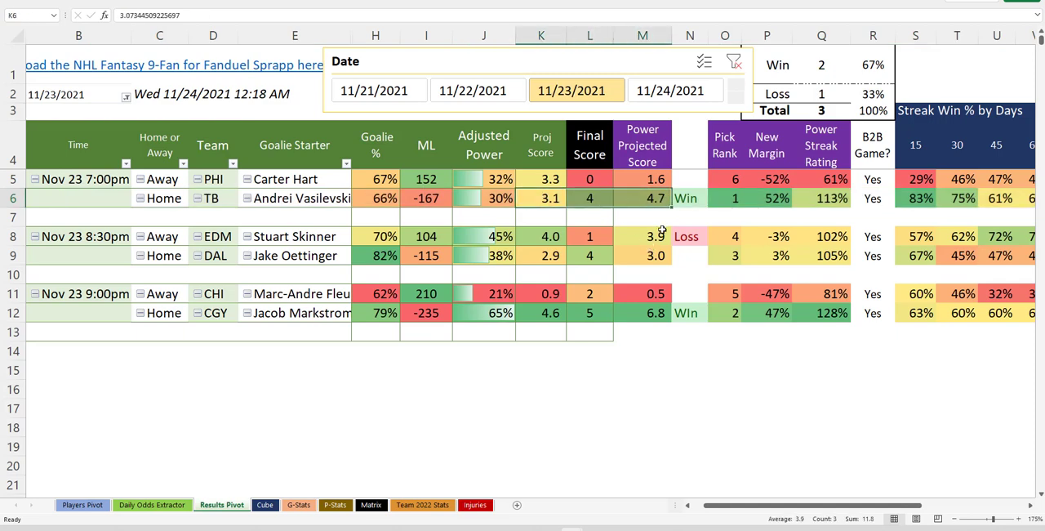
{"action": "left_click", "coordinate": [589, 197]}
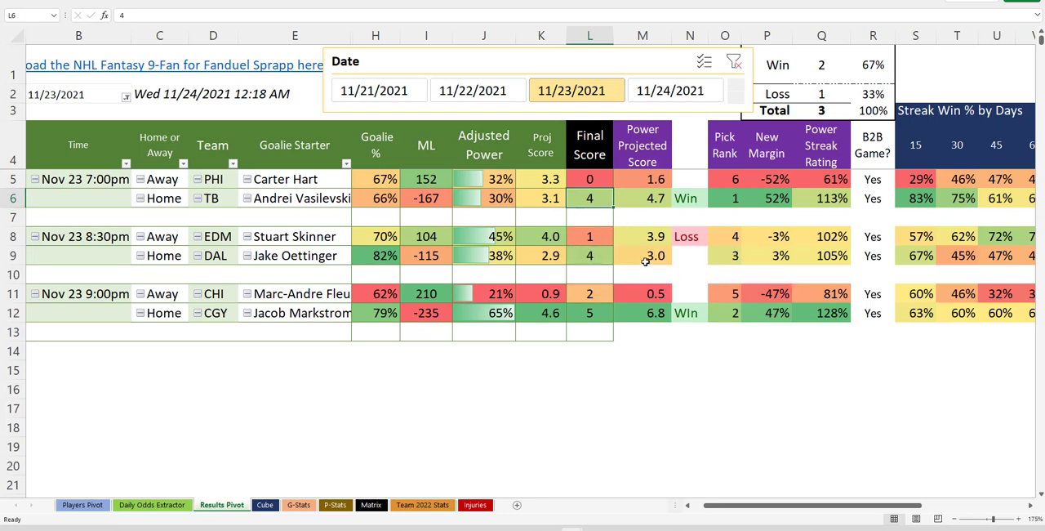
{"action": "mouse_move", "coordinate": [791, 224]}
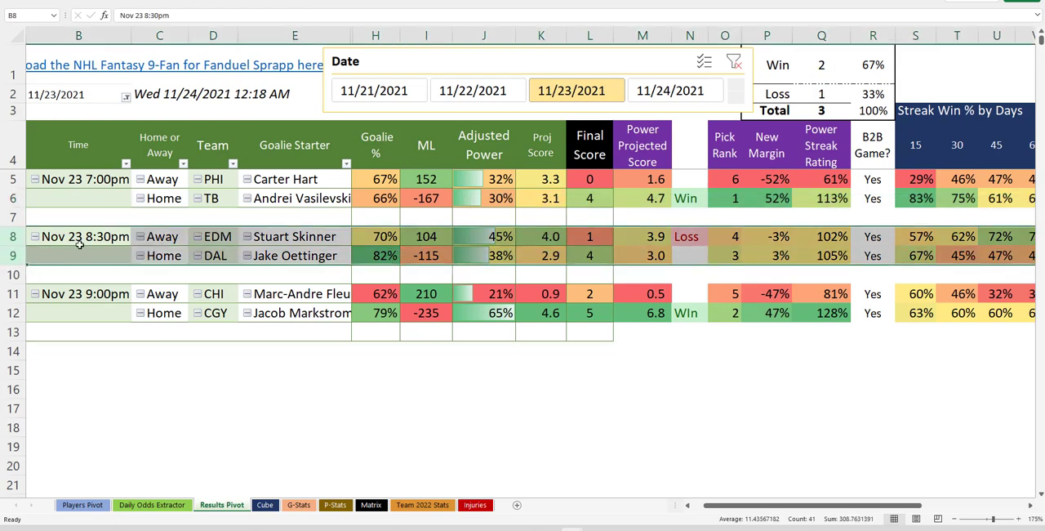
{"action": "left_click", "coordinate": [294, 255]}
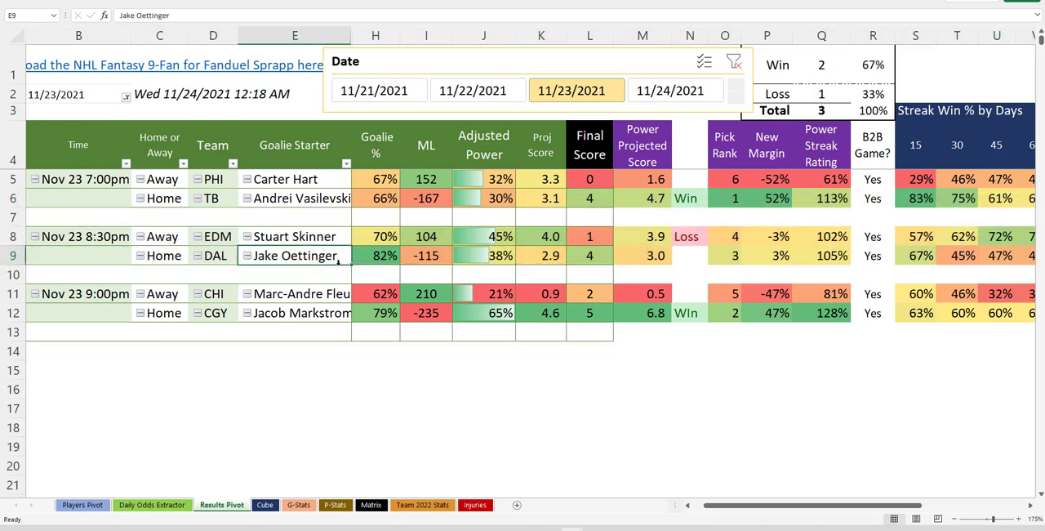
{"action": "left_click", "coordinate": [376, 255]}
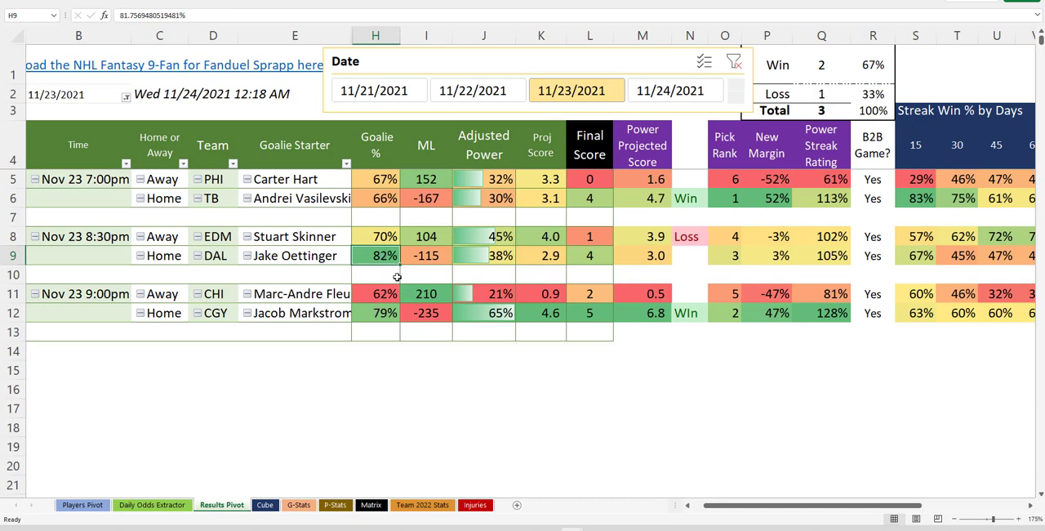
{"action": "mouse_move", "coordinate": [399, 281]}
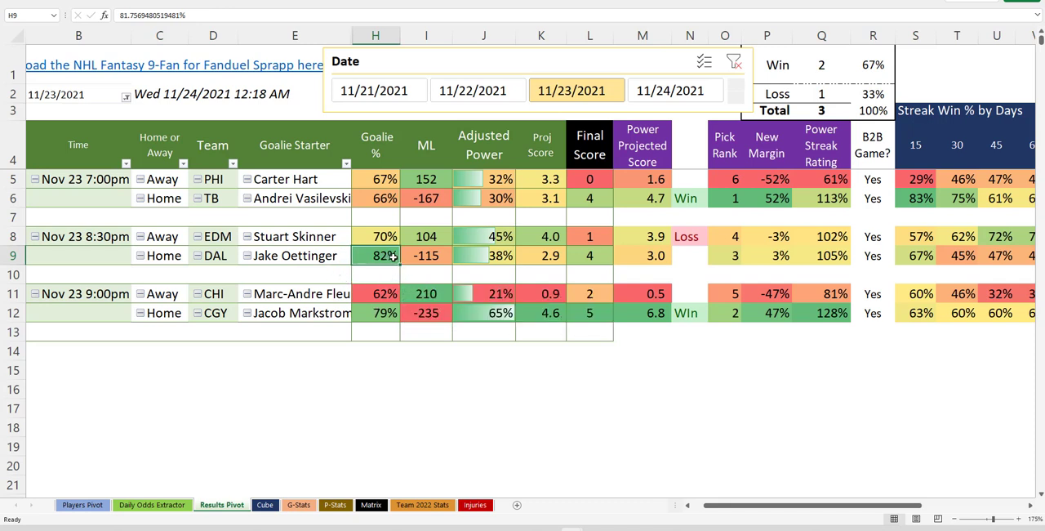
{"action": "mouse_move", "coordinate": [379, 303]}
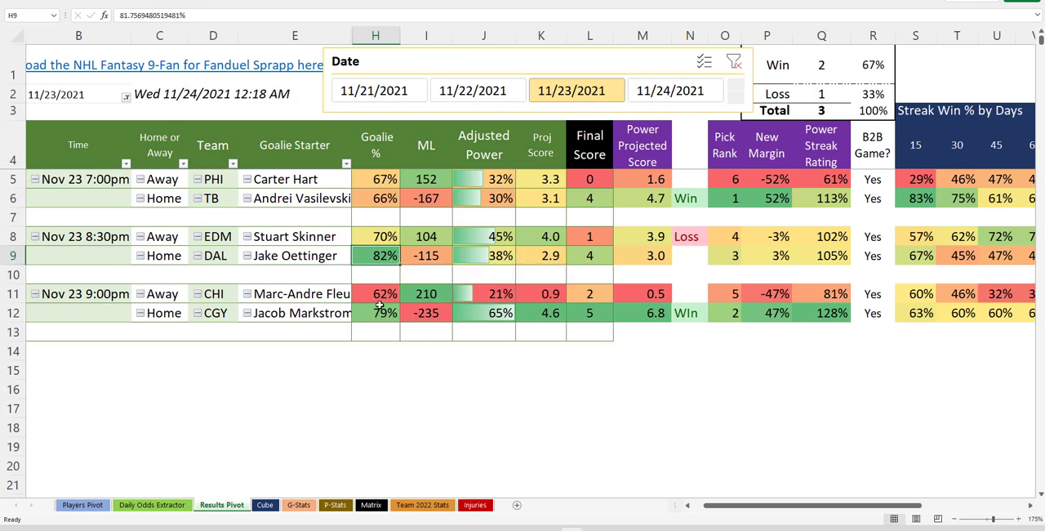
{"action": "left_click", "coordinate": [294, 312]}
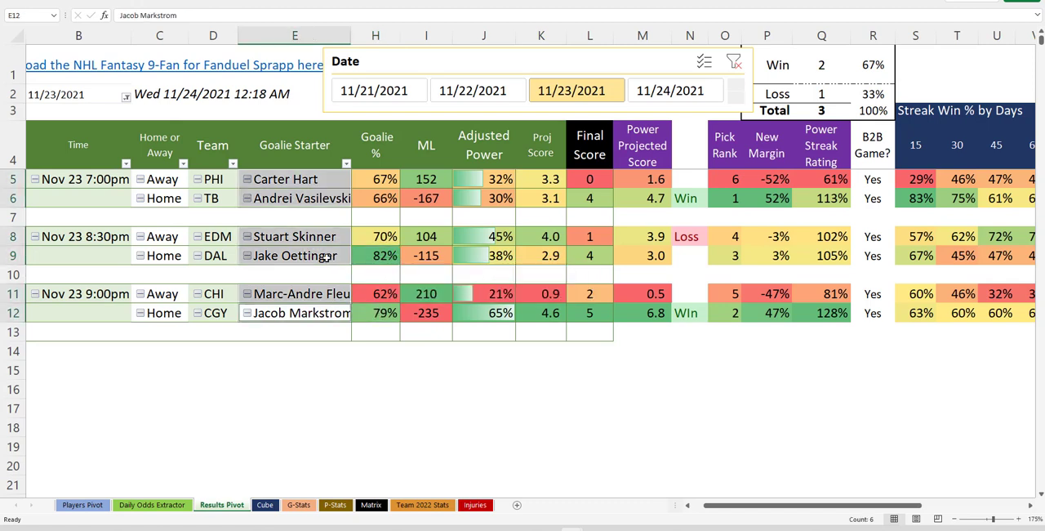
{"action": "left_click", "coordinate": [294, 255]}
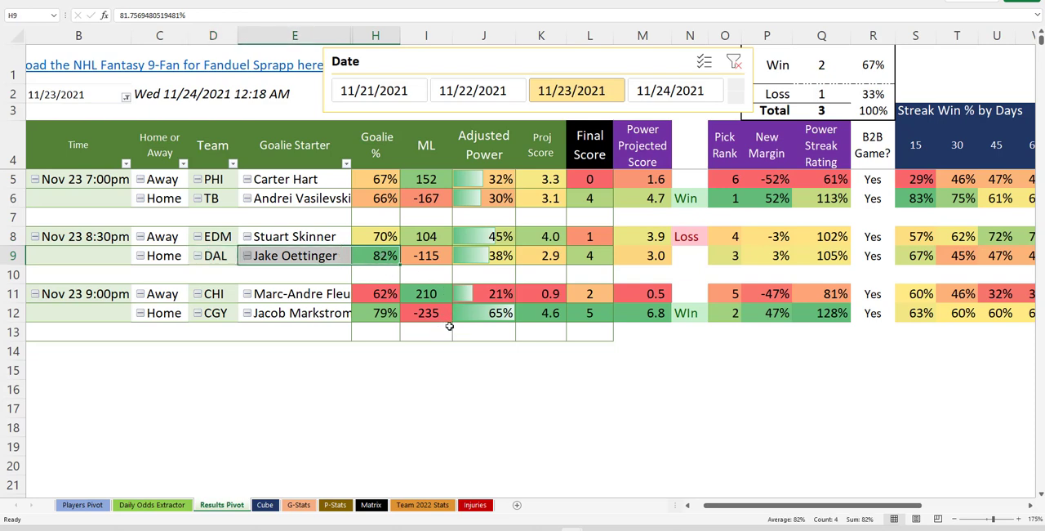
{"action": "mouse_move", "coordinate": [346, 255]}
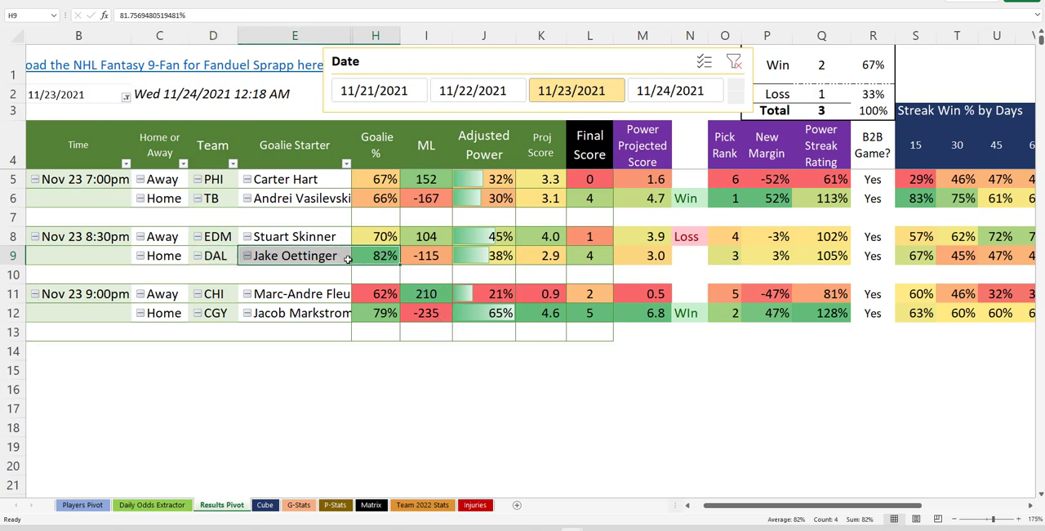
{"action": "left_click", "coordinate": [294, 254]}
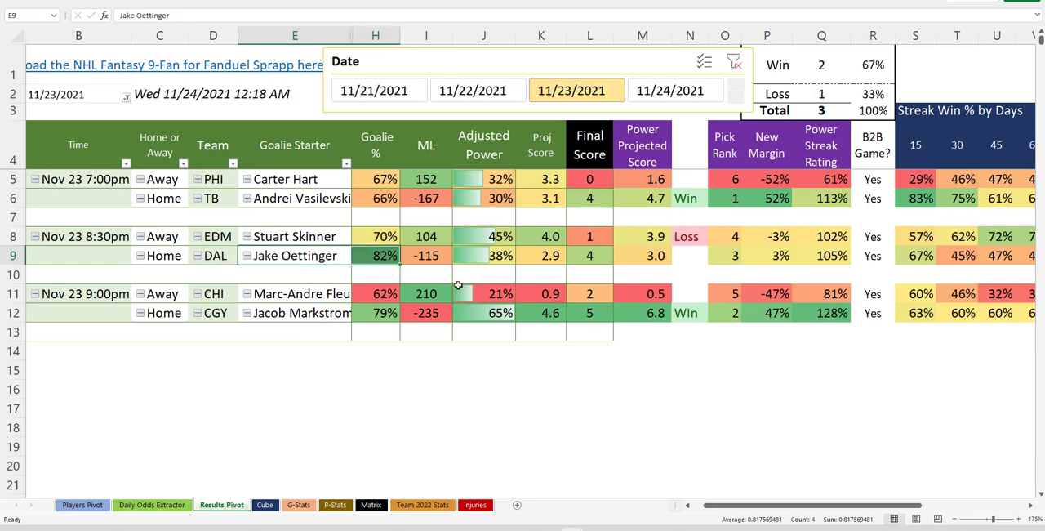
{"action": "mouse_move", "coordinate": [411, 256]}
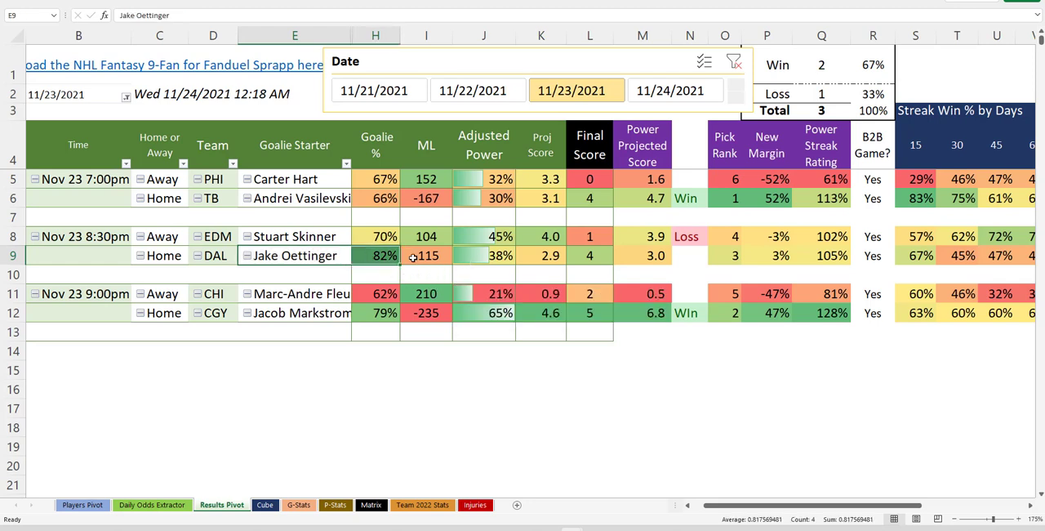
{"action": "left_click", "coordinate": [293, 236]}
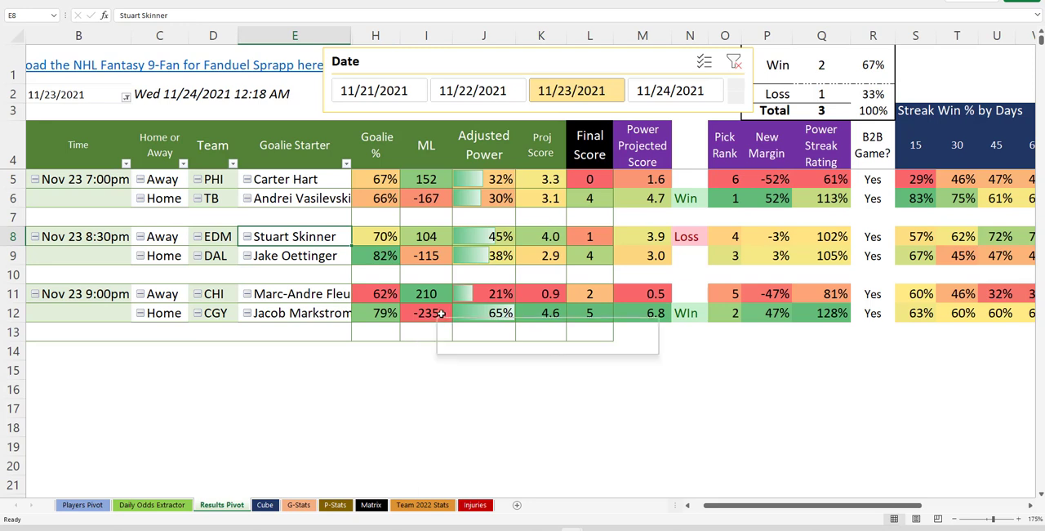
{"action": "left_click", "coordinate": [375, 235]}
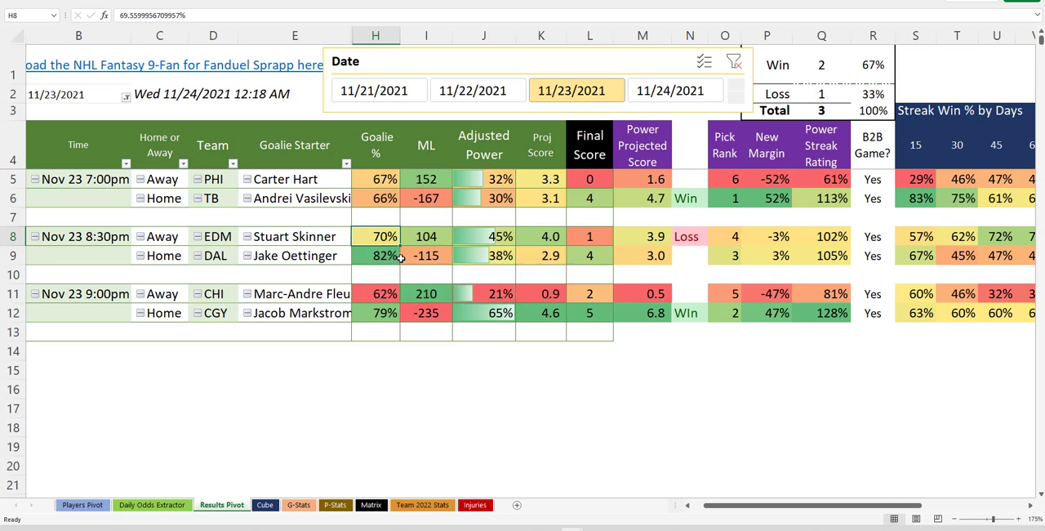
{"action": "mouse_move", "coordinate": [496, 225]}
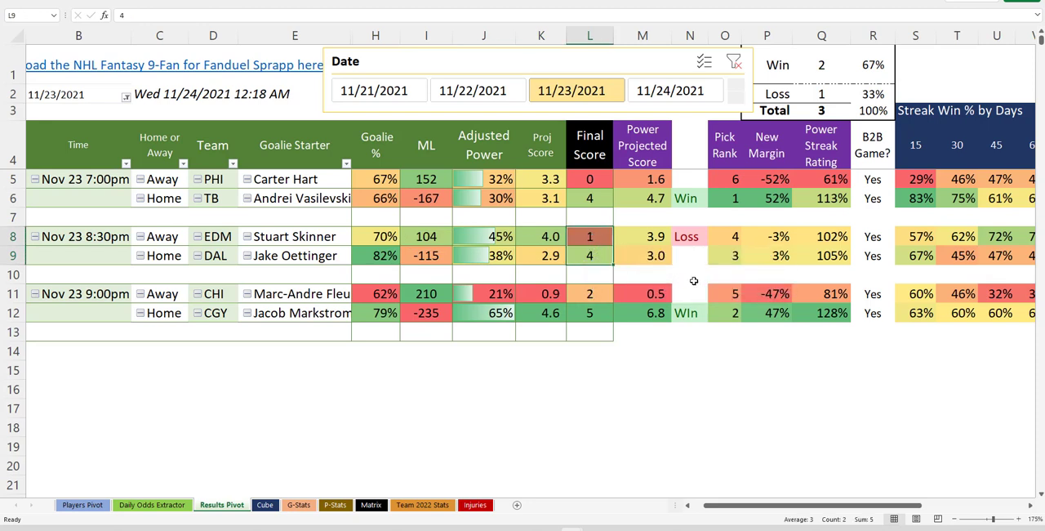
{"action": "mouse_move", "coordinate": [705, 238]}
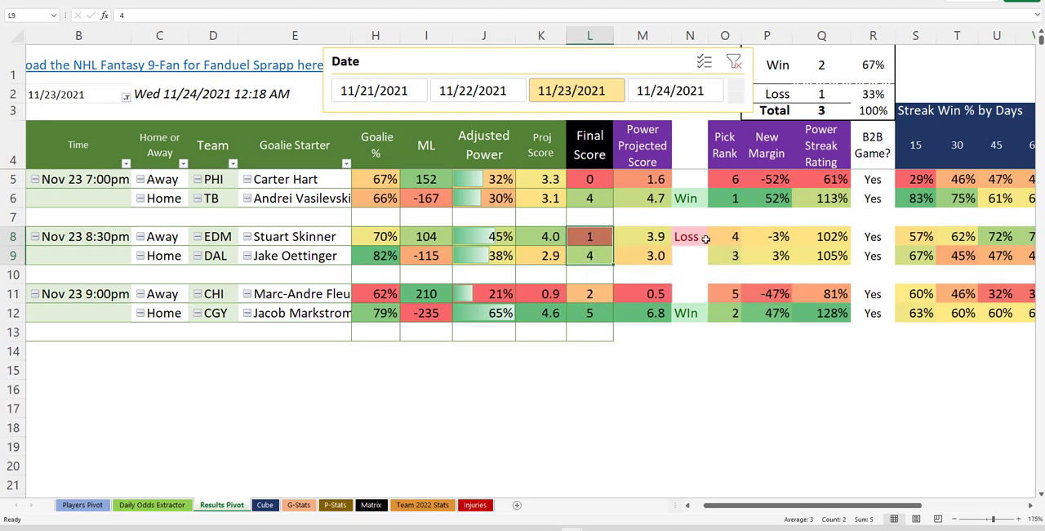
{"action": "left_click", "coordinate": [725, 235]}
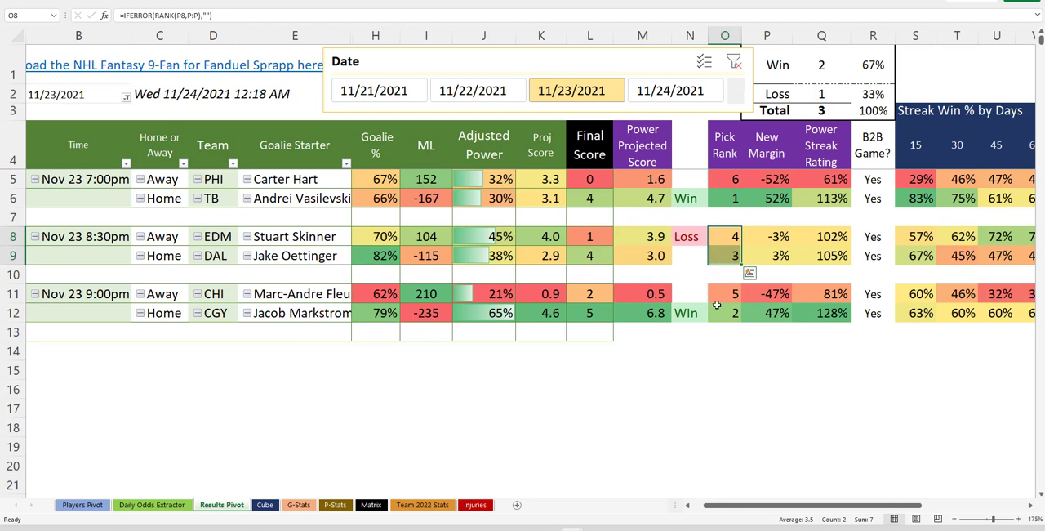
{"action": "left_click", "coordinate": [212, 313]}
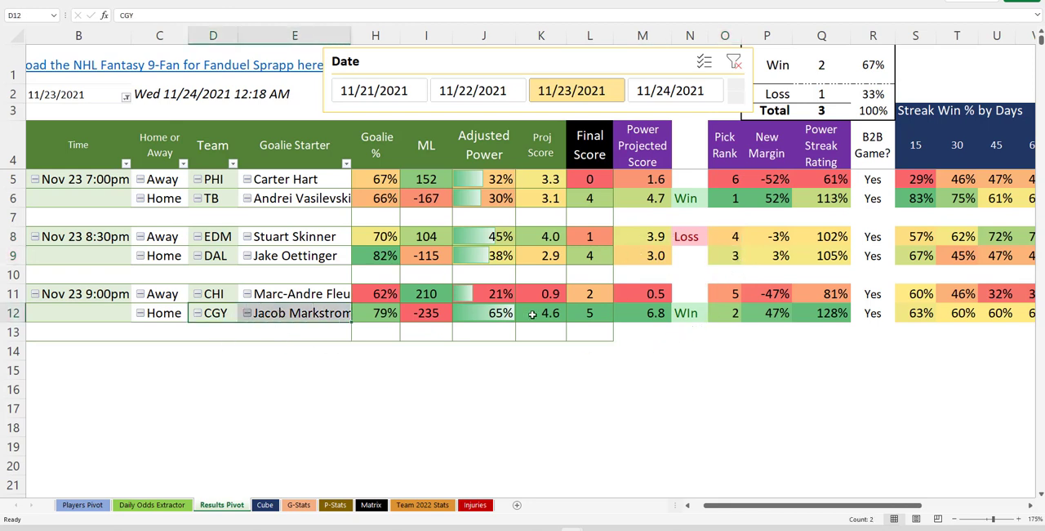
{"action": "left_click", "coordinate": [724, 314]}
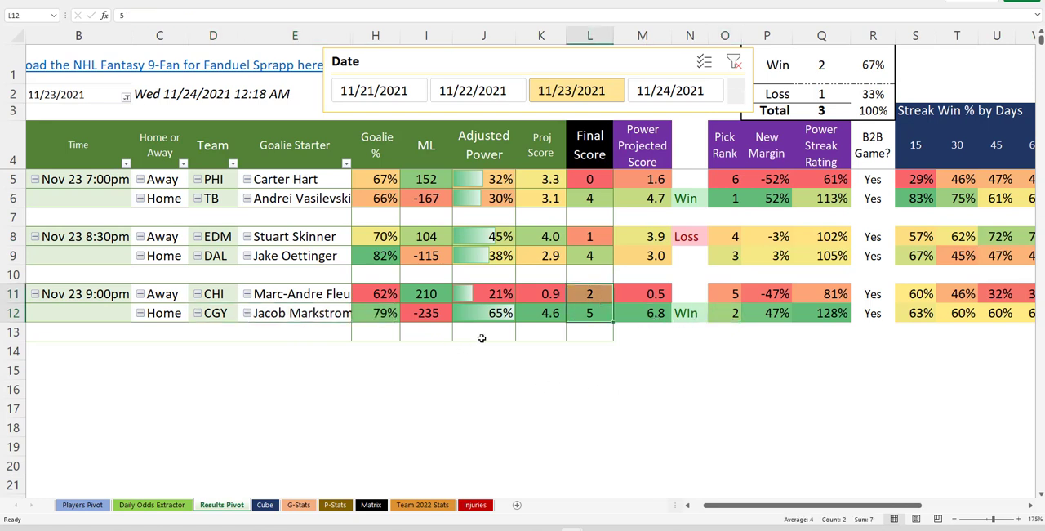
{"action": "mouse_move", "coordinate": [460, 383]}
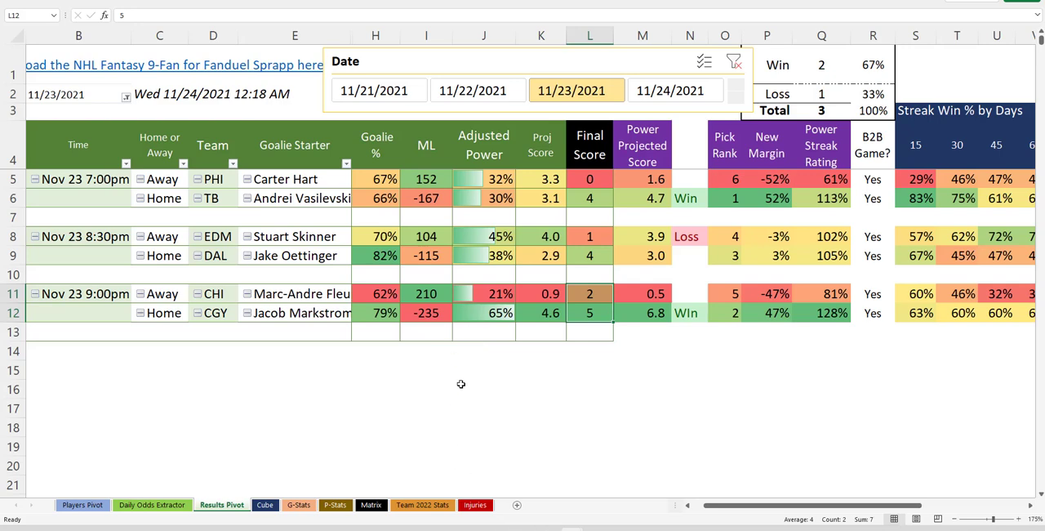
{"action": "mouse_move", "coordinate": [572, 526]}
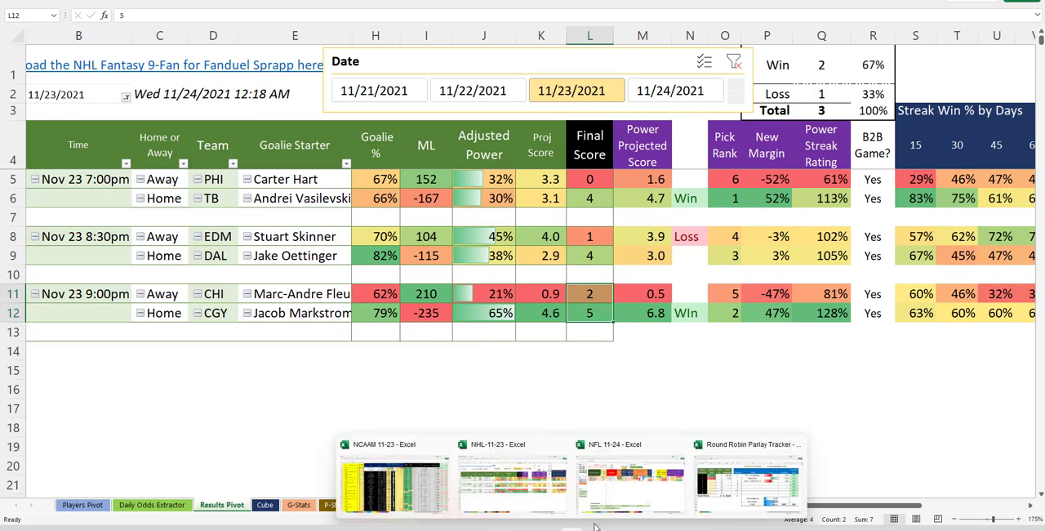
{"action": "mouse_move", "coordinate": [731, 481]}
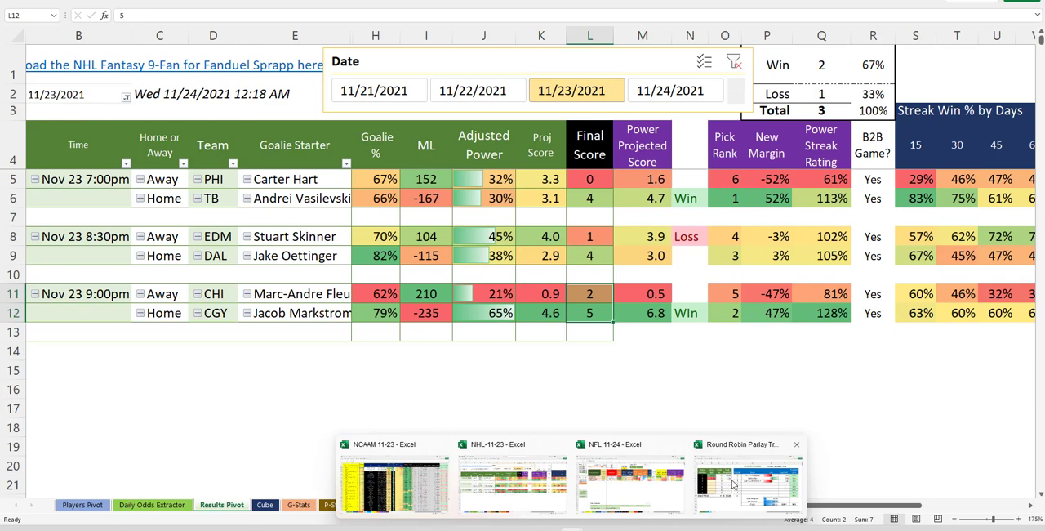
- In the parlay tracker, check the TB -1.5 pick's odds and mark the Edmonton pick as Loss
{"action": "left_click", "coordinate": [748, 477]}
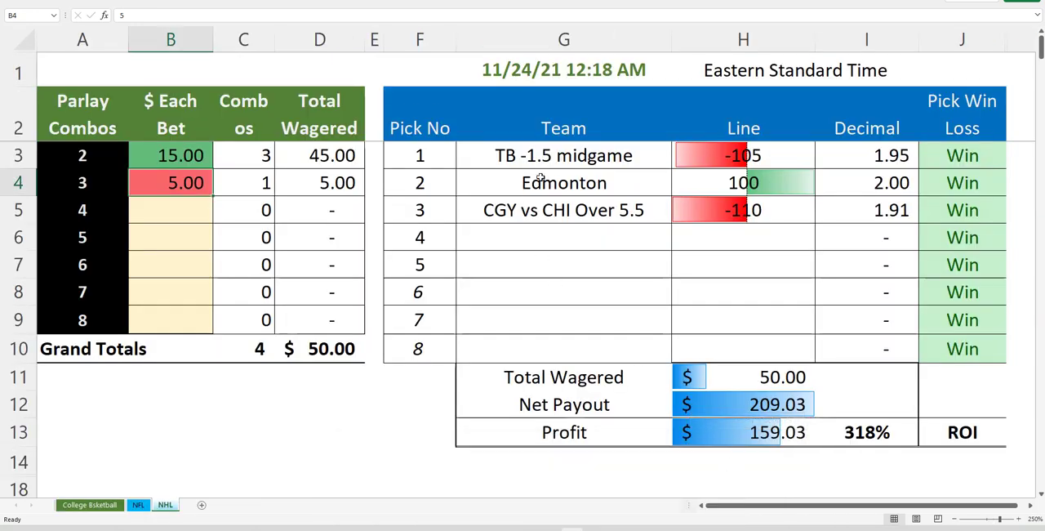
{"action": "left_click", "coordinate": [563, 155]}
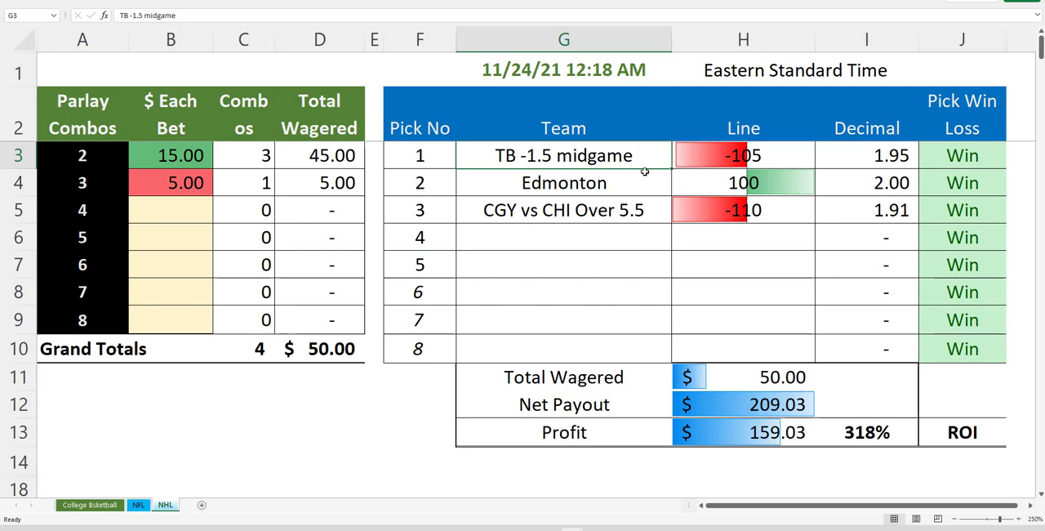
{"action": "left_click", "coordinate": [743, 155]}
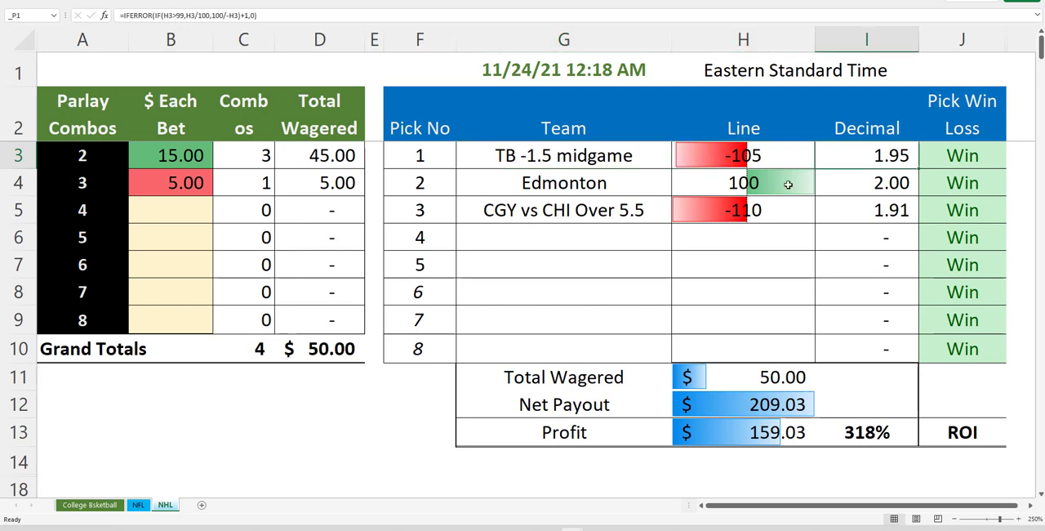
{"action": "left_click", "coordinate": [563, 183]}
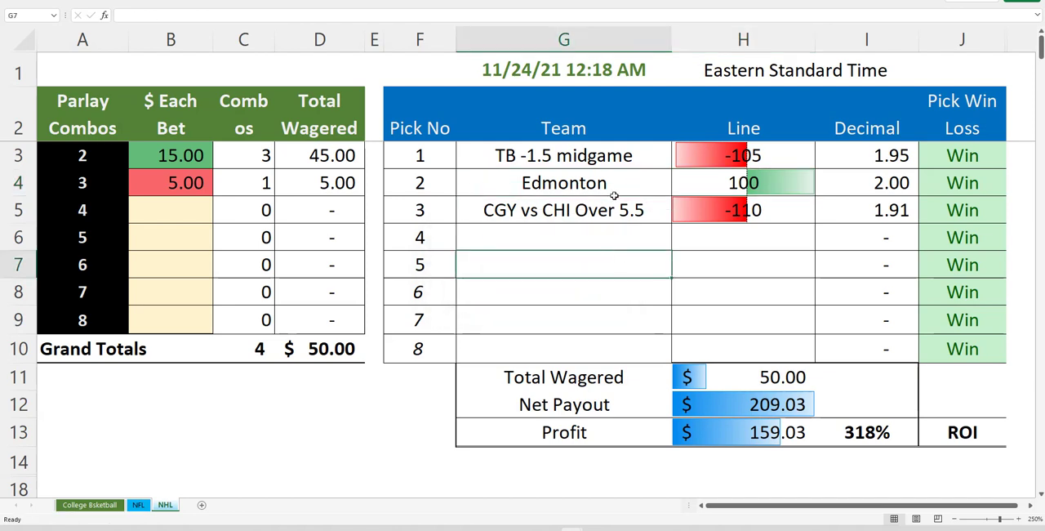
{"action": "left_click", "coordinate": [563, 182]}
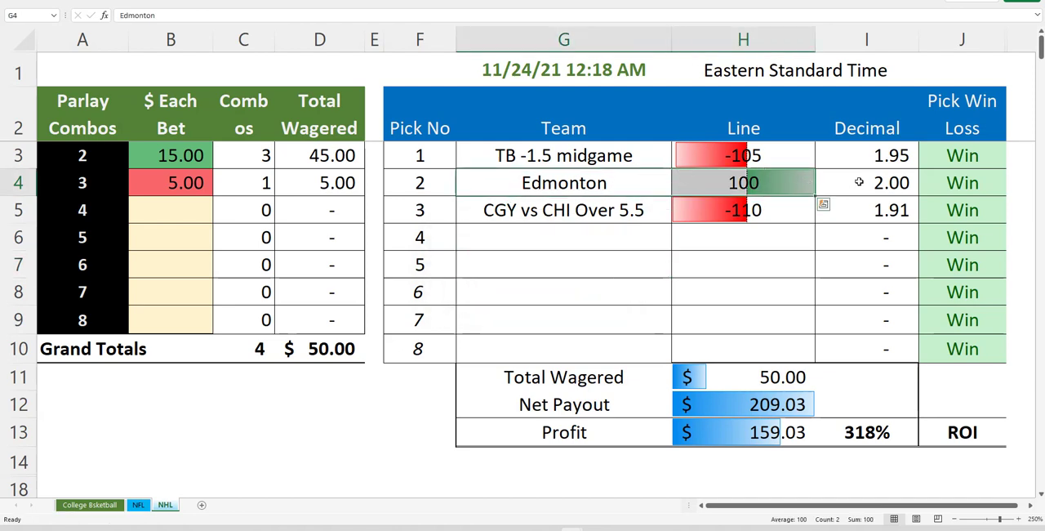
{"action": "left_click", "coordinate": [961, 183]}
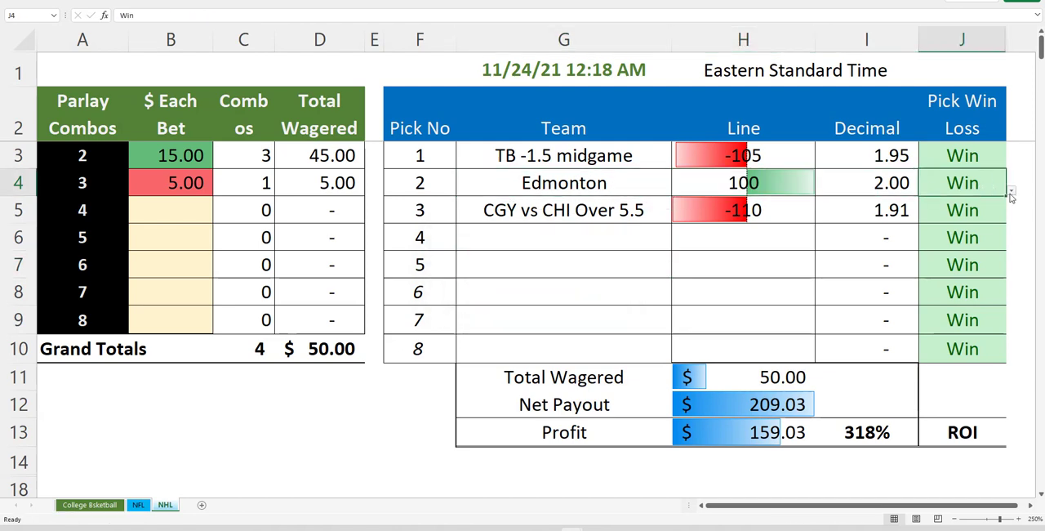
{"action": "left_click", "coordinate": [961, 183]}
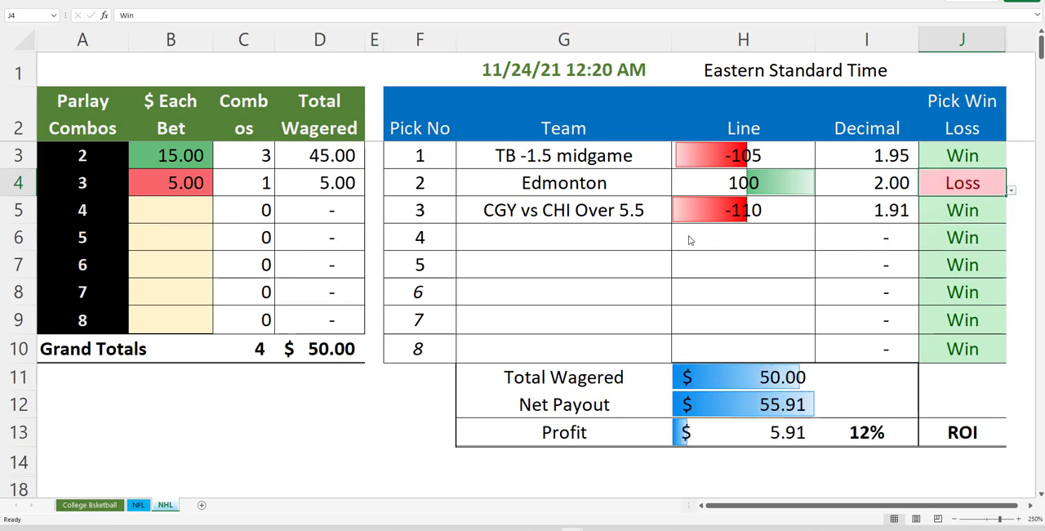
- Review the CGY vs CHI Over 5.5 pick and the totals, now $55.91 payout and $5.91 profit
{"action": "left_click", "coordinate": [564, 209]}
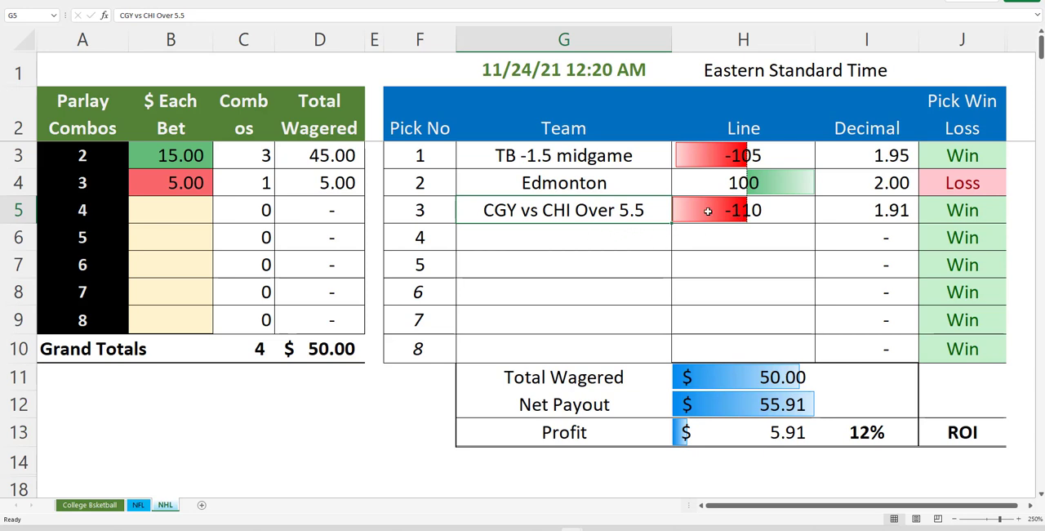
{"action": "left_click", "coordinate": [961, 209]}
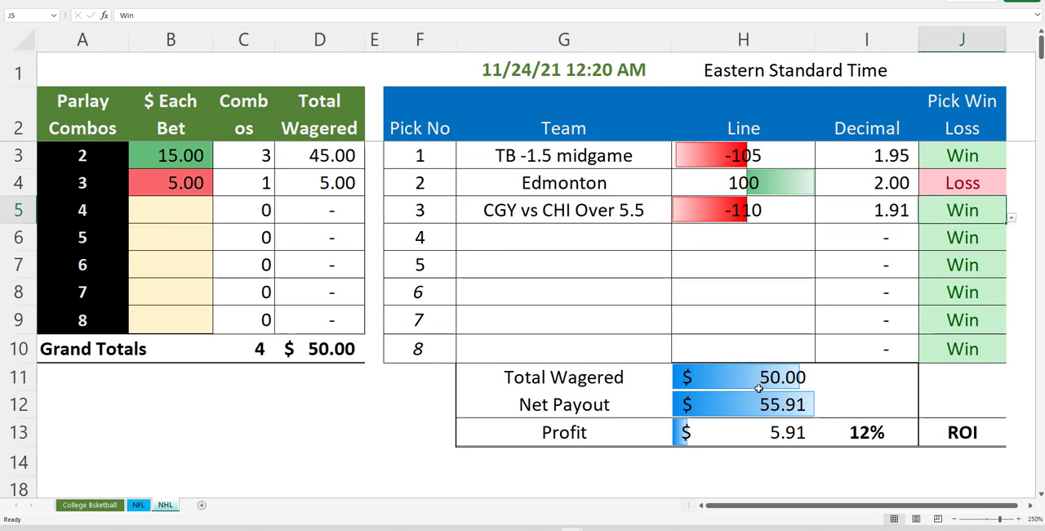
{"action": "left_click", "coordinate": [742, 375]}
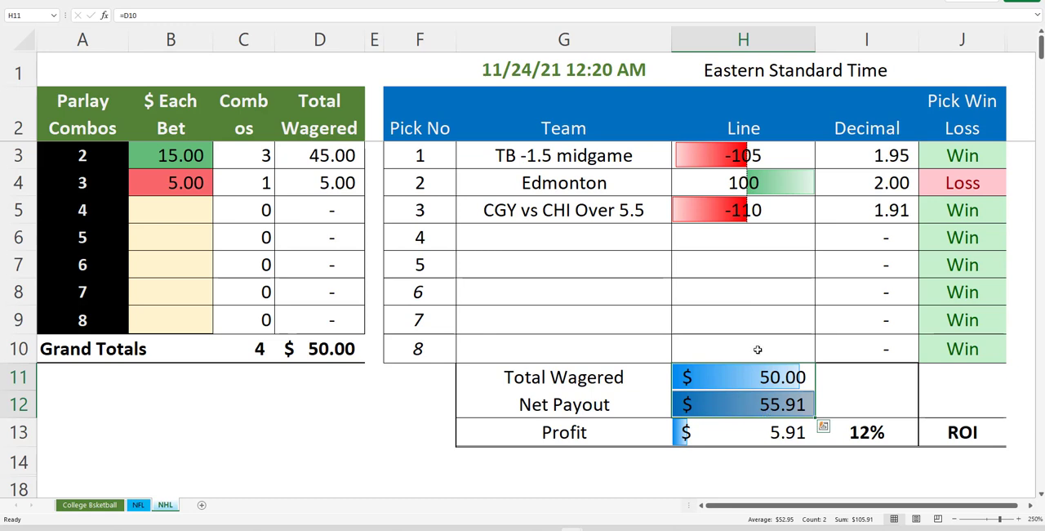
{"action": "left_click", "coordinate": [563, 183]}
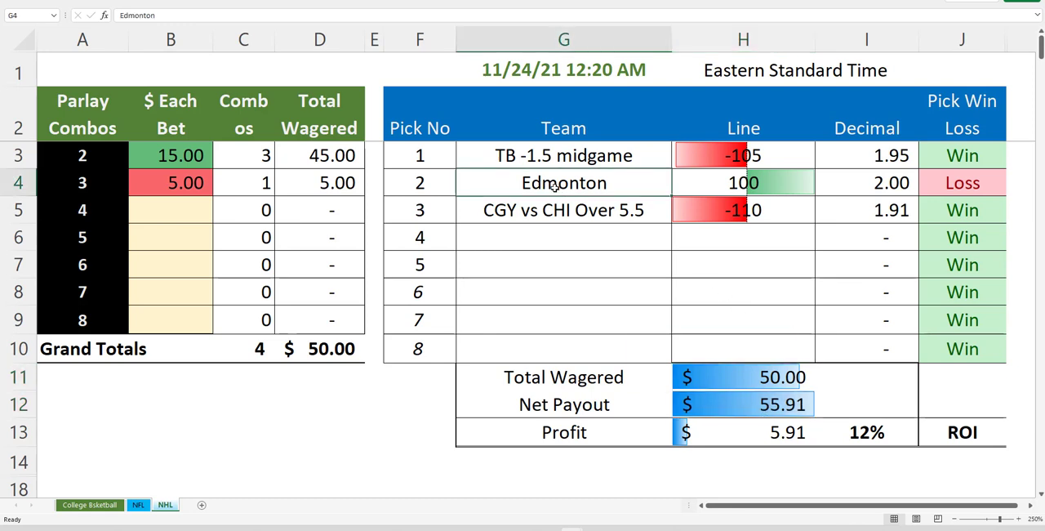
{"action": "left_click", "coordinate": [563, 153]}
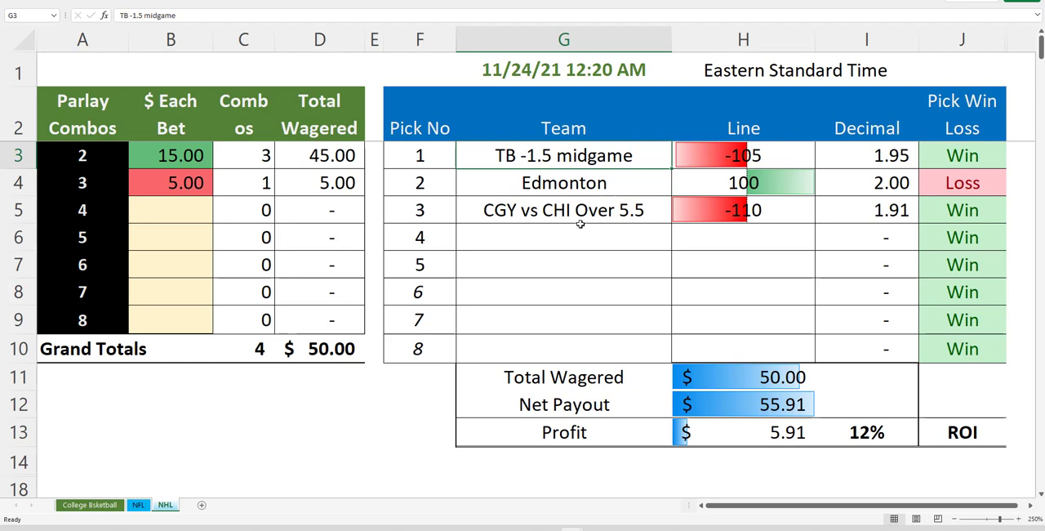
{"action": "mouse_move", "coordinate": [422, 218]}
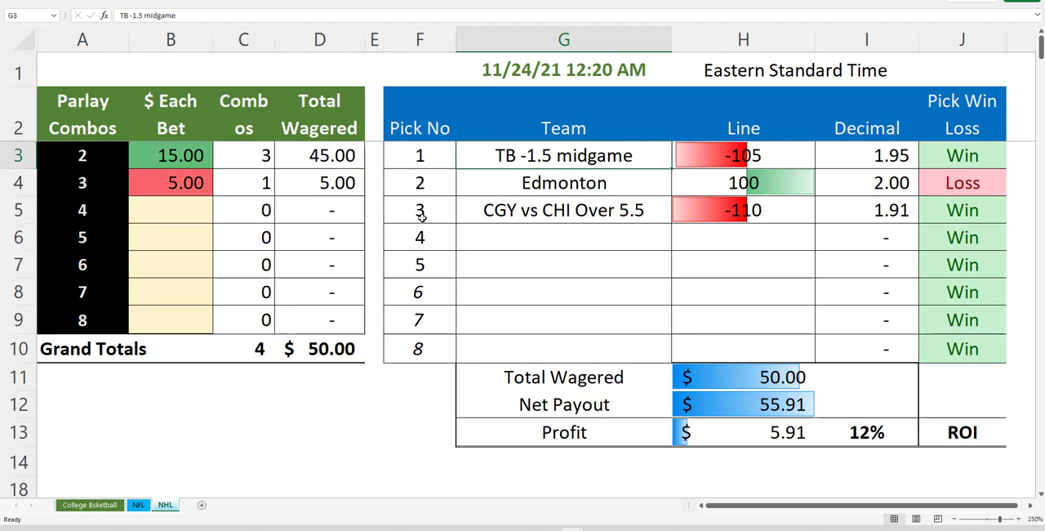
{"action": "mouse_move", "coordinate": [456, 253]}
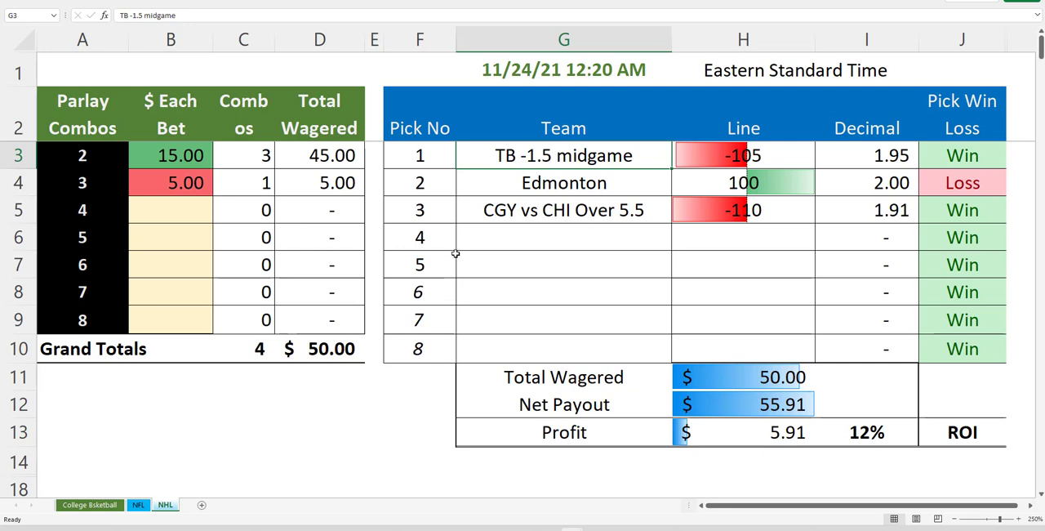
{"action": "mouse_move", "coordinate": [437, 249]}
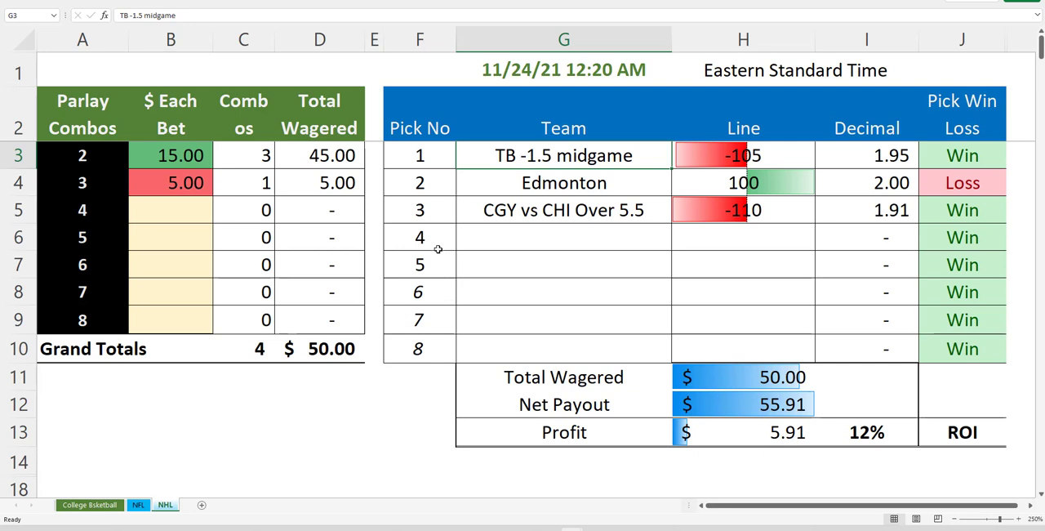
{"action": "mouse_move", "coordinate": [194, 506]}
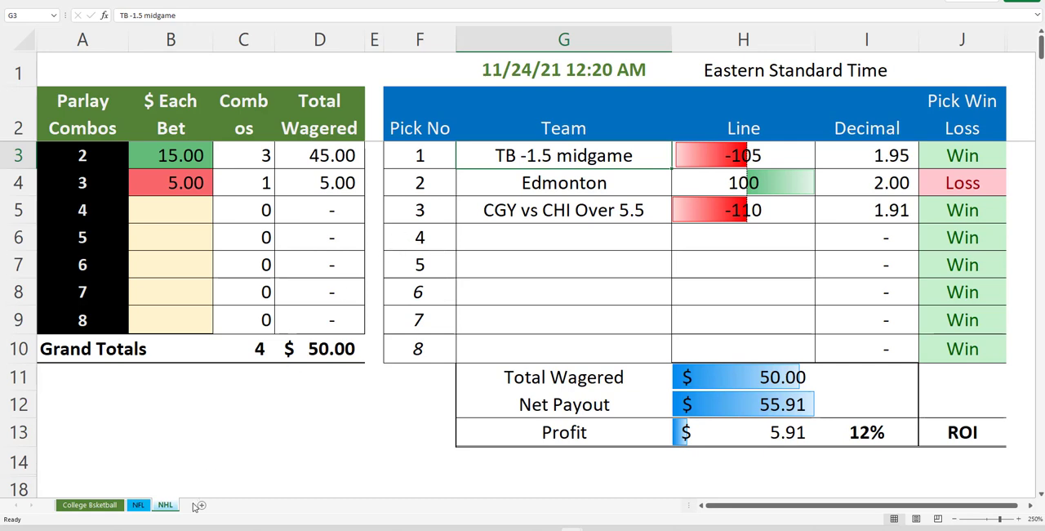
{"action": "mouse_move", "coordinate": [569, 509]}
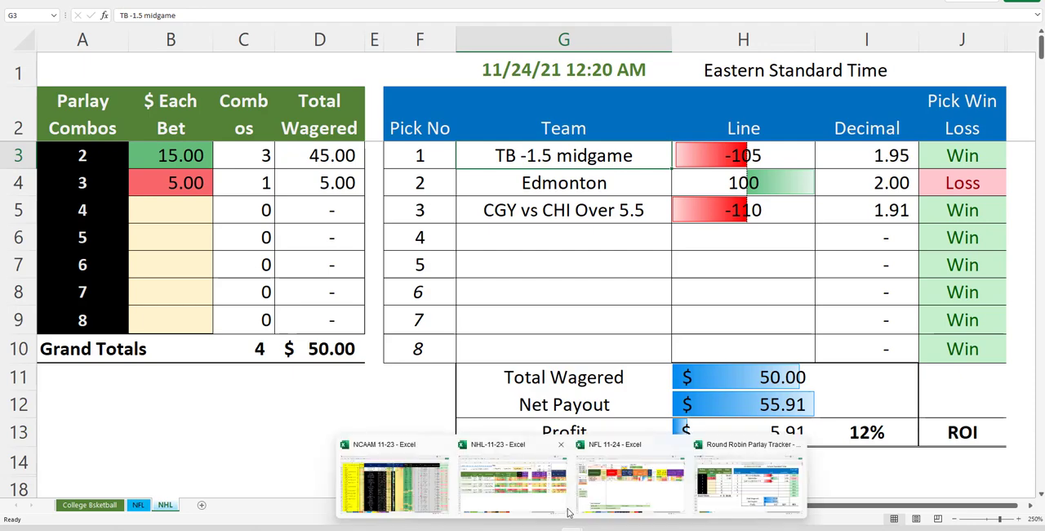
{"action": "left_click", "coordinate": [513, 482]}
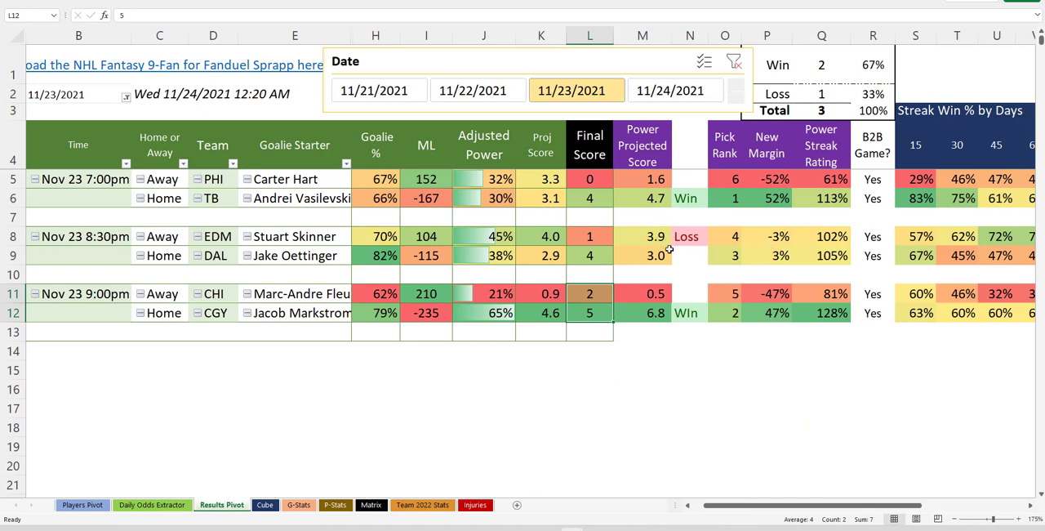
{"action": "left_click", "coordinate": [766, 254]}
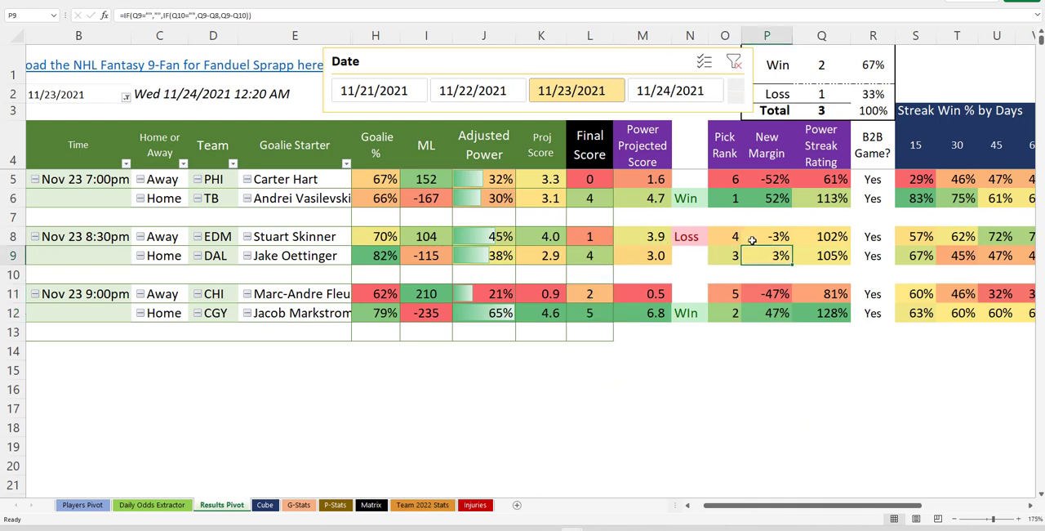
{"action": "left_click", "coordinate": [766, 235]}
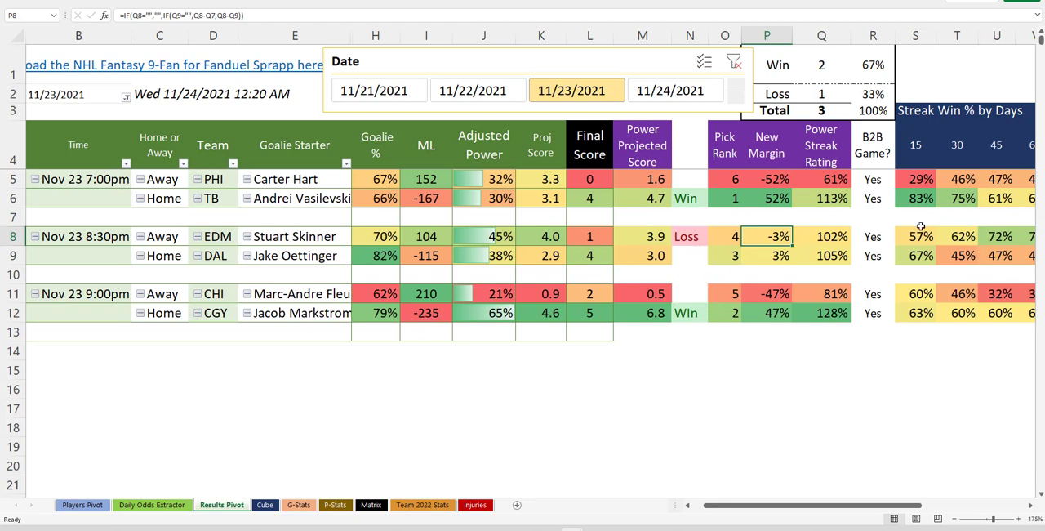
{"action": "mouse_move", "coordinate": [604, 269]}
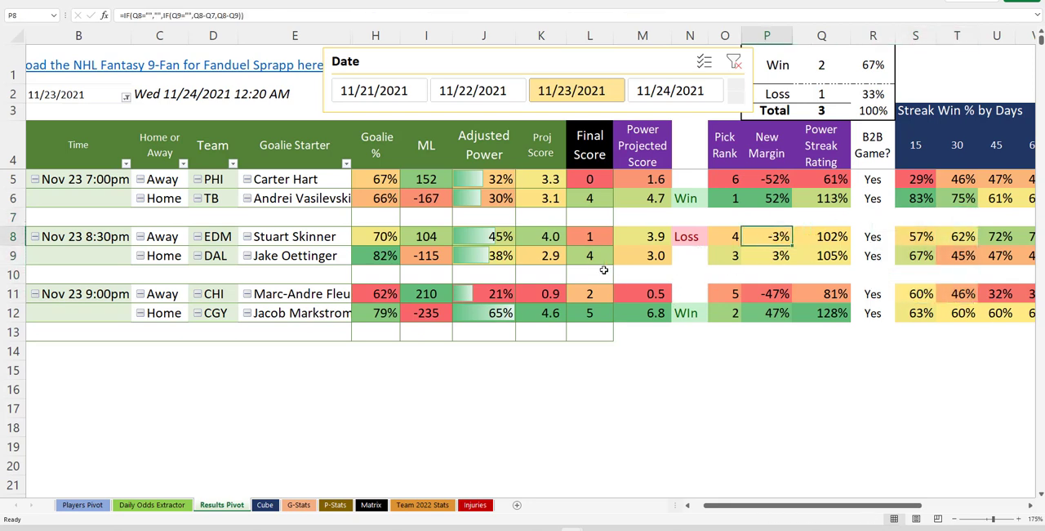
{"action": "left_click", "coordinate": [375, 254]}
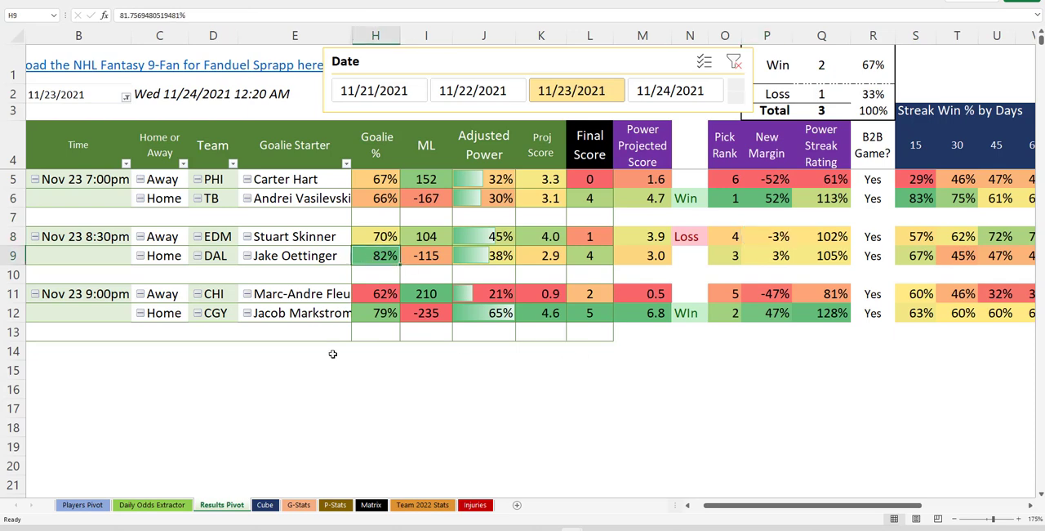
{"action": "mouse_move", "coordinate": [333, 354]}
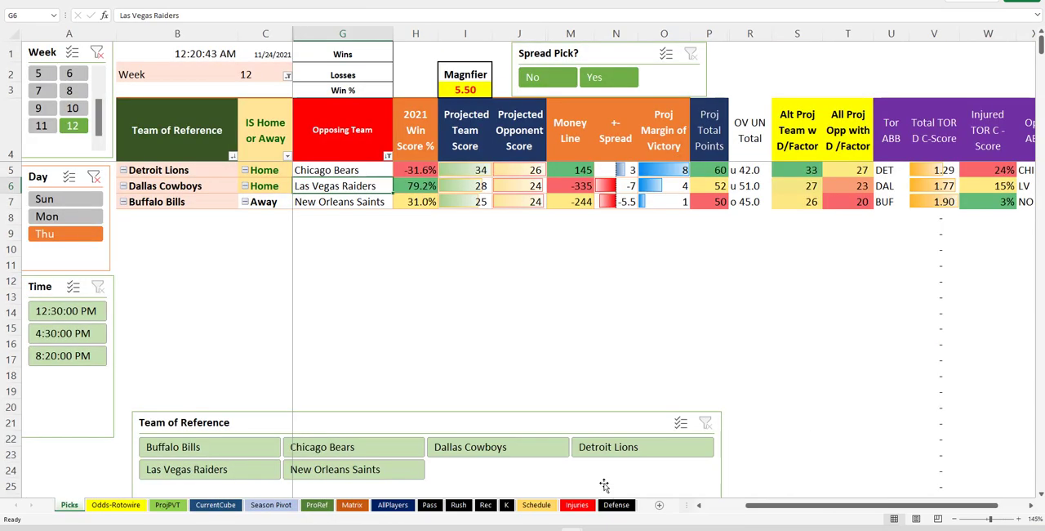
{"action": "left_click", "coordinate": [414, 310]}
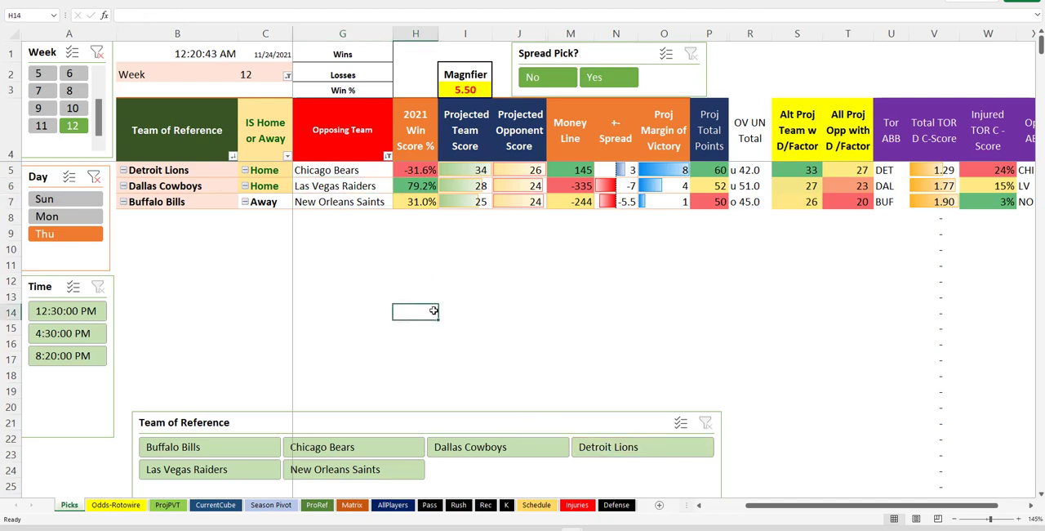
{"action": "mouse_move", "coordinate": [398, 291]}
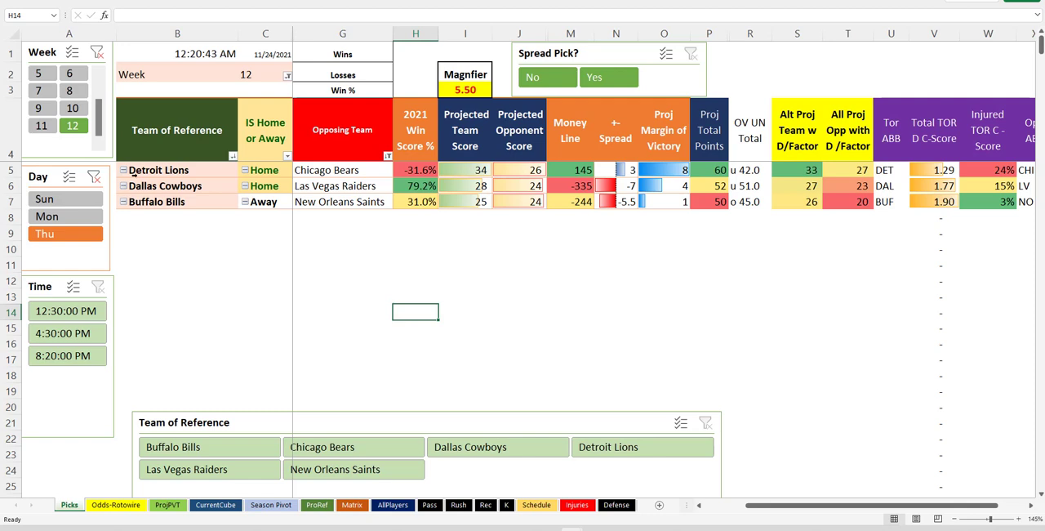
{"action": "left_click", "coordinate": [343, 231]}
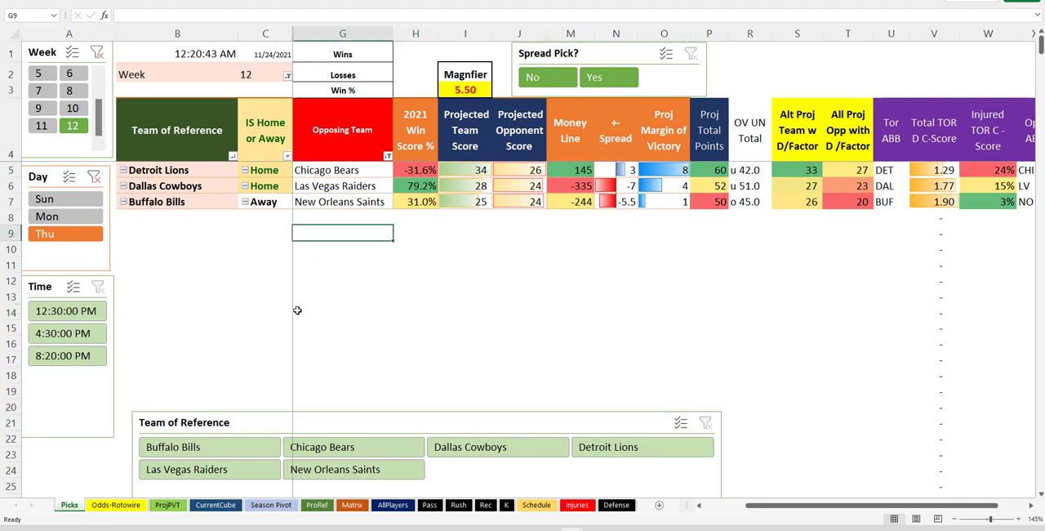
{"action": "mouse_move", "coordinate": [407, 314]}
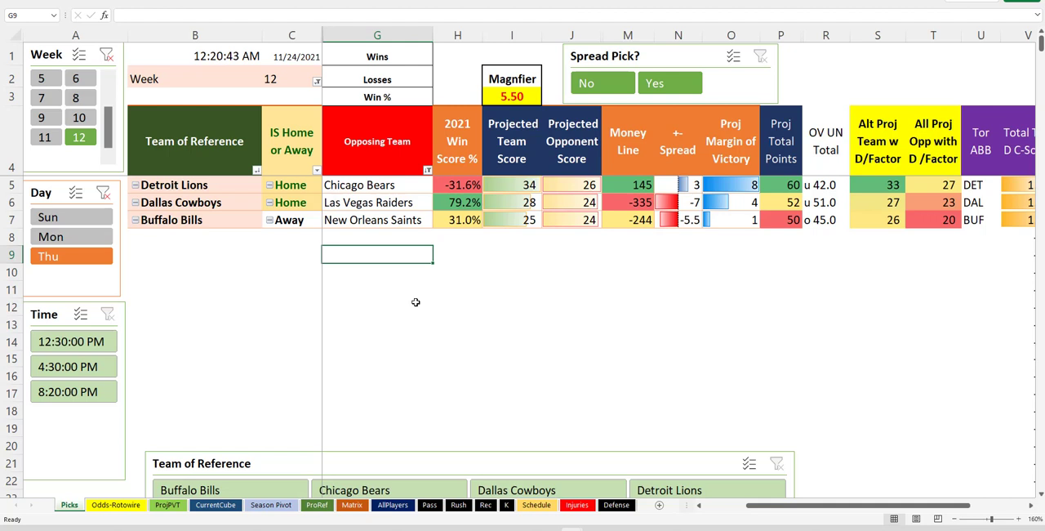
{"action": "left_click", "coordinate": [376, 272]}
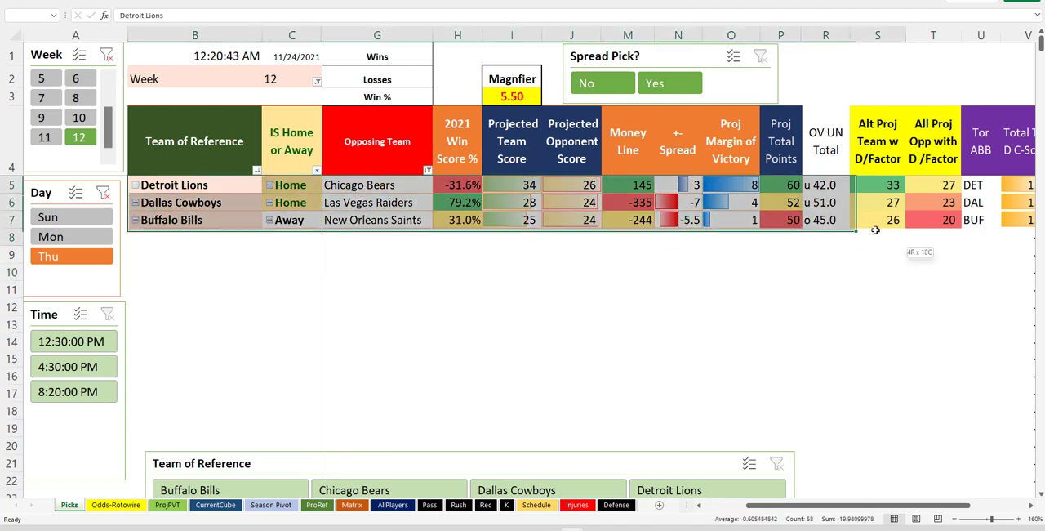
{"action": "left_click", "coordinate": [780, 273]}
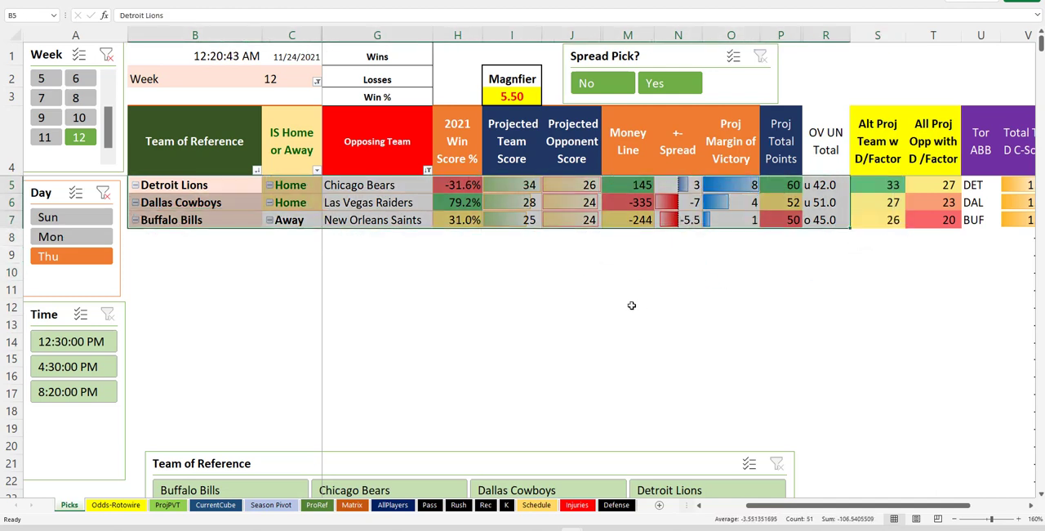
{"action": "left_click", "coordinate": [572, 305]}
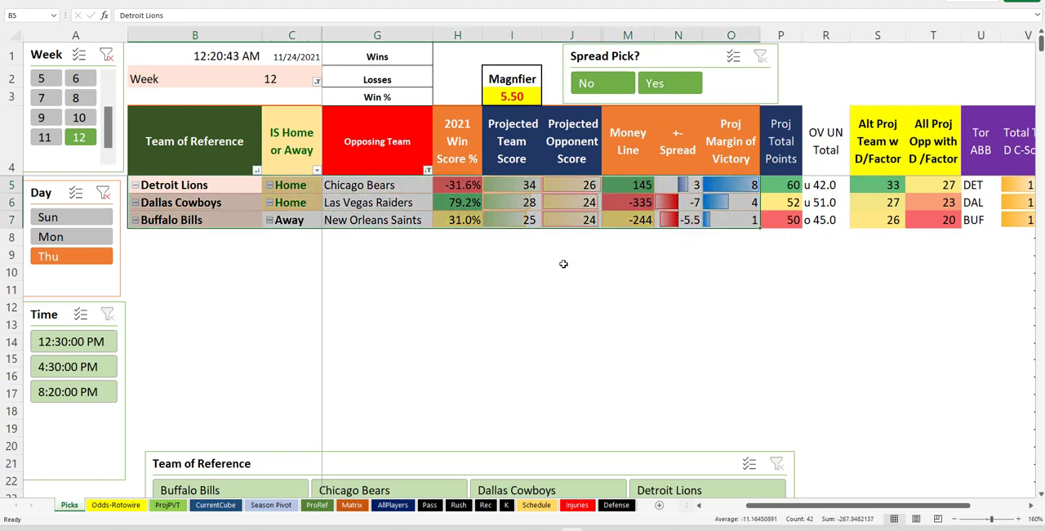
{"action": "mouse_move", "coordinate": [481, 305]}
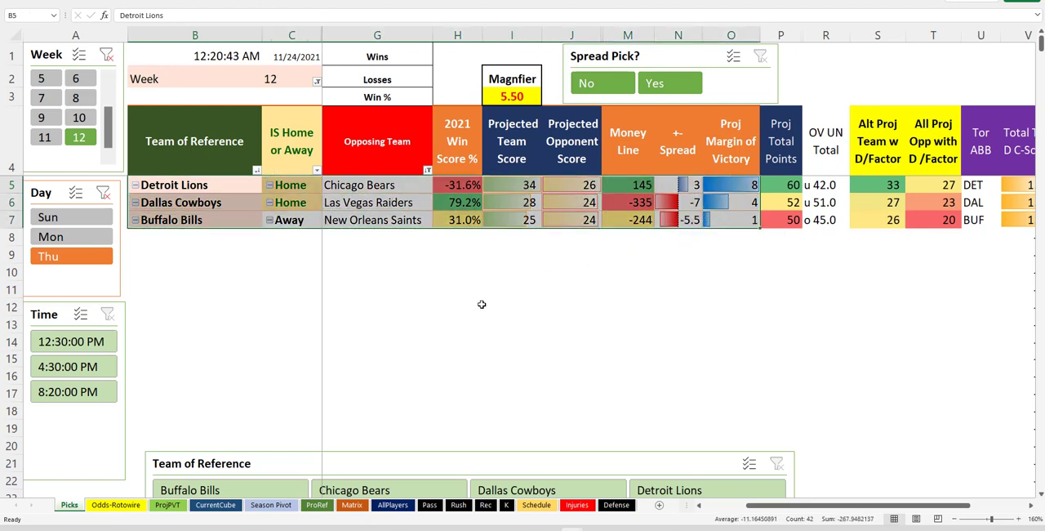
{"action": "left_click", "coordinate": [457, 305]}
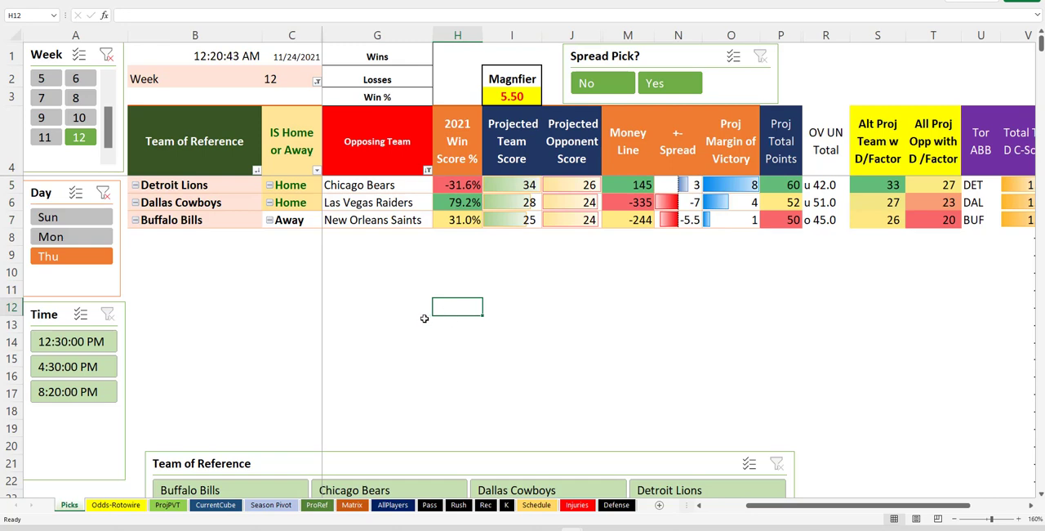
{"action": "mouse_move", "coordinate": [488, 354]}
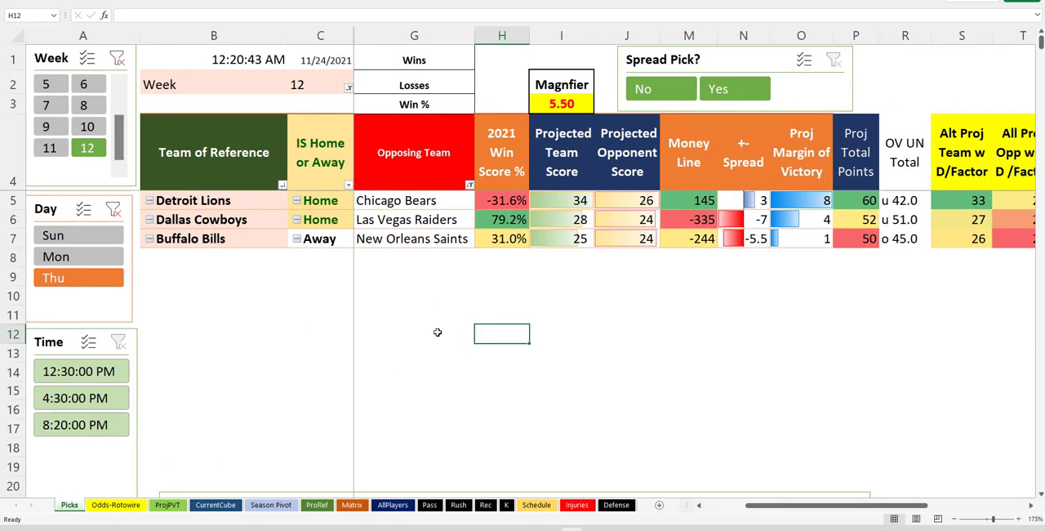
{"action": "mouse_move", "coordinate": [461, 292]}
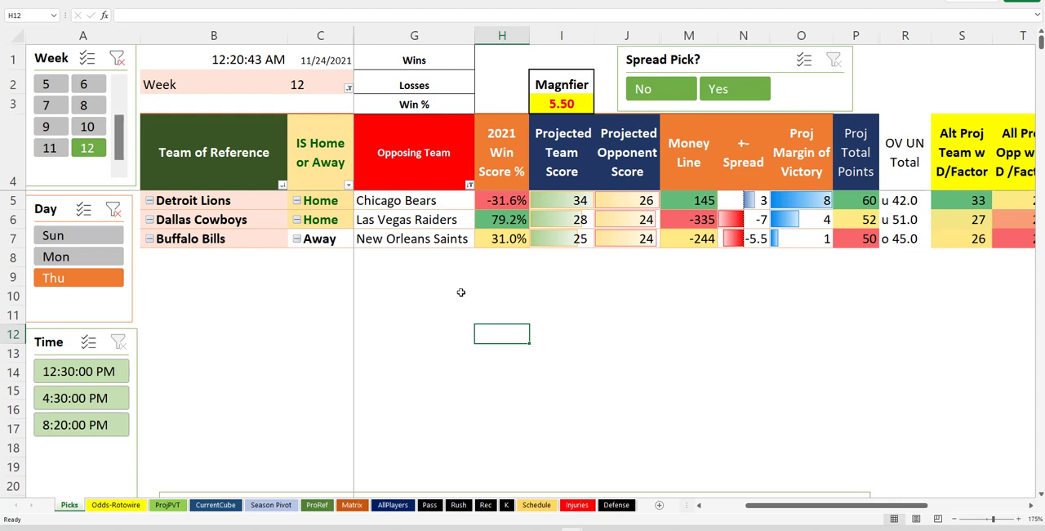
{"action": "mouse_move", "coordinate": [461, 492]}
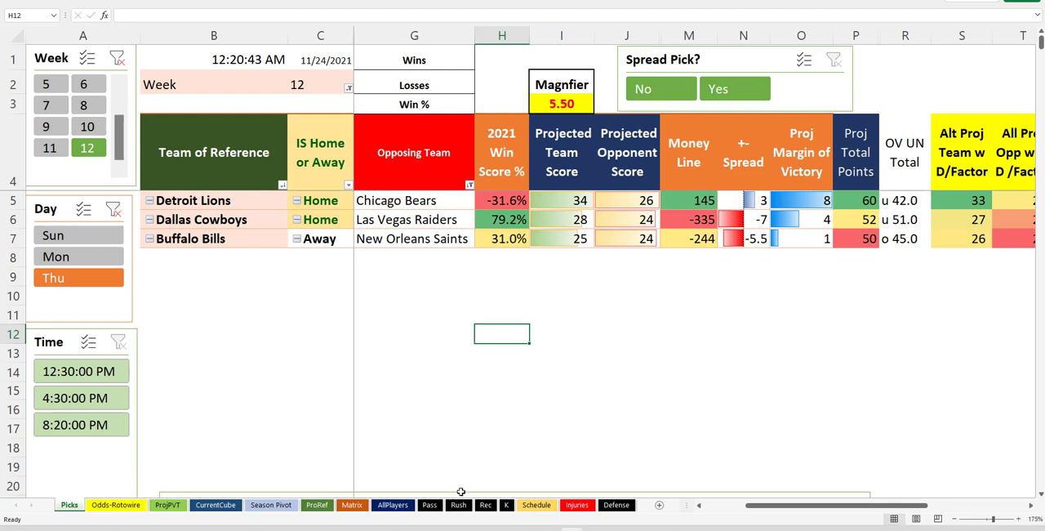
{"action": "mouse_move", "coordinate": [463, 425]}
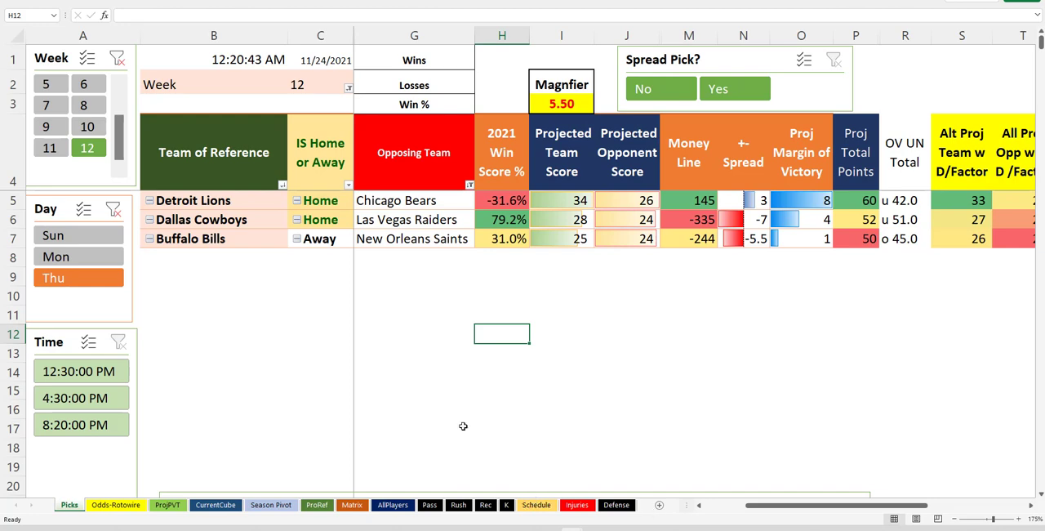
- On the AllPlayers sheet, review the ARI players' Error Check results and the VLOOKUP returning #N/A in E256
{"action": "left_click", "coordinate": [391, 504]}
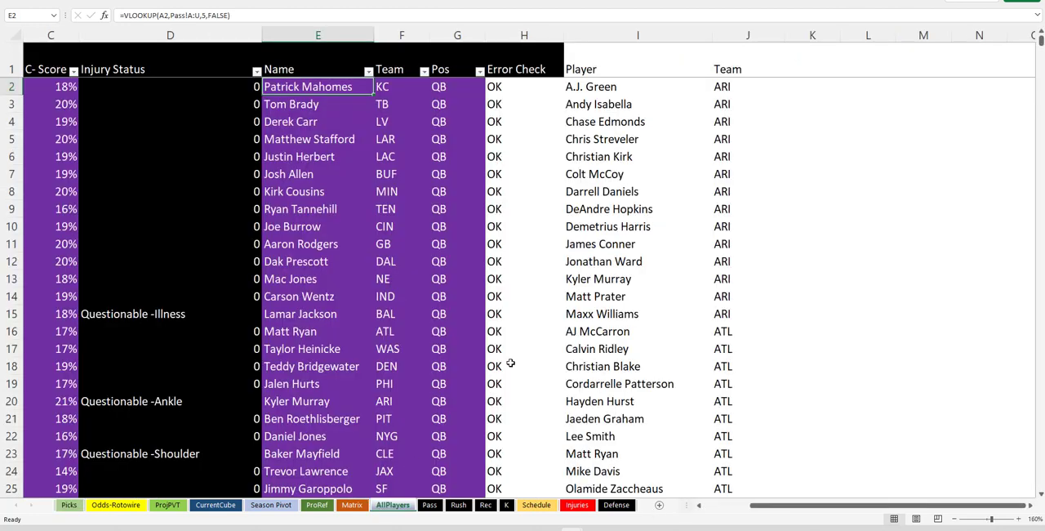
{"action": "left_click_drag", "start_coordinate": [636, 87], "coordinate": [747, 261]}
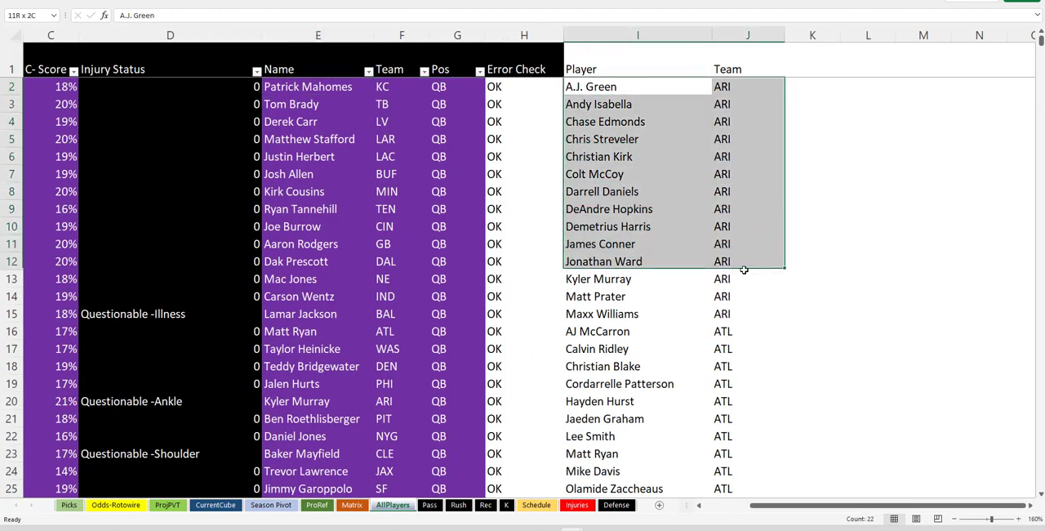
{"action": "scroll", "scroll_direction": "down", "scroll_amount": 3}
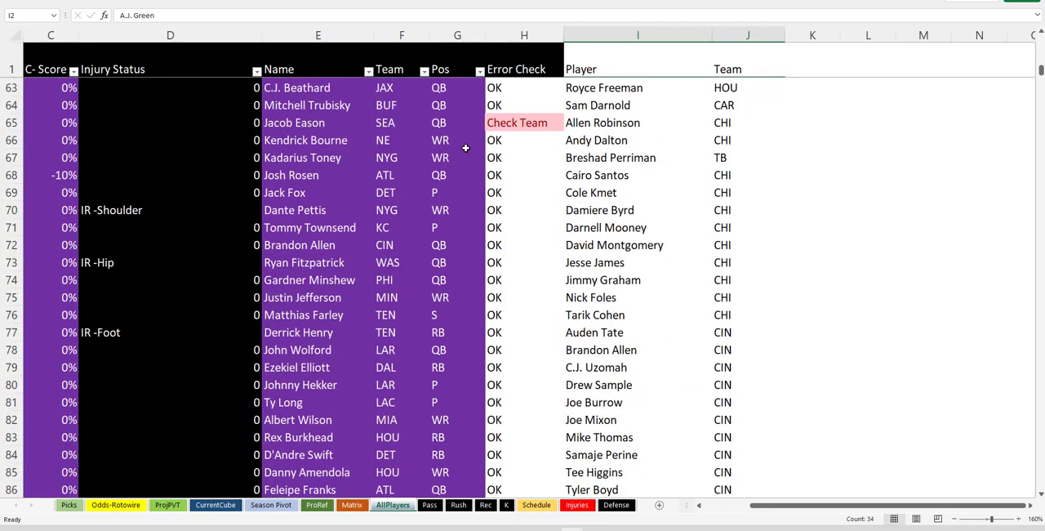
{"action": "scroll", "scroll_direction": "down", "scroll_amount": 3}
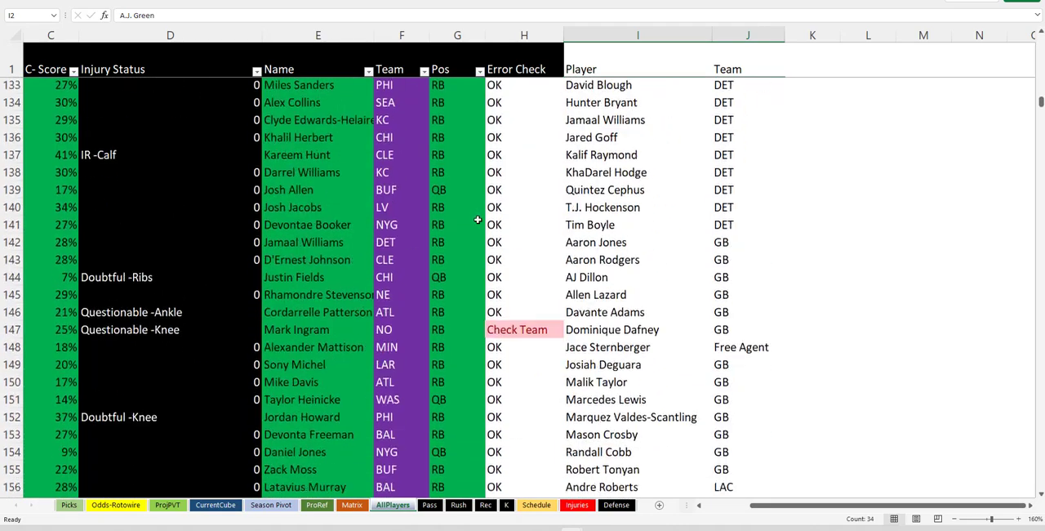
{"action": "scroll", "scroll_direction": "down", "scroll_amount": 3}
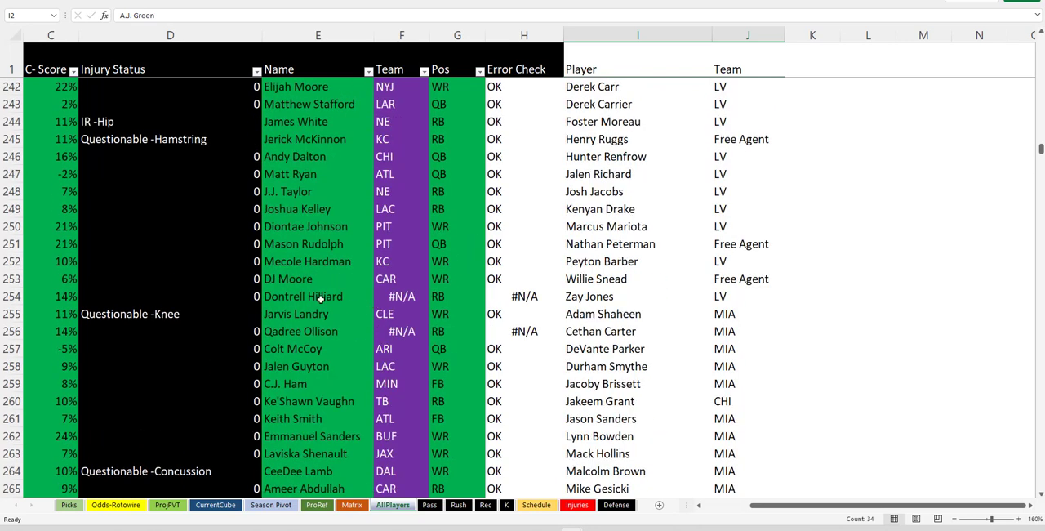
{"action": "left_click", "coordinate": [317, 295]}
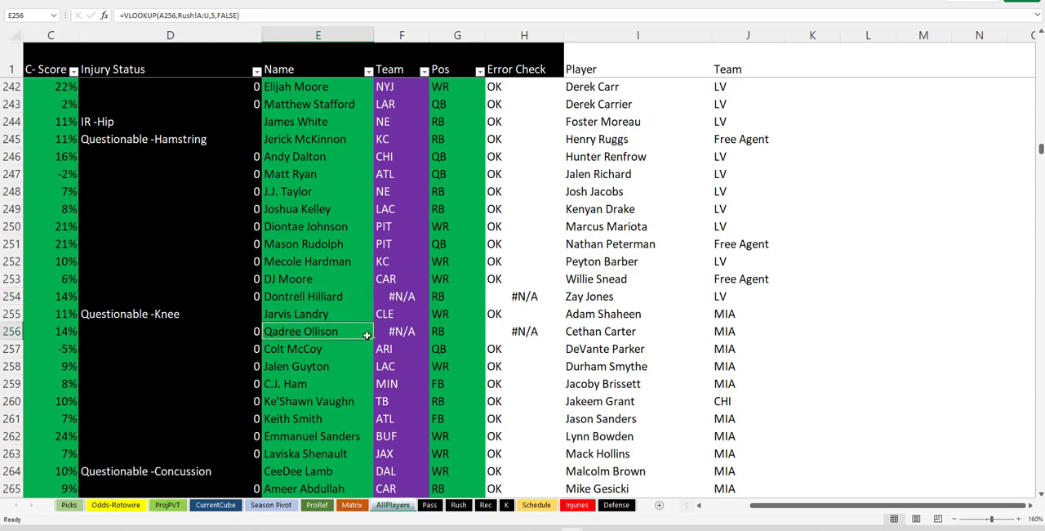
{"action": "mouse_move", "coordinate": [524, 287]}
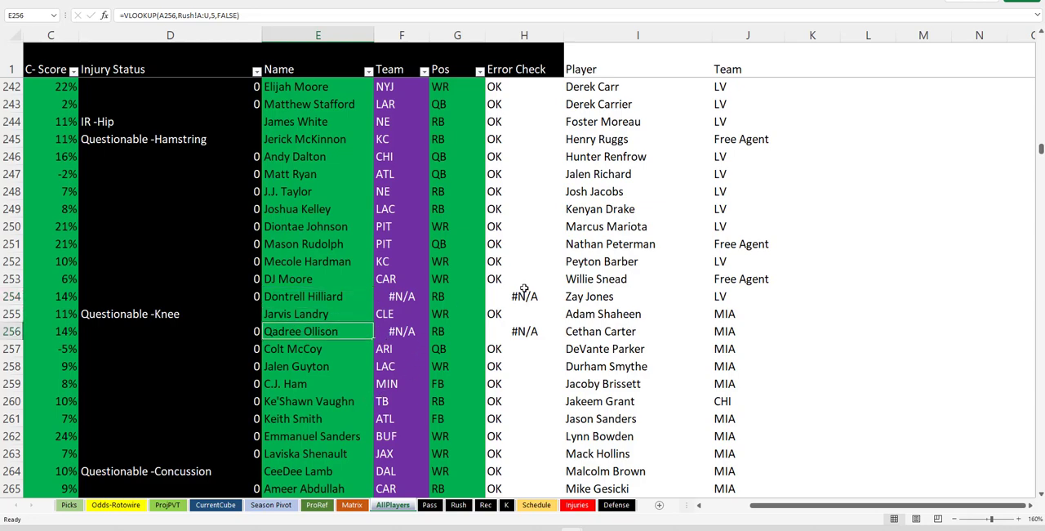
{"action": "scroll", "scroll_direction": "up", "scroll_amount": 3}
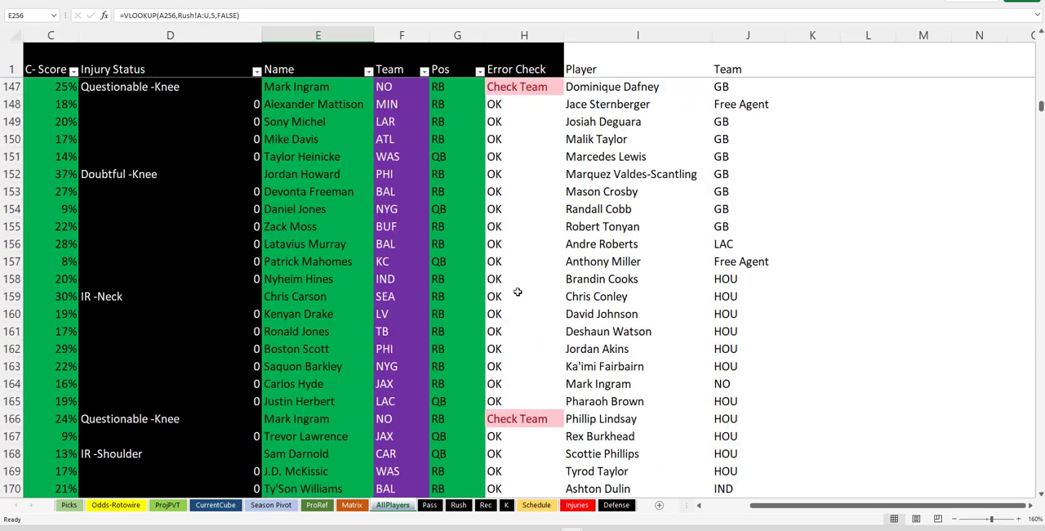
{"action": "scroll", "scroll_direction": "up", "scroll_amount": 3}
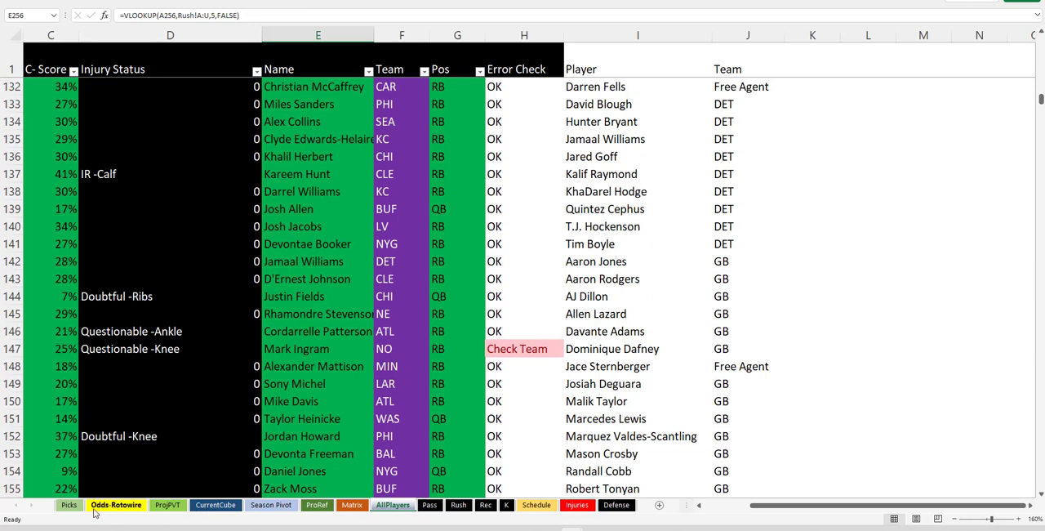
{"action": "left_click", "coordinate": [69, 504]}
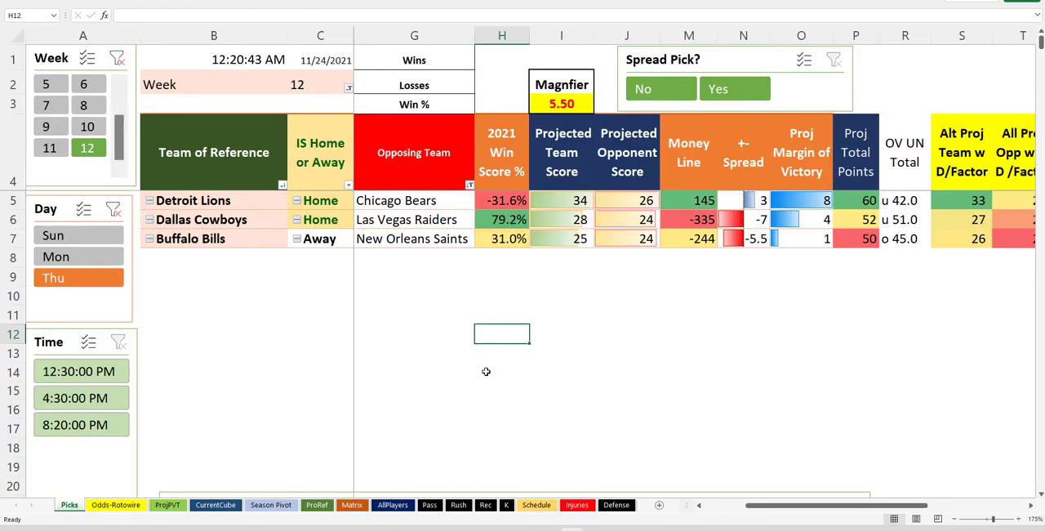
{"action": "mouse_move", "coordinate": [525, 365]}
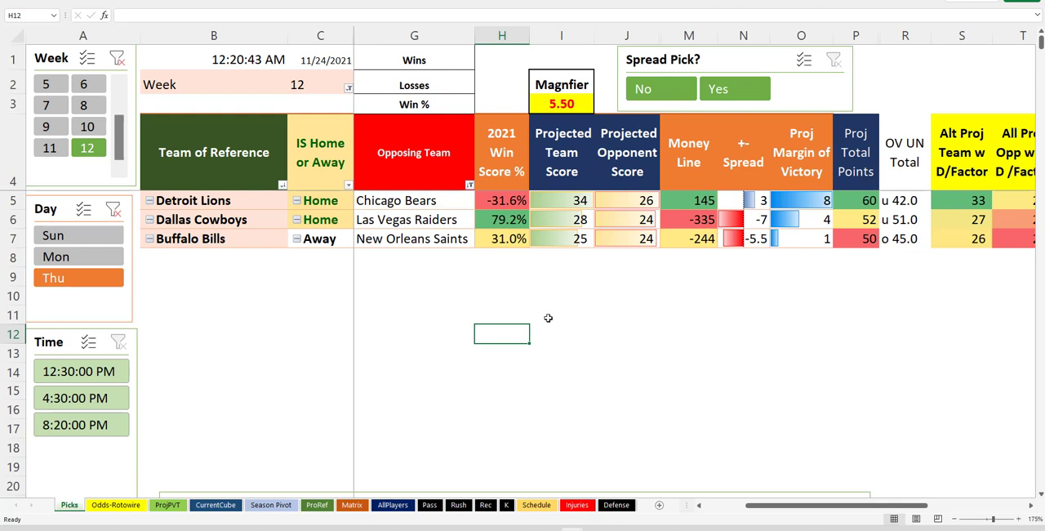
{"action": "left_click", "coordinate": [562, 294]}
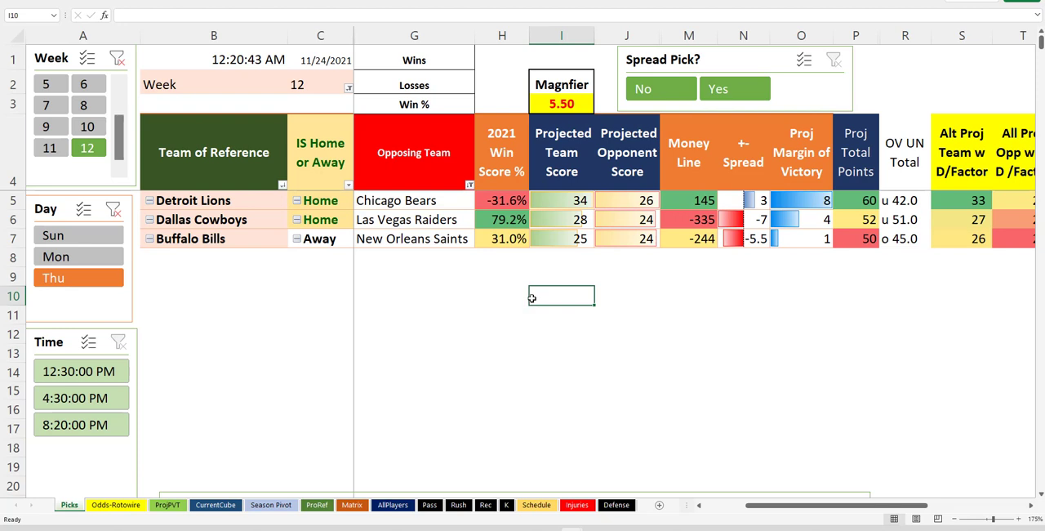
{"action": "mouse_move", "coordinate": [542, 278]}
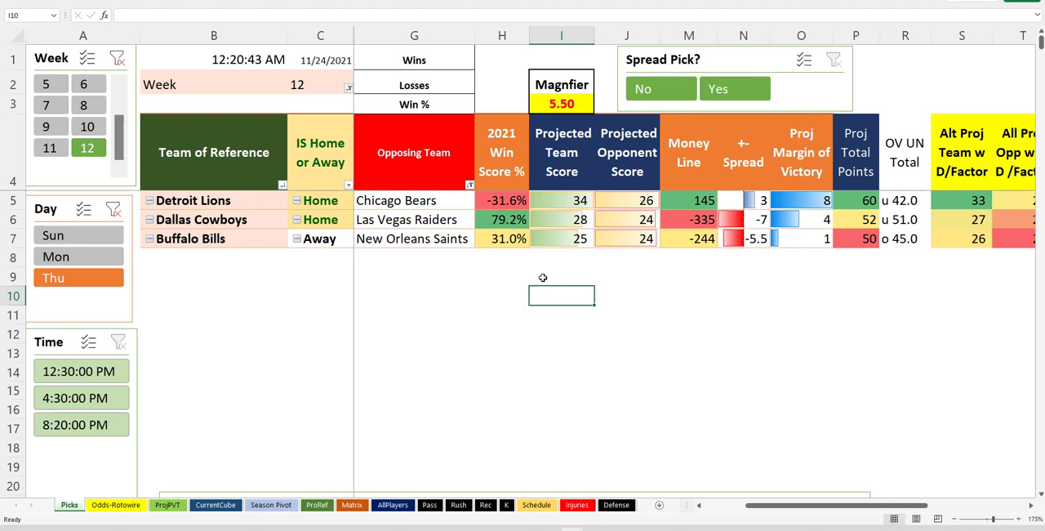
{"action": "mouse_move", "coordinate": [555, 276]}
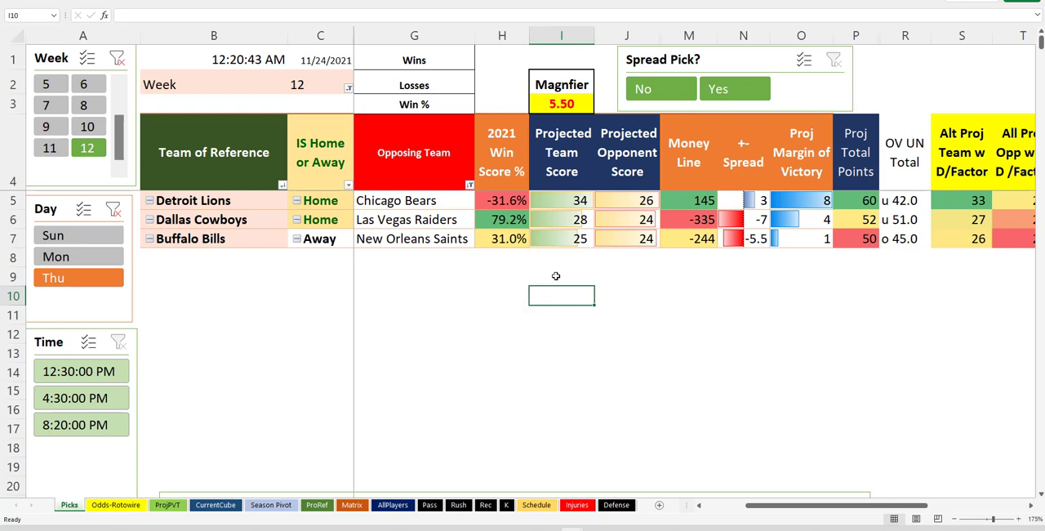
{"action": "mouse_move", "coordinate": [513, 314]}
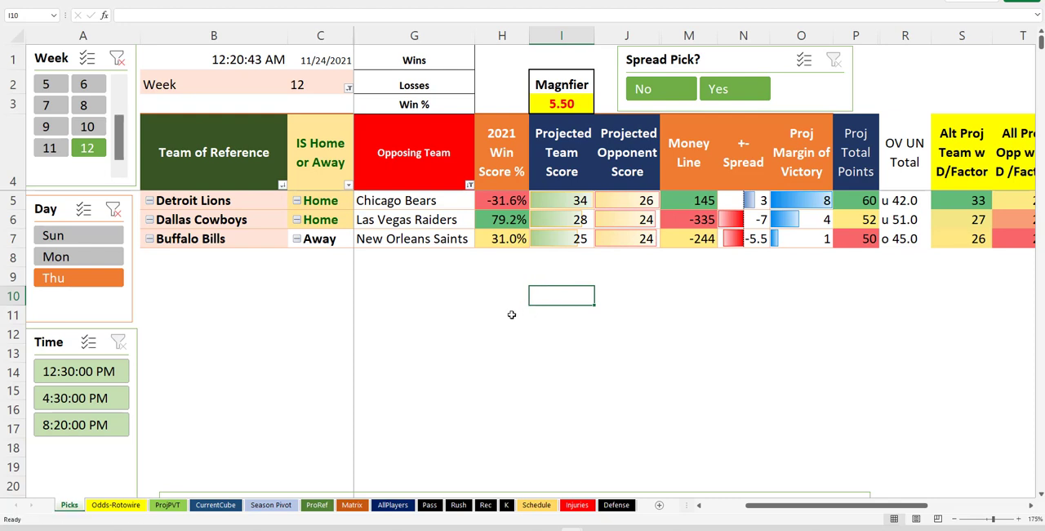
{"action": "mouse_move", "coordinate": [423, 295]}
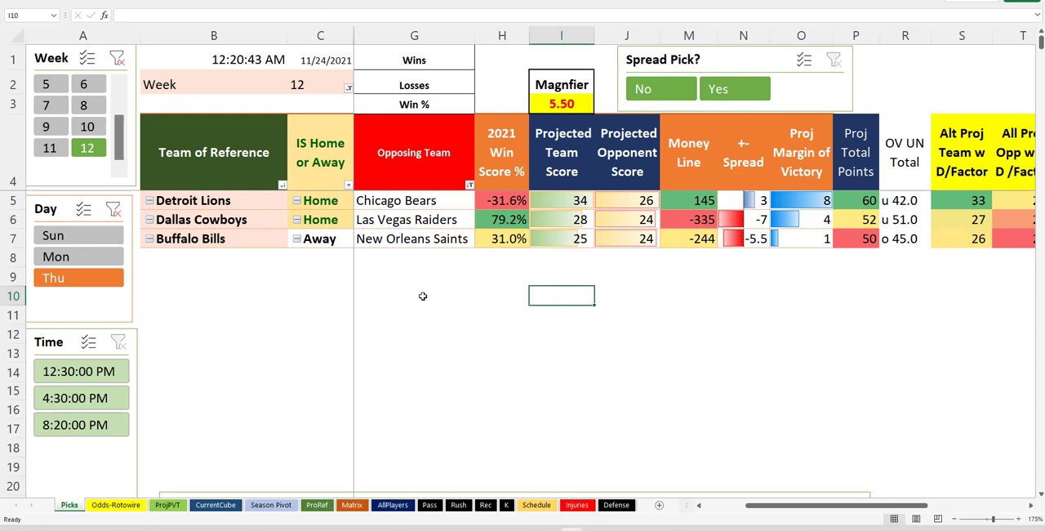
{"action": "left_click", "coordinate": [414, 296]}
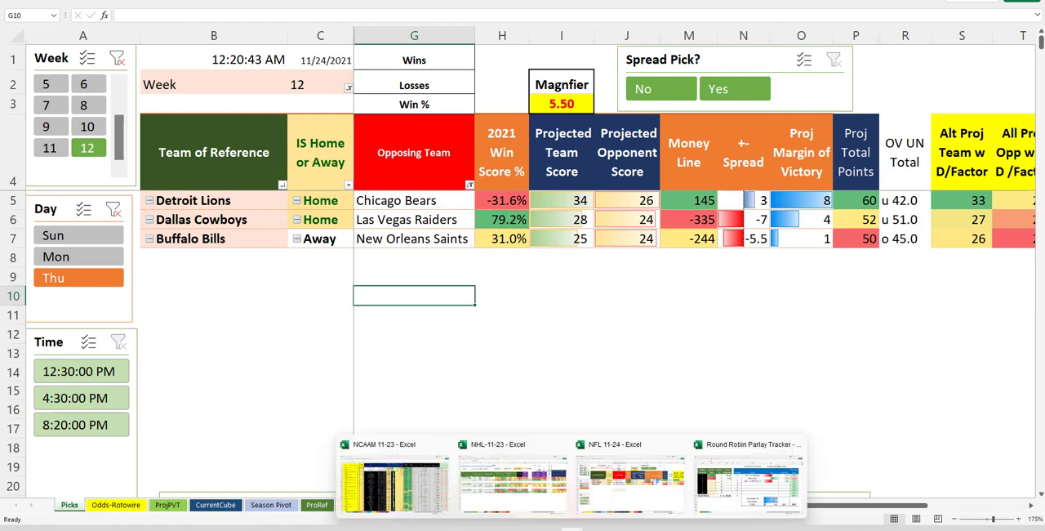
{"action": "left_click", "coordinate": [748, 476]}
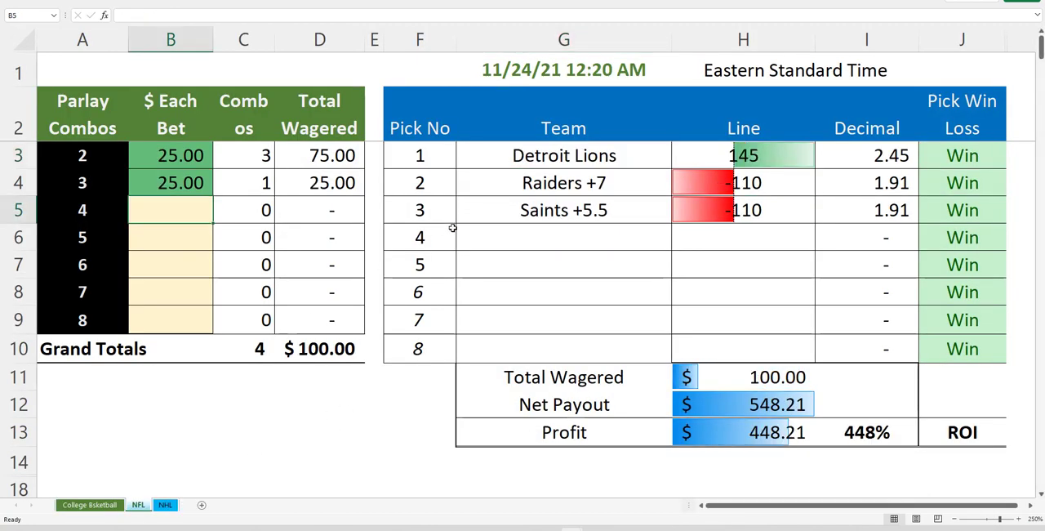
{"action": "left_click", "coordinate": [563, 155]}
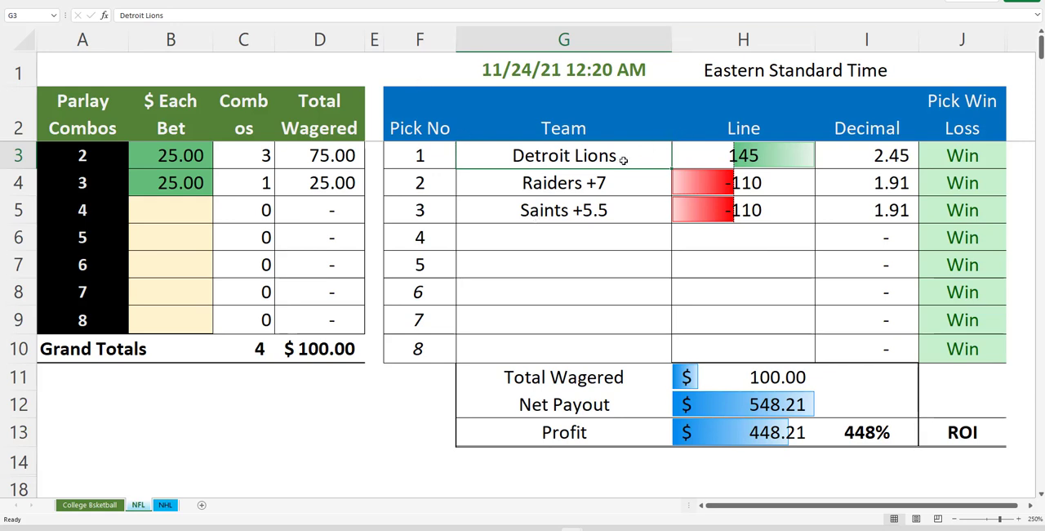
{"action": "left_click", "coordinate": [741, 155]}
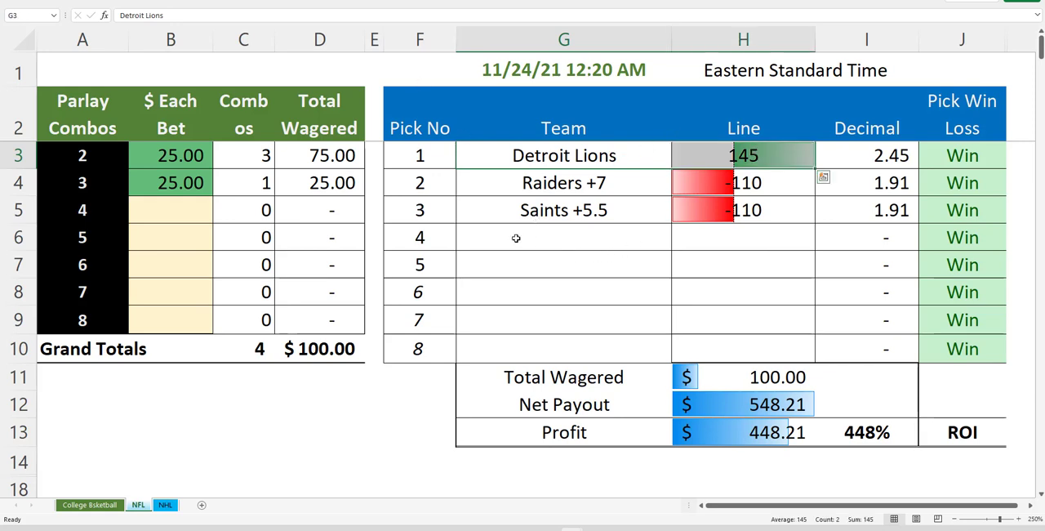
{"action": "mouse_move", "coordinate": [483, 258]}
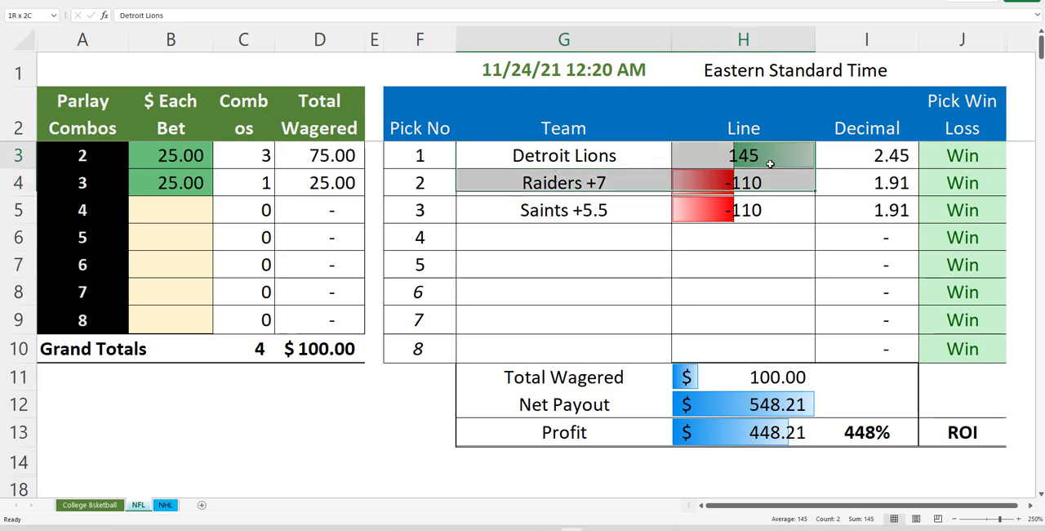
{"action": "left_click", "coordinate": [563, 155]}
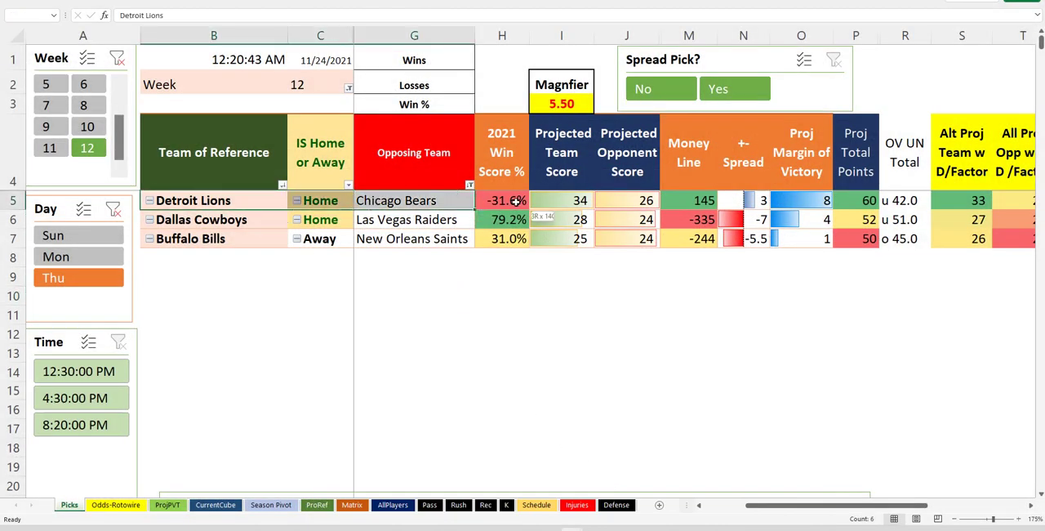
{"action": "left_click", "coordinate": [502, 199]}
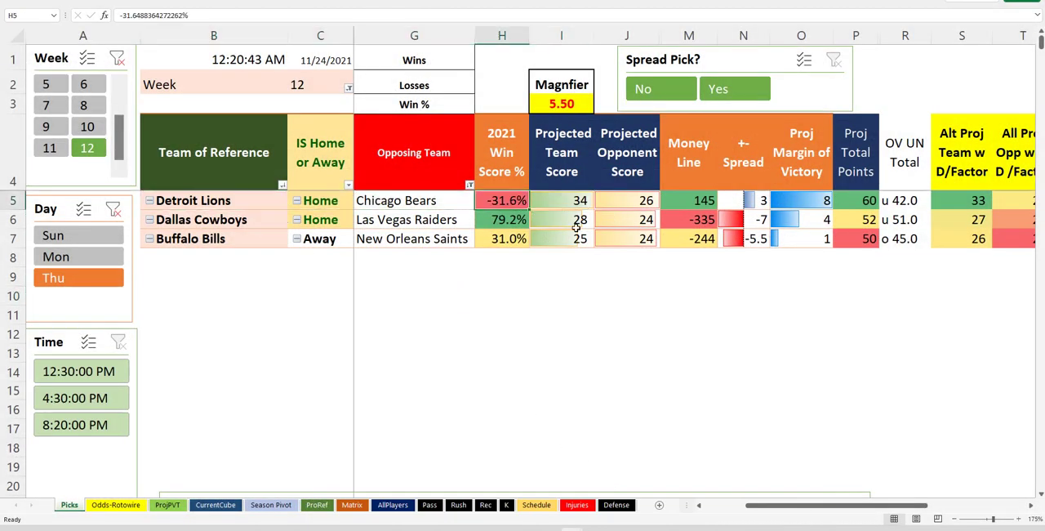
{"action": "mouse_move", "coordinate": [501, 218]}
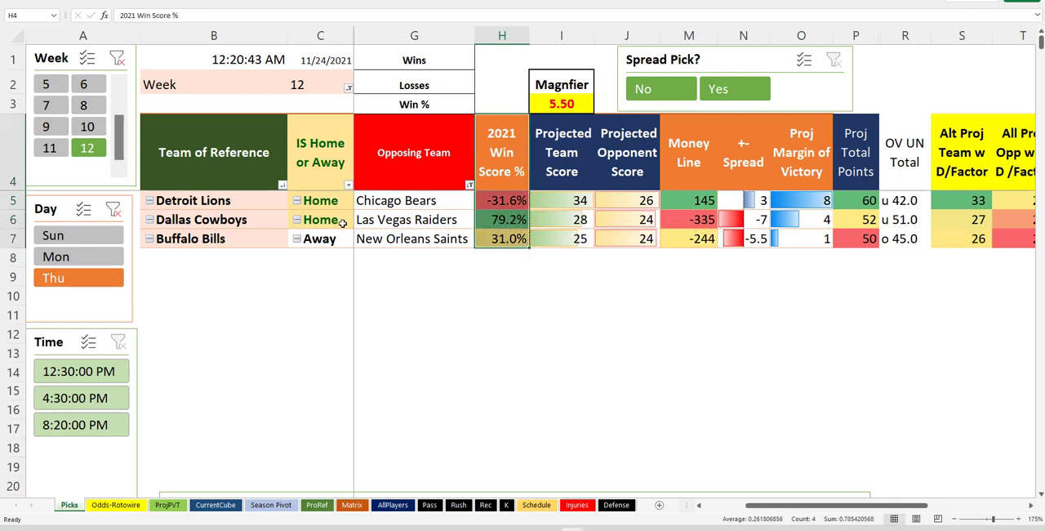
{"action": "left_click", "coordinate": [193, 199]}
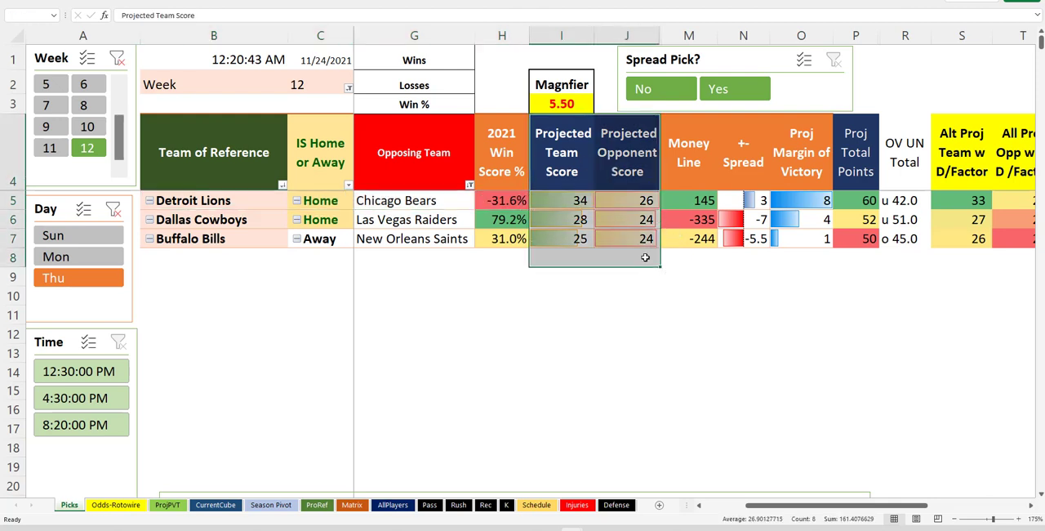
{"action": "left_click", "coordinate": [627, 371]}
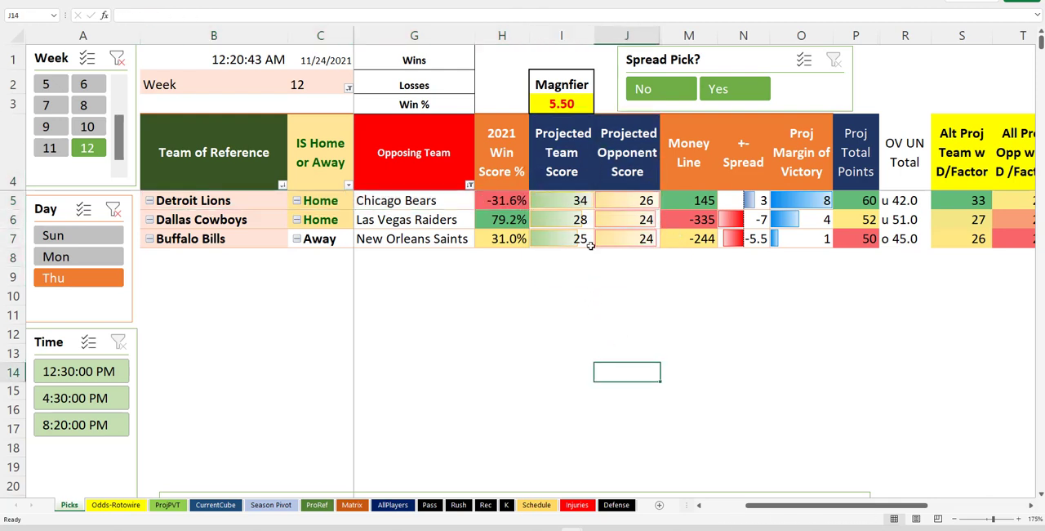
{"action": "left_click", "coordinate": [562, 199]}
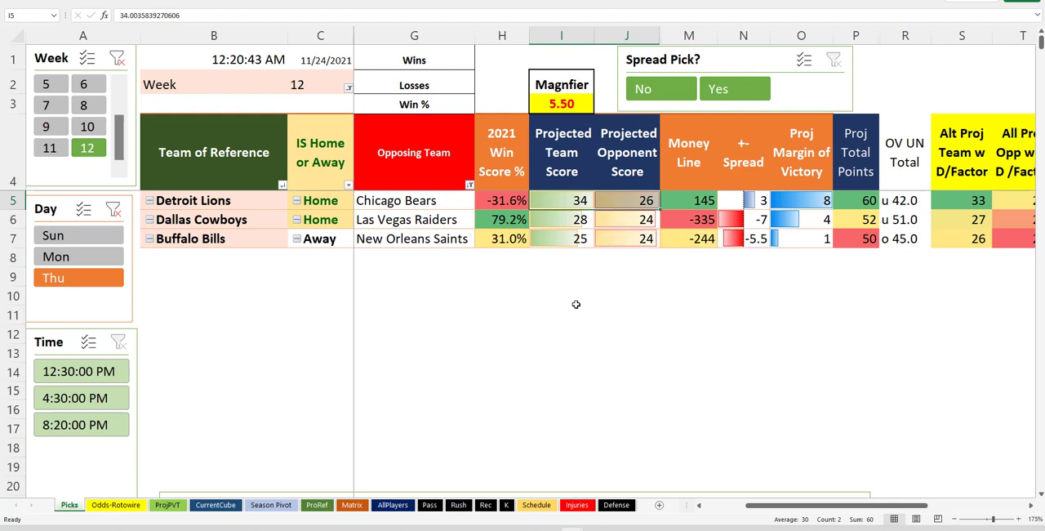
{"action": "left_click", "coordinate": [561, 295]}
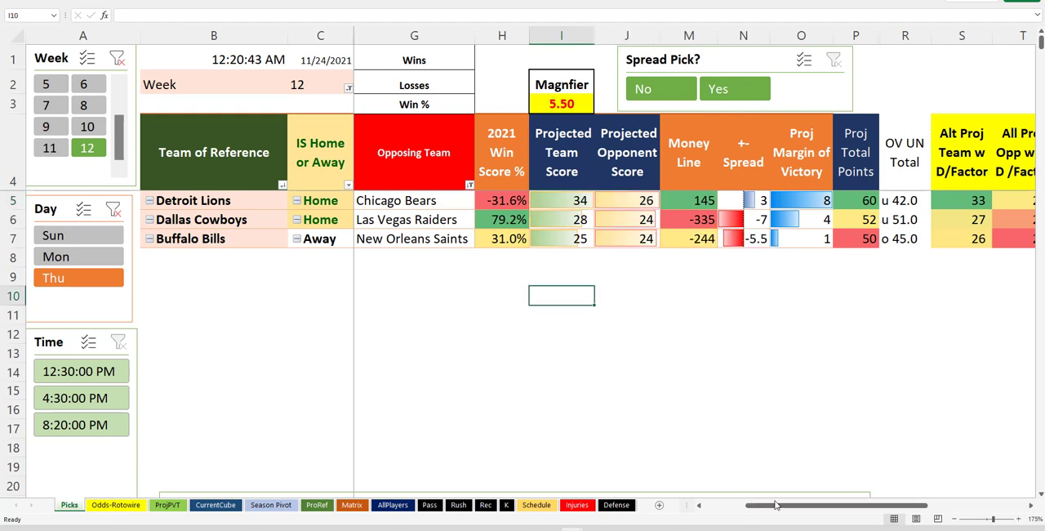
{"action": "scroll", "scroll_direction": "right", "scroll_amount": 3}
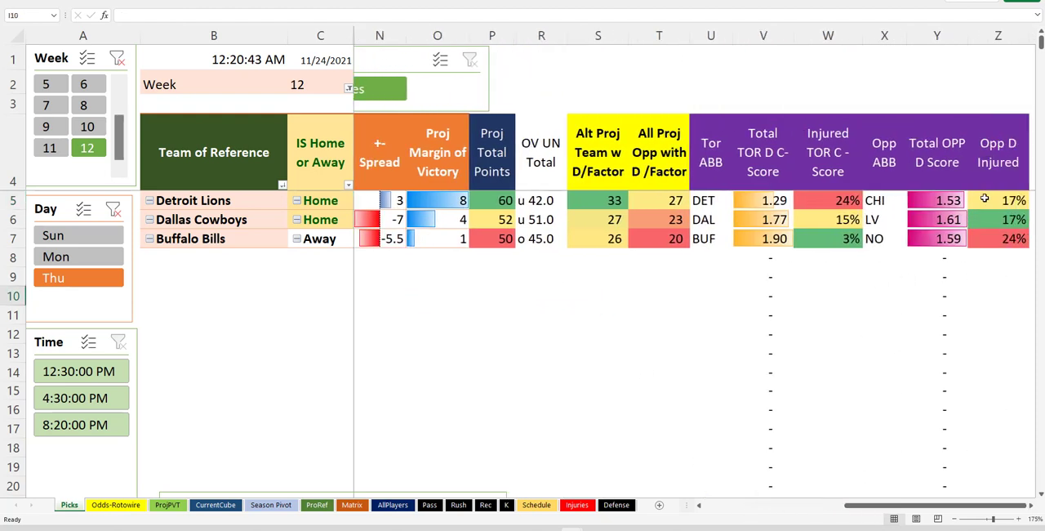
{"action": "left_click", "coordinate": [826, 199]}
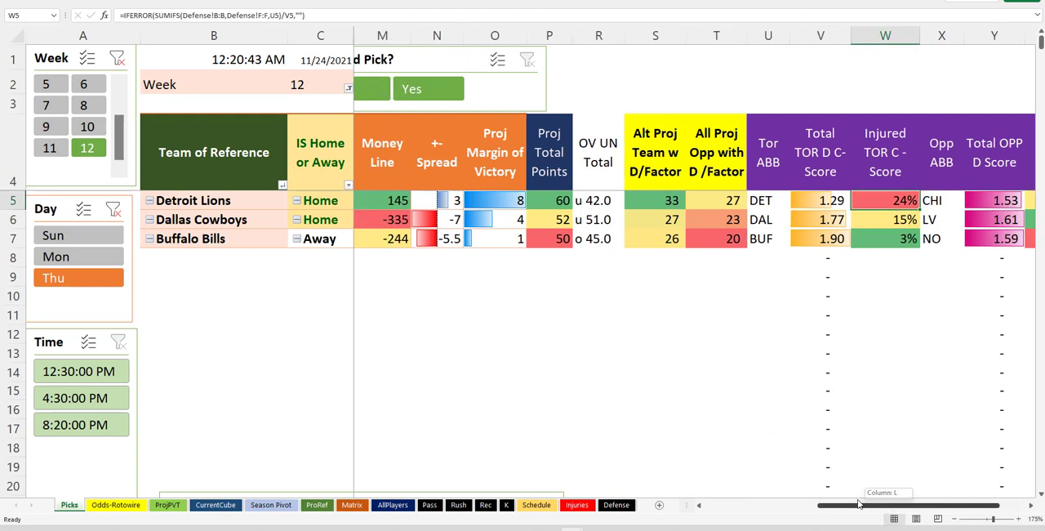
{"action": "scroll", "scroll_direction": "left", "scroll_amount": 3}
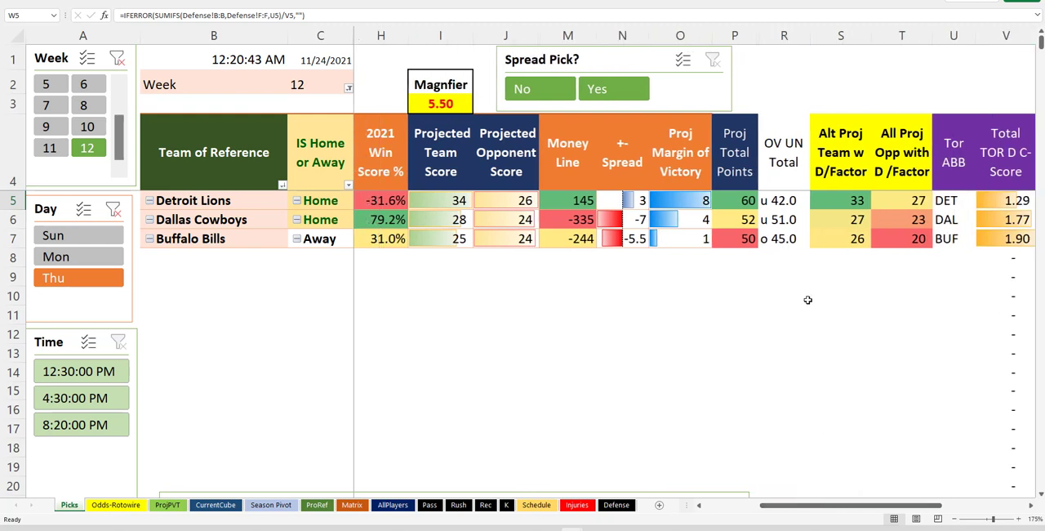
{"action": "left_click", "coordinate": [841, 199]}
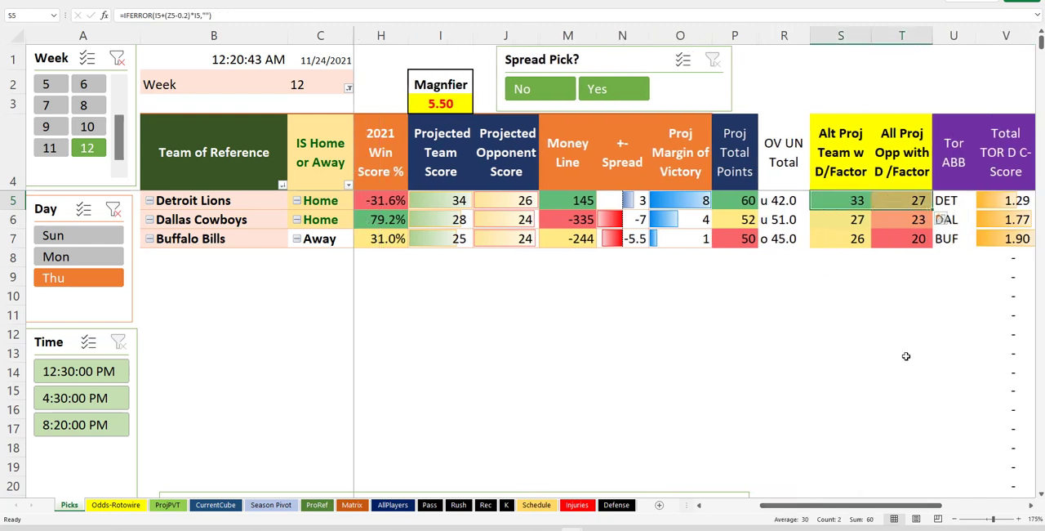
{"action": "scroll", "scroll_direction": "left", "scroll_amount": 3}
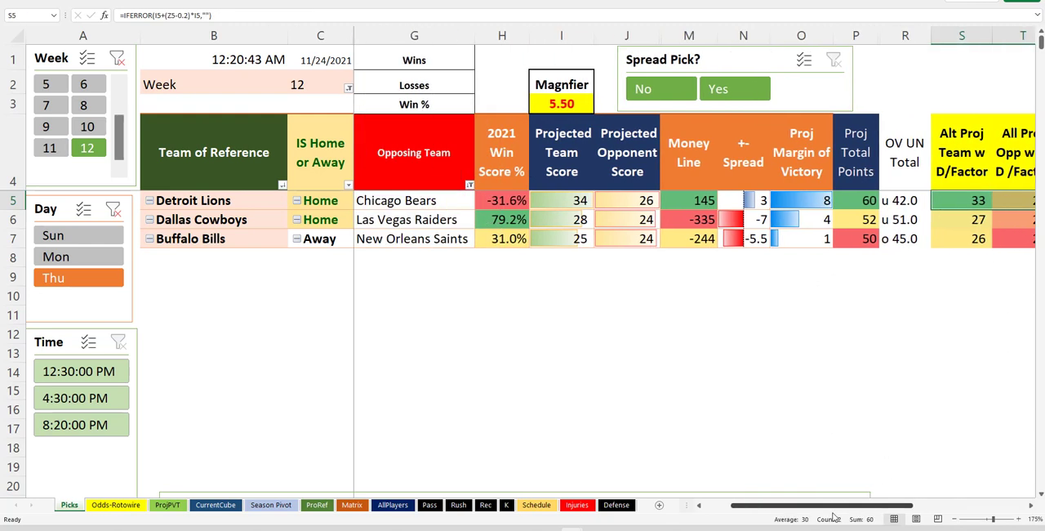
{"action": "left_click", "coordinate": [627, 381]}
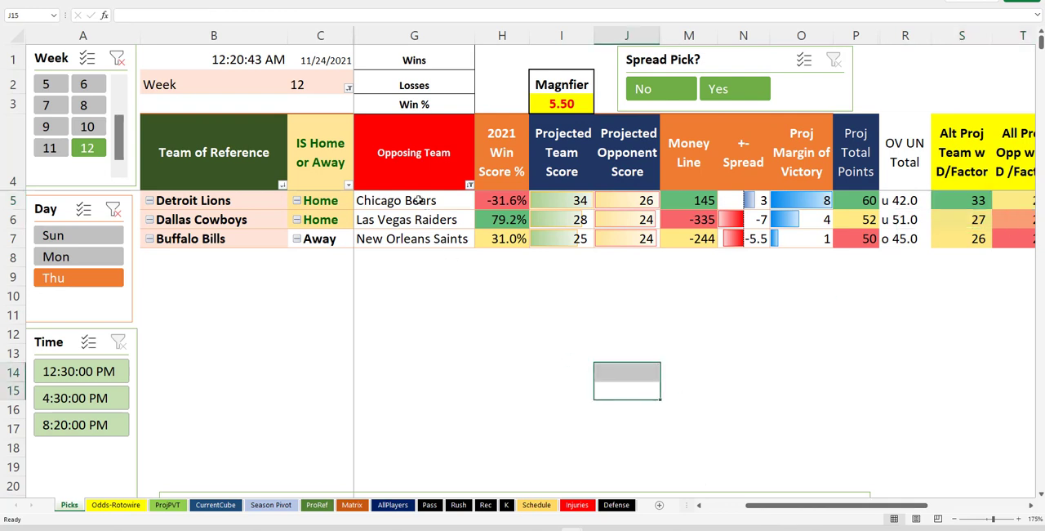
{"action": "left_click", "coordinate": [413, 199]}
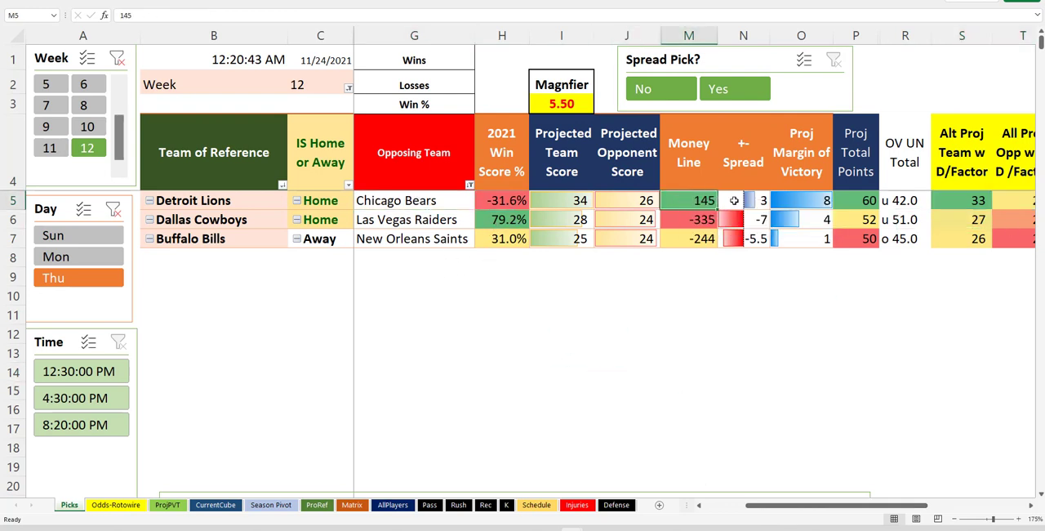
{"action": "left_click", "coordinate": [743, 200]}
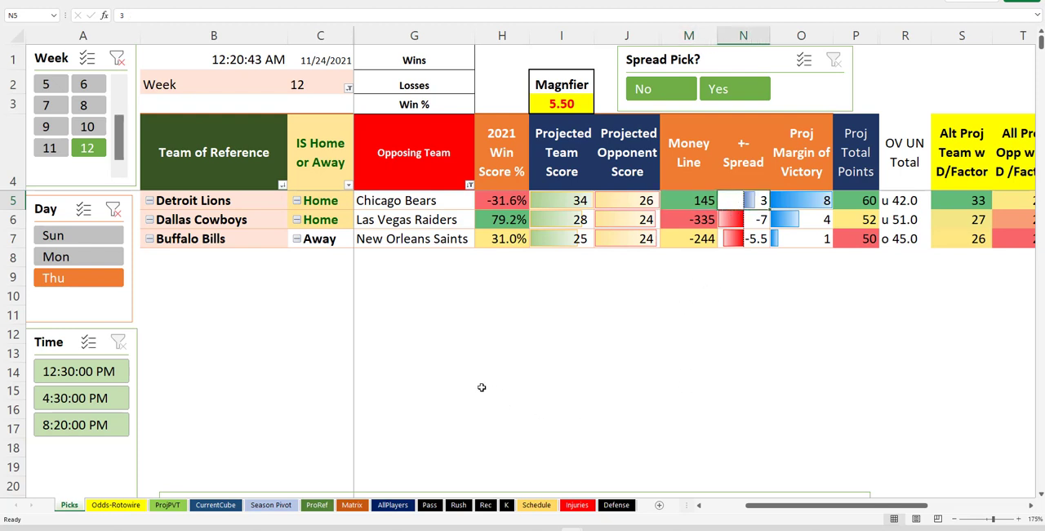
{"action": "left_click", "coordinate": [415, 333]}
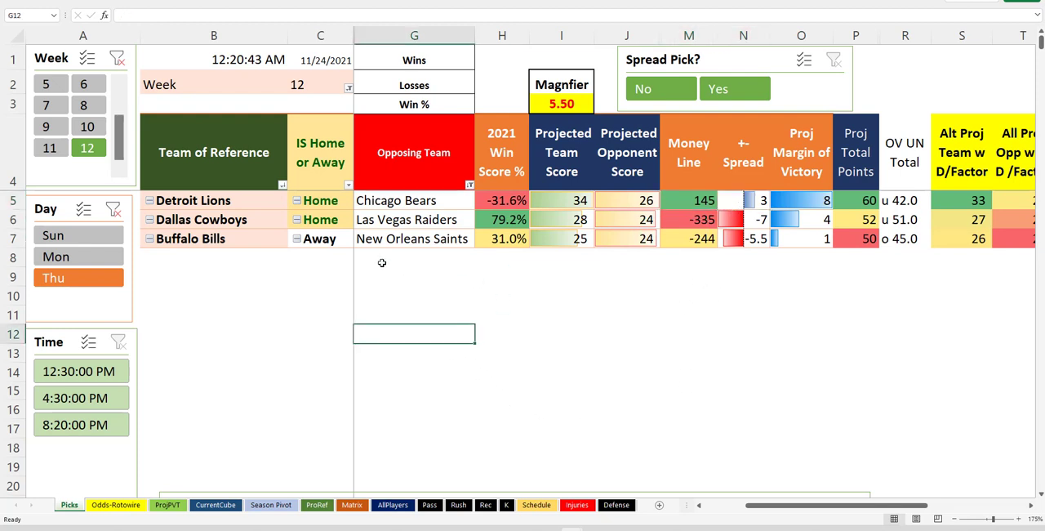
{"action": "left_click", "coordinate": [192, 200]}
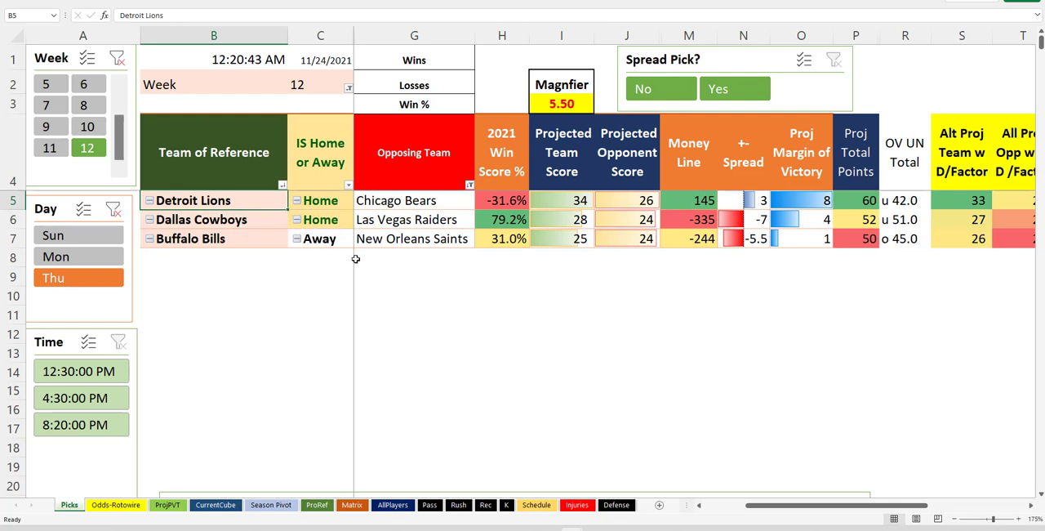
{"action": "mouse_move", "coordinate": [374, 277]}
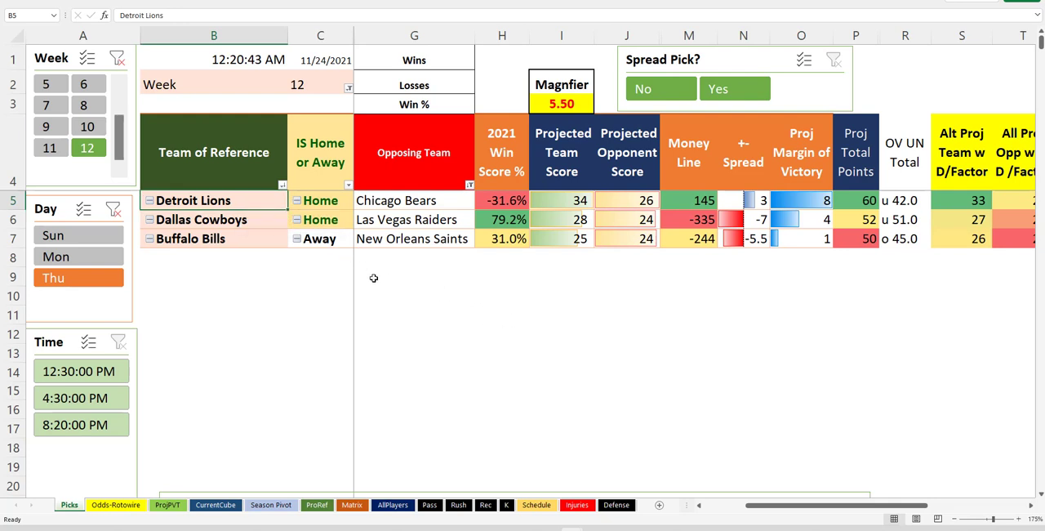
{"action": "mouse_move", "coordinate": [489, 272]}
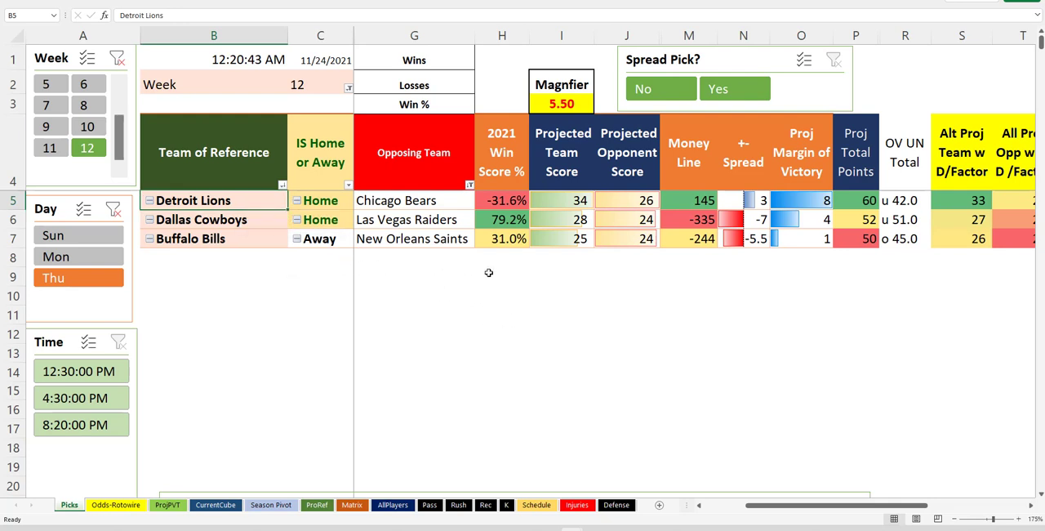
{"action": "mouse_move", "coordinate": [545, 358]}
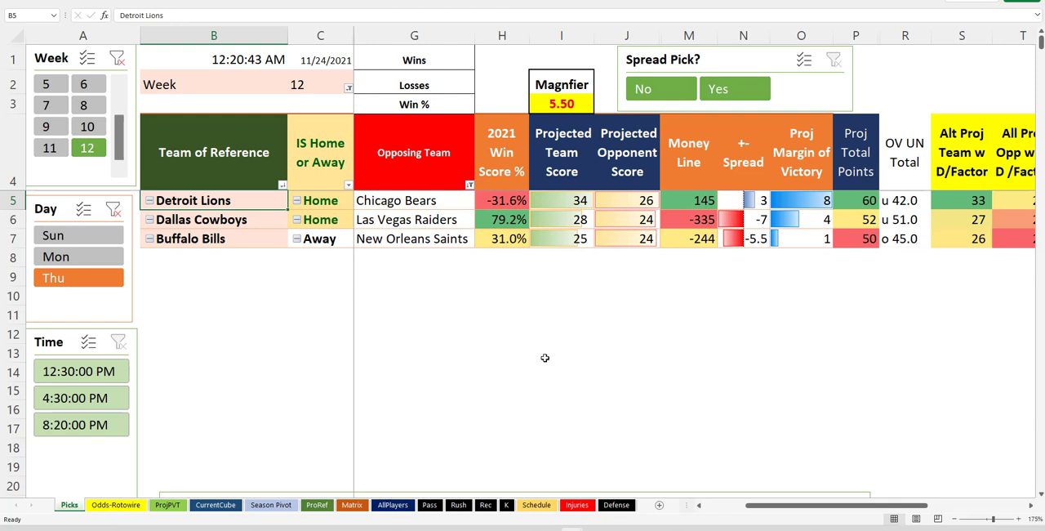
{"action": "mouse_move", "coordinate": [425, 314]}
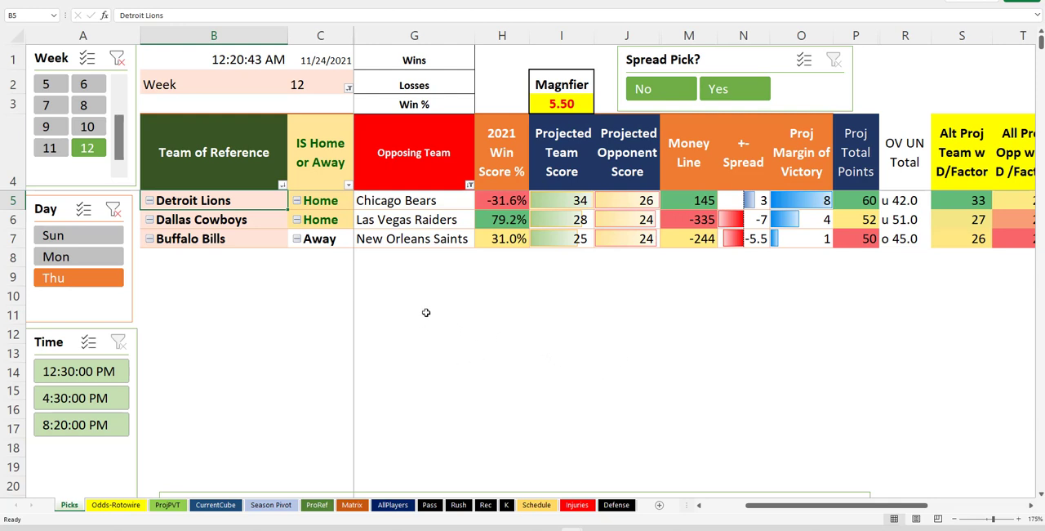
{"action": "mouse_move", "coordinate": [510, 317]}
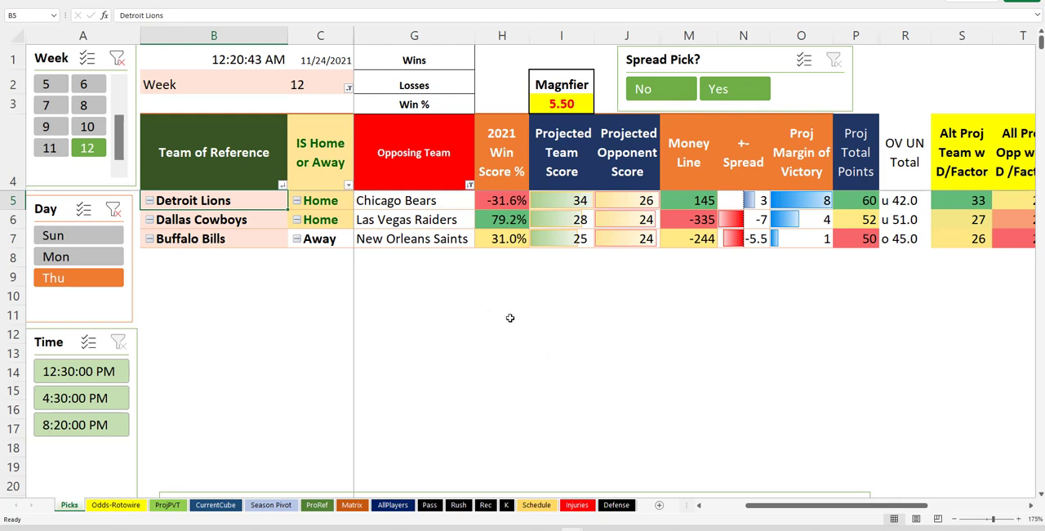
{"action": "mouse_move", "coordinate": [472, 338]}
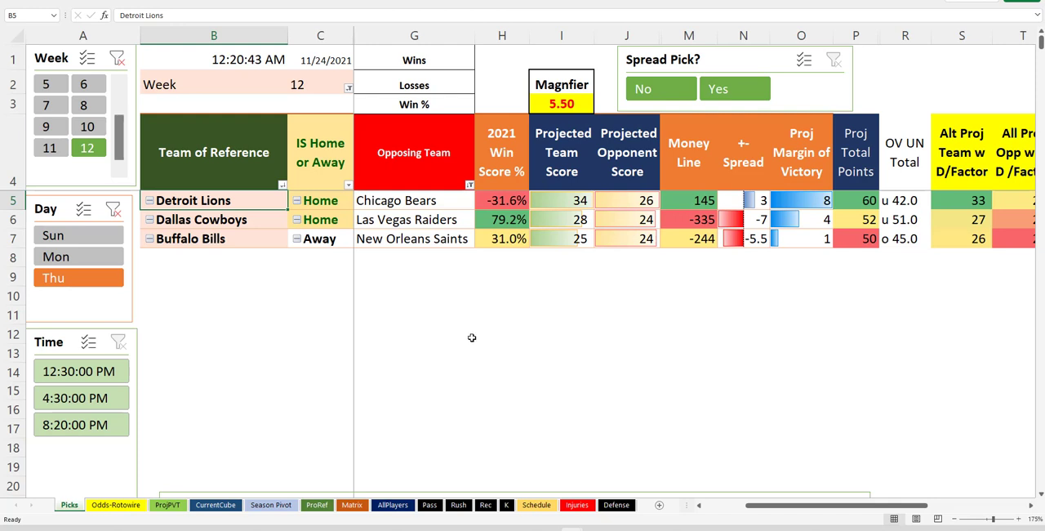
{"action": "mouse_move", "coordinate": [484, 336]}
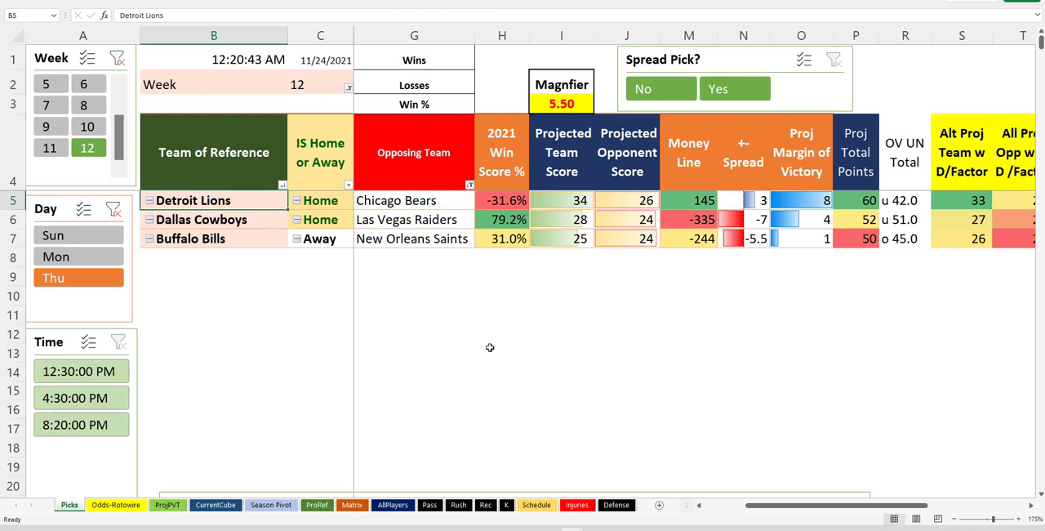
{"action": "left_click", "coordinate": [502, 315]}
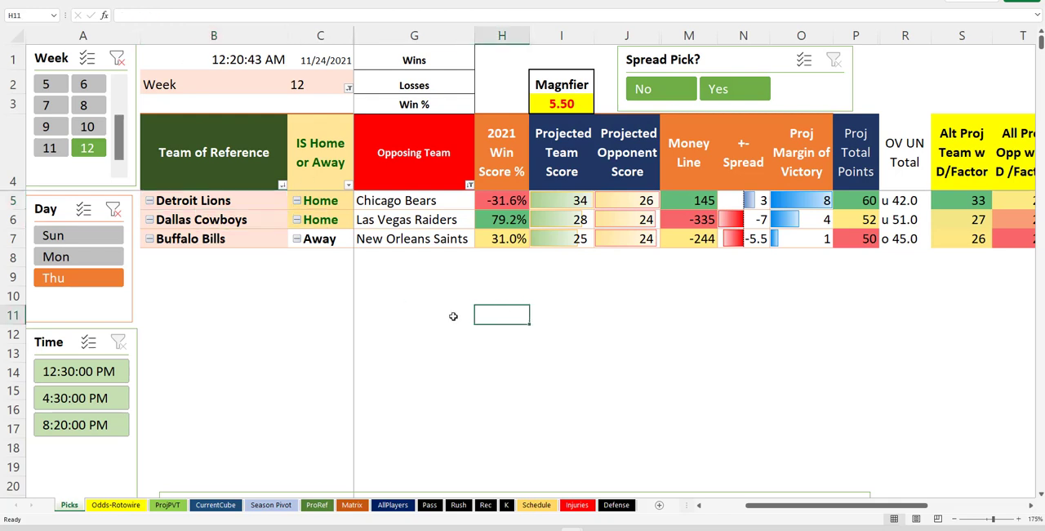
{"action": "mouse_move", "coordinate": [483, 297]}
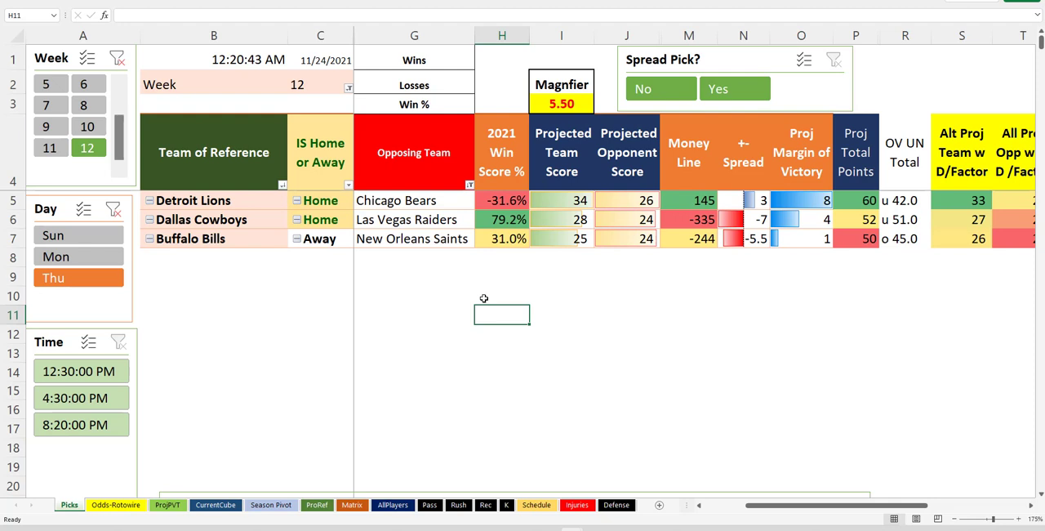
{"action": "left_click", "coordinate": [320, 294]}
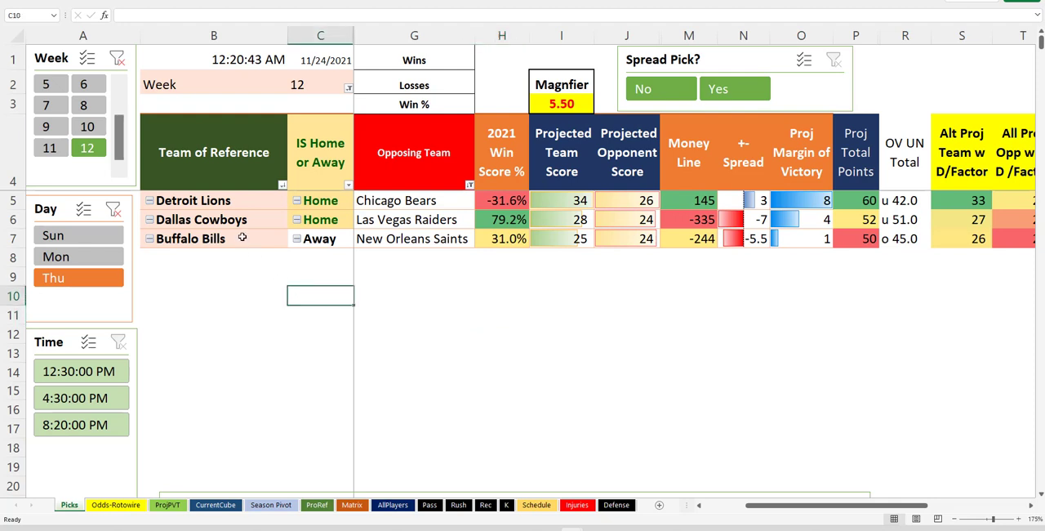
{"action": "left_click", "coordinate": [199, 219]}
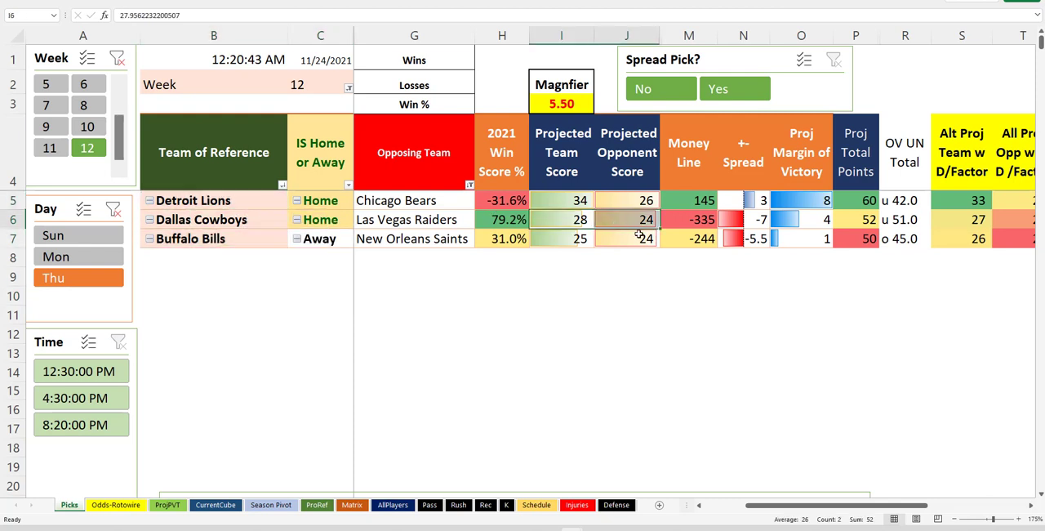
{"action": "left_click", "coordinate": [743, 219]}
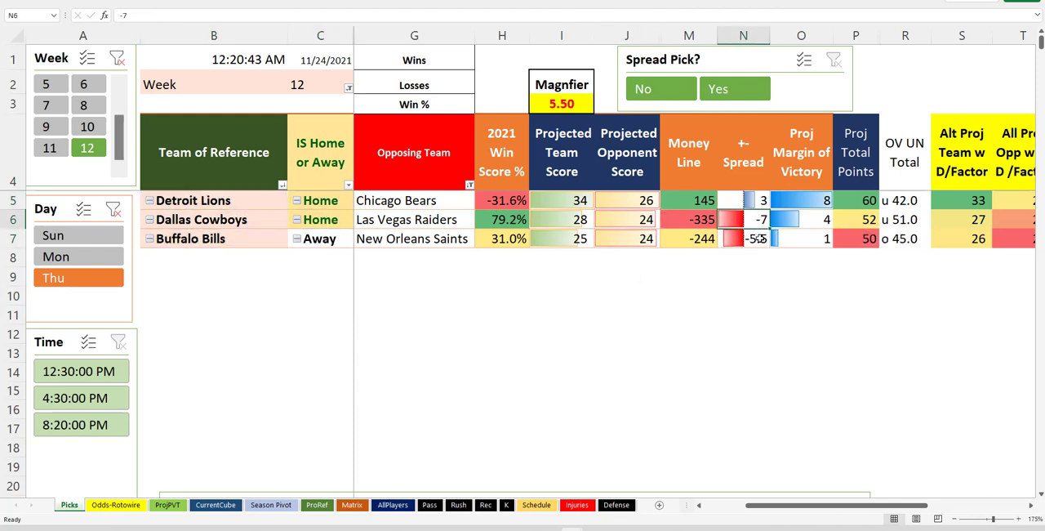
{"action": "left_click", "coordinate": [213, 218]}
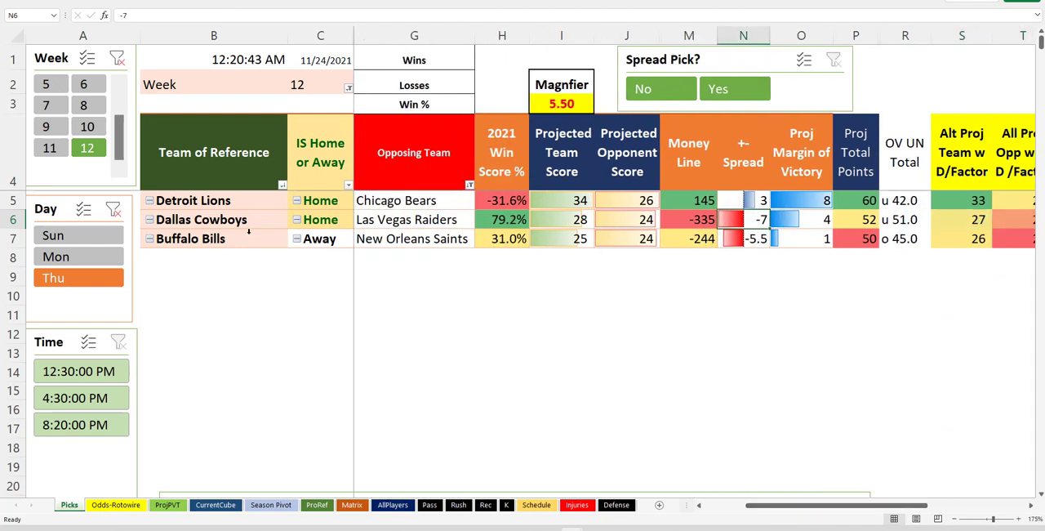
{"action": "left_click", "coordinate": [200, 219]}
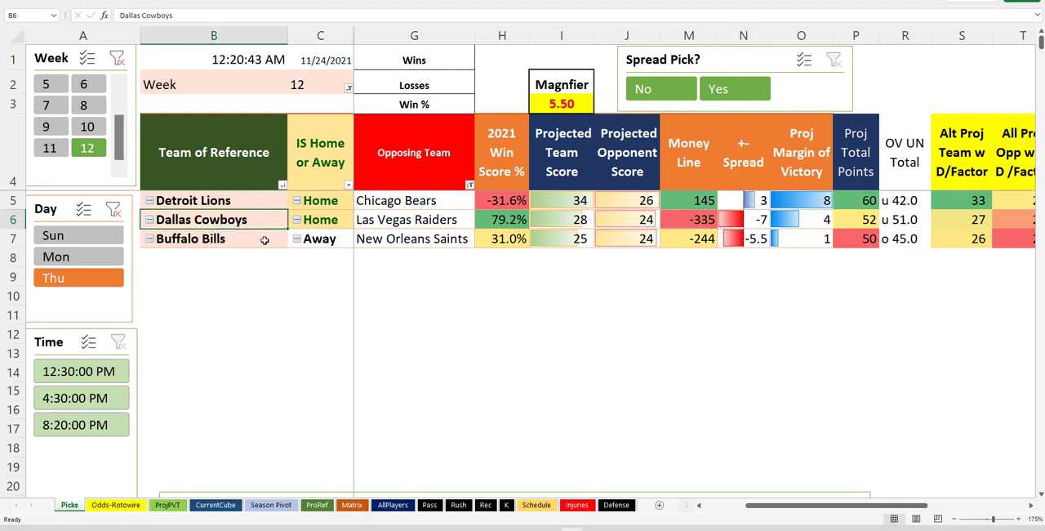
{"action": "mouse_move", "coordinate": [503, 221]}
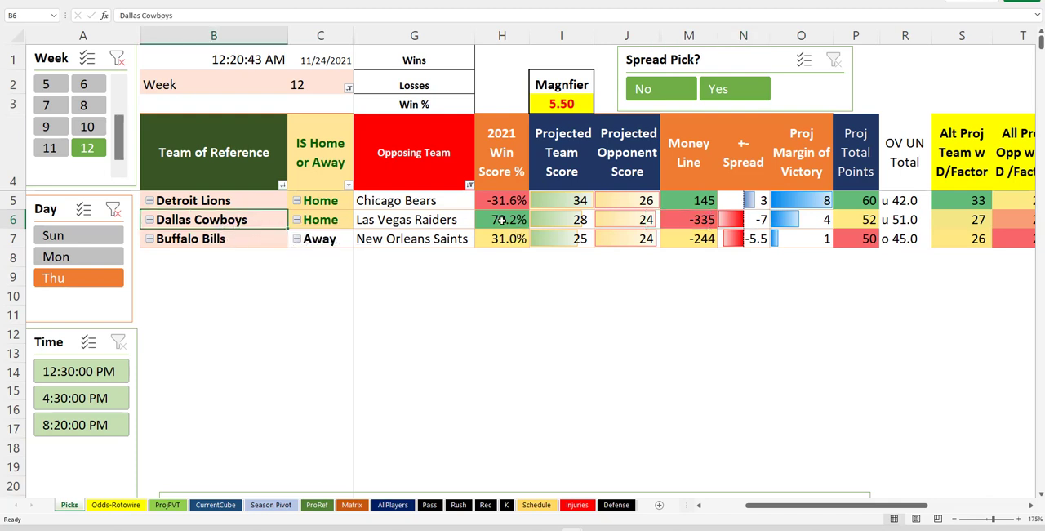
{"action": "left_click", "coordinate": [743, 219]}
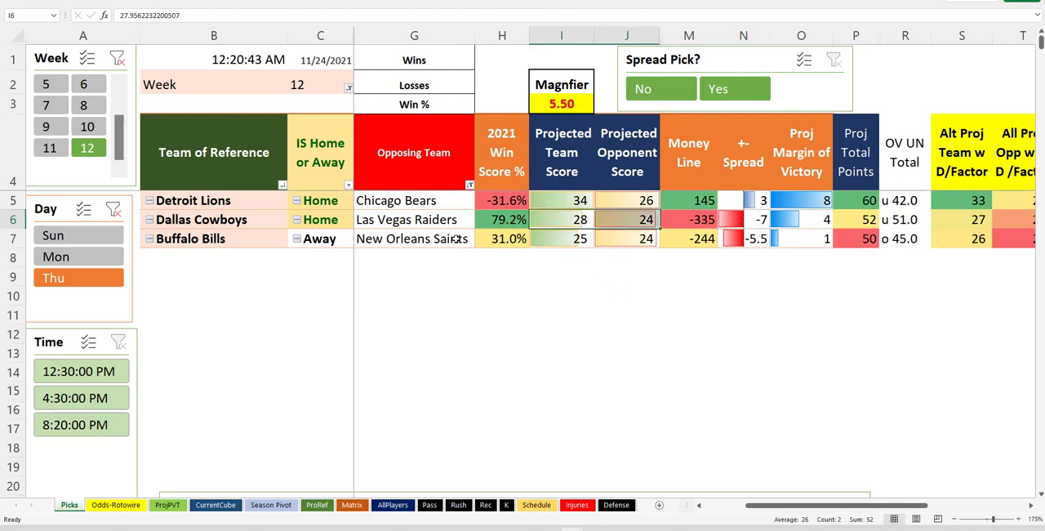
{"action": "left_click", "coordinate": [415, 219]}
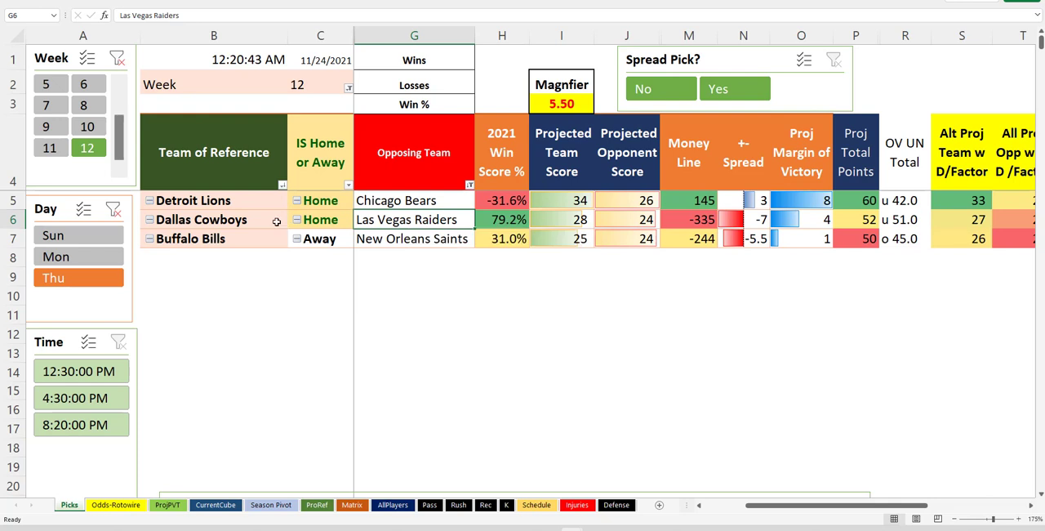
{"action": "left_click", "coordinate": [199, 219]}
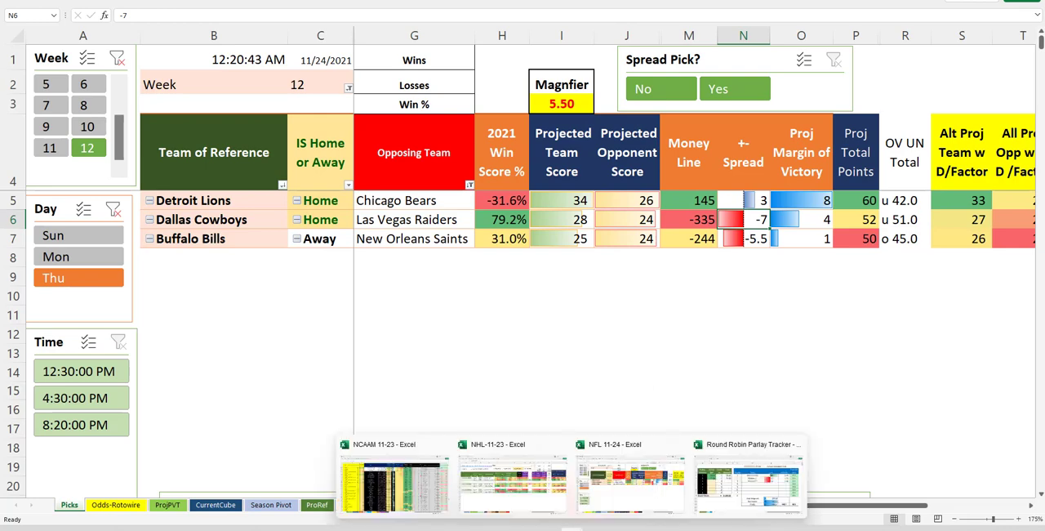
{"action": "left_click", "coordinate": [748, 477]}
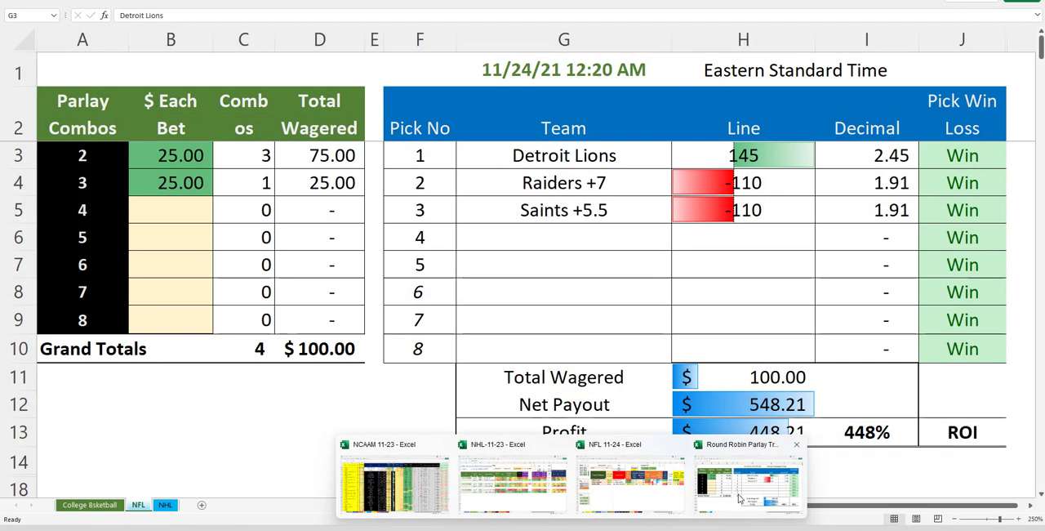
{"action": "left_click", "coordinate": [563, 183]}
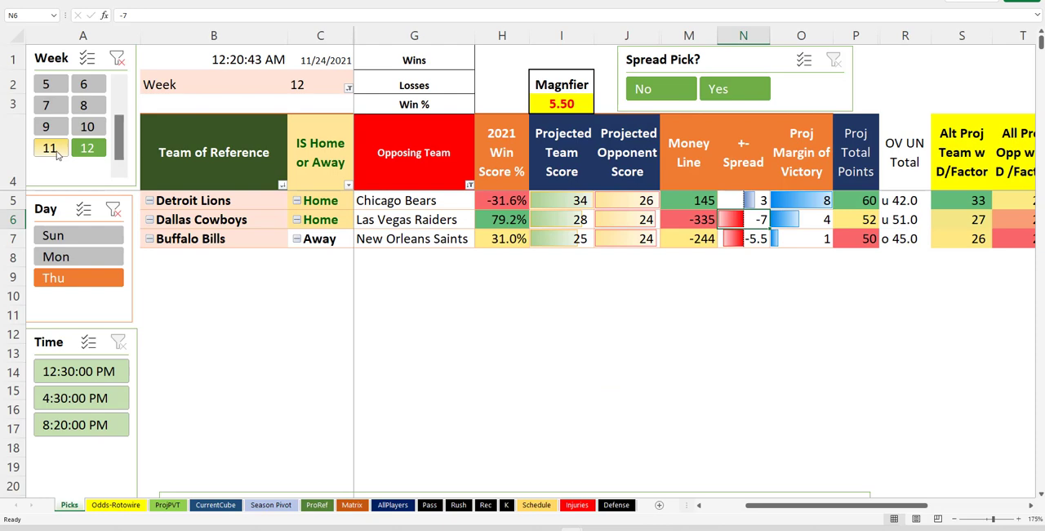
- Filter the pivot to all days of week 11 and unhide the win, cover and final-score columns
{"action": "left_click", "coordinate": [49, 147]}
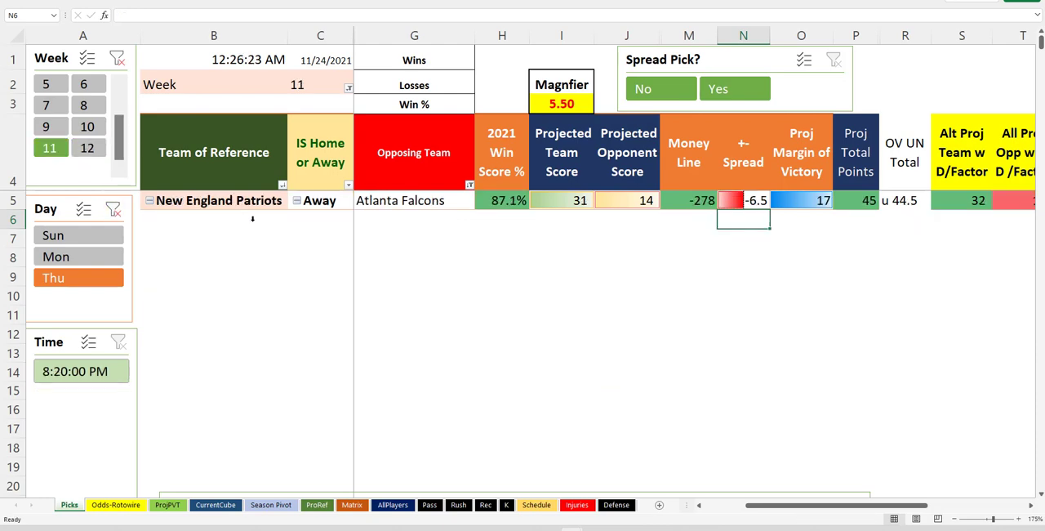
{"action": "left_click", "coordinate": [735, 88]}
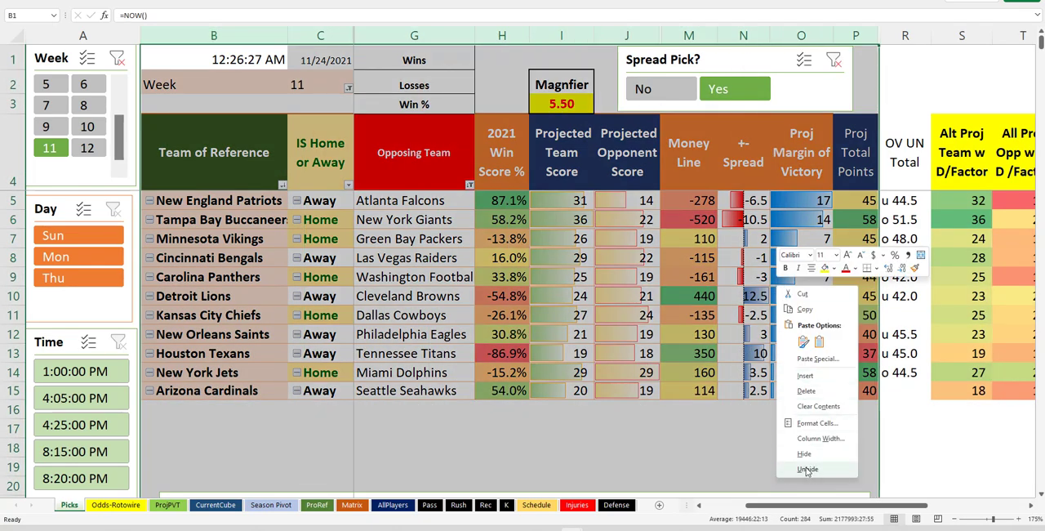
{"action": "left_click", "coordinate": [806, 469]}
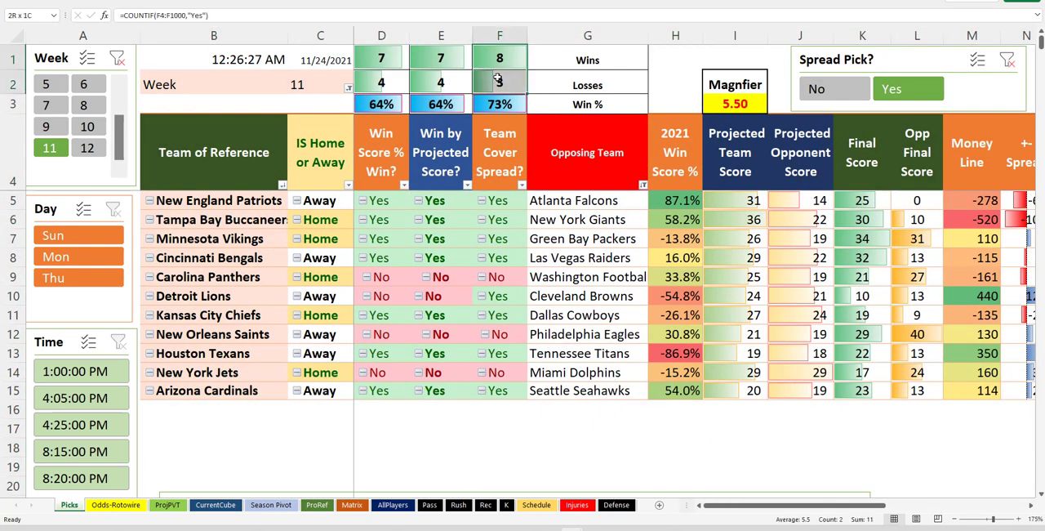
- Review which week 11 teams covered, including the Jets row, then filter back to week 12 Thursday
{"action": "left_click", "coordinate": [214, 199]}
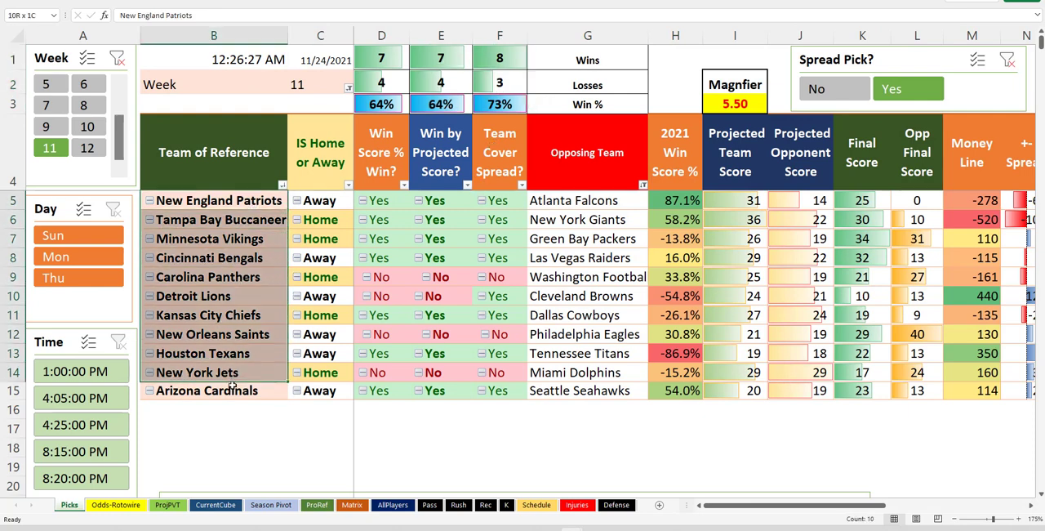
{"action": "left_click", "coordinate": [214, 199]}
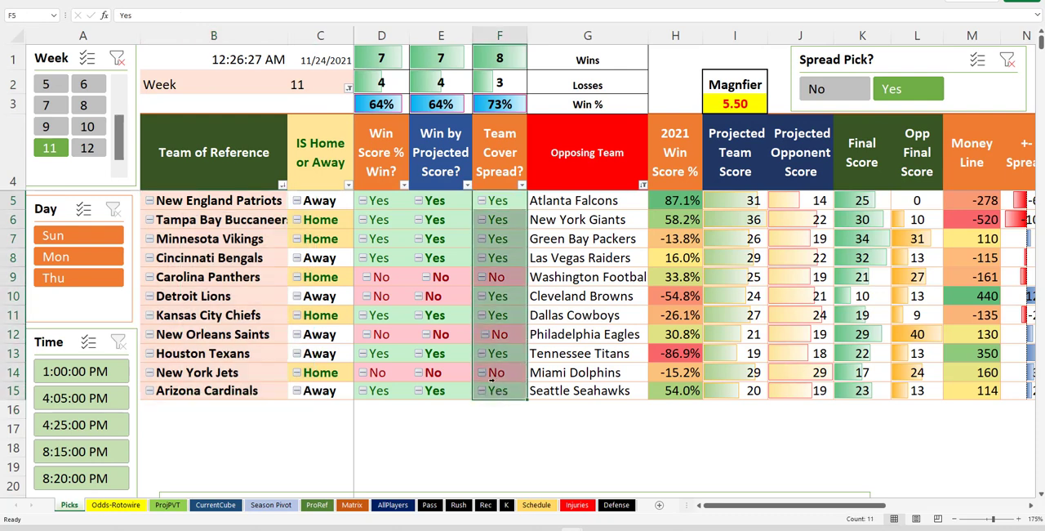
{"action": "left_click", "coordinate": [214, 372]}
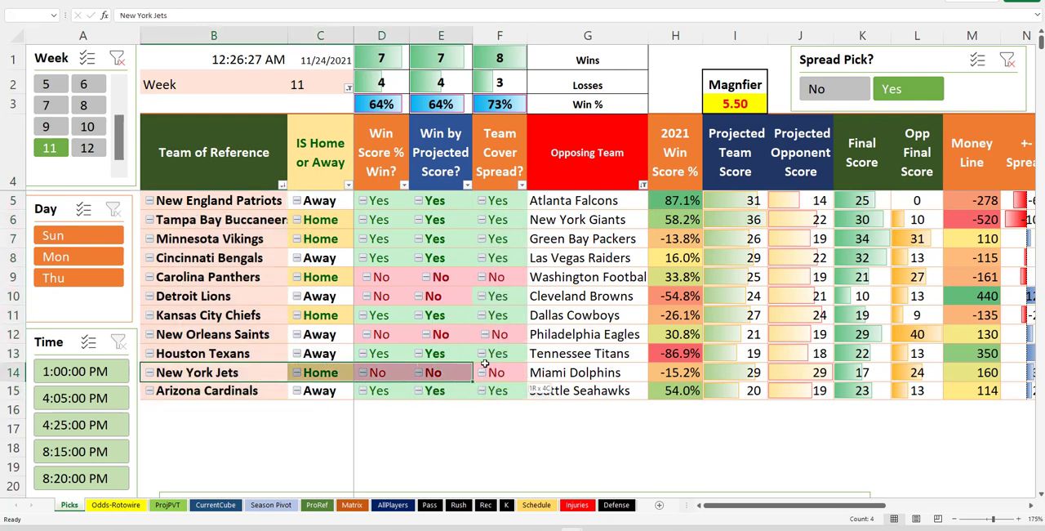
{"action": "left_click", "coordinate": [213, 370]}
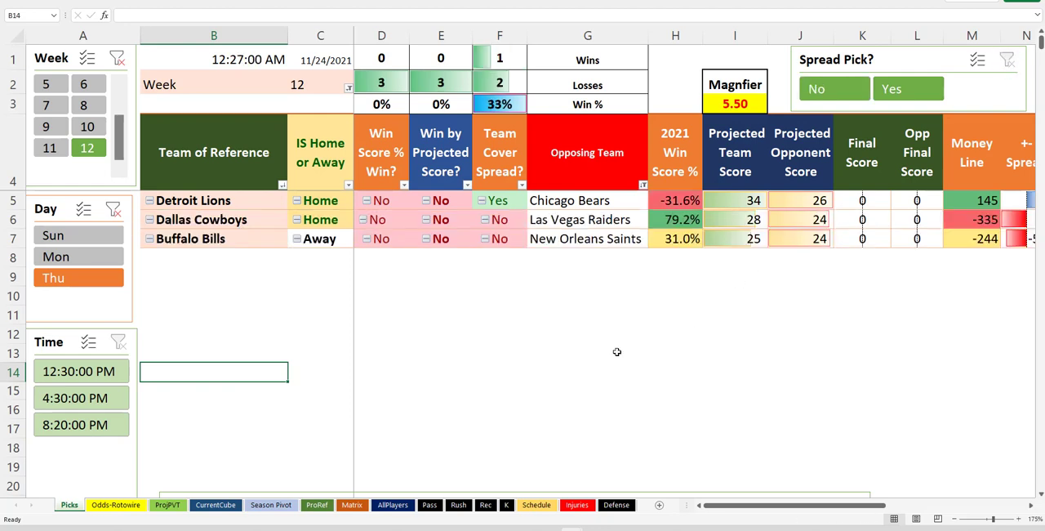
- Hide the win and cover result columns again and check the Raiders matchup and Bills -5.5 spread
{"action": "left_click", "coordinate": [500, 390]}
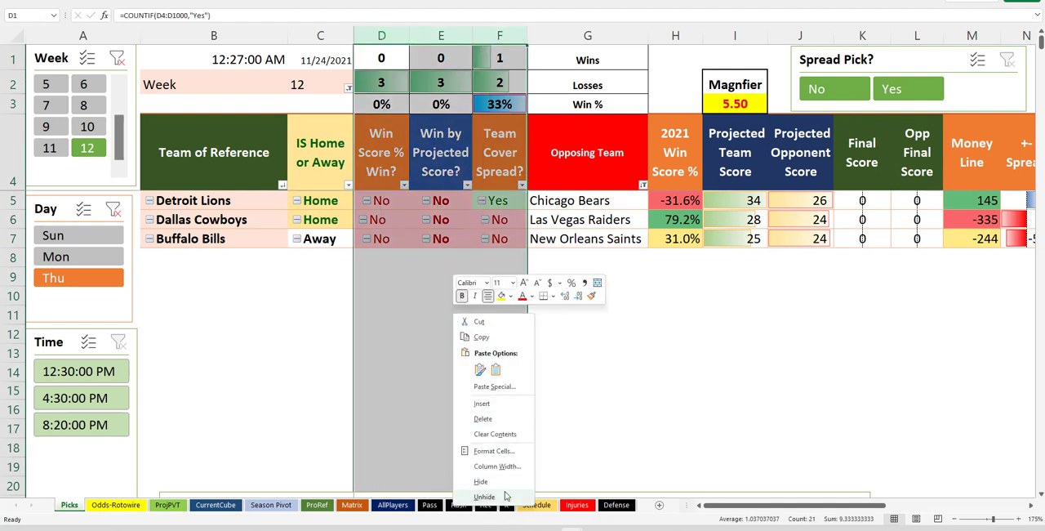
{"action": "left_click", "coordinate": [484, 496]}
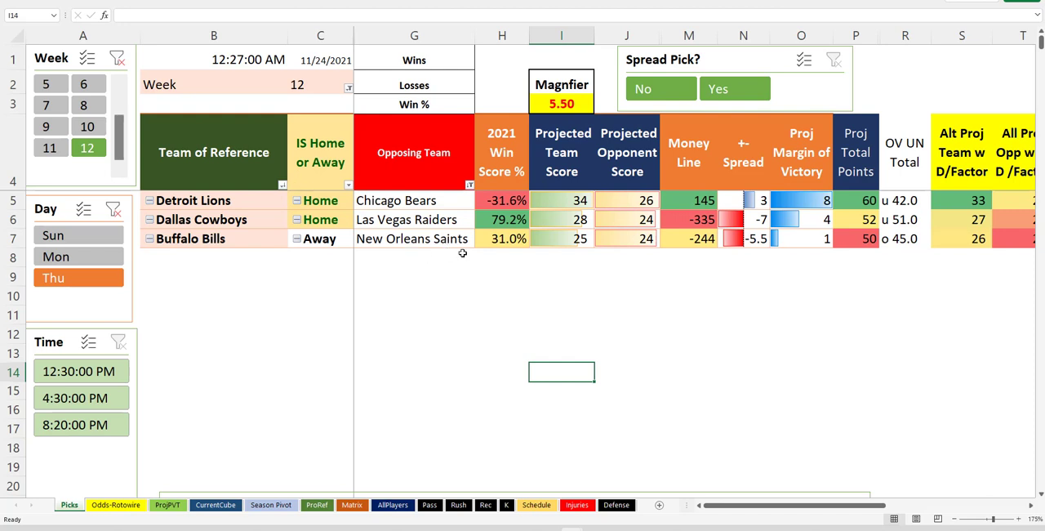
{"action": "left_click", "coordinate": [413, 219]}
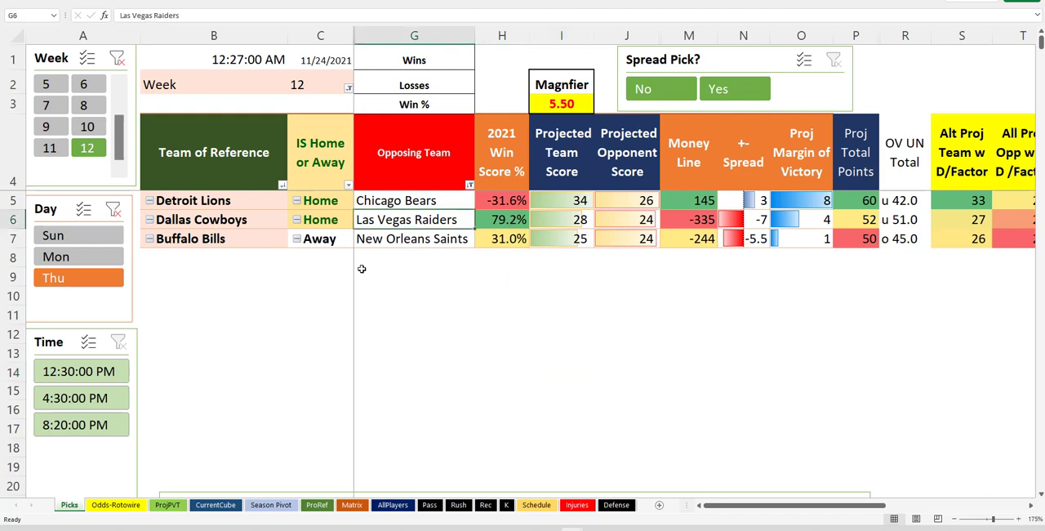
{"action": "left_click", "coordinate": [743, 238]}
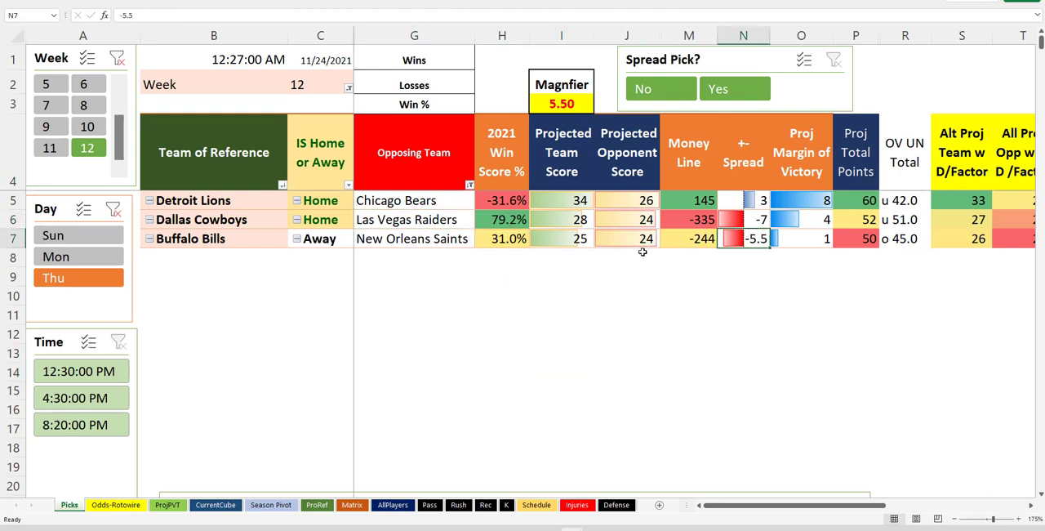
- Review the Bills and Saints entries, then switch to the round robin parlay tracker workbook
{"action": "left_click", "coordinate": [213, 239]}
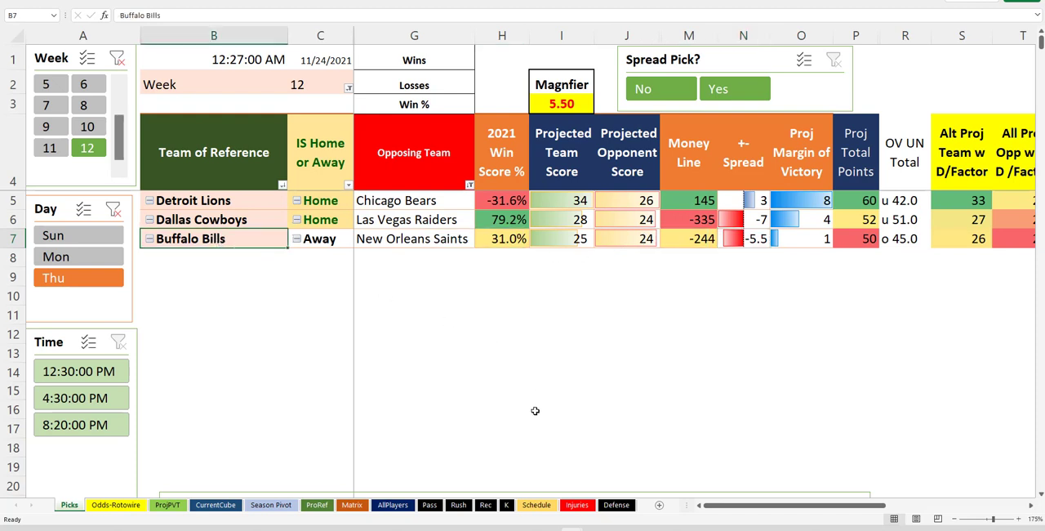
{"action": "mouse_move", "coordinate": [385, 307]}
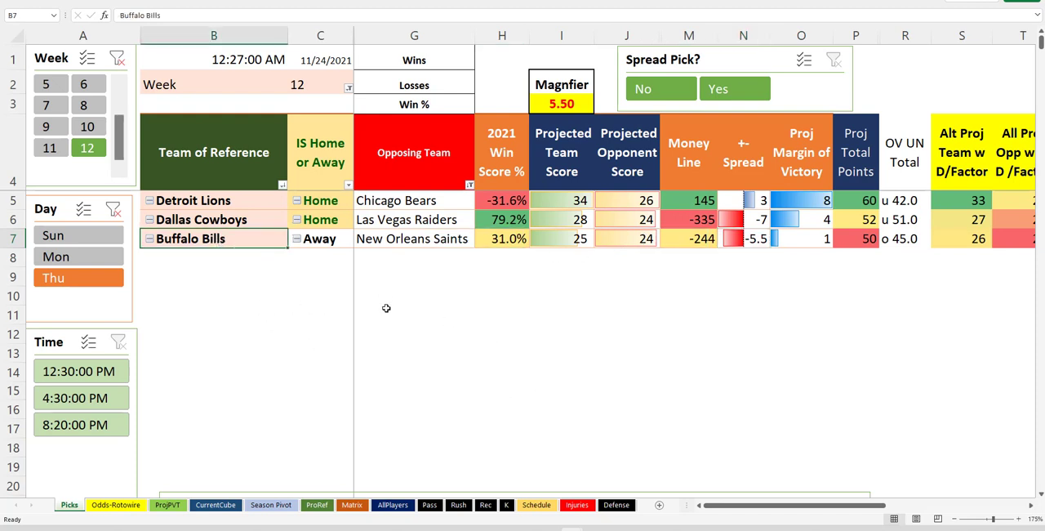
{"action": "left_click", "coordinate": [412, 238]}
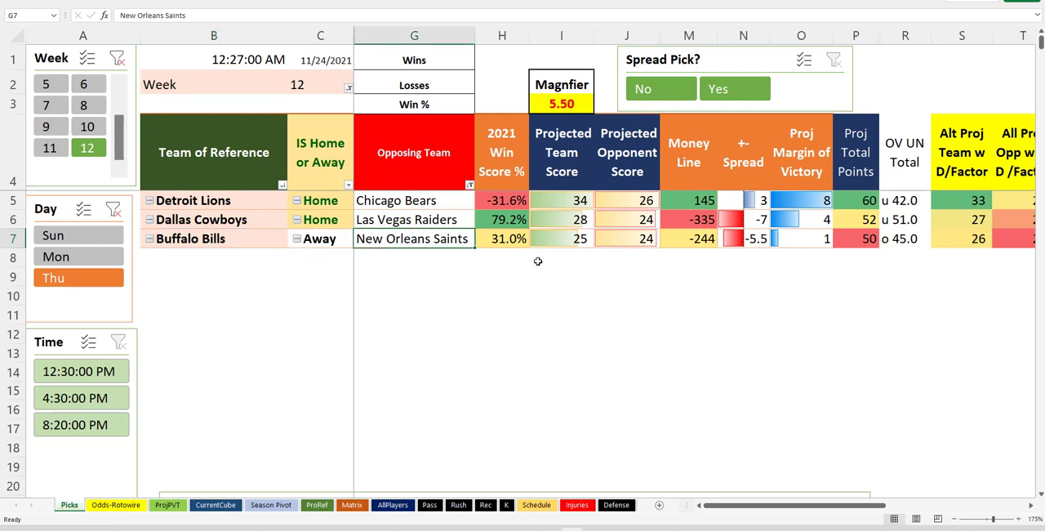
{"action": "mouse_move", "coordinate": [405, 252]}
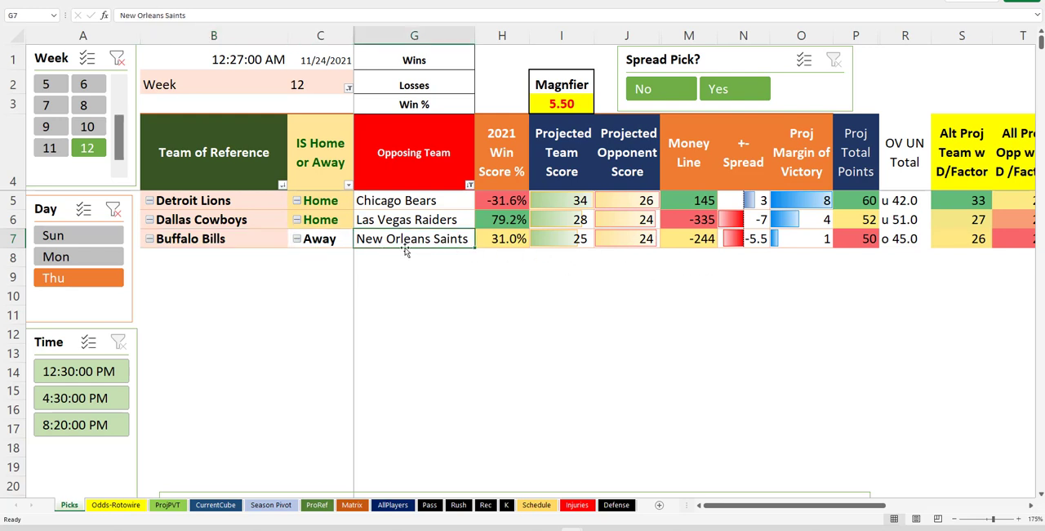
{"action": "left_click", "coordinate": [742, 239]}
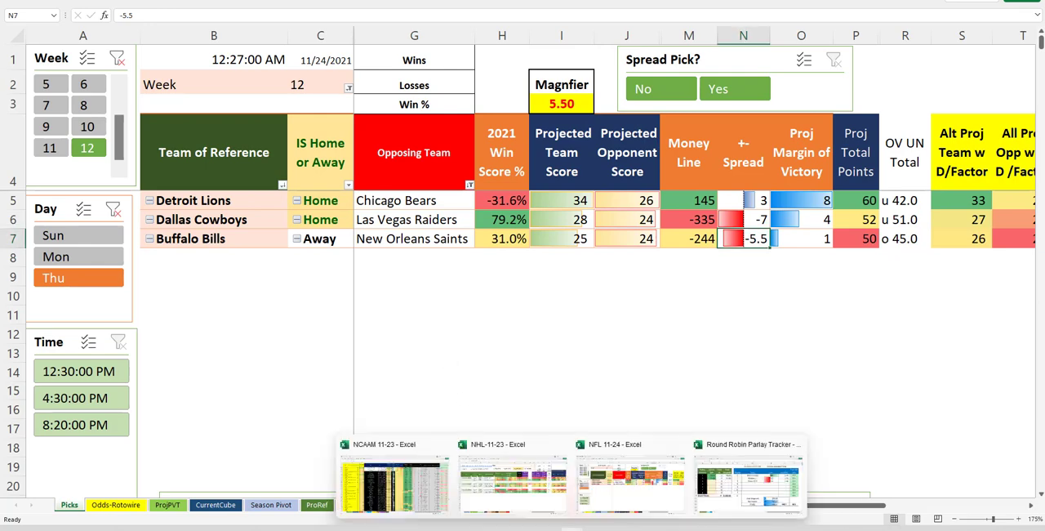
{"action": "left_click", "coordinate": [748, 482]}
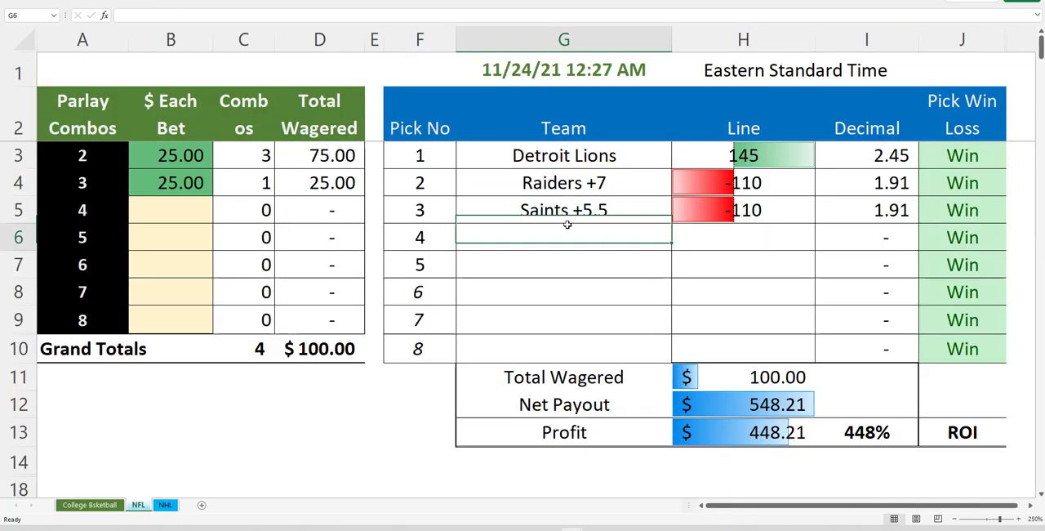
{"action": "left_click", "coordinate": [320, 155]}
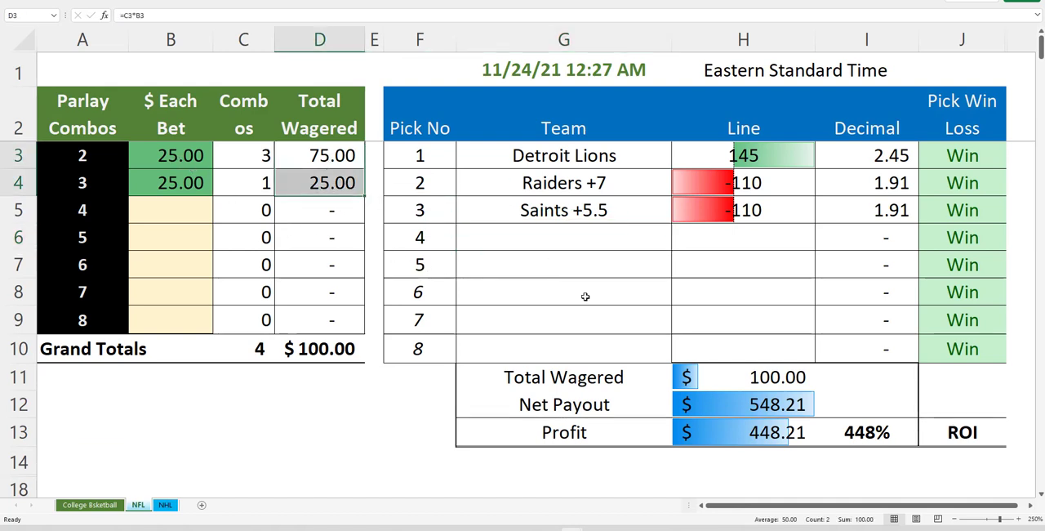
{"action": "left_click", "coordinate": [743, 375]}
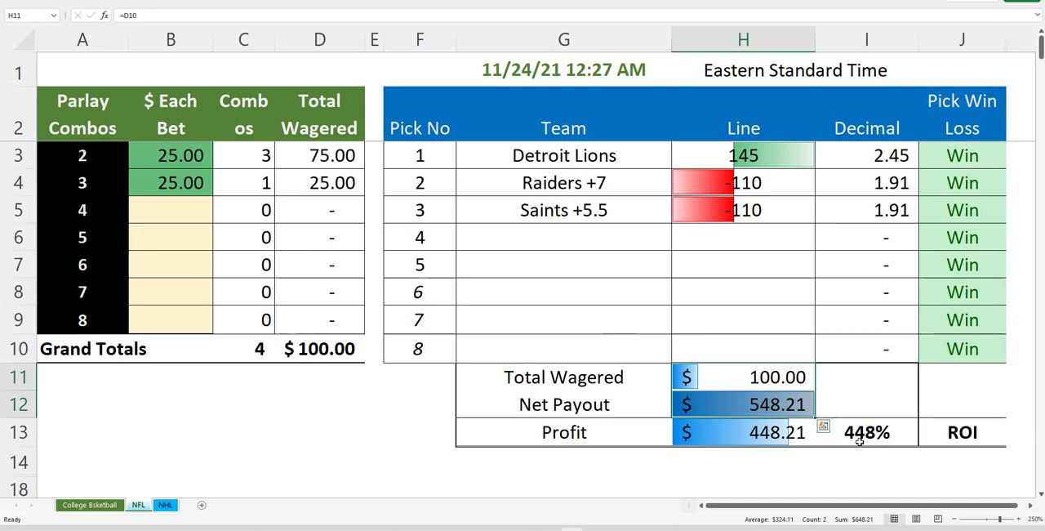
{"action": "left_click", "coordinate": [865, 431]}
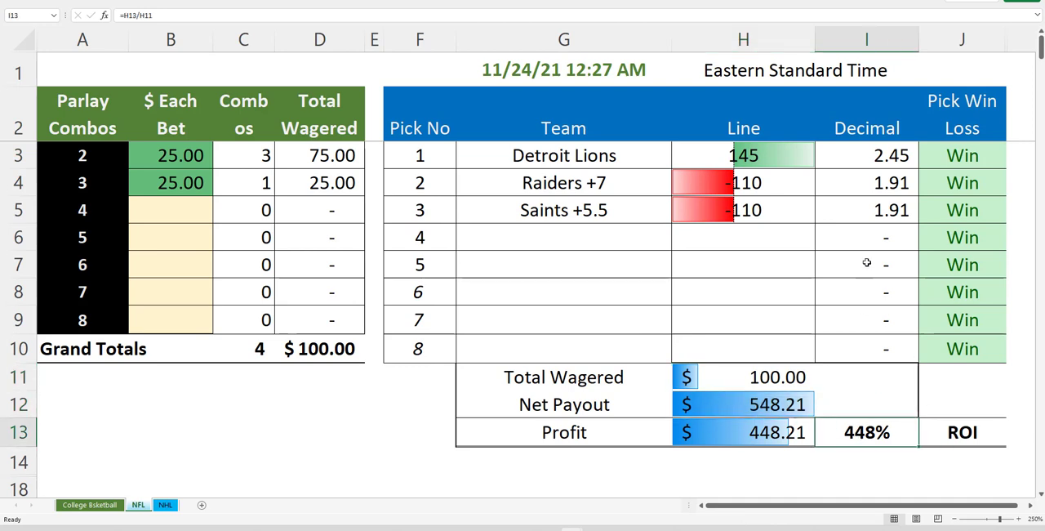
{"action": "left_click", "coordinate": [962, 155]}
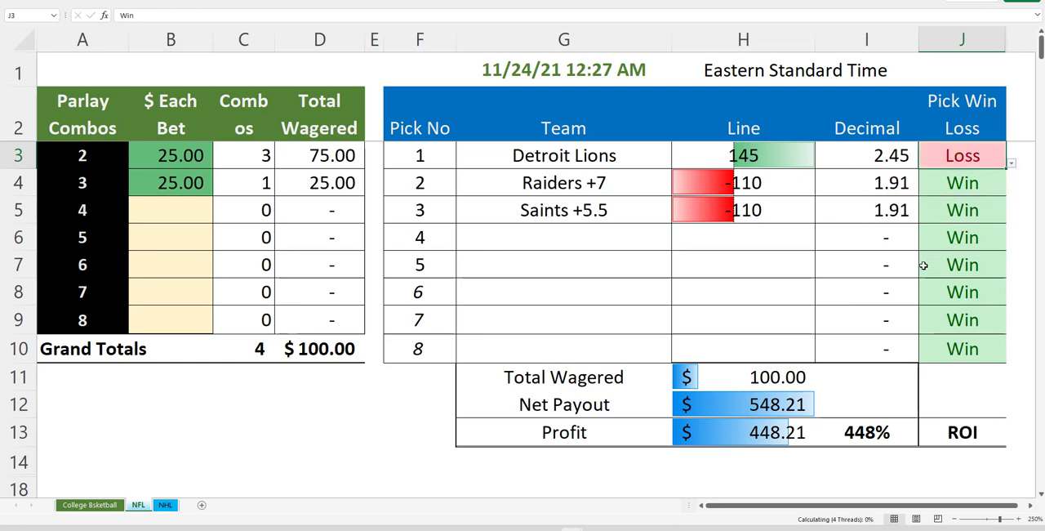
{"action": "left_click", "coordinate": [743, 405]}
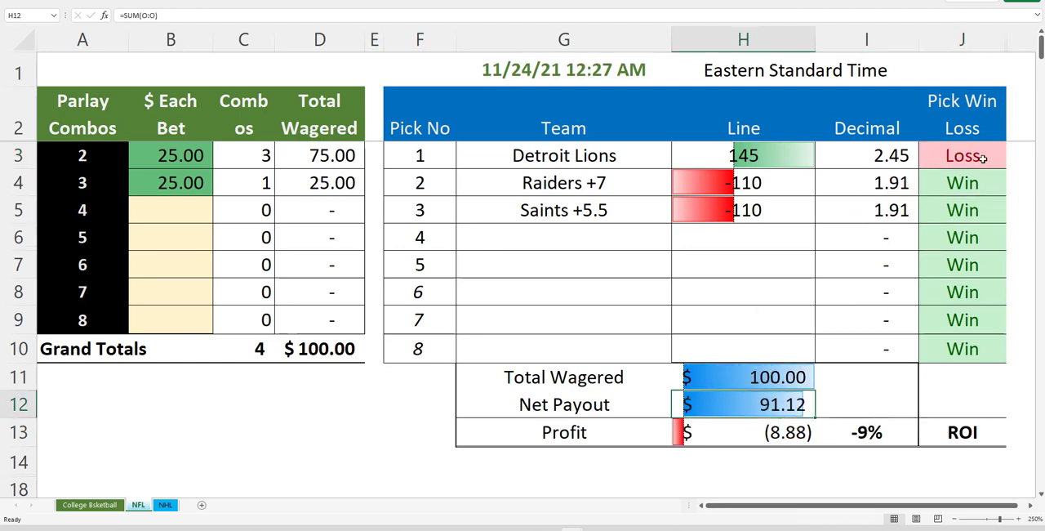
{"action": "left_click", "coordinate": [1009, 156]}
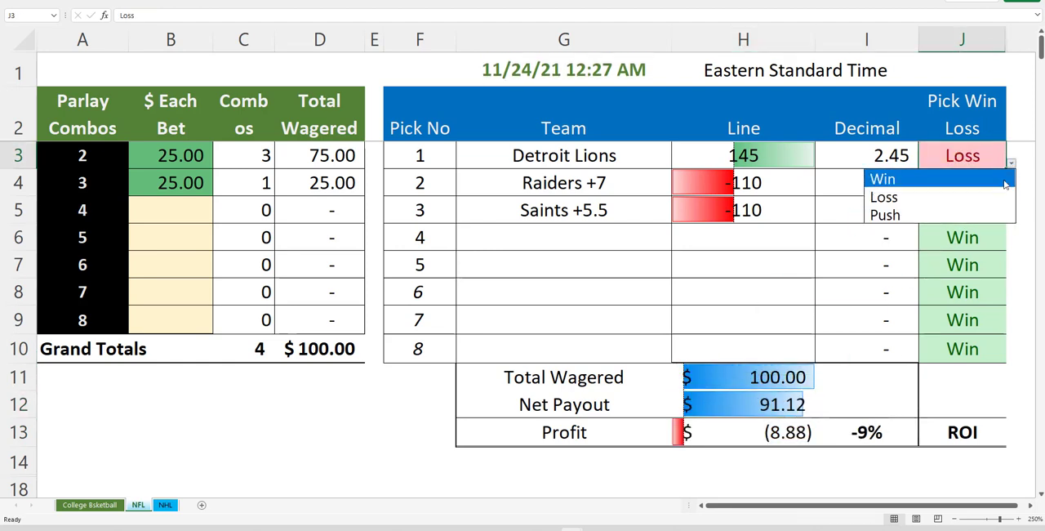
{"action": "left_click", "coordinate": [881, 178]}
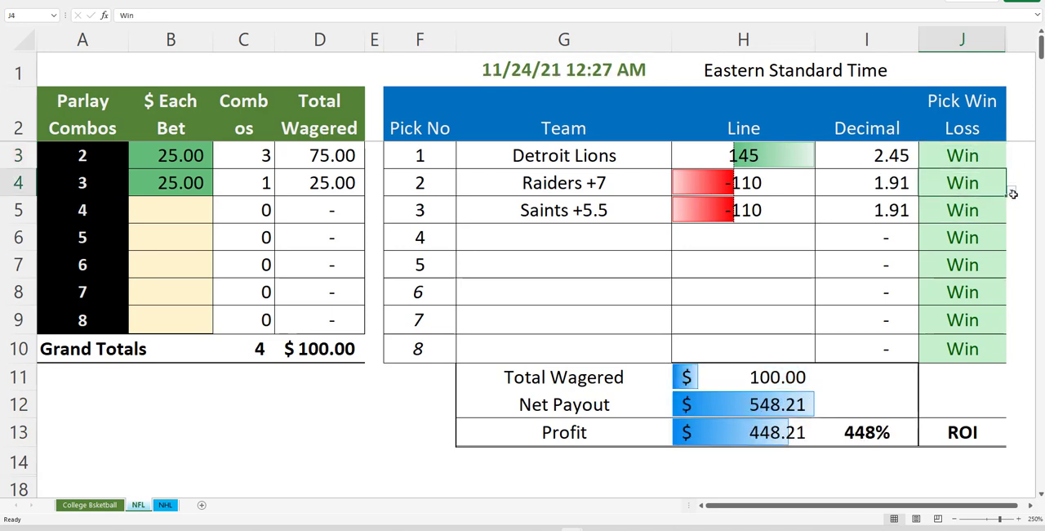
{"action": "type", "text": "Loss"}
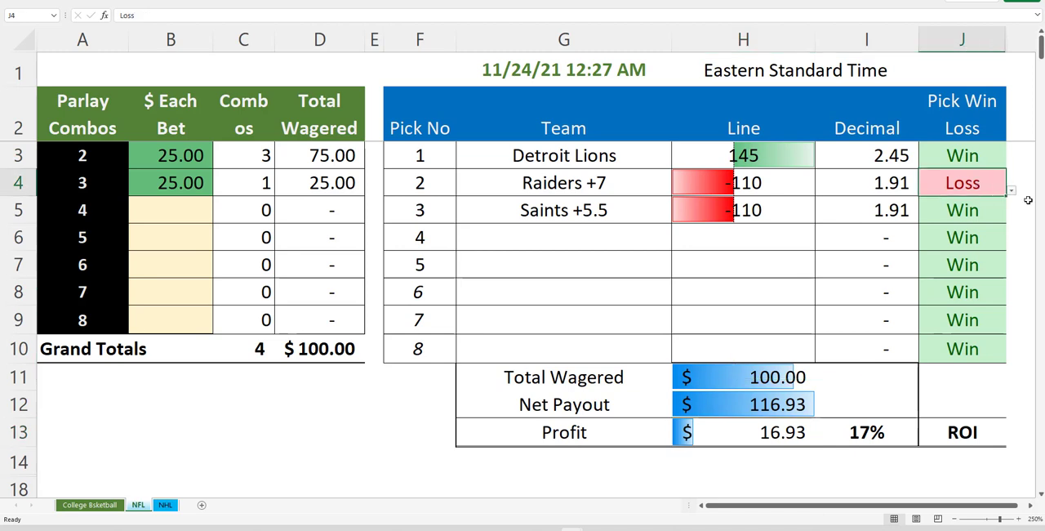
{"action": "left_click", "coordinate": [1009, 190]}
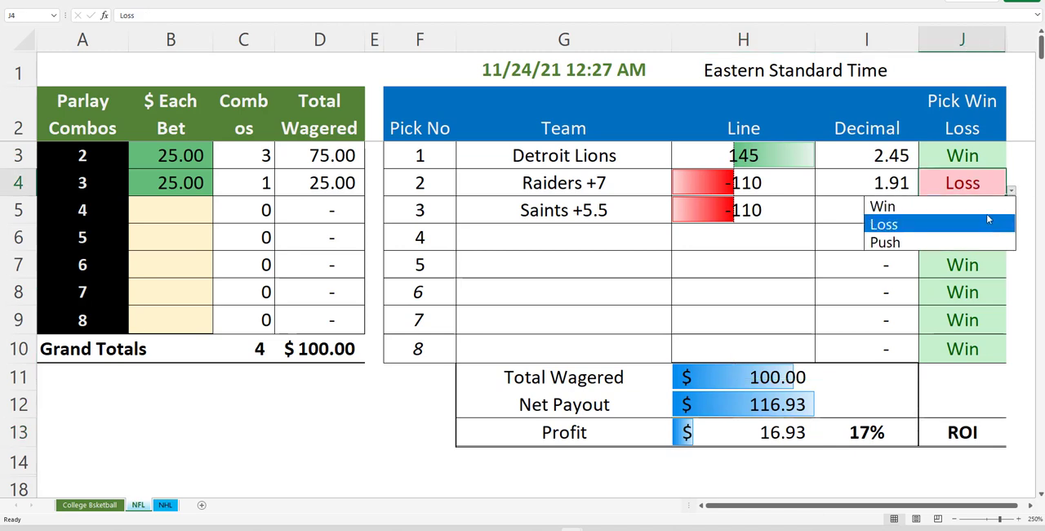
{"action": "left_click", "coordinate": [881, 205]}
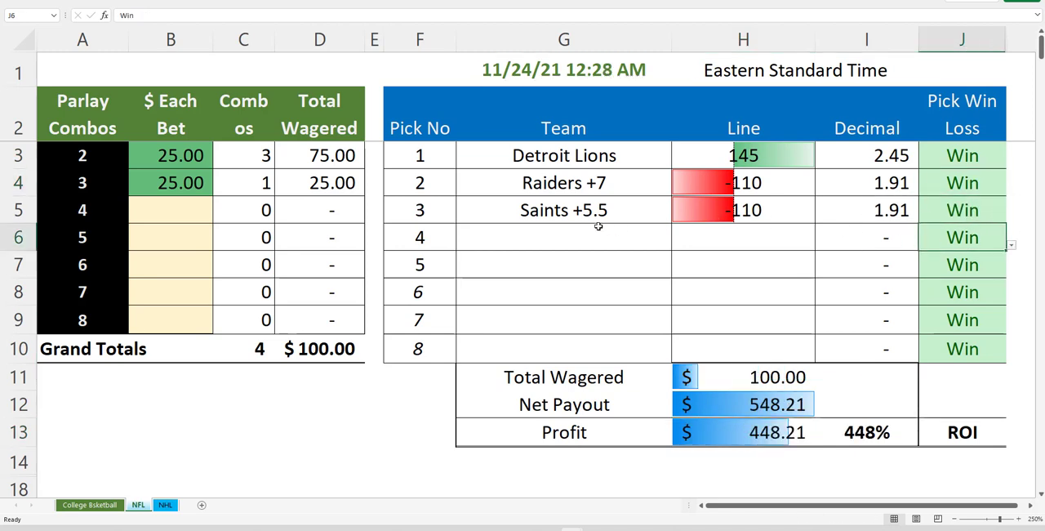
{"action": "left_click", "coordinate": [564, 209]}
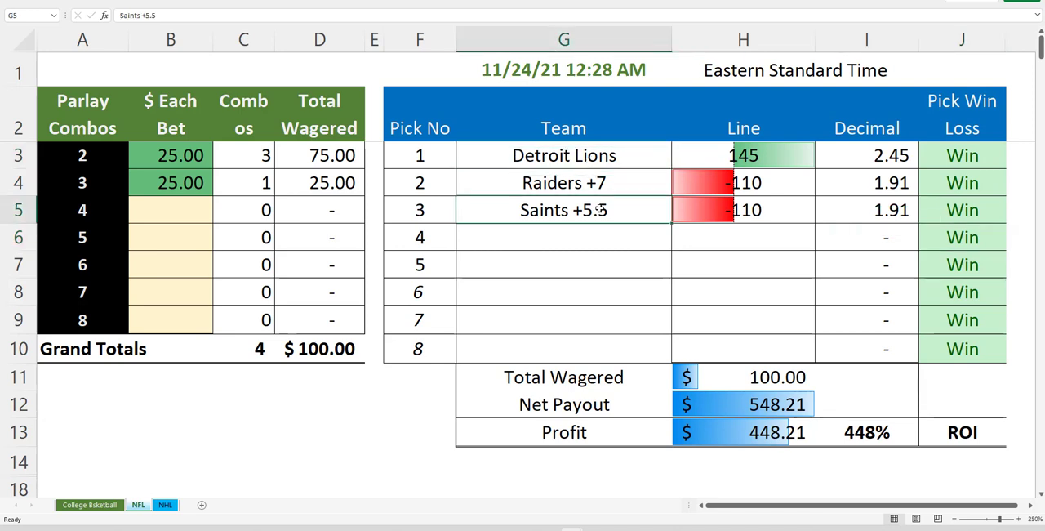
{"action": "left_click", "coordinate": [563, 155]}
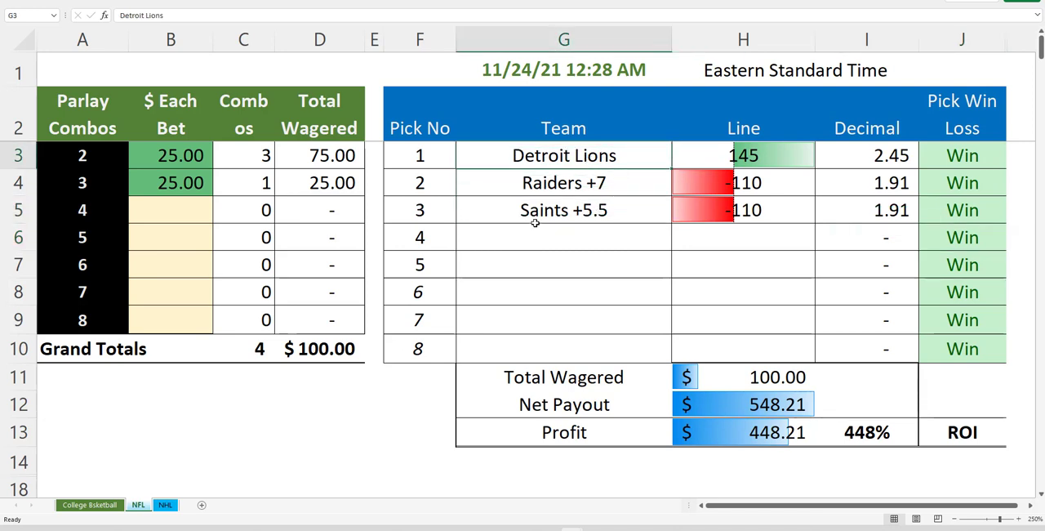
{"action": "mouse_move", "coordinate": [620, 160]}
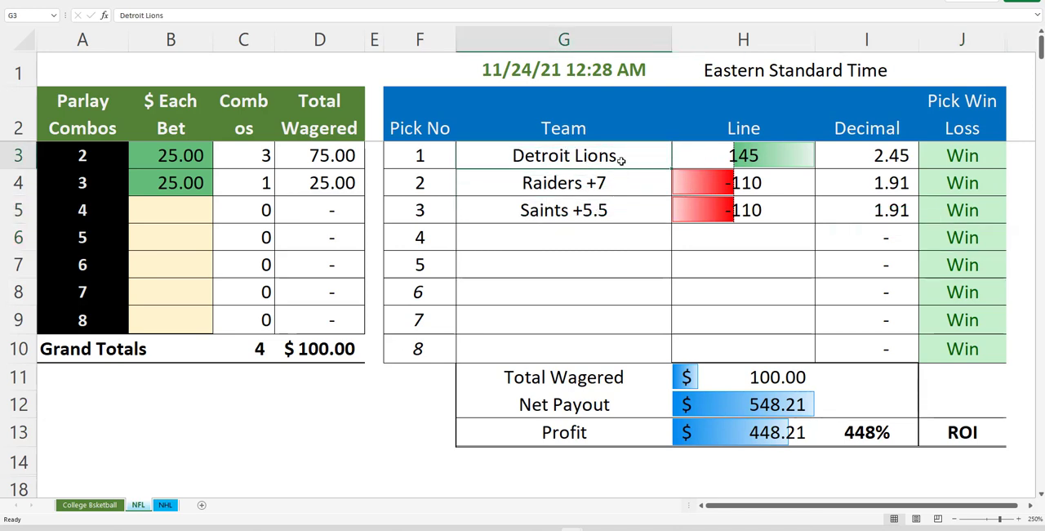
{"action": "type", "text": "+3"}
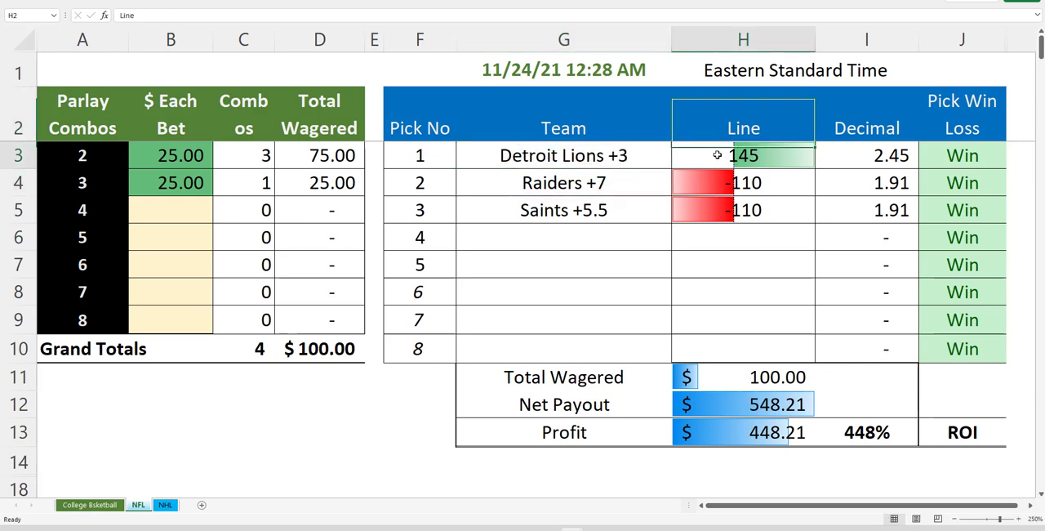
- Revert the Lions pick to plain Detroit Lions at 145 and switch to the NFL 11-24 picks workbook
{"action": "key", "text": "Delete"}
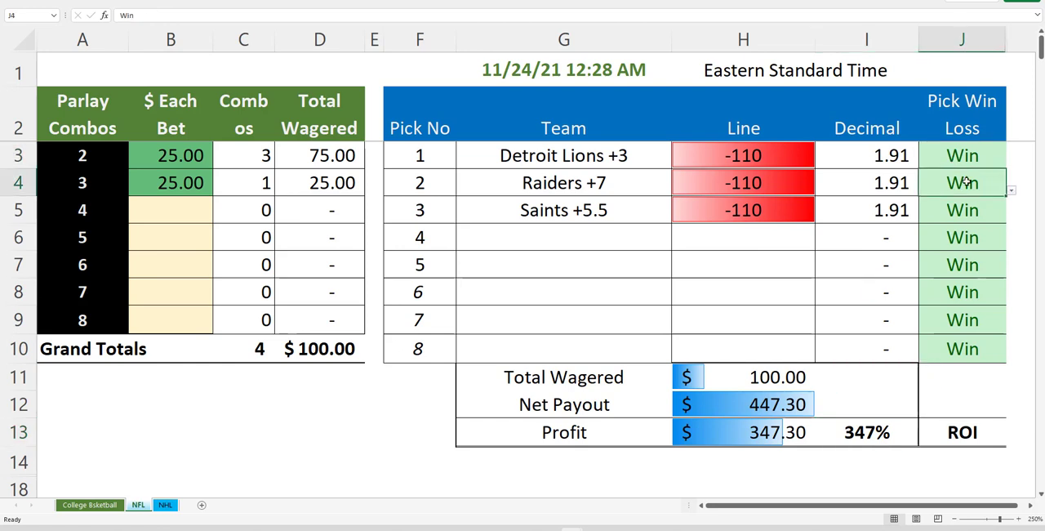
{"action": "left_click", "coordinate": [743, 155]}
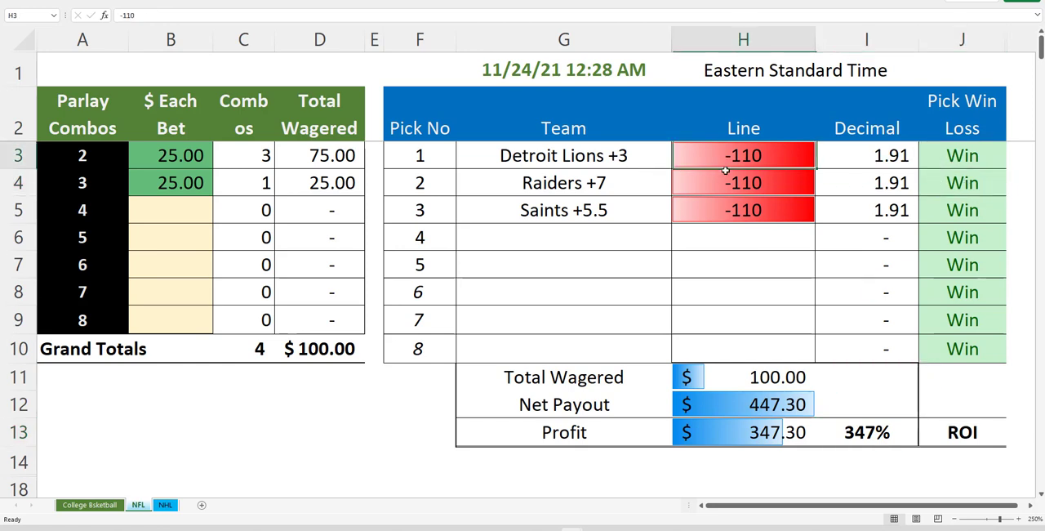
{"action": "left_click_drag", "start_coordinate": [743, 155], "coordinate": [743, 209]}
{"action": "type", "text": "145"}
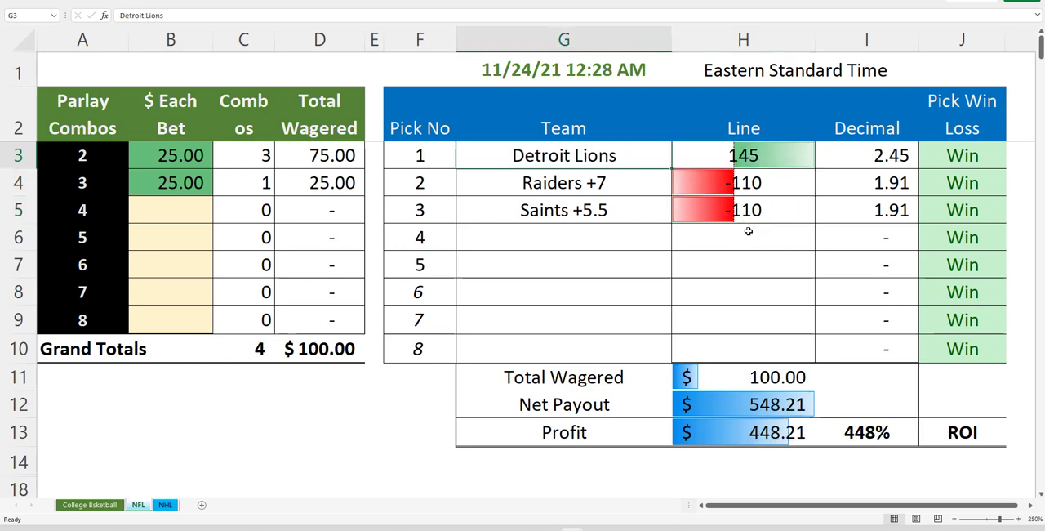
{"action": "left_click", "coordinate": [742, 237]}
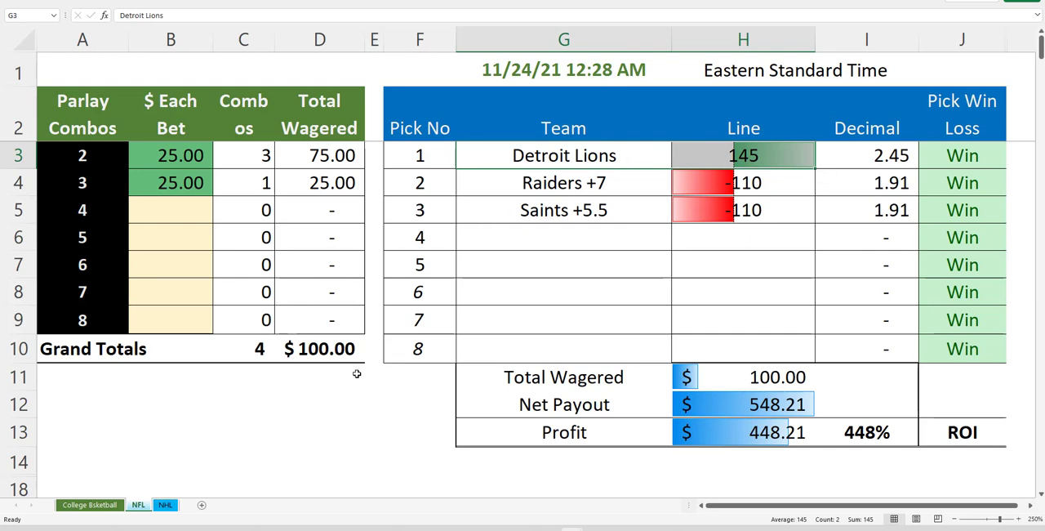
{"action": "mouse_move", "coordinate": [612, 489]}
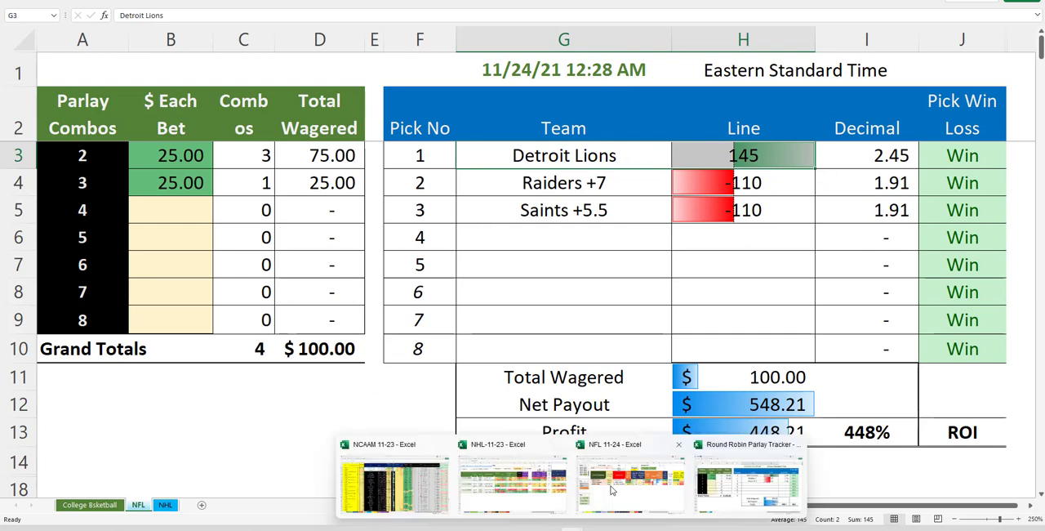
{"action": "left_click", "coordinate": [631, 482]}
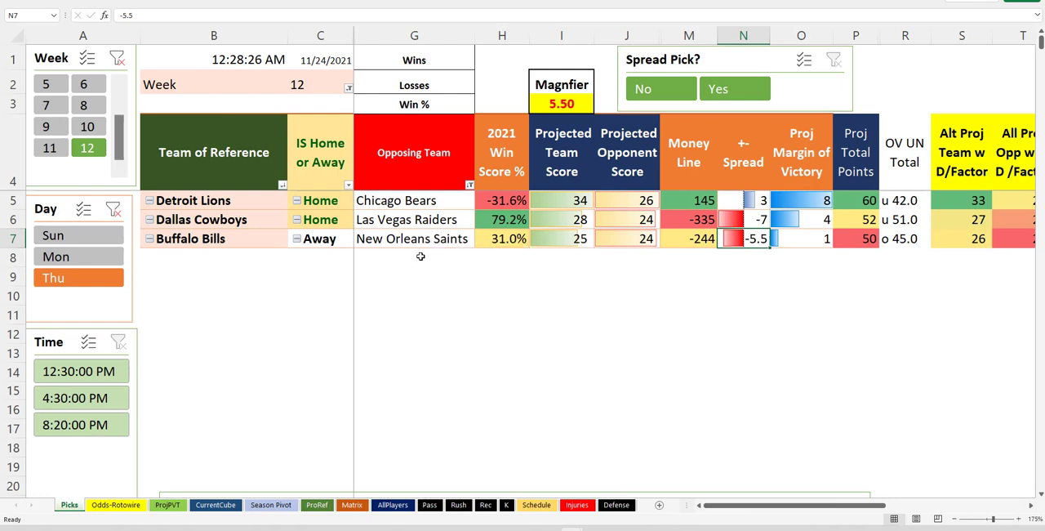
{"action": "mouse_move", "coordinate": [476, 370]}
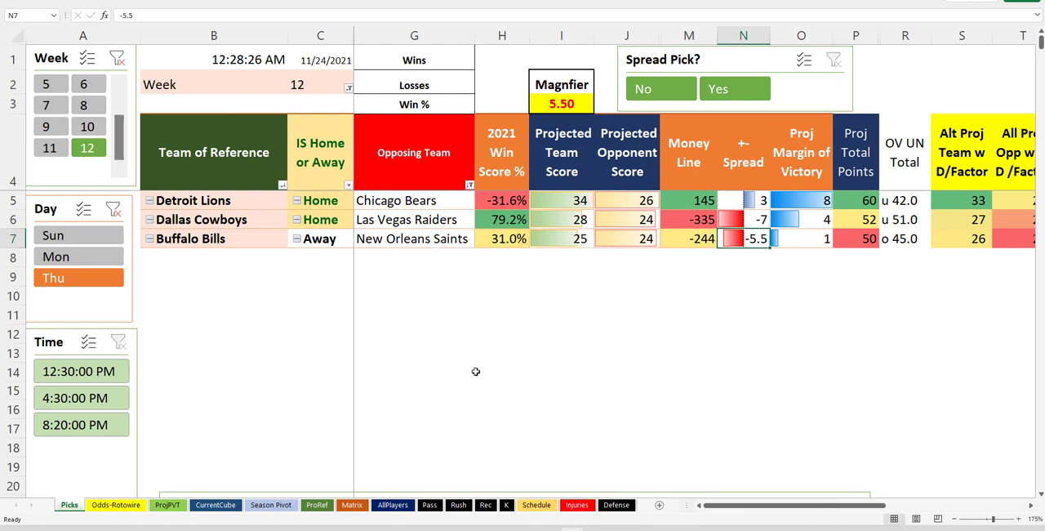
{"action": "mouse_move", "coordinate": [571, 222]}
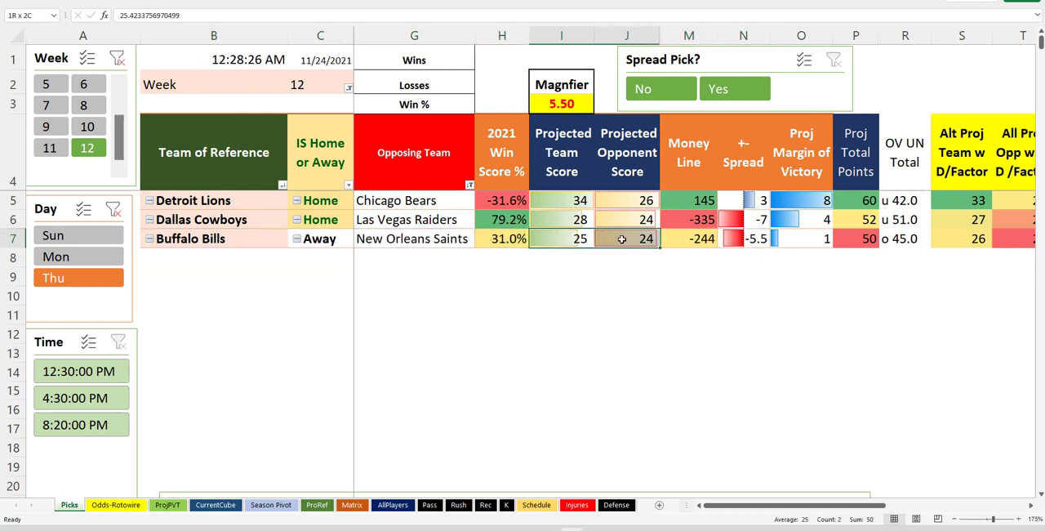
- Check the Dallas Cowboys win score value on the Week 12 Thursday picks table
{"action": "left_click", "coordinate": [199, 219]}
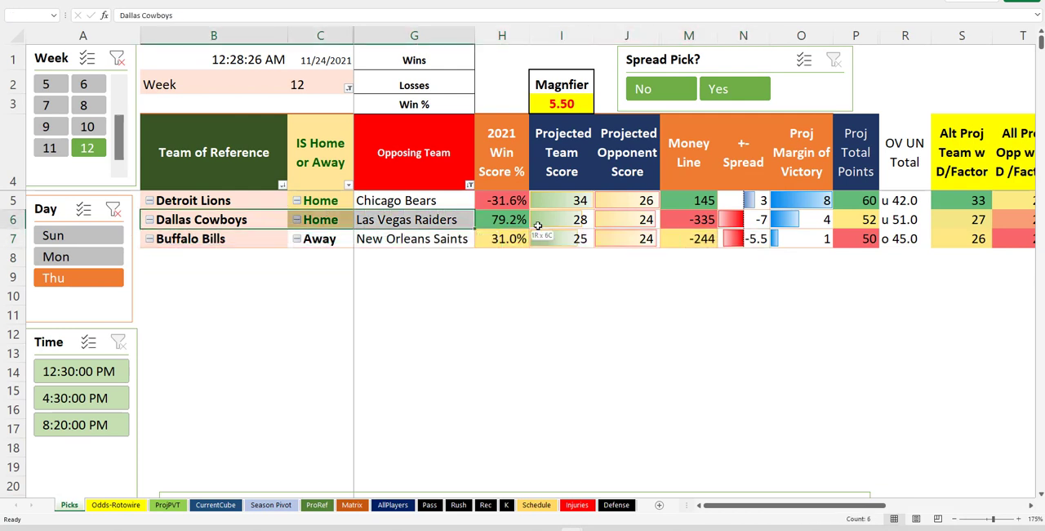
{"action": "left_click", "coordinate": [743, 456]}
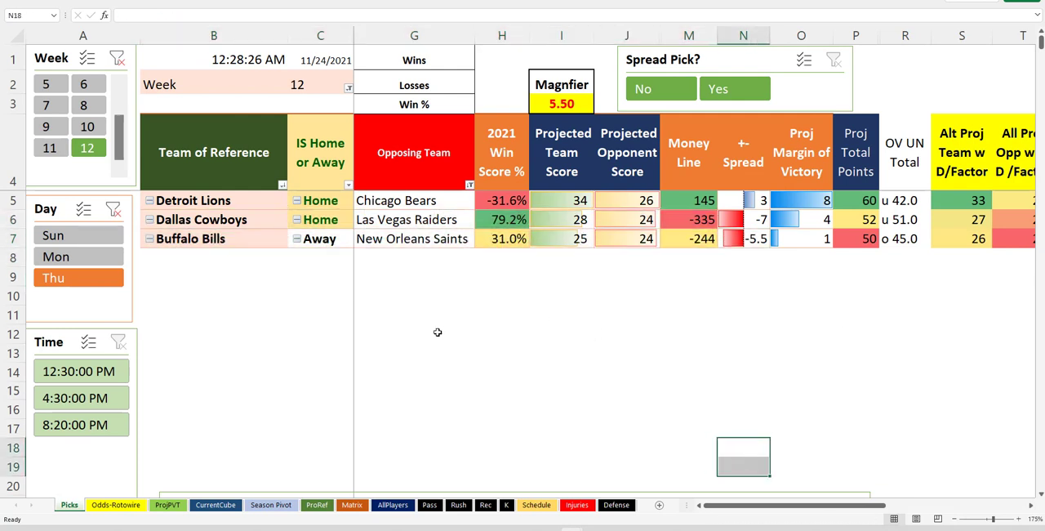
{"action": "mouse_move", "coordinate": [549, 308]}
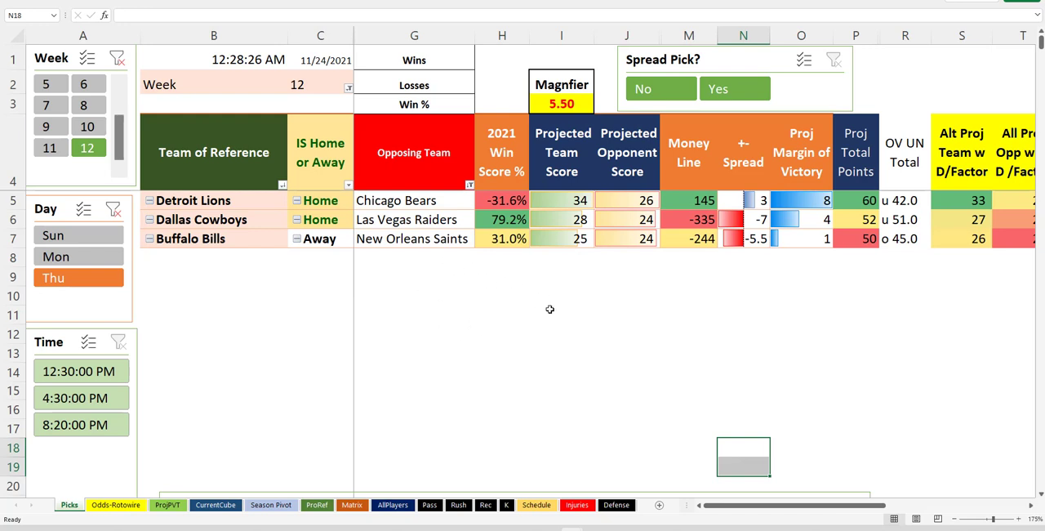
{"action": "mouse_move", "coordinate": [516, 279]}
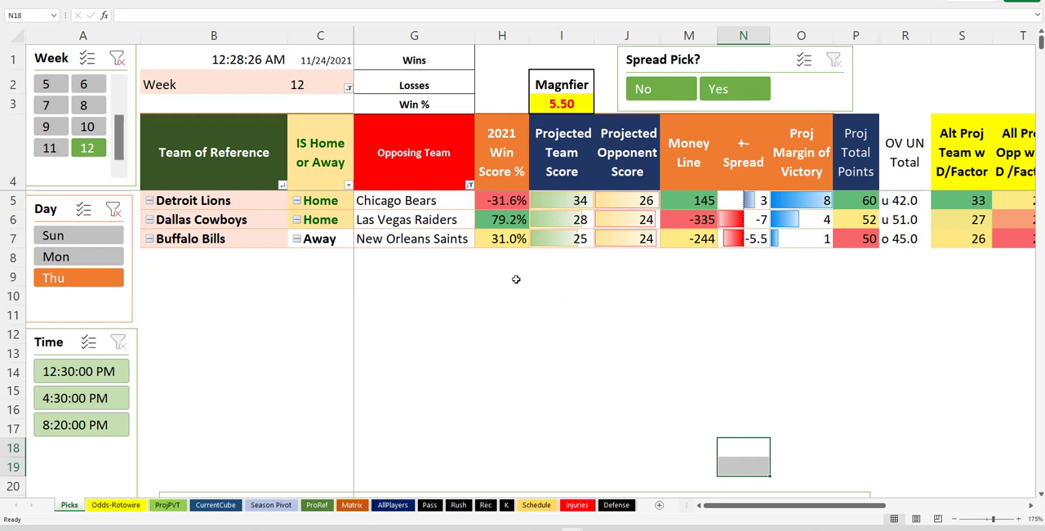
{"action": "mouse_move", "coordinate": [568, 346]}
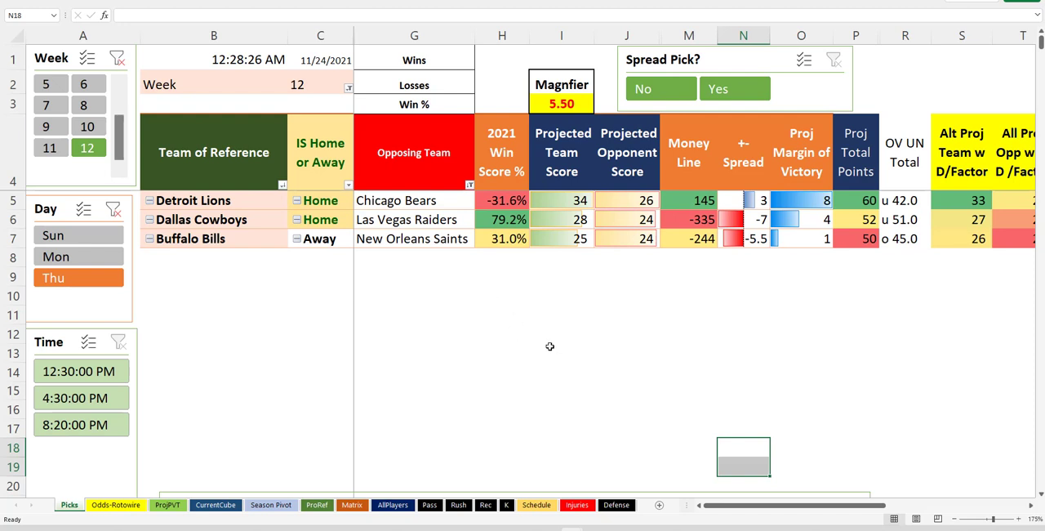
{"action": "mouse_move", "coordinate": [414, 420]}
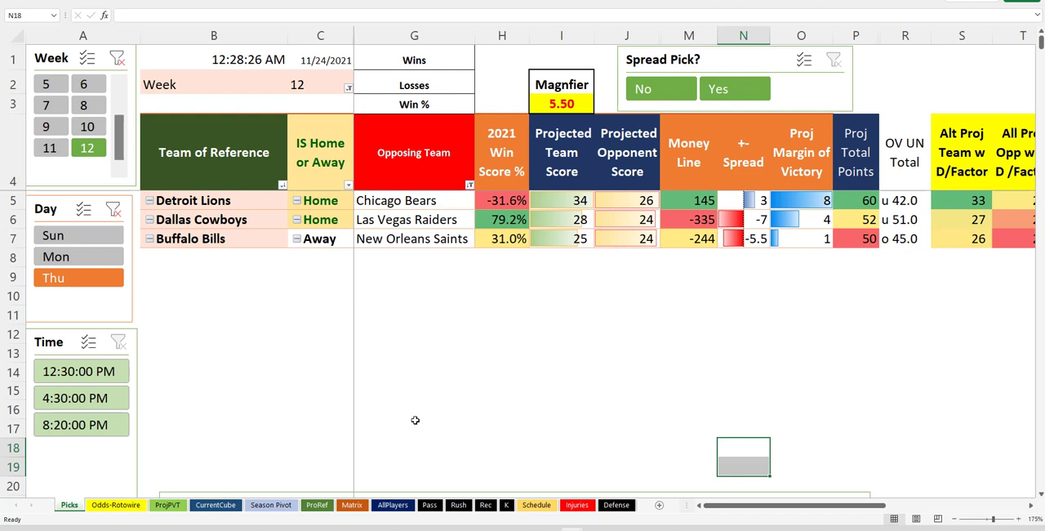
{"action": "mouse_move", "coordinate": [571, 529]}
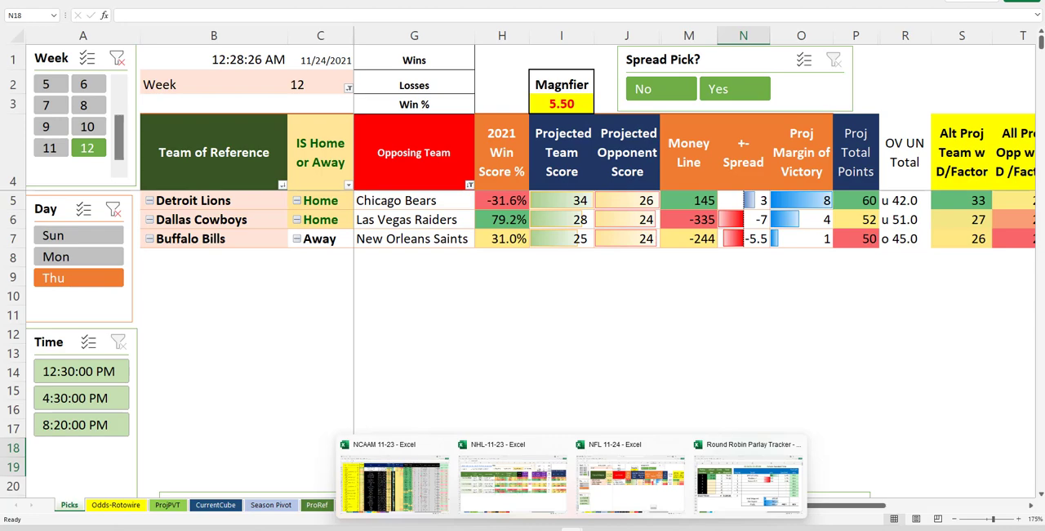
{"action": "mouse_move", "coordinate": [630, 481]}
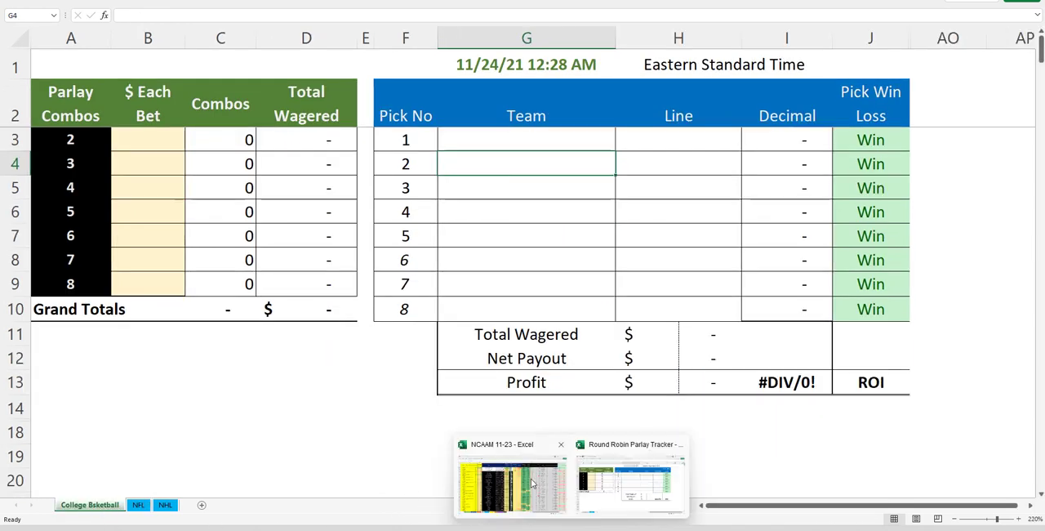
- On the 11-23 NCAAM tab, enter game 51 scores Sacramento State 75 and UC-Davis 63
{"action": "left_click", "coordinate": [513, 482]}
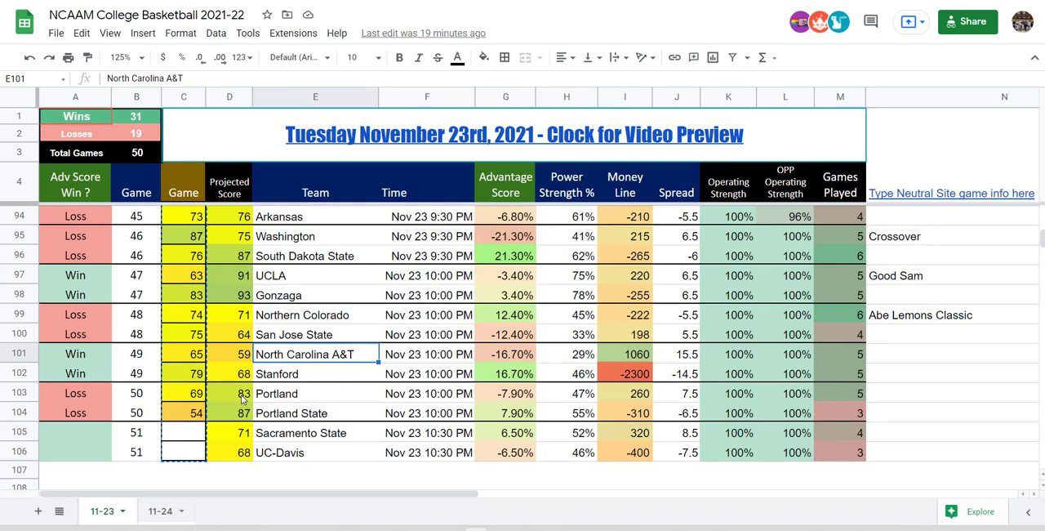
{"action": "mouse_move", "coordinate": [173, 448]}
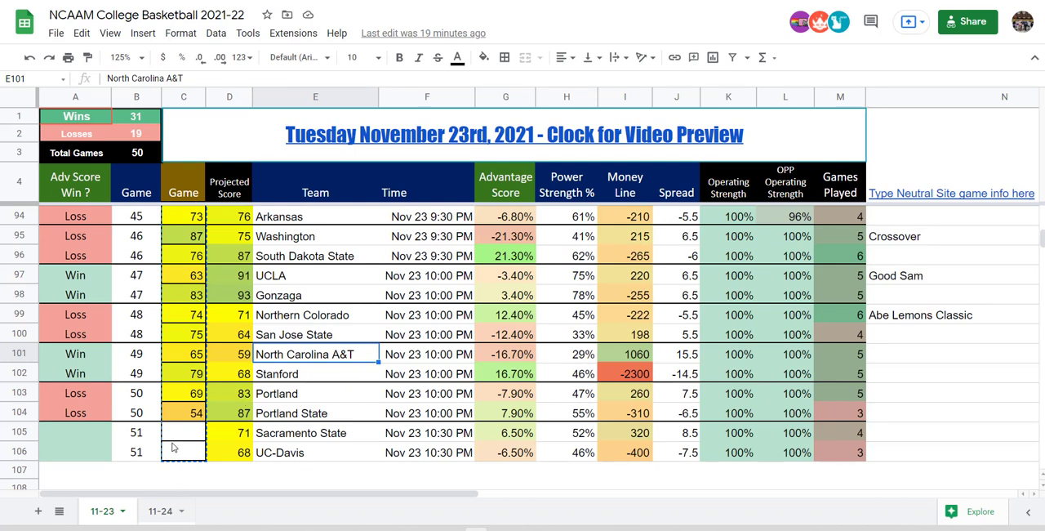
{"action": "left_click", "coordinate": [183, 431]}
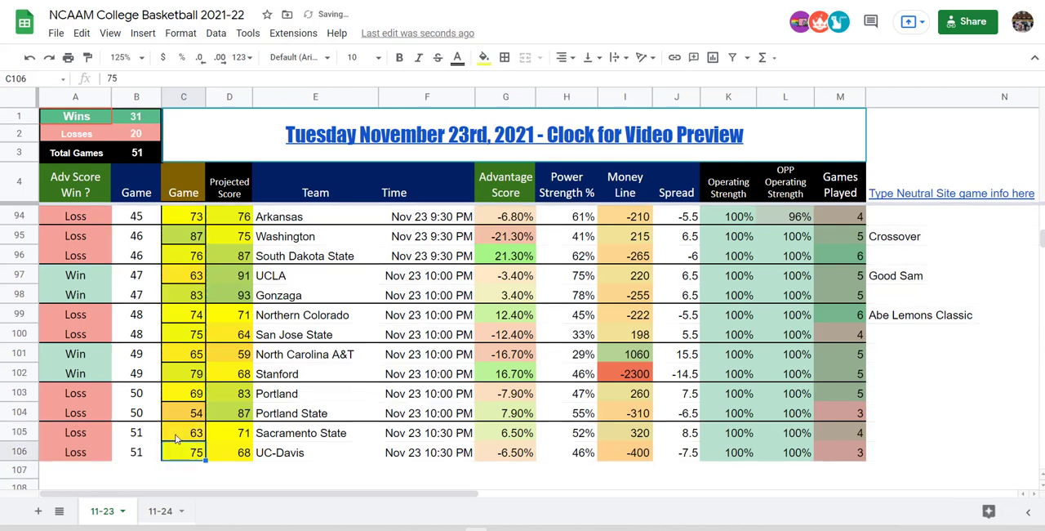
{"action": "left_click", "coordinate": [182, 432]}
{"action": "type", "text": "75"}
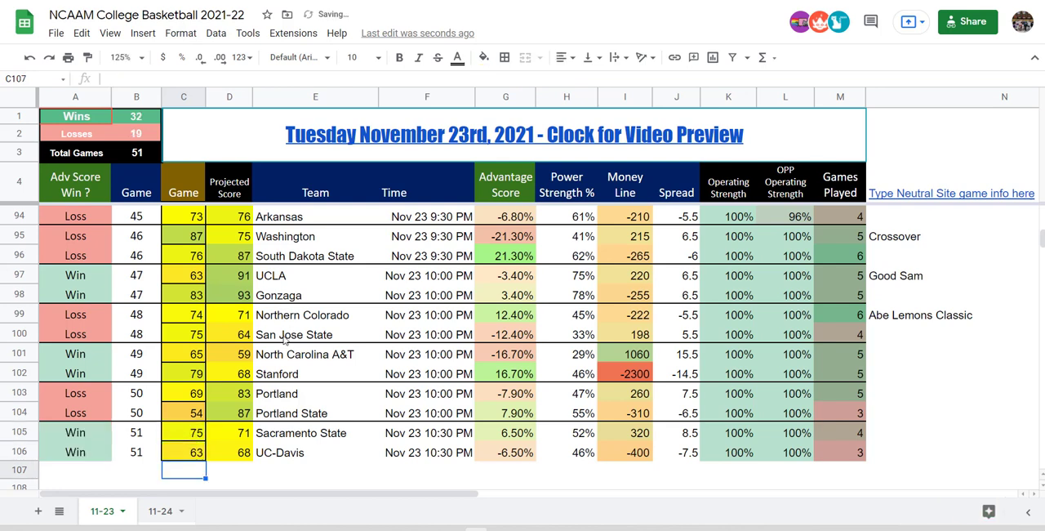
{"action": "scroll", "scroll_direction": "up", "scroll_amount": 3}
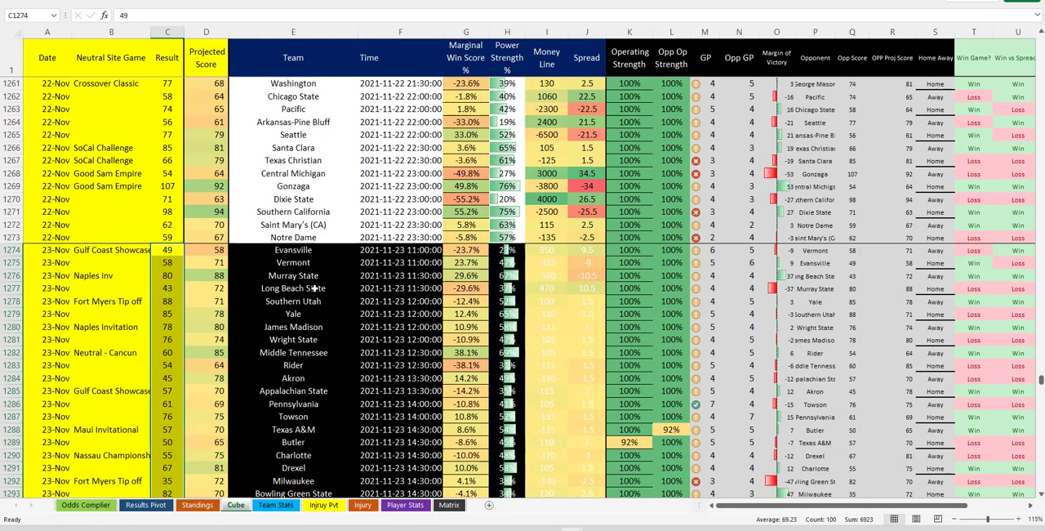
- Scroll the game log to the 23-Nov rows and switch to the neutral-site results pivot
{"action": "right_click", "coordinate": [166, 248]}
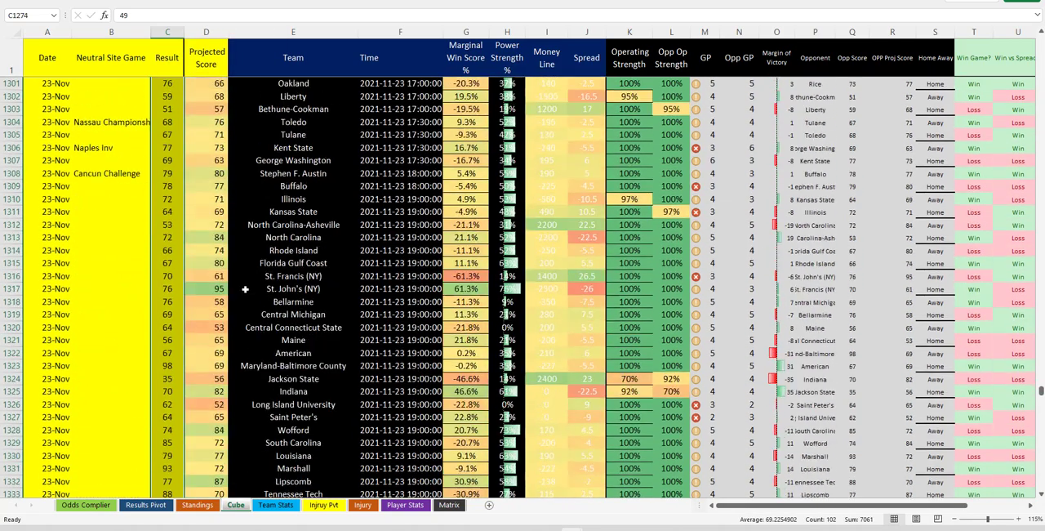
{"action": "scroll", "scroll_direction": "down", "scroll_amount": 3}
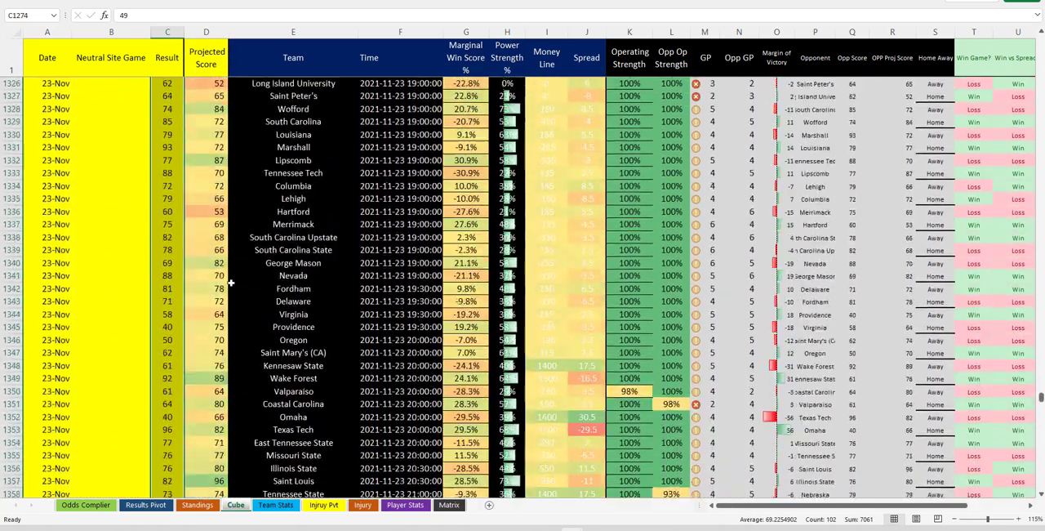
{"action": "left_click", "coordinate": [85, 504]}
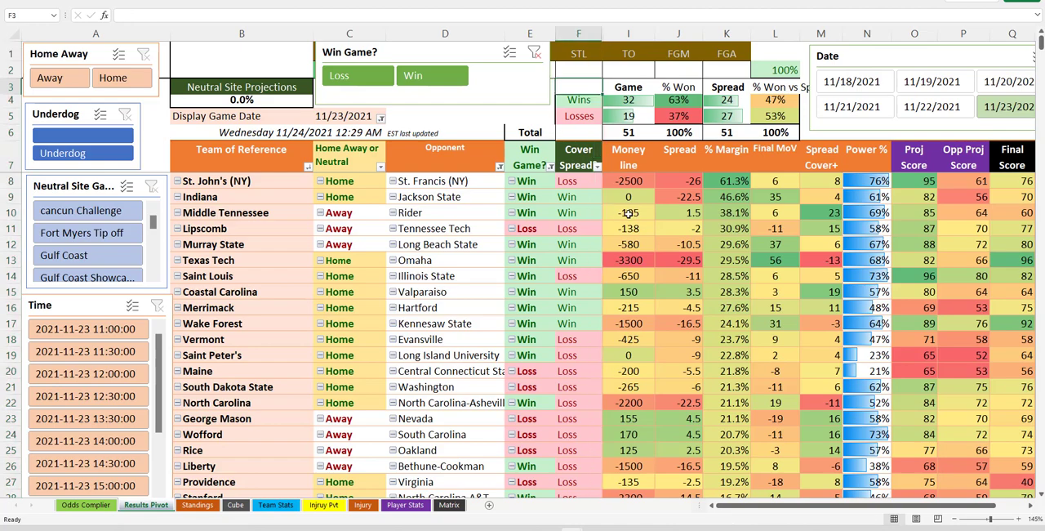
- Select Home in the Home Away slicer, review the 20–8 home tally, then restore the full 32–19 view
{"action": "scroll", "scroll_direction": "down", "scroll_amount": 3}
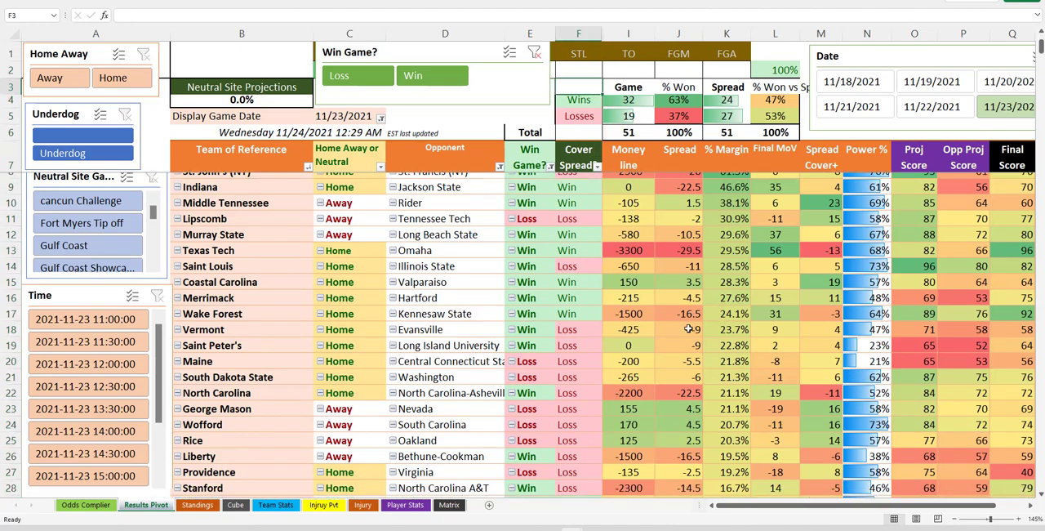
{"action": "scroll", "scroll_direction": "down", "scroll_amount": 3}
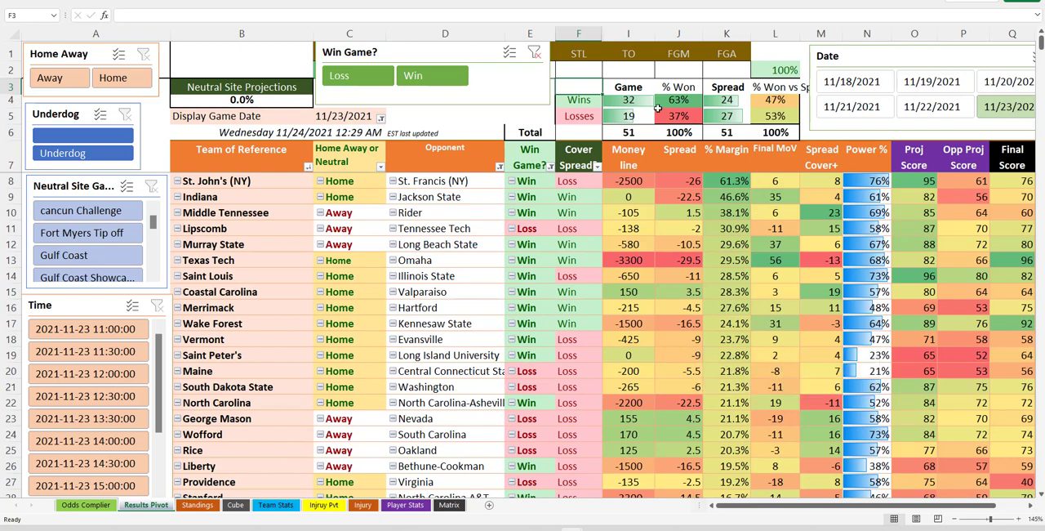
{"action": "left_click", "coordinate": [627, 114]}
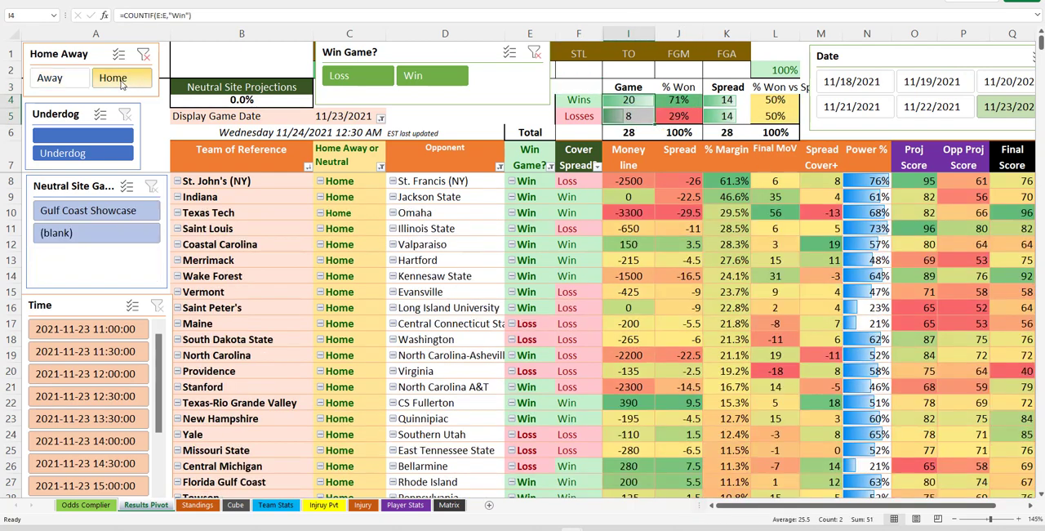
{"action": "left_click", "coordinate": [144, 54]}
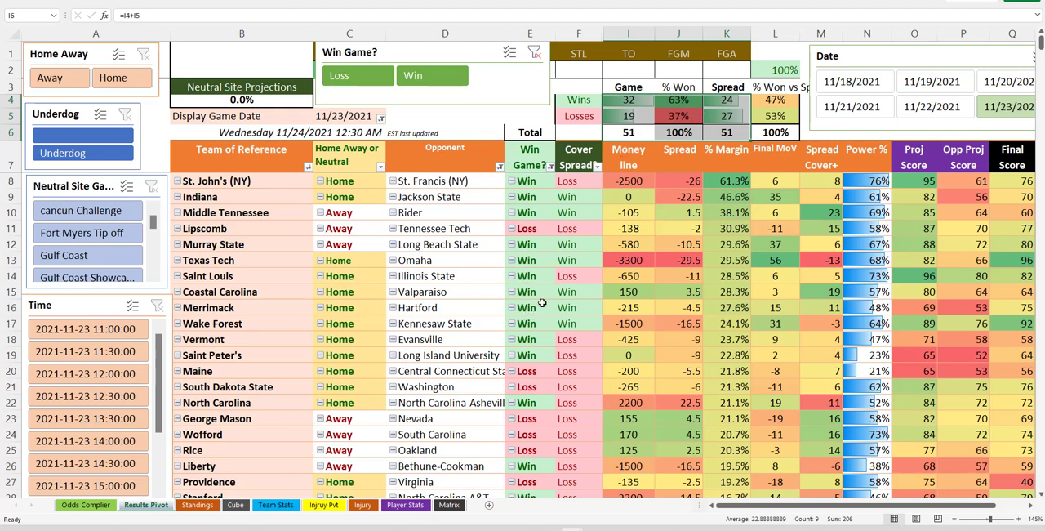
{"action": "scroll", "scroll_direction": "down", "scroll_amount": 3}
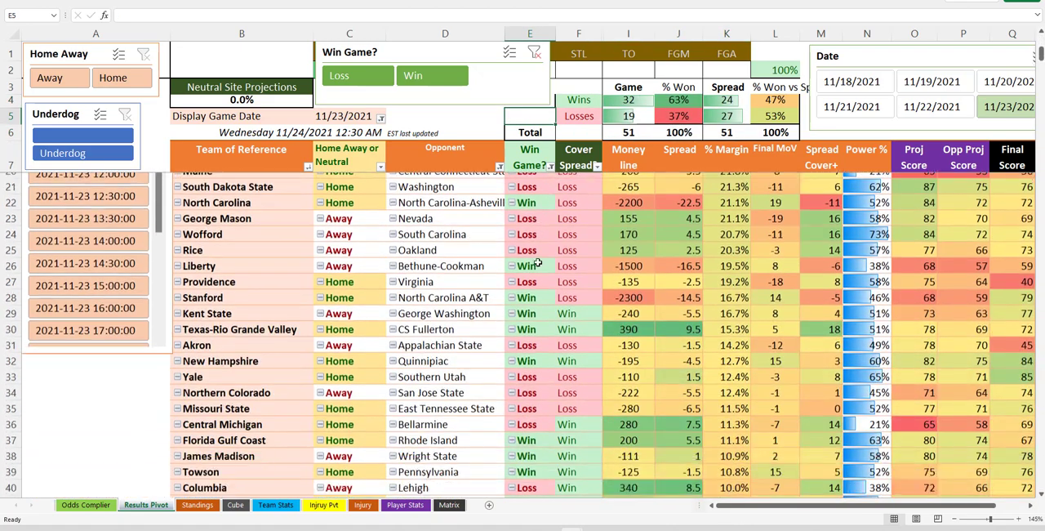
{"action": "scroll", "scroll_direction": "down", "scroll_amount": 3}
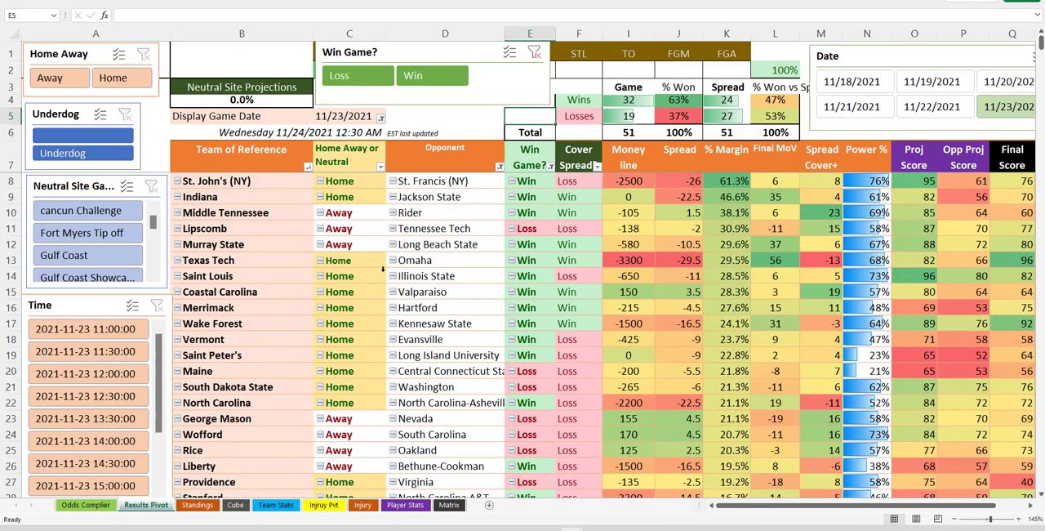
{"action": "mouse_move", "coordinate": [271, 160]}
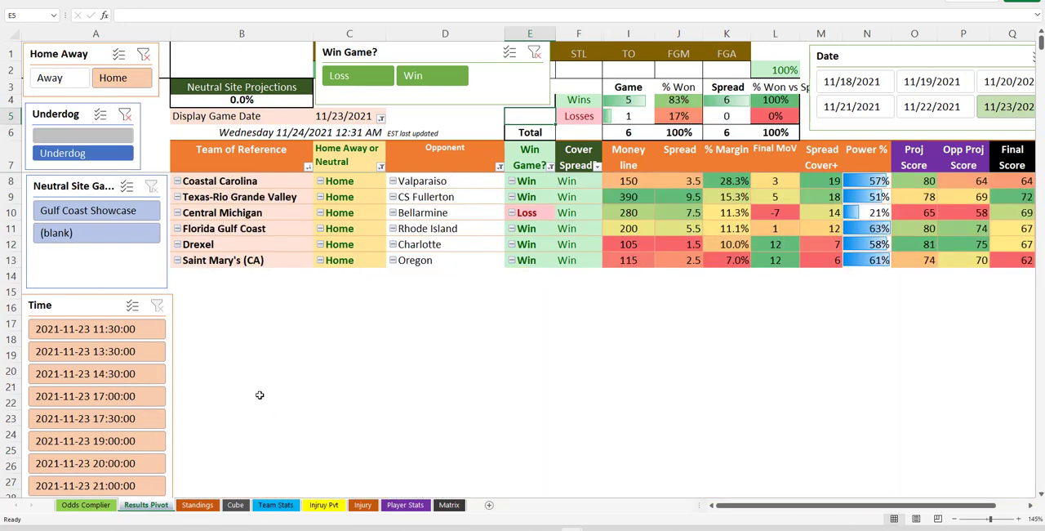
{"action": "mouse_move", "coordinate": [409, 346]}
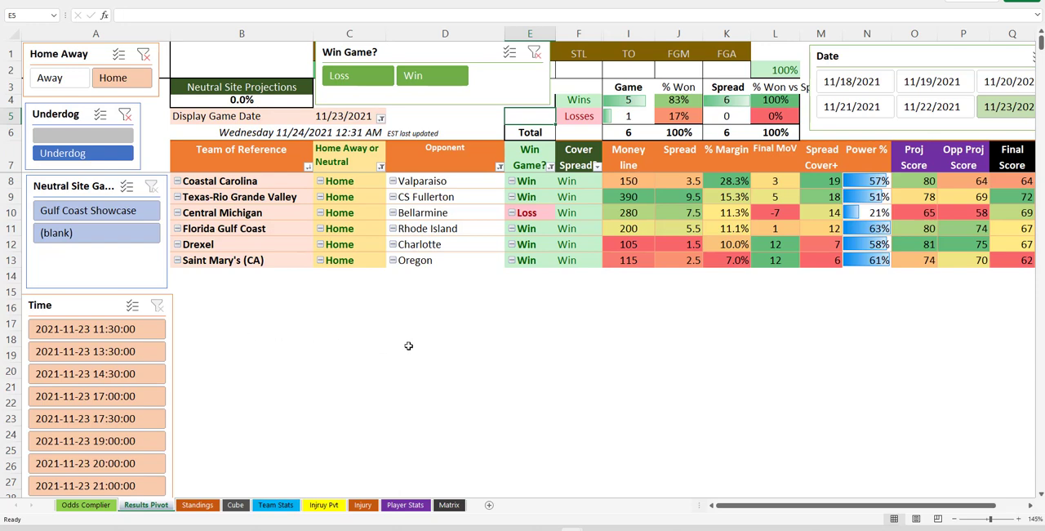
{"action": "left_click", "coordinate": [444, 354]}
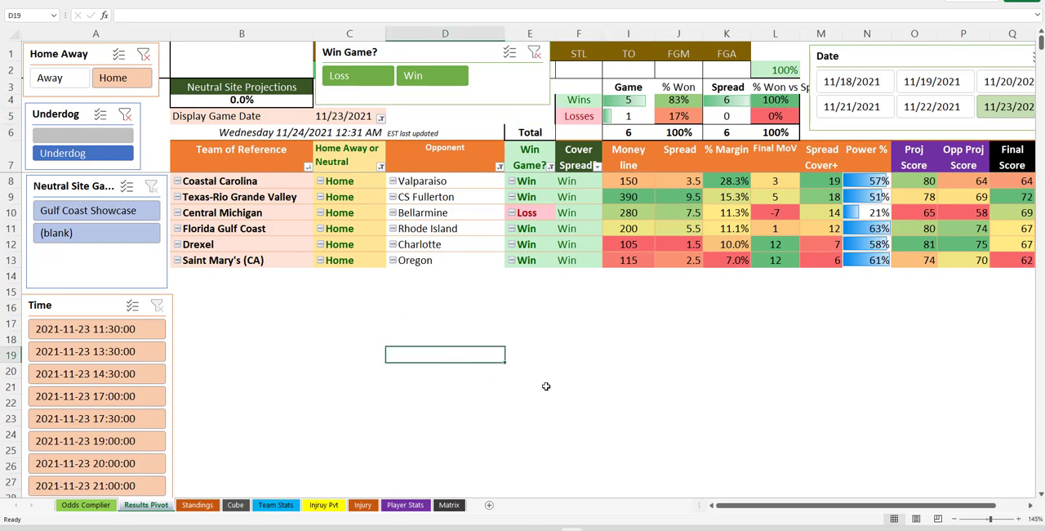
{"action": "mouse_move", "coordinate": [552, 381]}
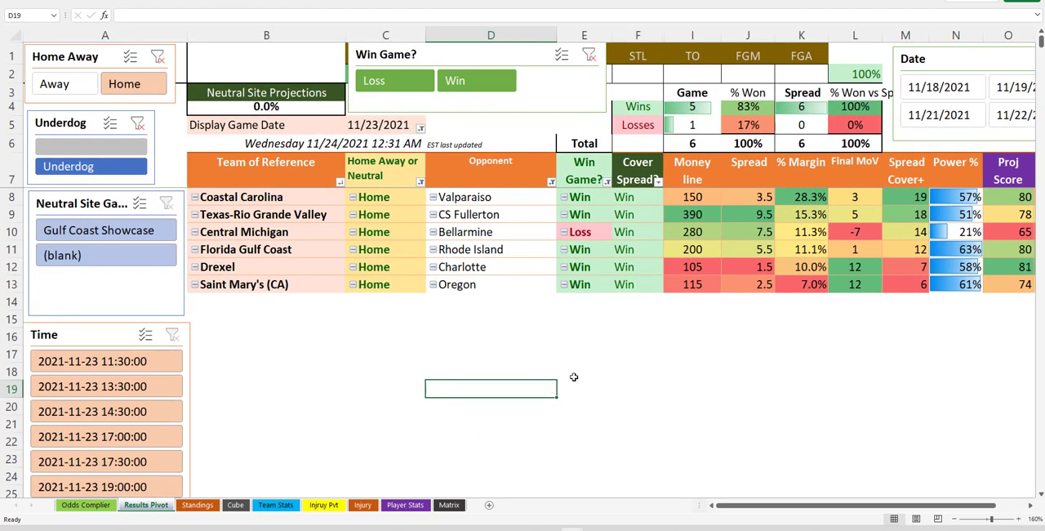
{"action": "left_click", "coordinate": [637, 232]}
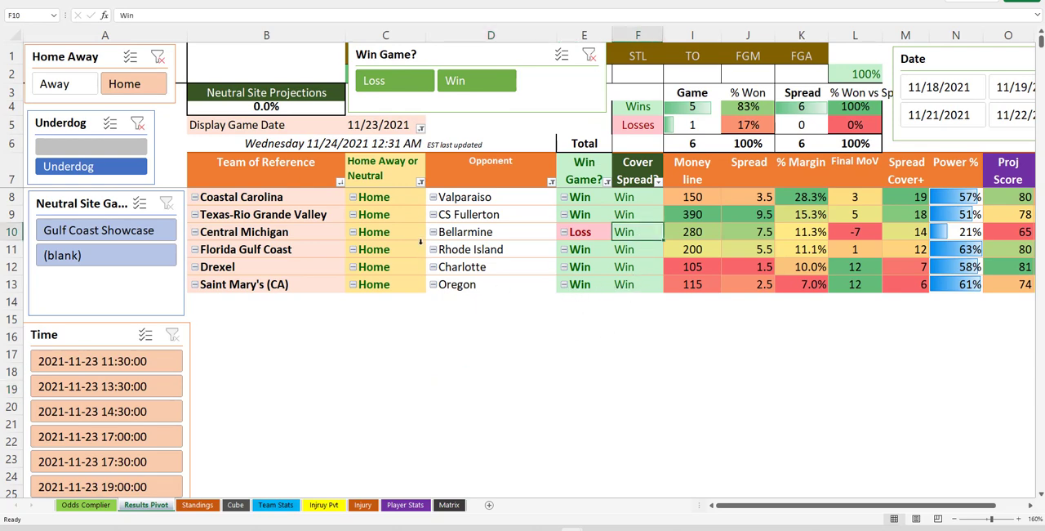
{"action": "mouse_move", "coordinate": [263, 214]}
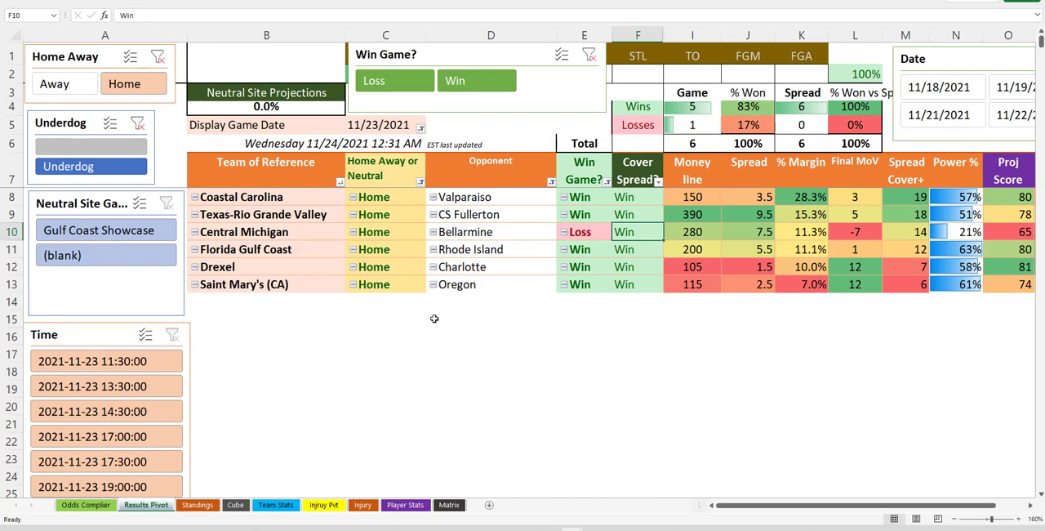
{"action": "mouse_move", "coordinate": [444, 322]}
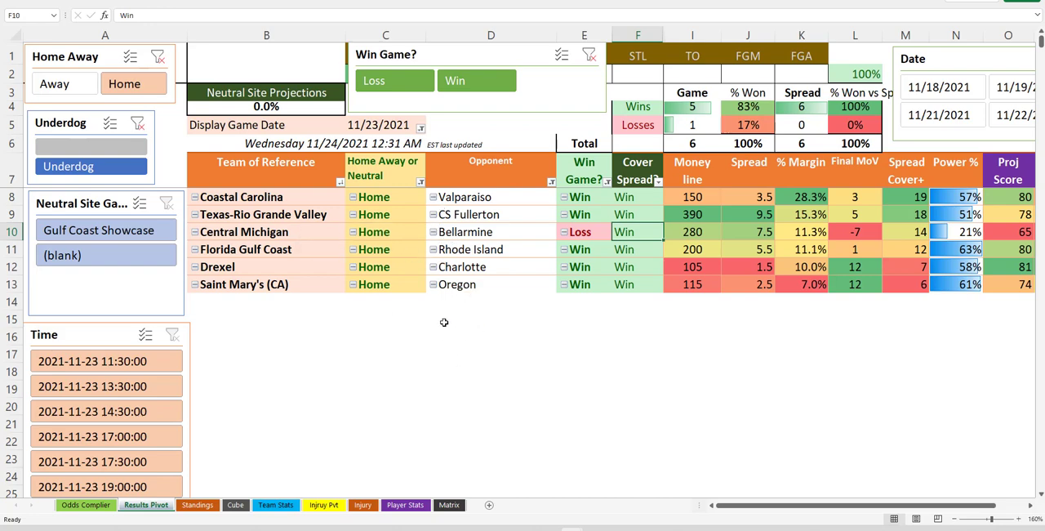
{"action": "left_click", "coordinate": [241, 198]}
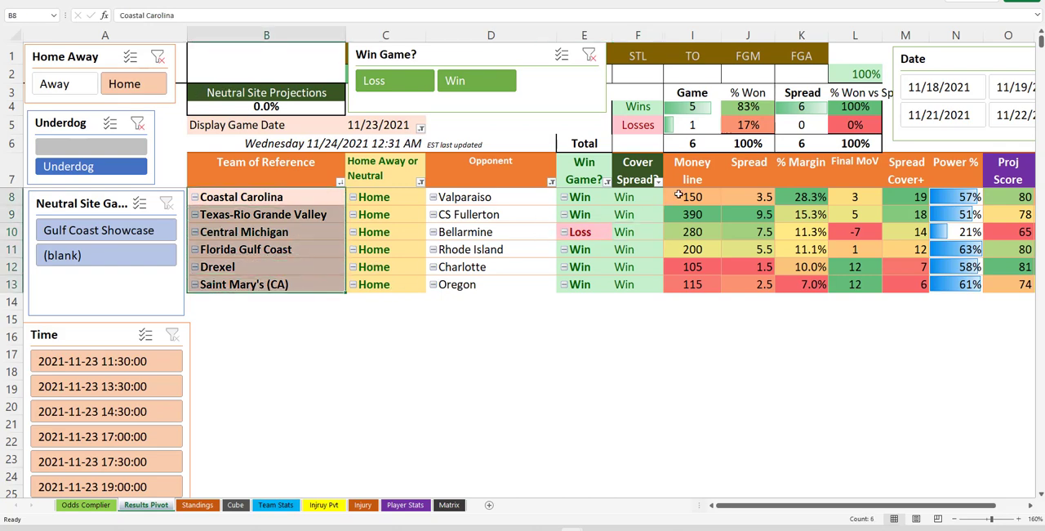
- Copy the six home underdog teams with money lines and switch to the parlay tracker workbook
{"action": "right_click", "coordinate": [693, 196]}
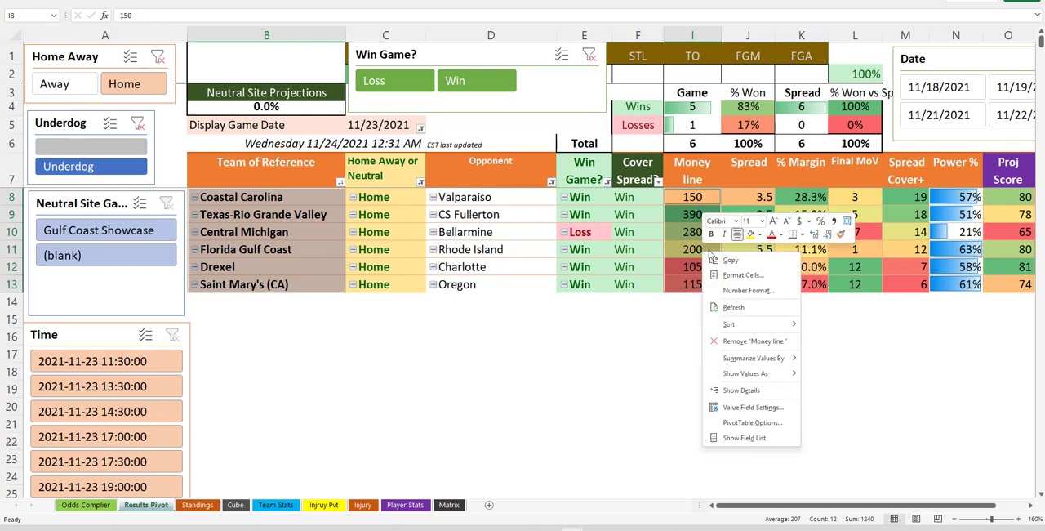
{"action": "left_click", "coordinate": [731, 260]}
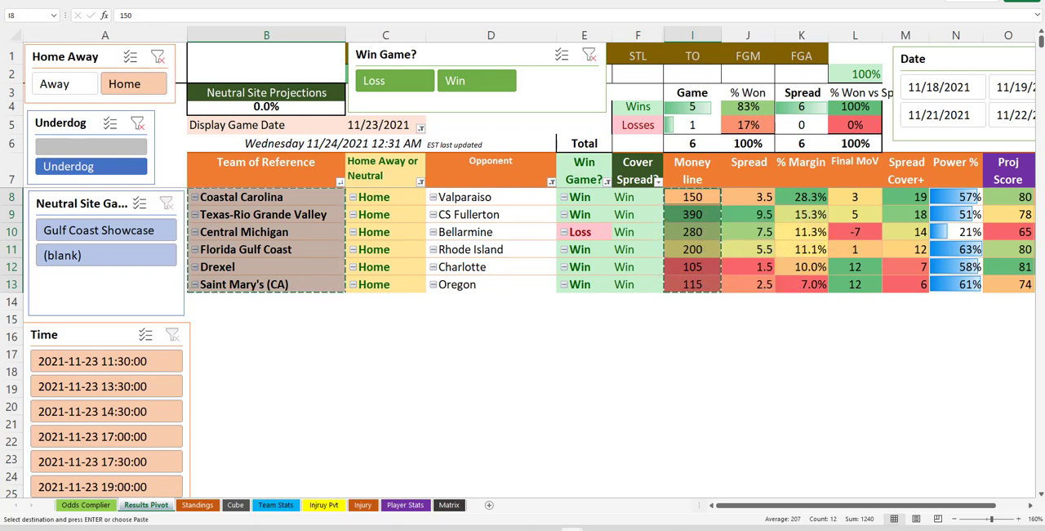
{"action": "left_click", "coordinate": [89, 505]}
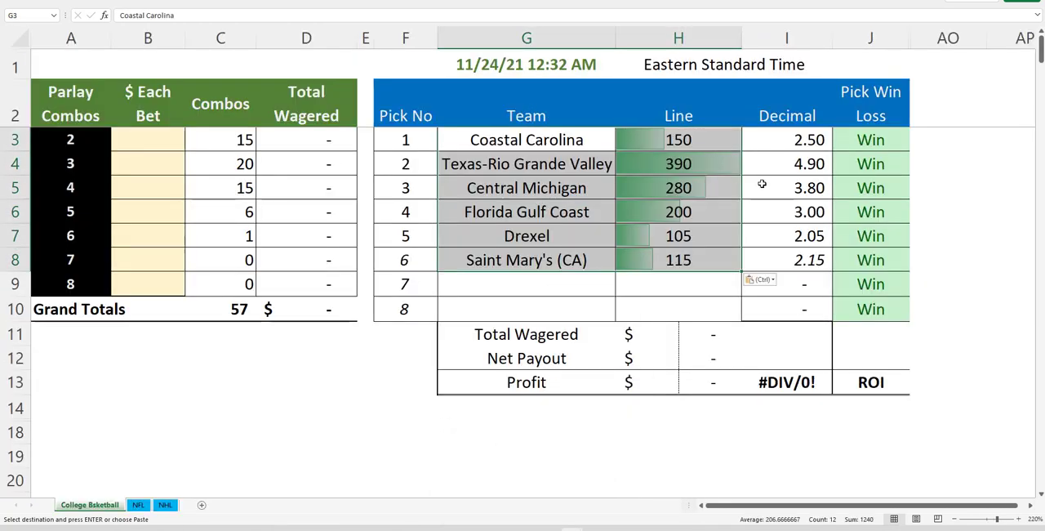
- Mark Central Michigan's pick as a Loss and vary the stake per combo size for $100 total
{"action": "left_click", "coordinate": [914, 193]}
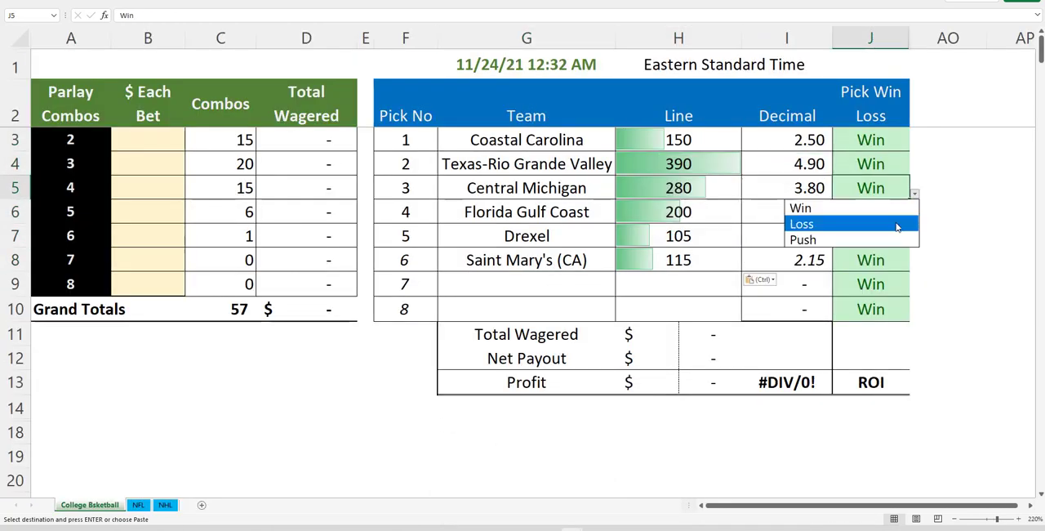
{"action": "left_click", "coordinate": [802, 222]}
{"action": "type", "text": "1"}
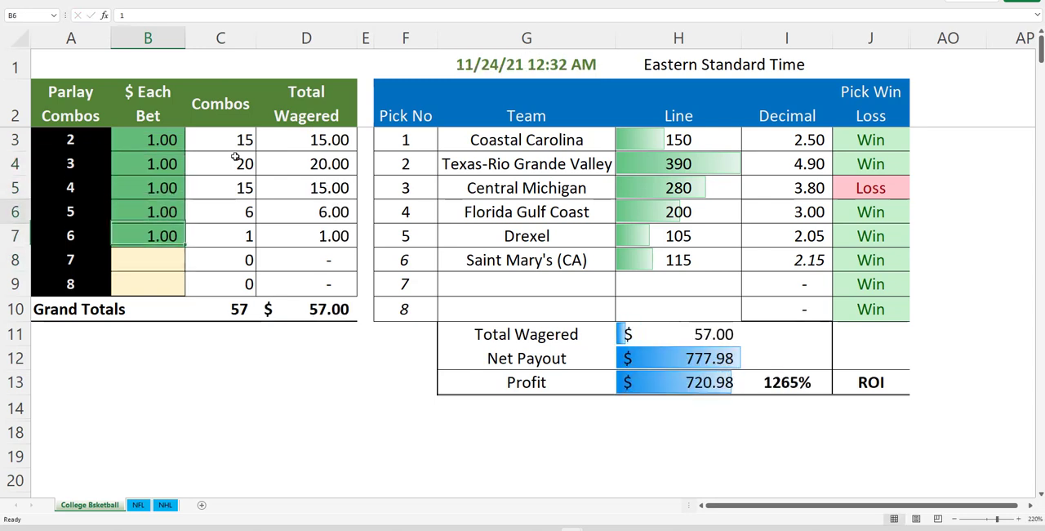
{"action": "left_click", "coordinate": [147, 163]}
{"action": "type", "text": "2"}
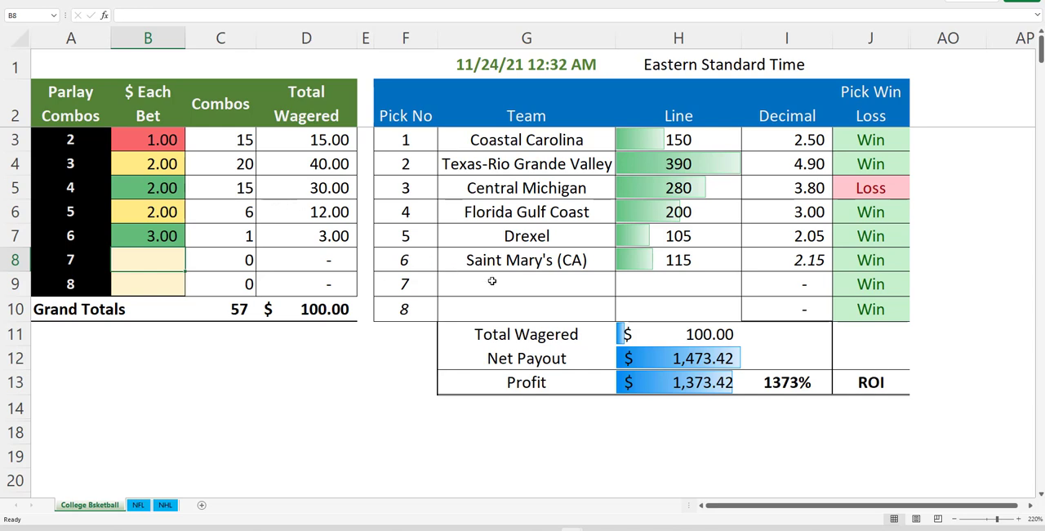
{"action": "mouse_move", "coordinate": [810, 304]}
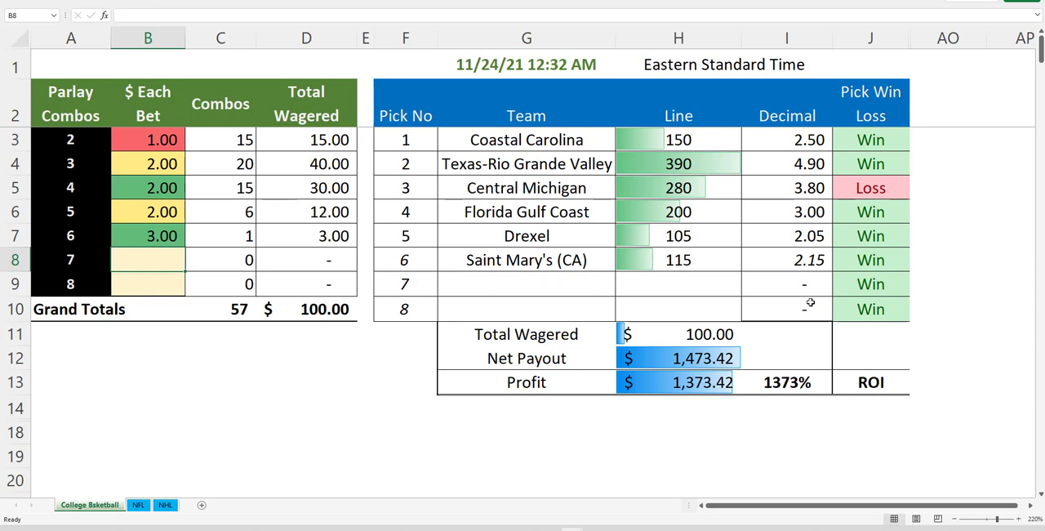
- Try Central Michigan as a Win, set it back to Loss, then select the Coastal Carolina pick
{"action": "left_click", "coordinate": [915, 193]}
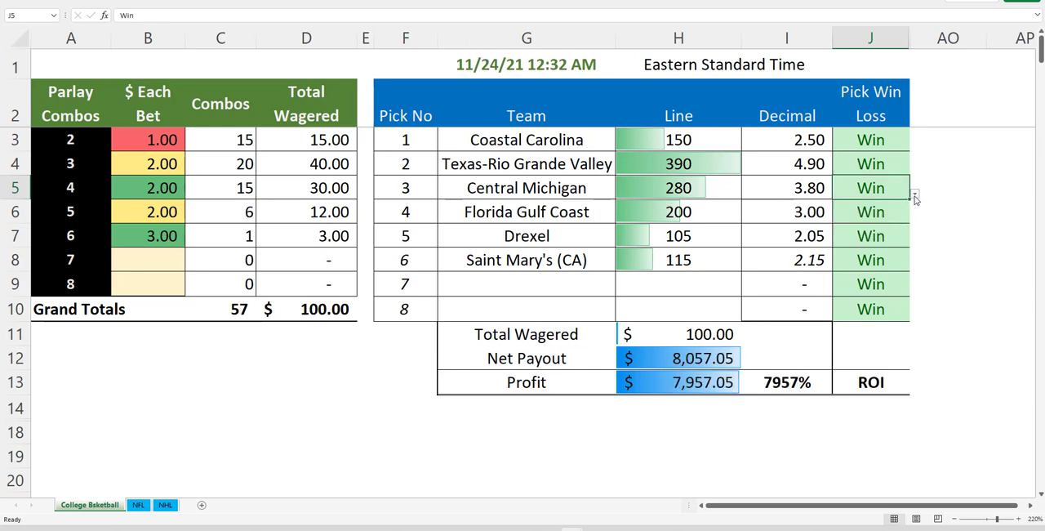
{"action": "left_click", "coordinate": [914, 192]}
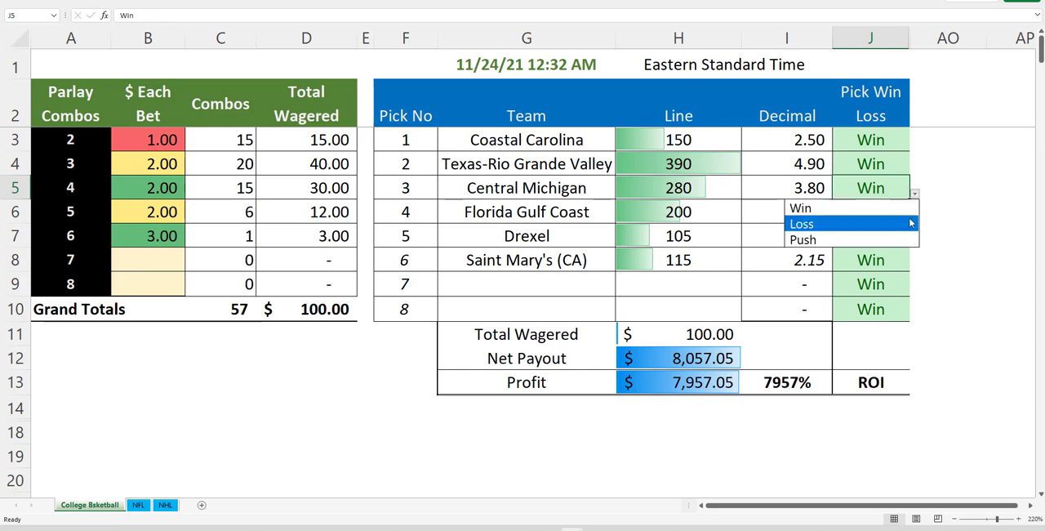
{"action": "left_click", "coordinate": [800, 222]}
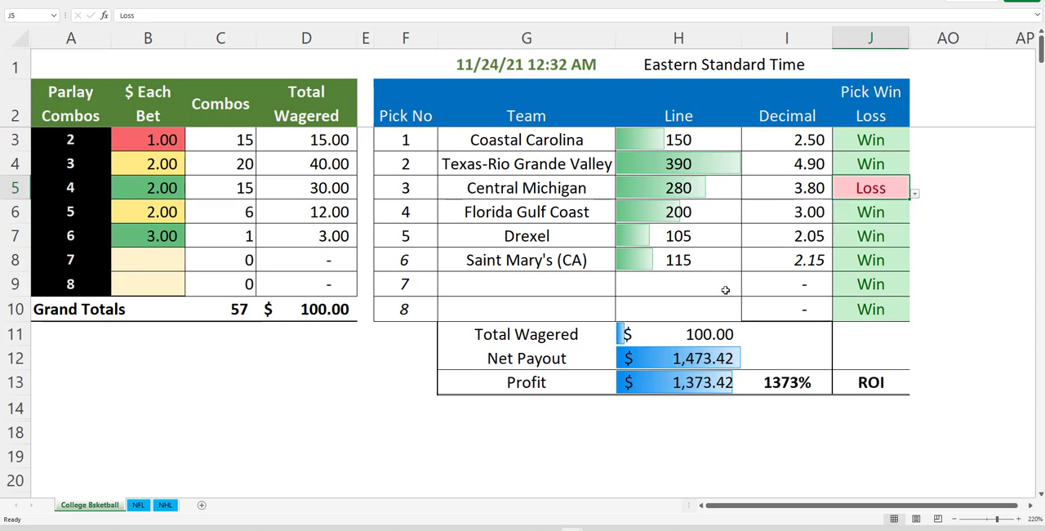
{"action": "mouse_move", "coordinate": [575, 371]}
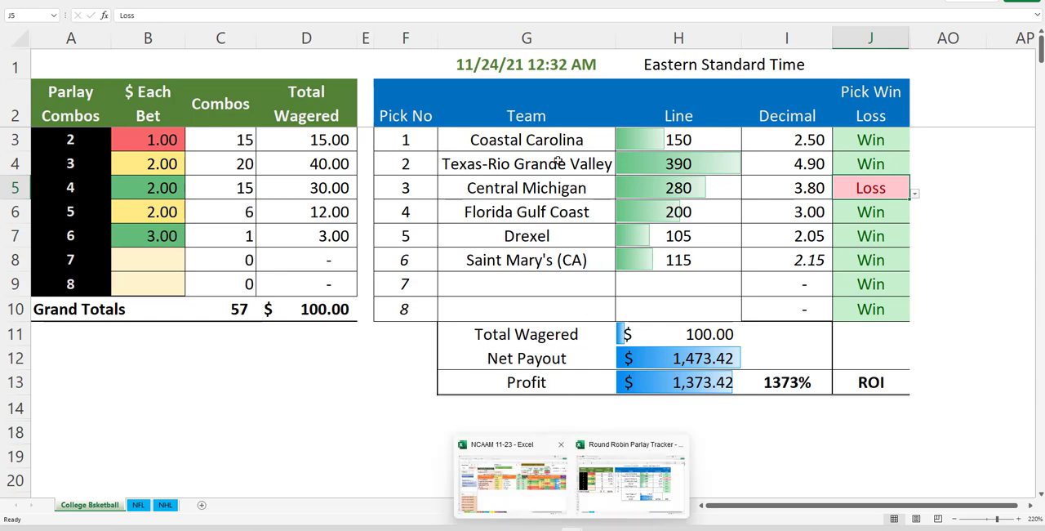
{"action": "left_click", "coordinate": [526, 138]}
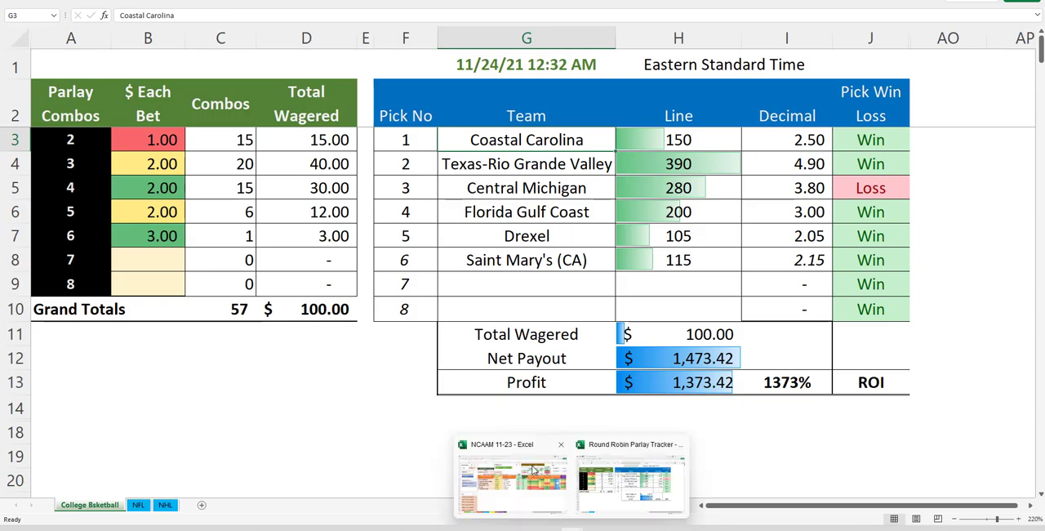
- Enter -110 as Coastal Carolina's money line in the parlay tracker
{"action": "left_click", "coordinate": [512, 477]}
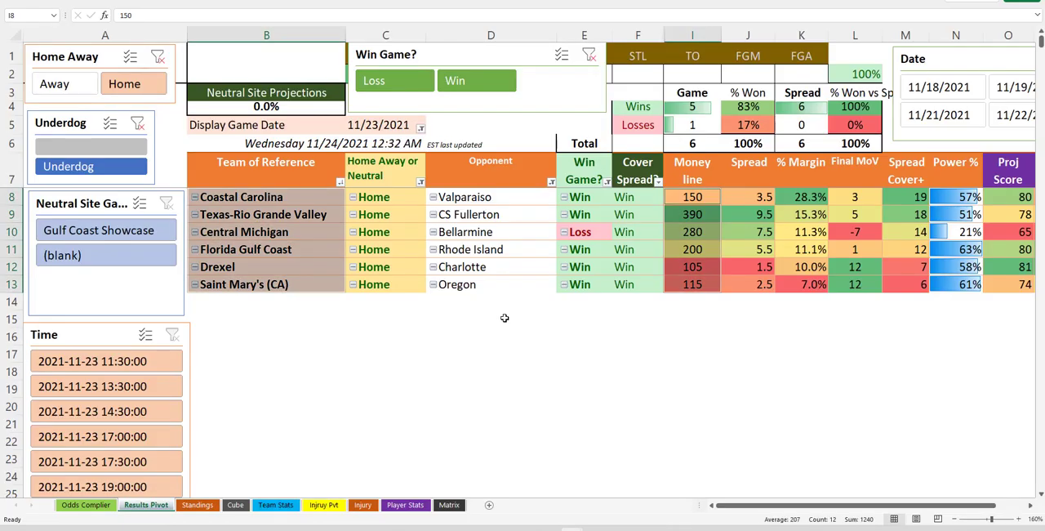
{"action": "mouse_move", "coordinate": [523, 343]}
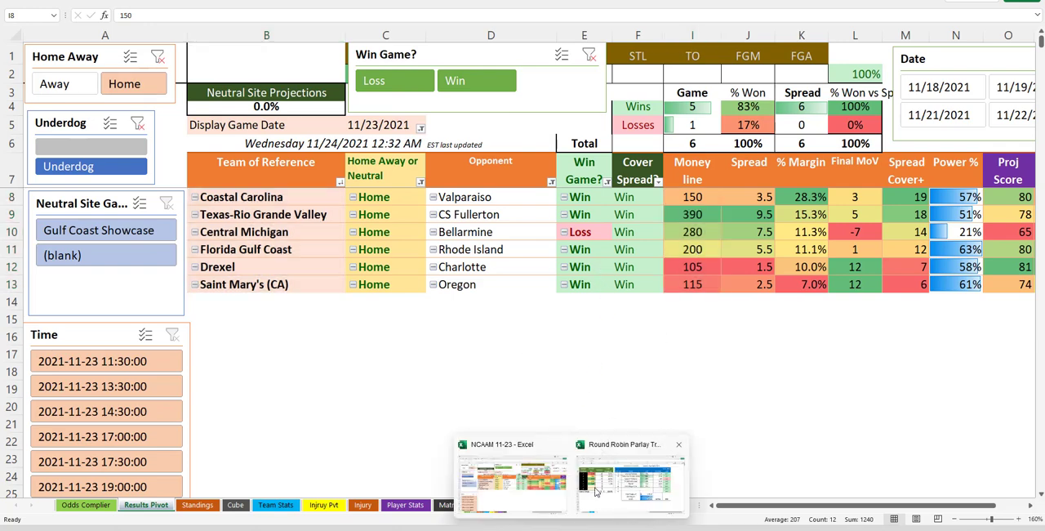
{"action": "left_click", "coordinate": [628, 477]}
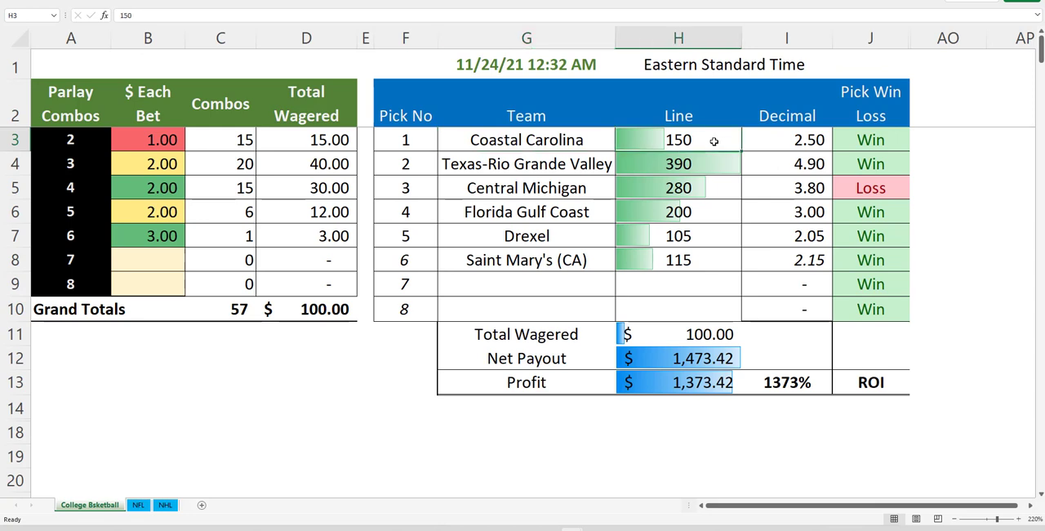
{"action": "type", "text": "-110"}
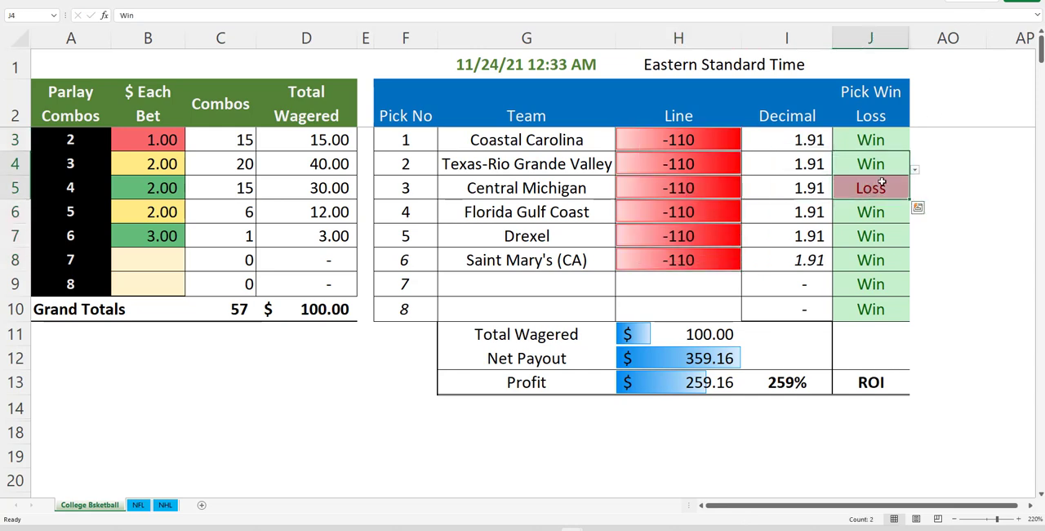
- Toggle Central Michigan's result, restore the other picks' lines, and return to the results pivot workbook
{"action": "left_click", "coordinate": [868, 186]}
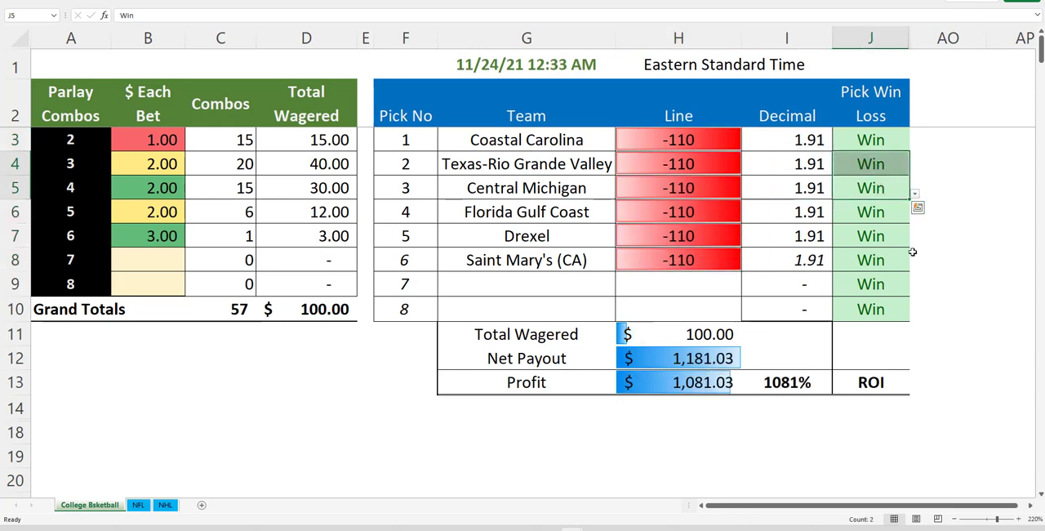
{"action": "left_click", "coordinate": [871, 285]}
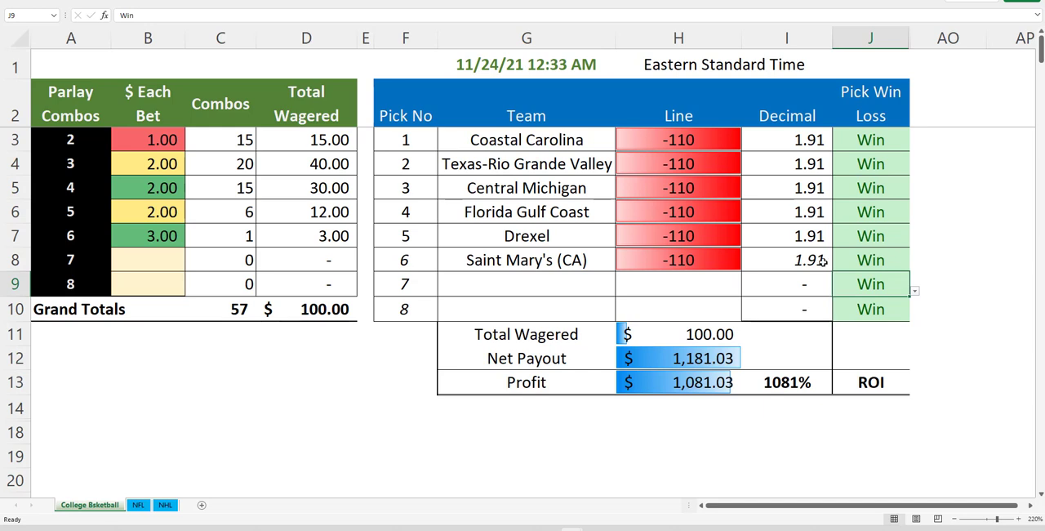
{"action": "left_click", "coordinate": [870, 186]}
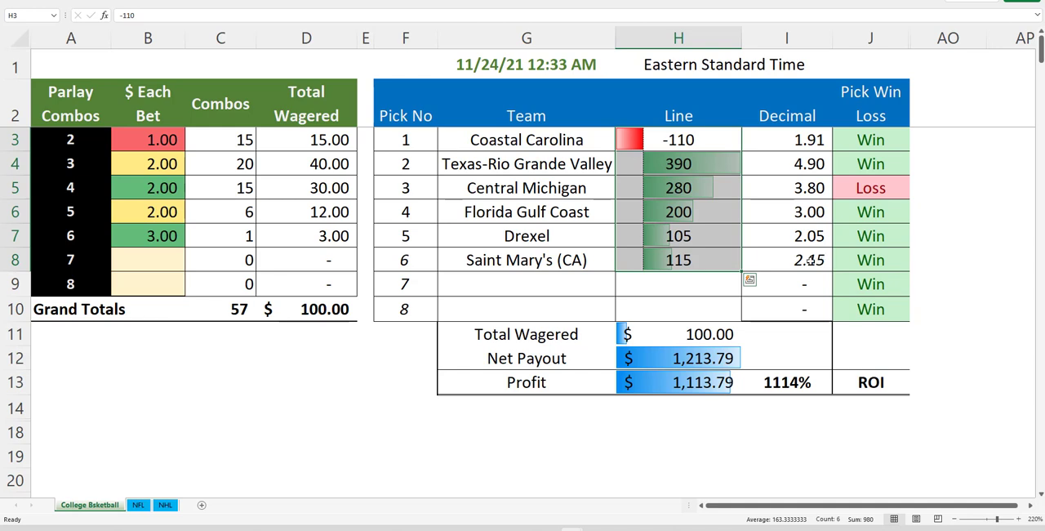
{"action": "left_click", "coordinate": [869, 235]}
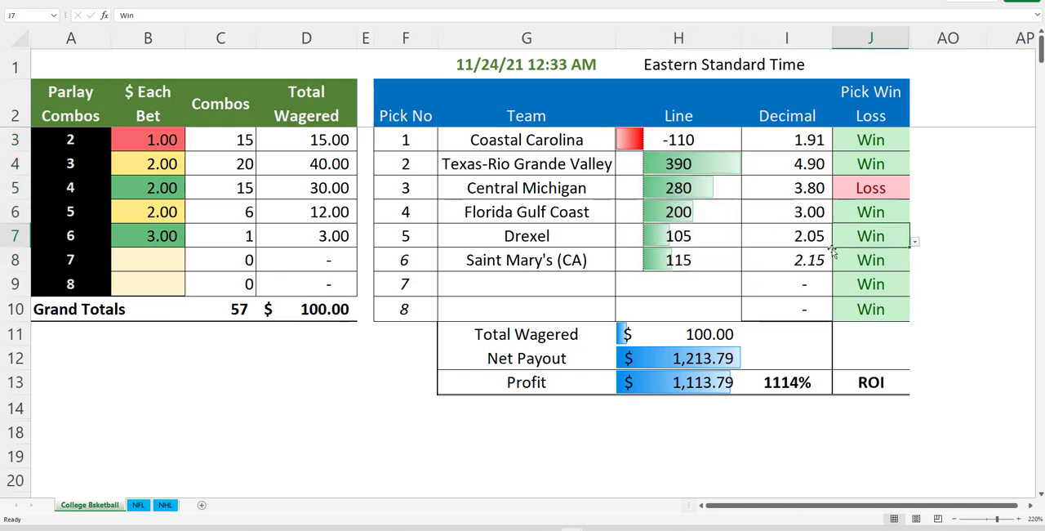
{"action": "mouse_move", "coordinate": [584, 251]}
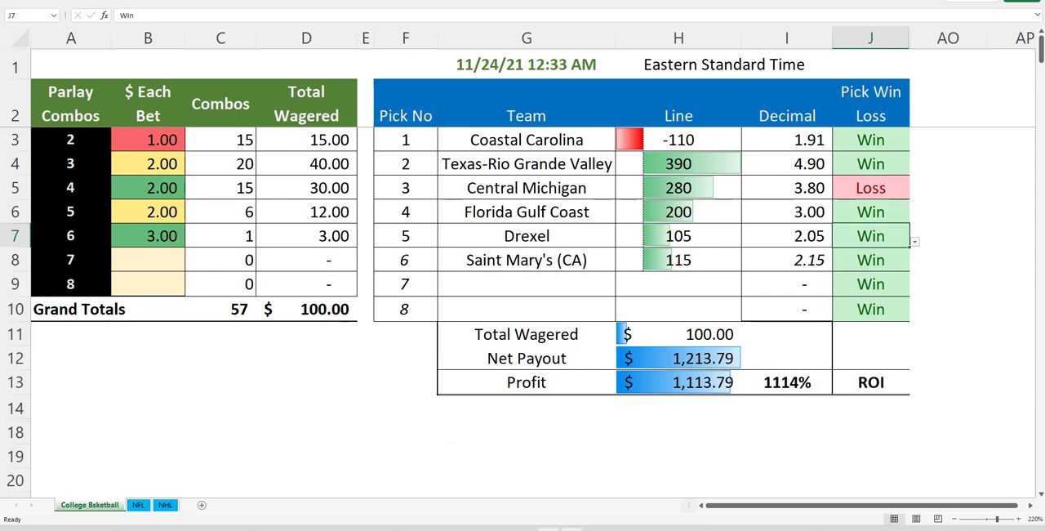
{"action": "mouse_move", "coordinate": [547, 519]}
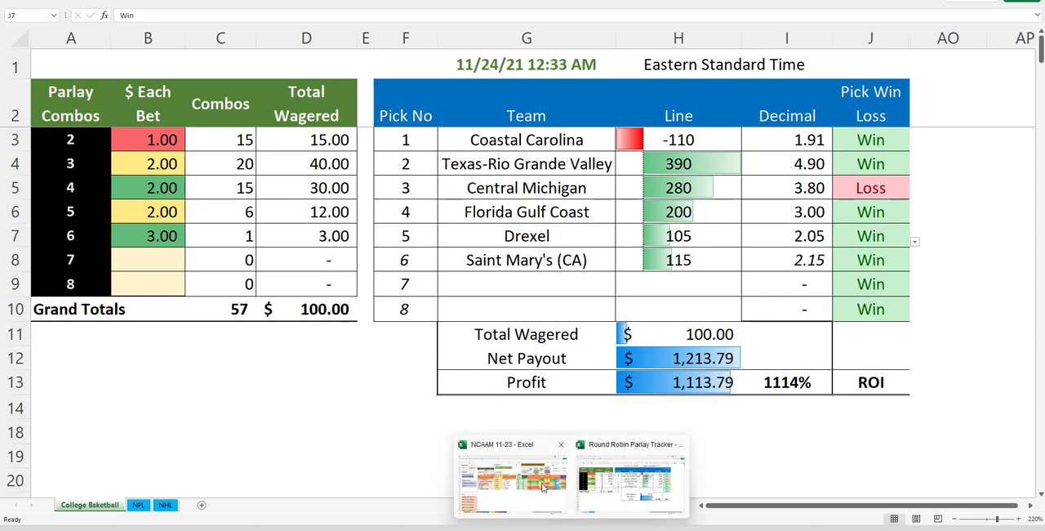
{"action": "left_click", "coordinate": [513, 477]}
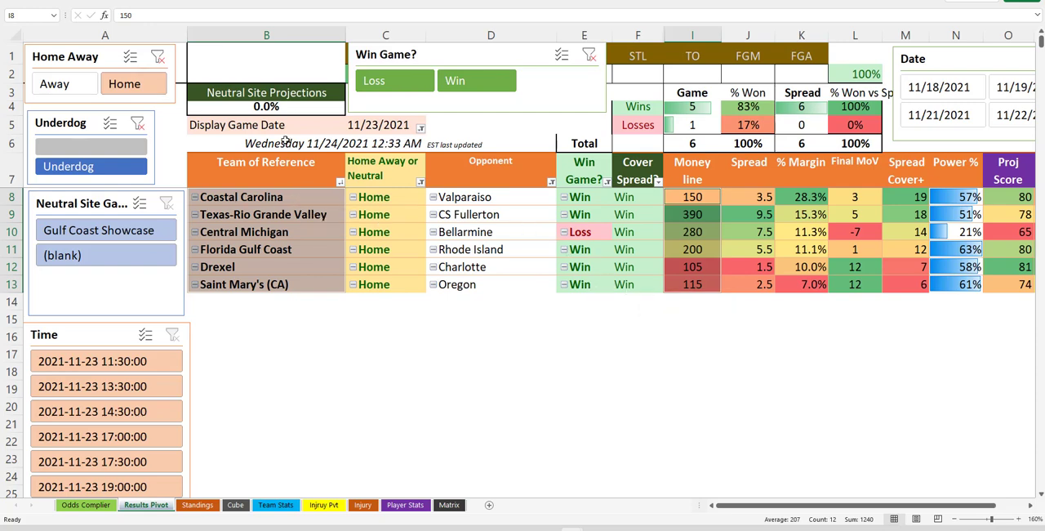
{"action": "left_click", "coordinate": [54, 83]}
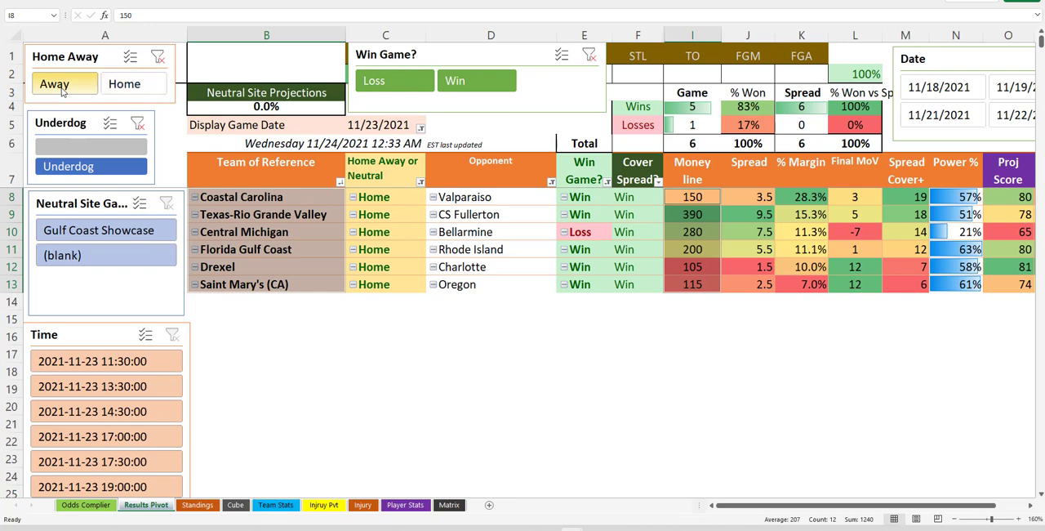
{"action": "left_click", "coordinate": [54, 84]}
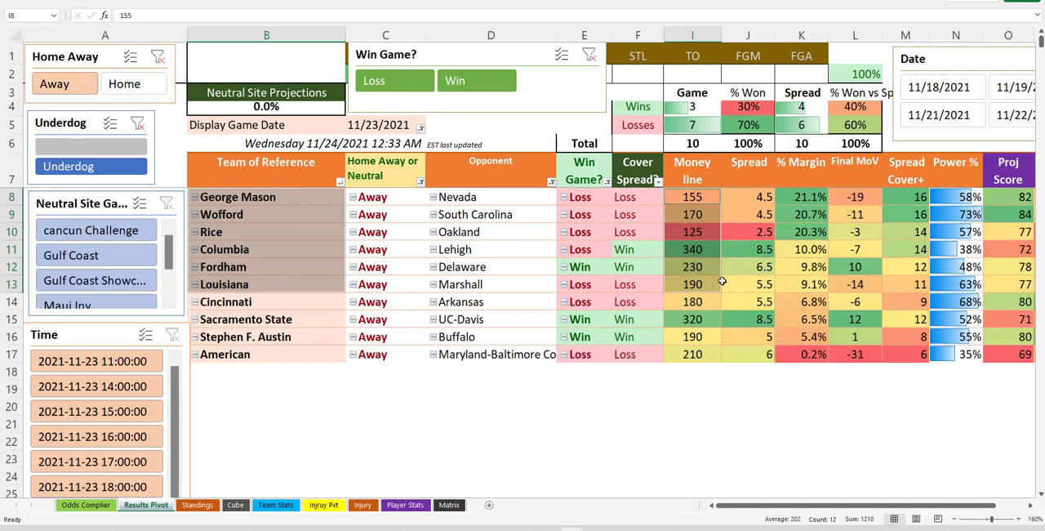
{"action": "left_click", "coordinate": [692, 423]}
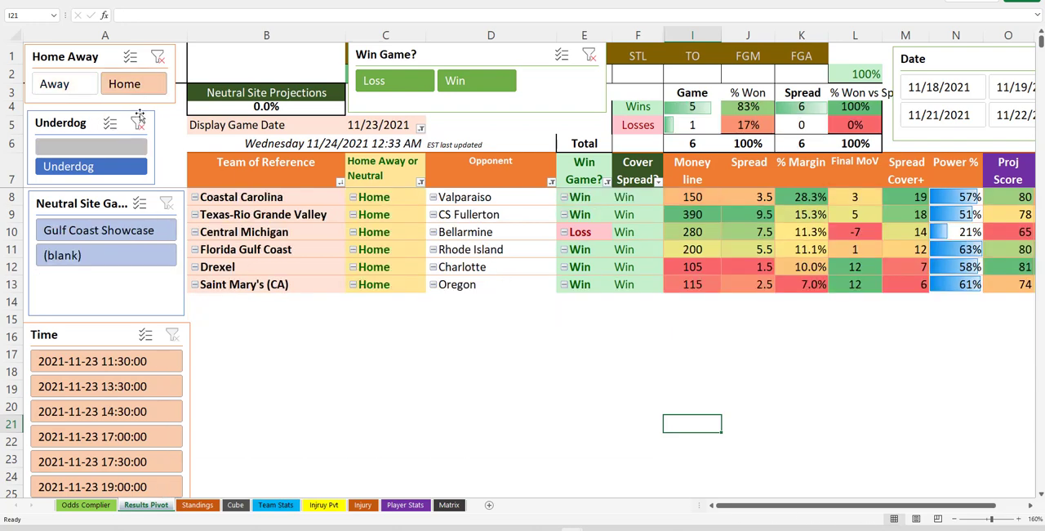
{"action": "mouse_move", "coordinate": [542, 346]}
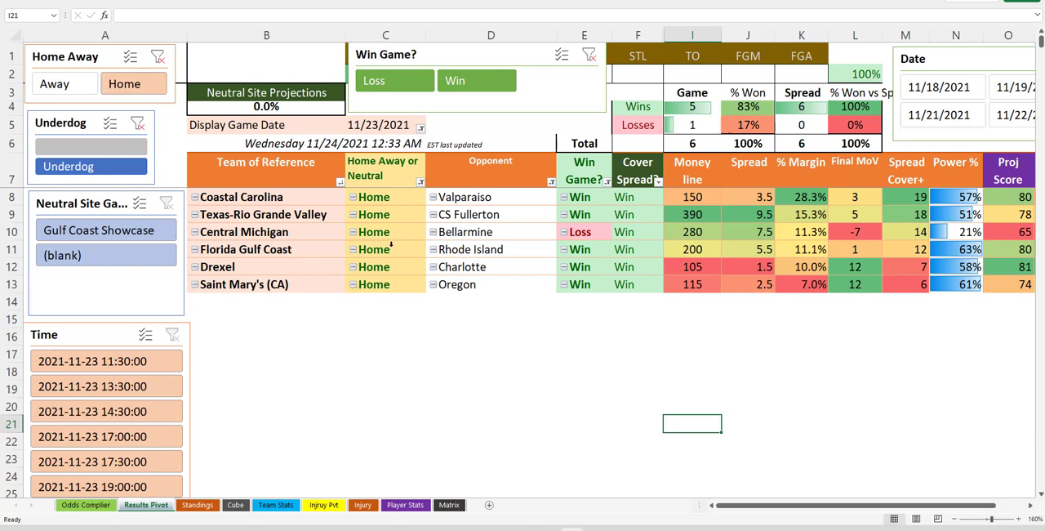
{"action": "left_click", "coordinate": [692, 198]}
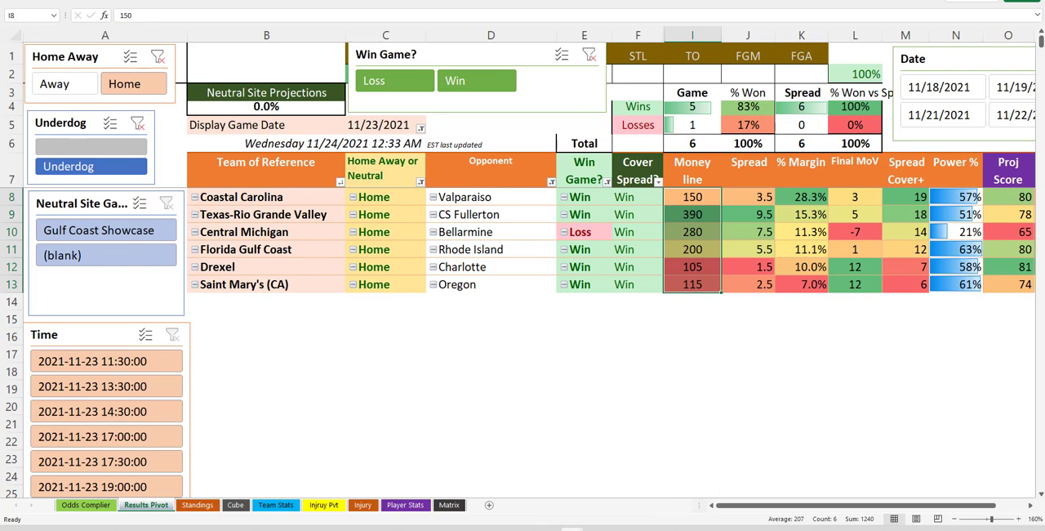
{"action": "left_click", "coordinate": [88, 504]}
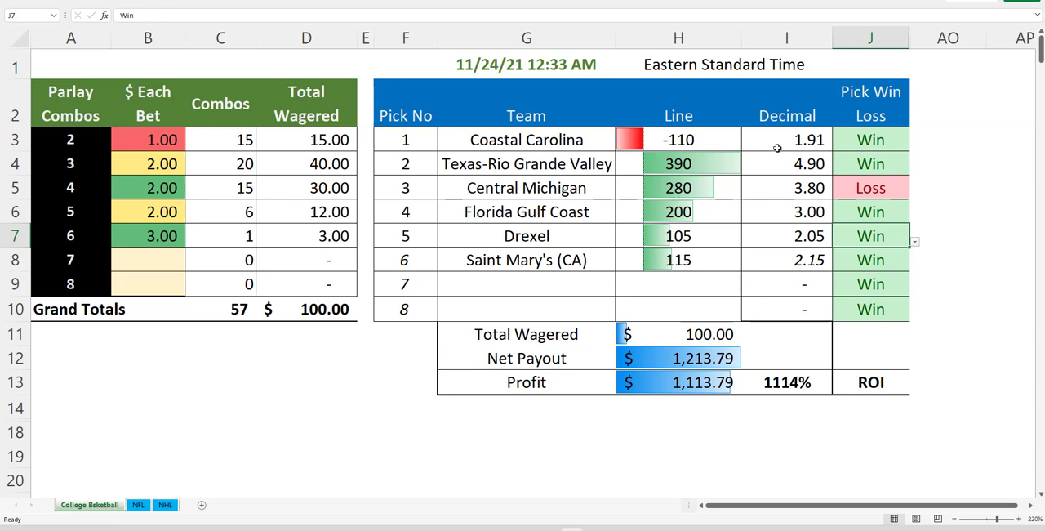
- Select the picks' decimal odds, scroll the all-underdog pivot, and switch to the Standings sheet
{"action": "left_click", "coordinate": [787, 139]}
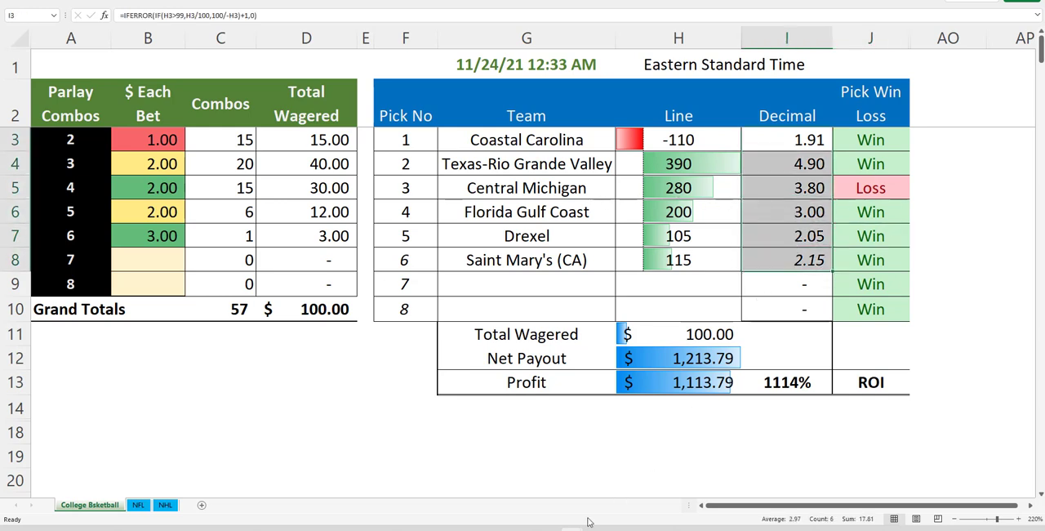
{"action": "mouse_move", "coordinate": [571, 529]}
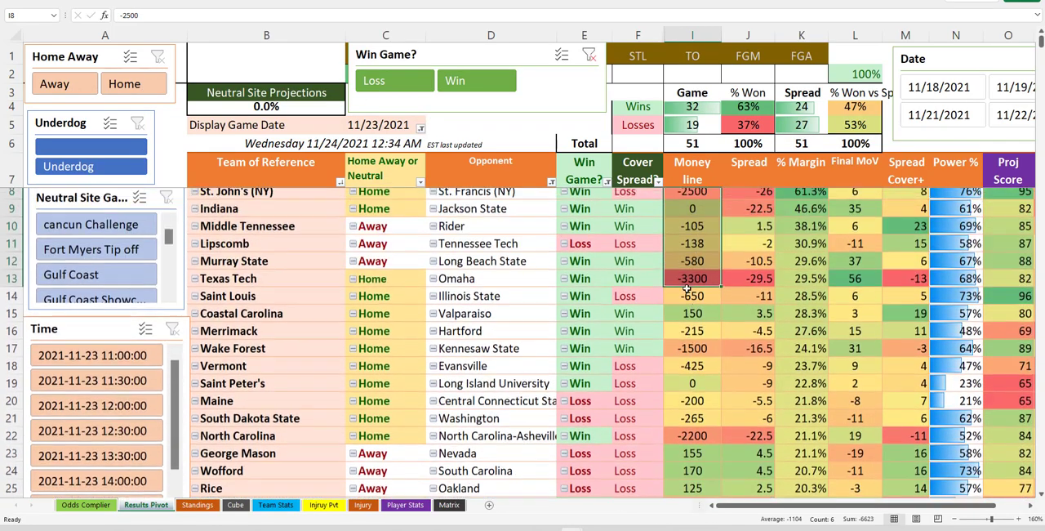
{"action": "scroll", "scroll_direction": "down", "scroll_amount": 3}
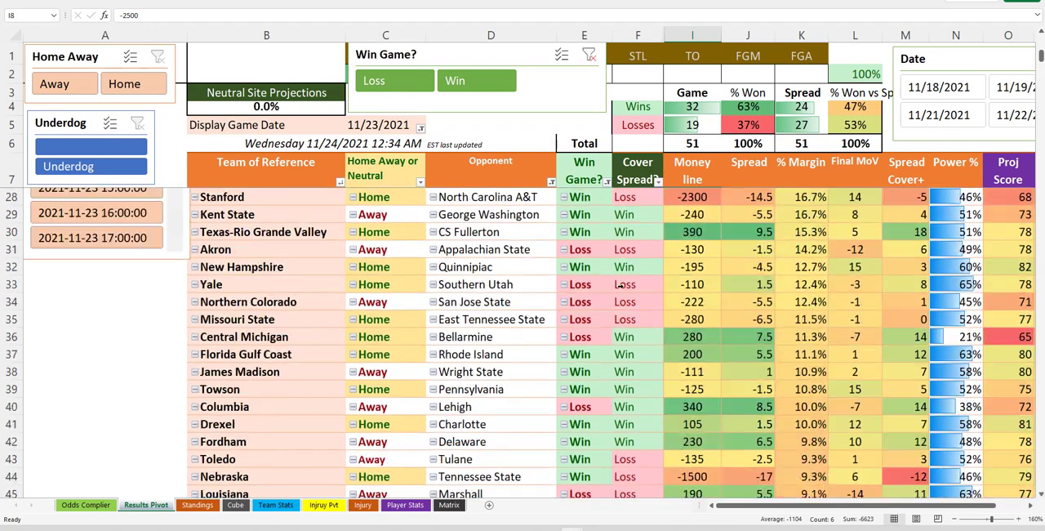
{"action": "left_click", "coordinate": [196, 503]}
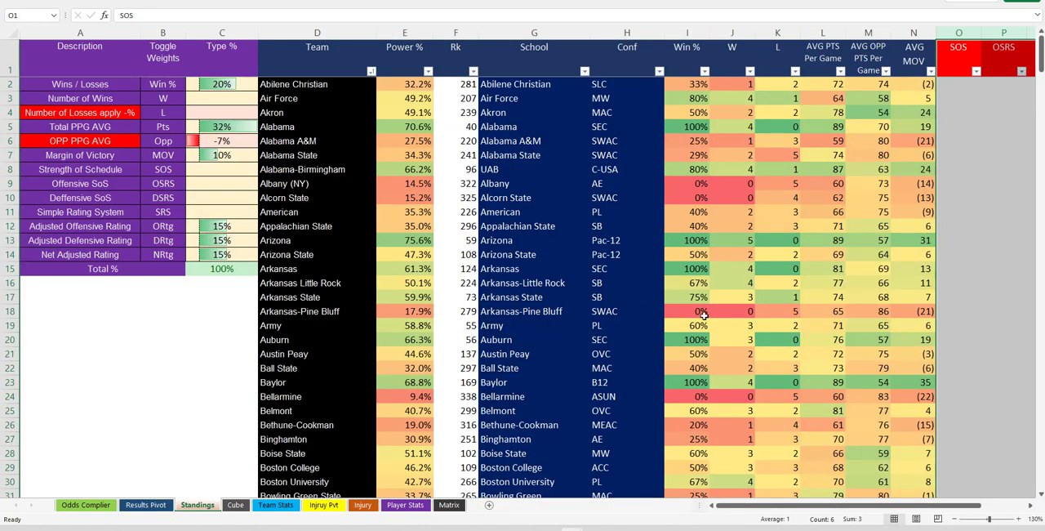
{"action": "mouse_move", "coordinate": [650, 317]}
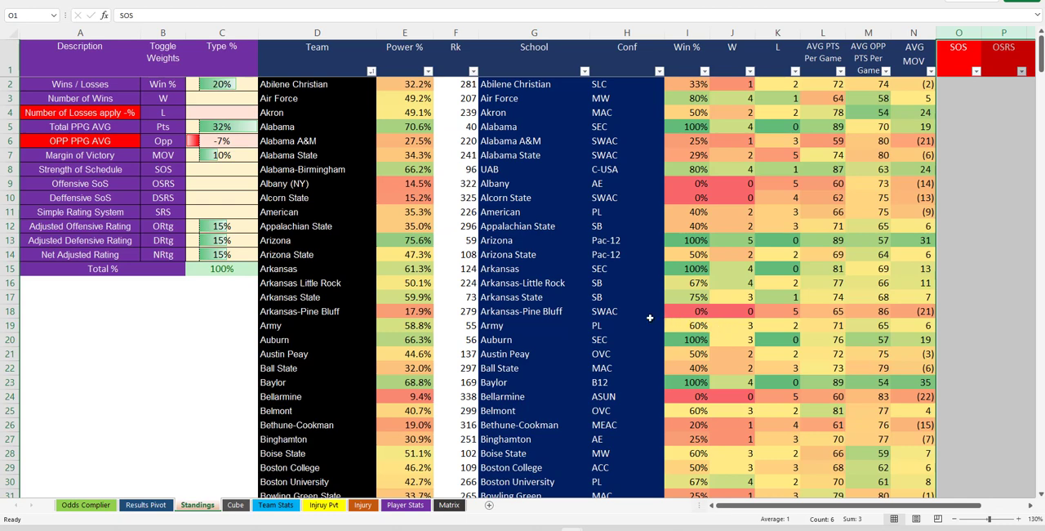
{"action": "mouse_move", "coordinate": [607, 274]}
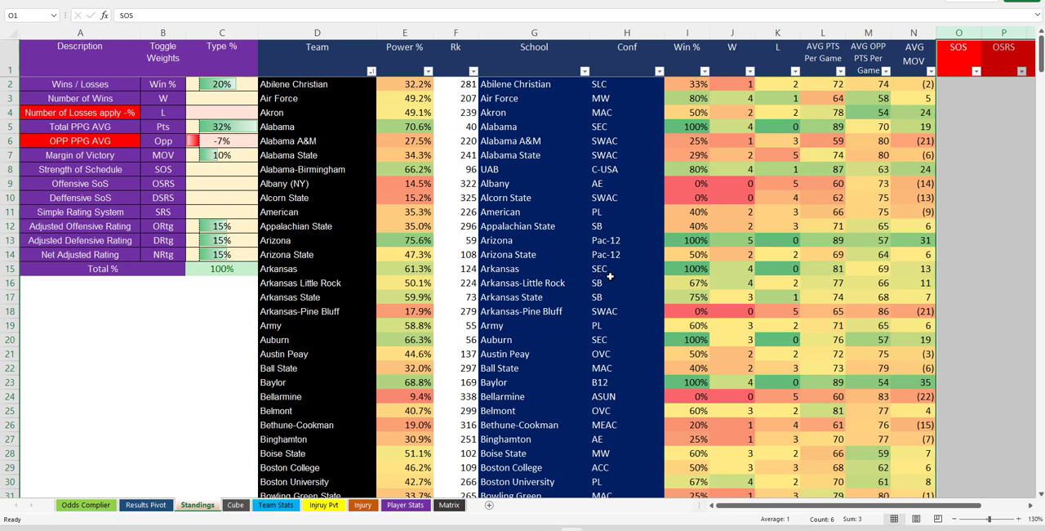
{"action": "mouse_move", "coordinate": [319, 441]}
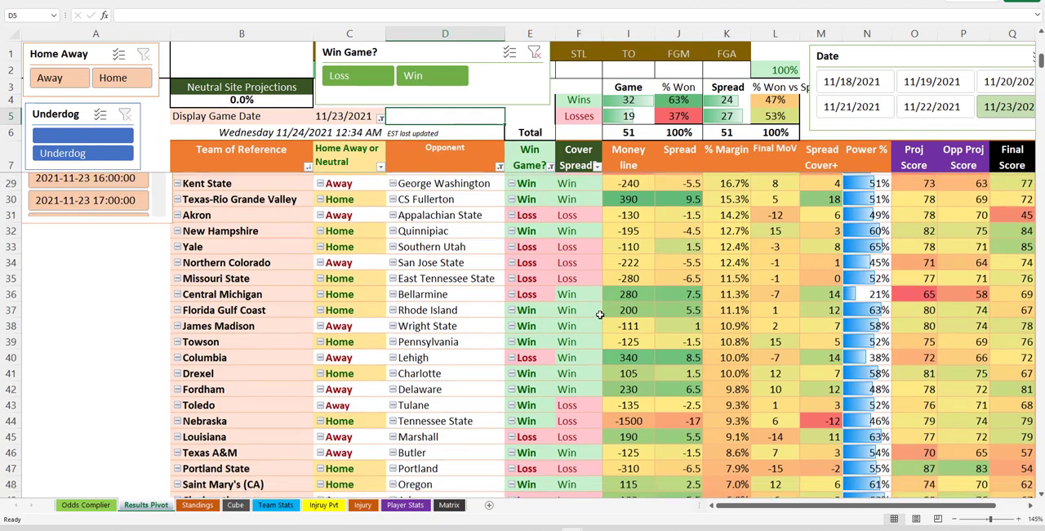
- Select Home in the Home Away slicer, narrowing the pivot to 28 home games at 20–8
{"action": "scroll", "scroll_direction": "down", "scroll_amount": 3}
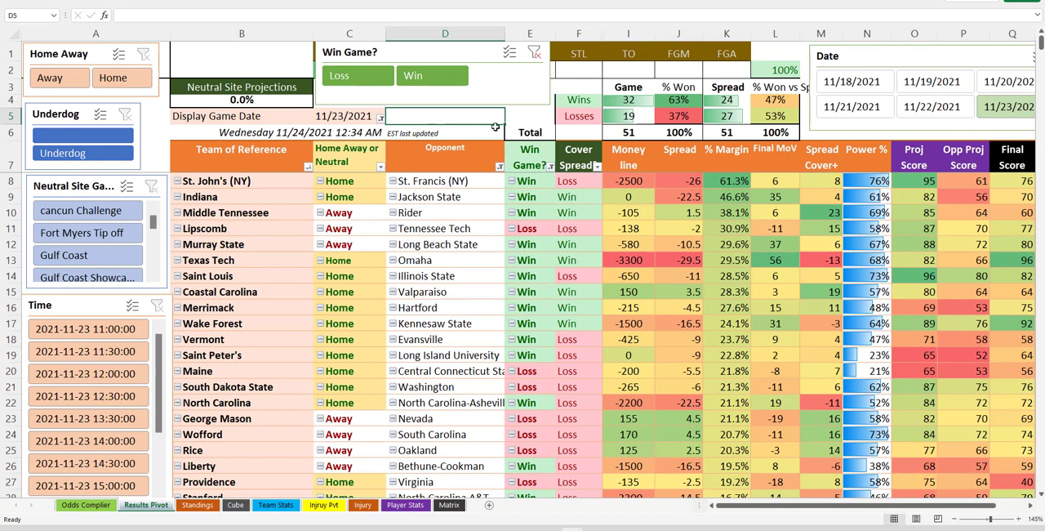
{"action": "left_click", "coordinate": [529, 115]}
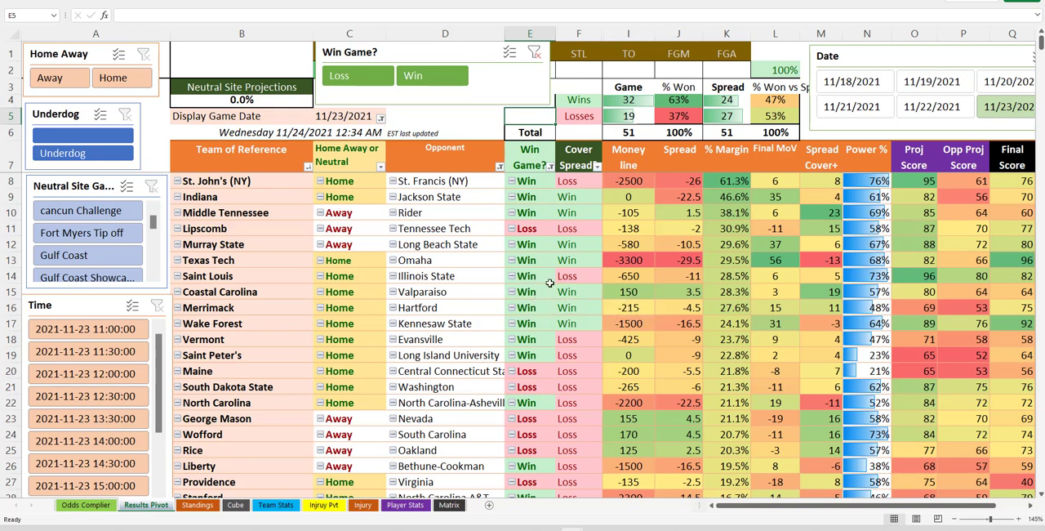
{"action": "mouse_move", "coordinate": [526, 274]}
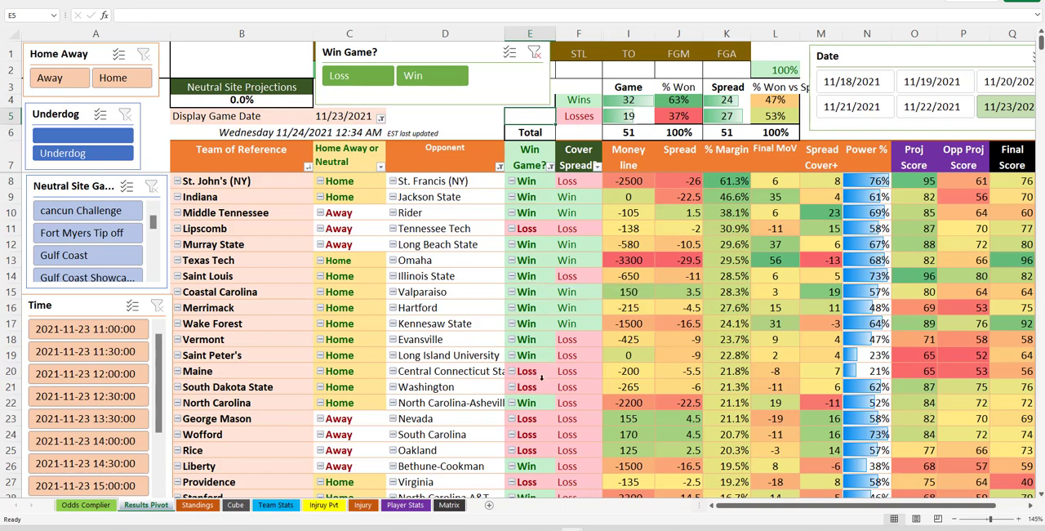
{"action": "scroll", "scroll_direction": "down", "scroll_amount": 3}
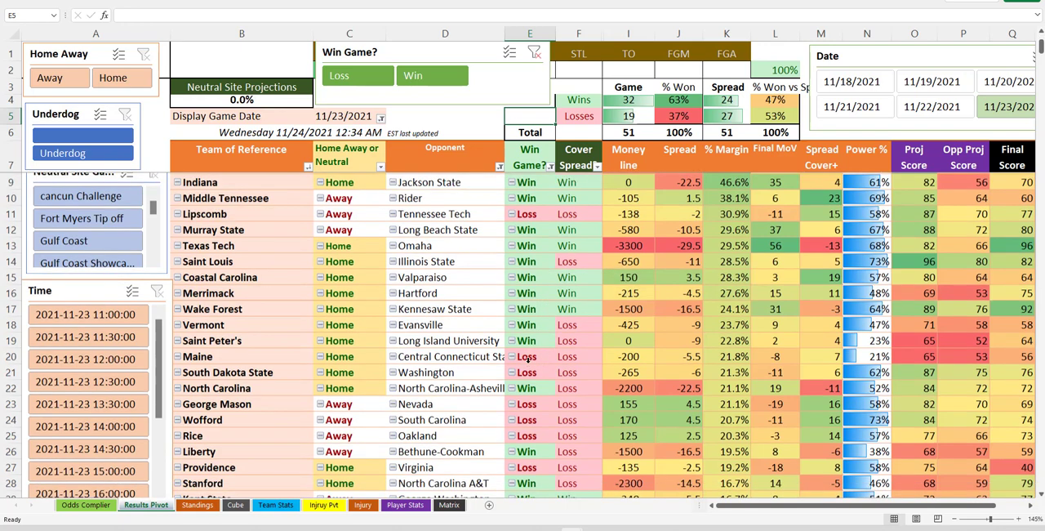
{"action": "scroll", "scroll_direction": "down", "scroll_amount": 3}
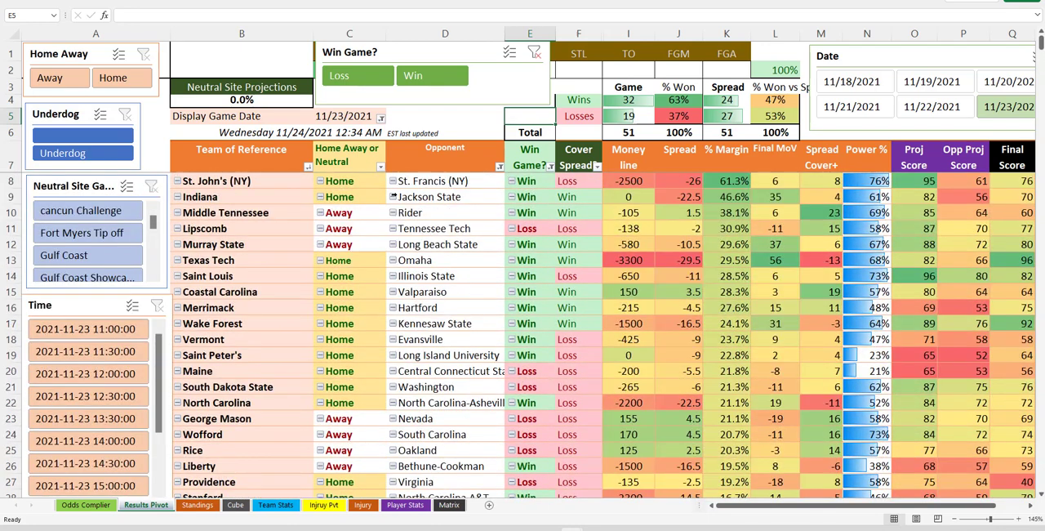
{"action": "left_click", "coordinate": [444, 116]}
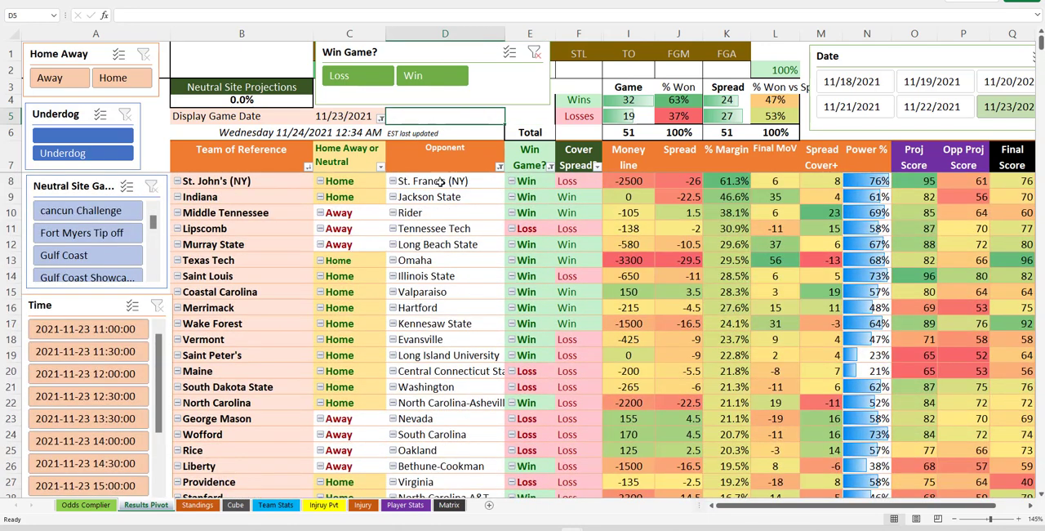
- Inspect the Maine game's team entry and win result in the filtered pivot
{"action": "scroll", "scroll_direction": "down", "scroll_amount": 3}
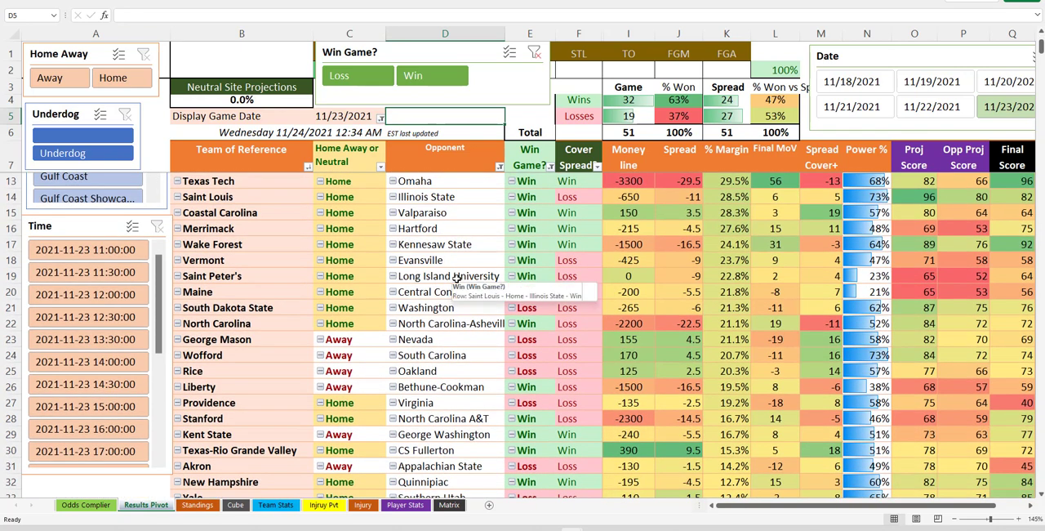
{"action": "left_click", "coordinate": [529, 291]}
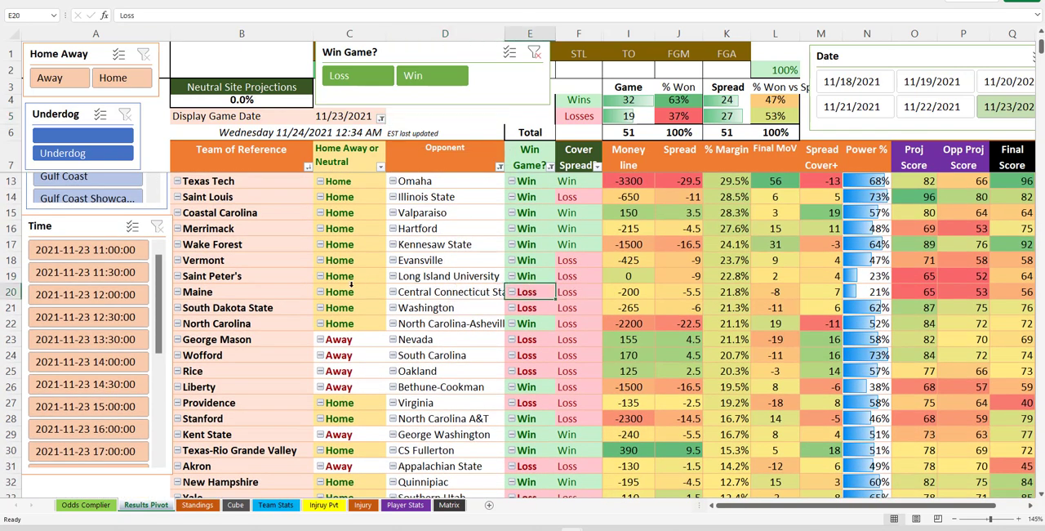
{"action": "left_click", "coordinate": [241, 291]}
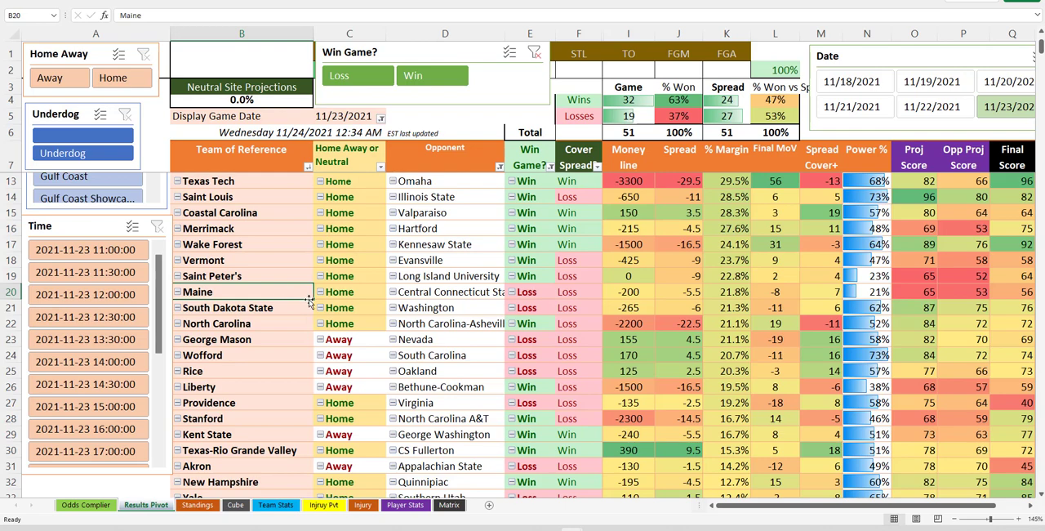
{"action": "scroll", "scroll_direction": "up", "scroll_amount": 3}
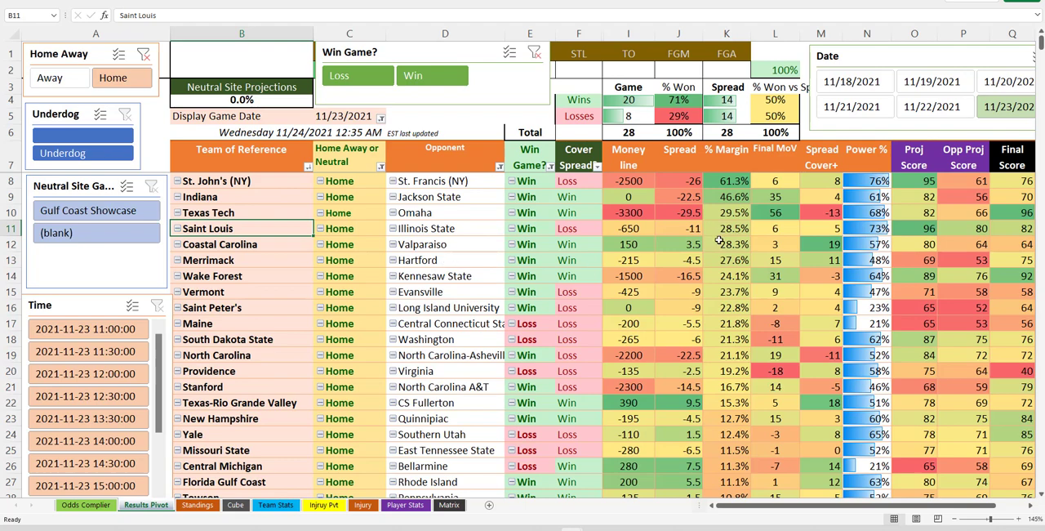
{"action": "left_click", "coordinate": [529, 181]}
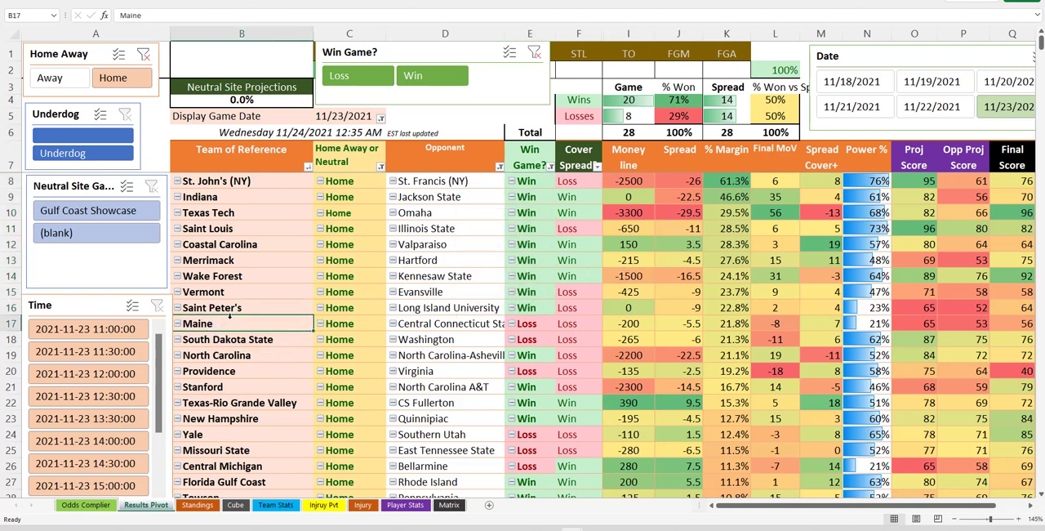
{"action": "left_click", "coordinate": [227, 338]}
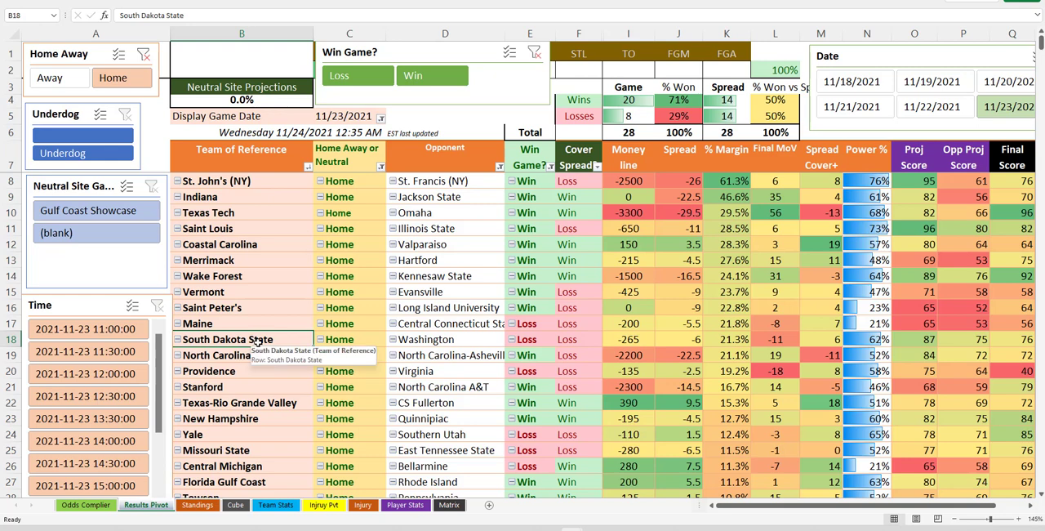
{"action": "mouse_move", "coordinate": [643, 346]}
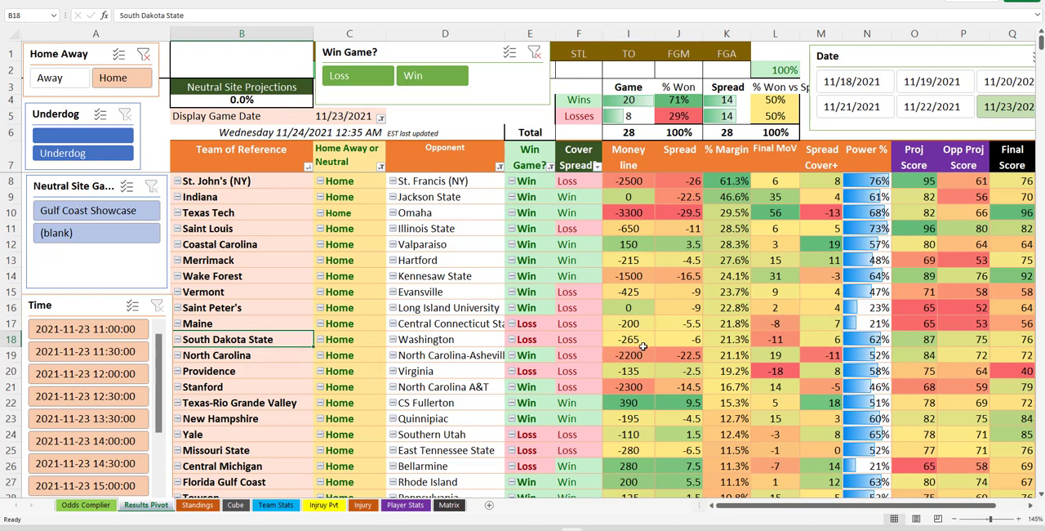
{"action": "mouse_move", "coordinate": [284, 363]}
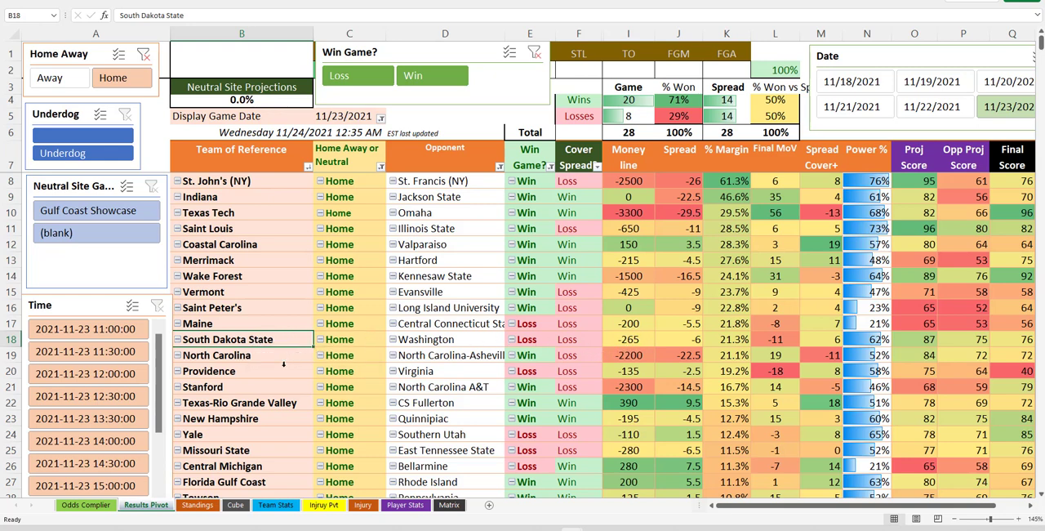
{"action": "scroll", "scroll_direction": "down", "scroll_amount": 3}
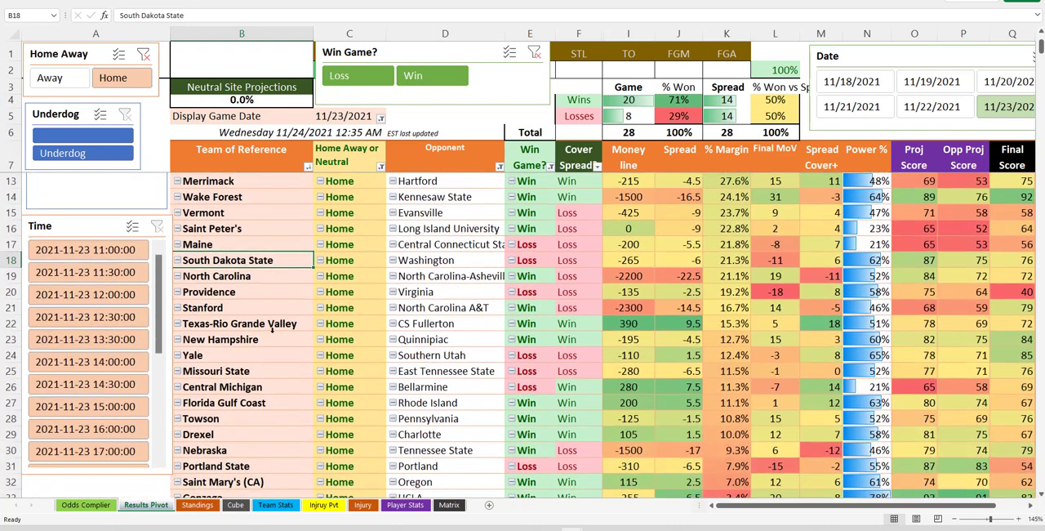
{"action": "left_click", "coordinate": [444, 322]}
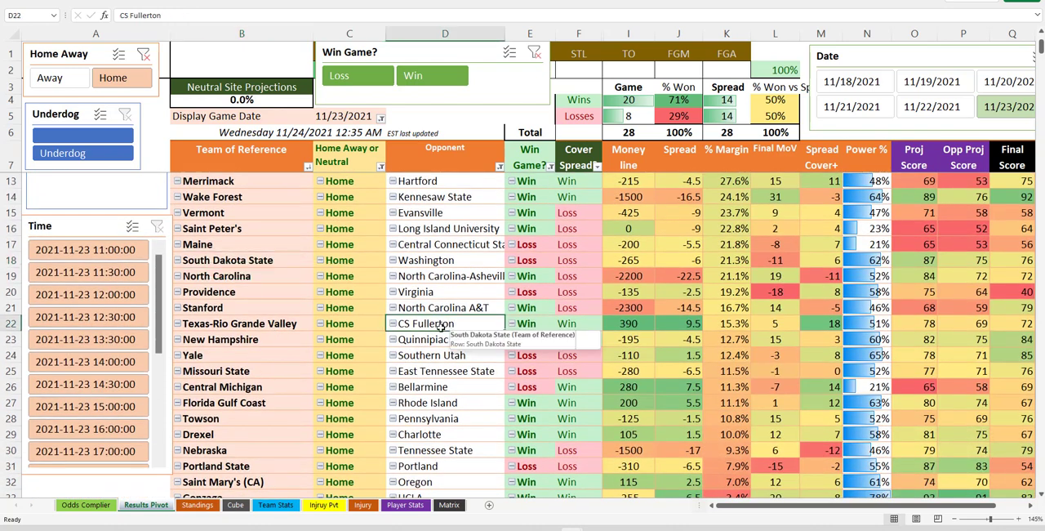
{"action": "left_click", "coordinate": [241, 338]}
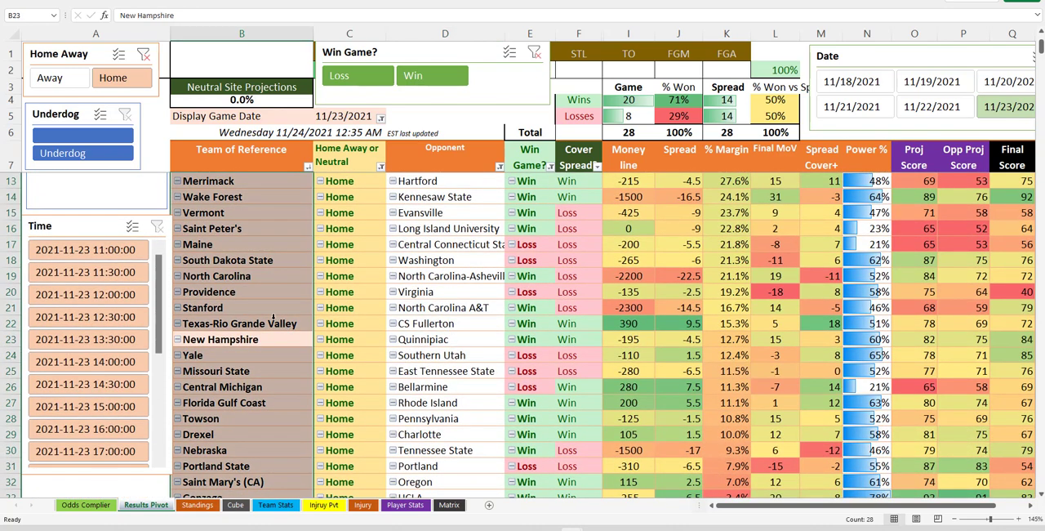
{"action": "left_click", "coordinate": [242, 323]}
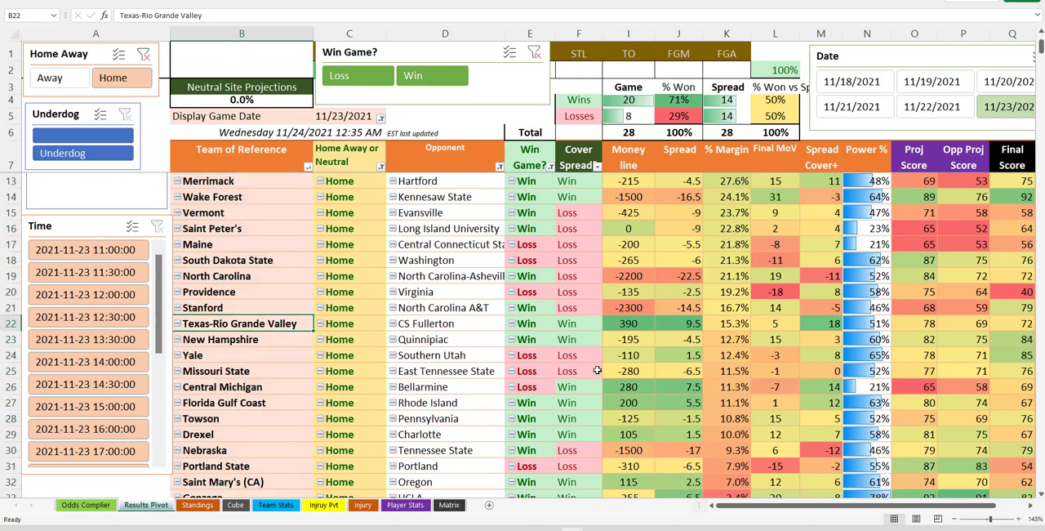
{"action": "left_click", "coordinate": [270, 354]}
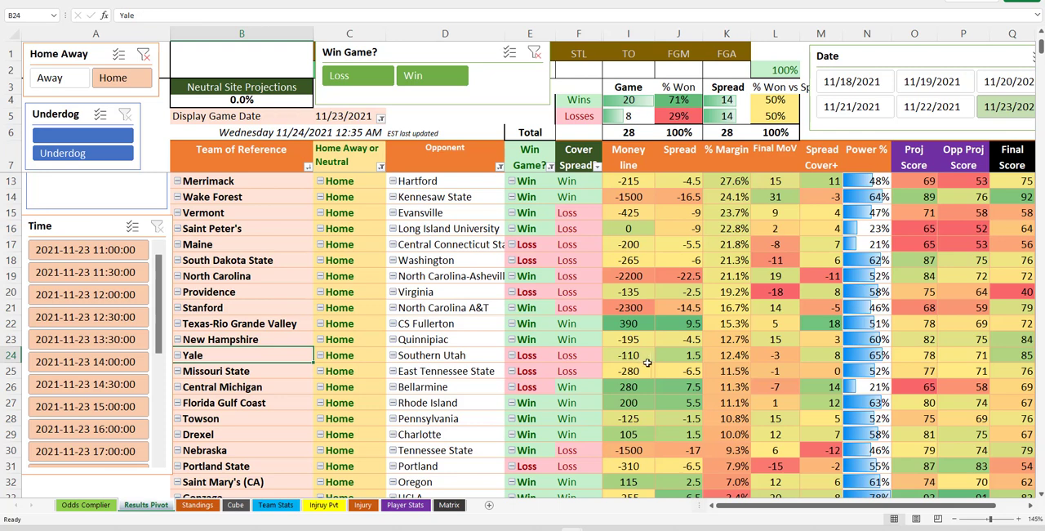
{"action": "left_click", "coordinate": [627, 355]}
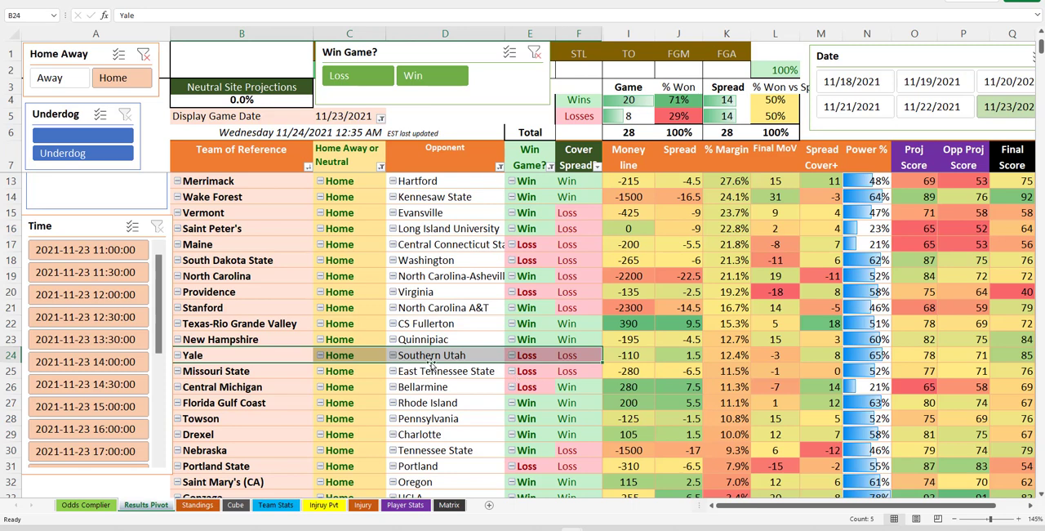
{"action": "left_click", "coordinate": [242, 386]}
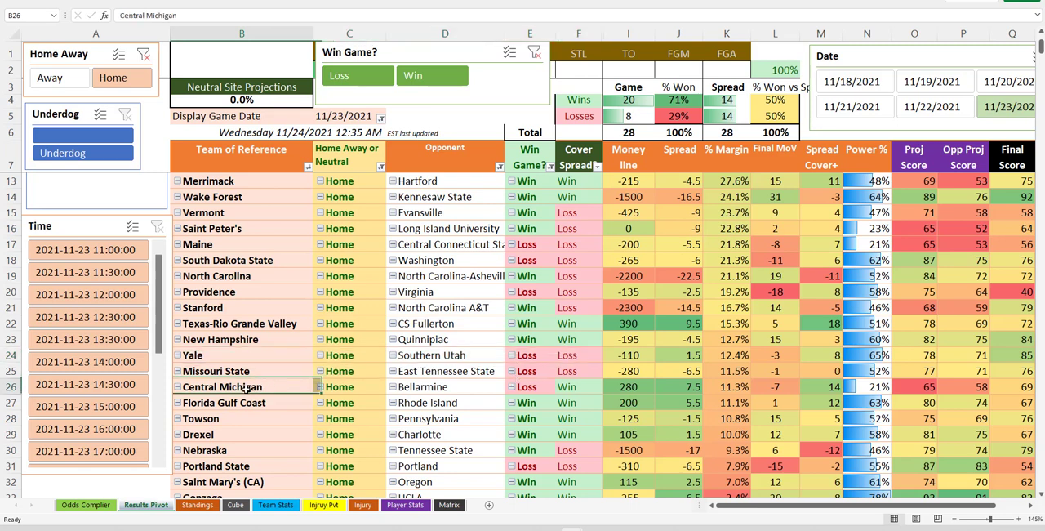
{"action": "left_click", "coordinate": [241, 401]}
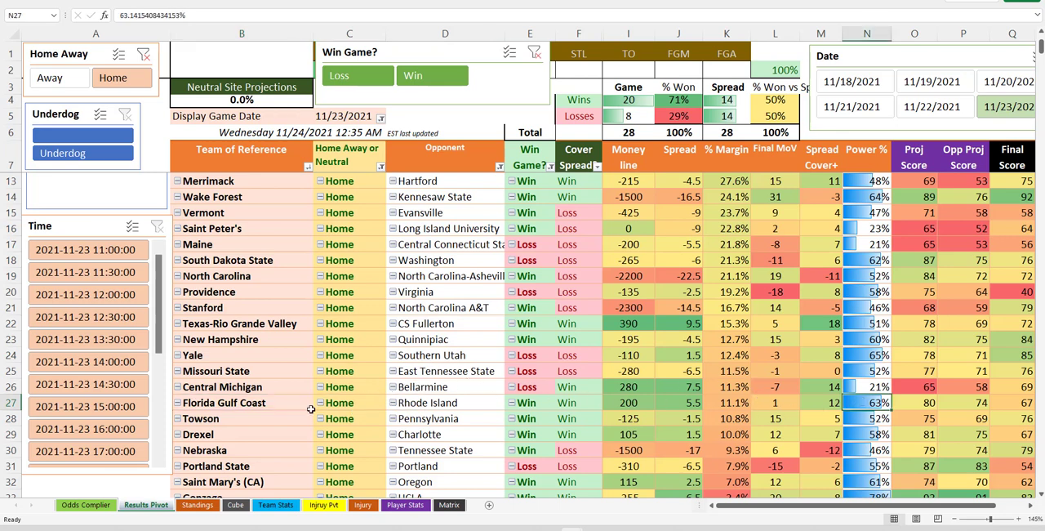
{"action": "left_click", "coordinate": [242, 418]}
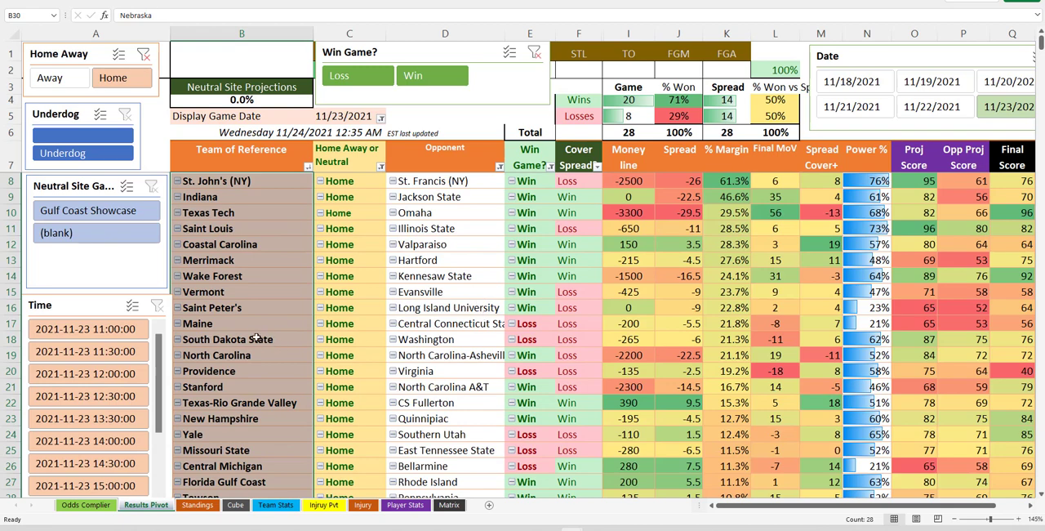
{"action": "left_click", "coordinate": [227, 338]}
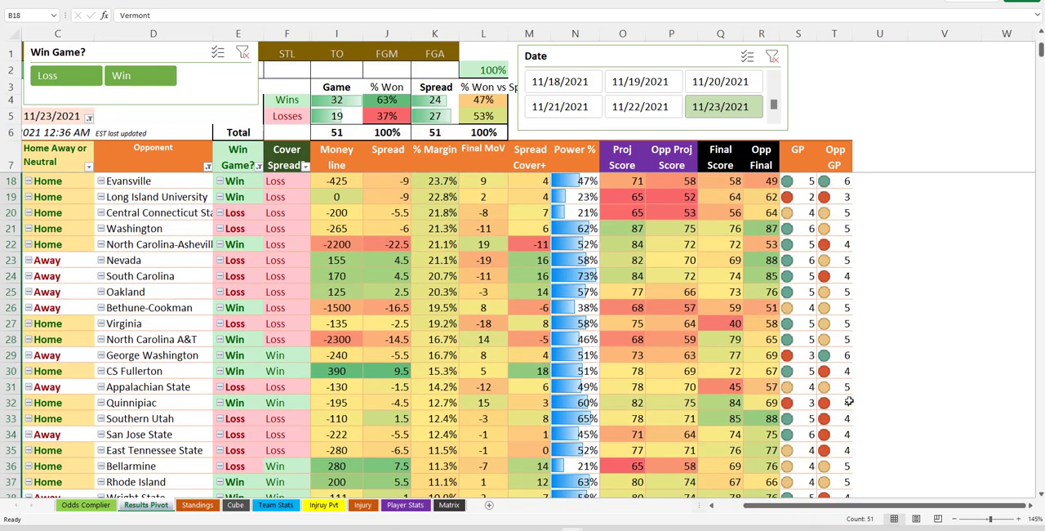
{"action": "scroll", "scroll_direction": "down", "scroll_amount": 3}
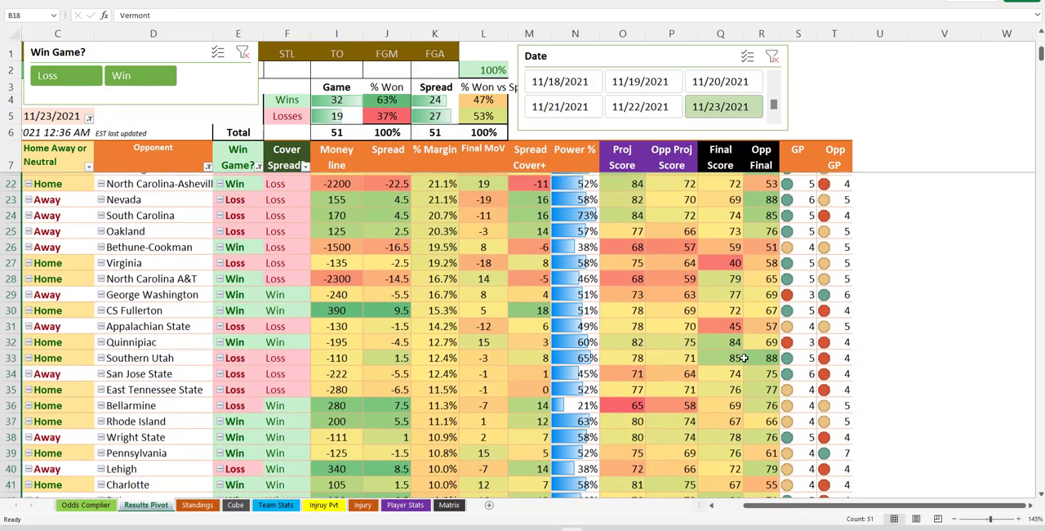
{"action": "scroll", "scroll_direction": "down", "scroll_amount": 3}
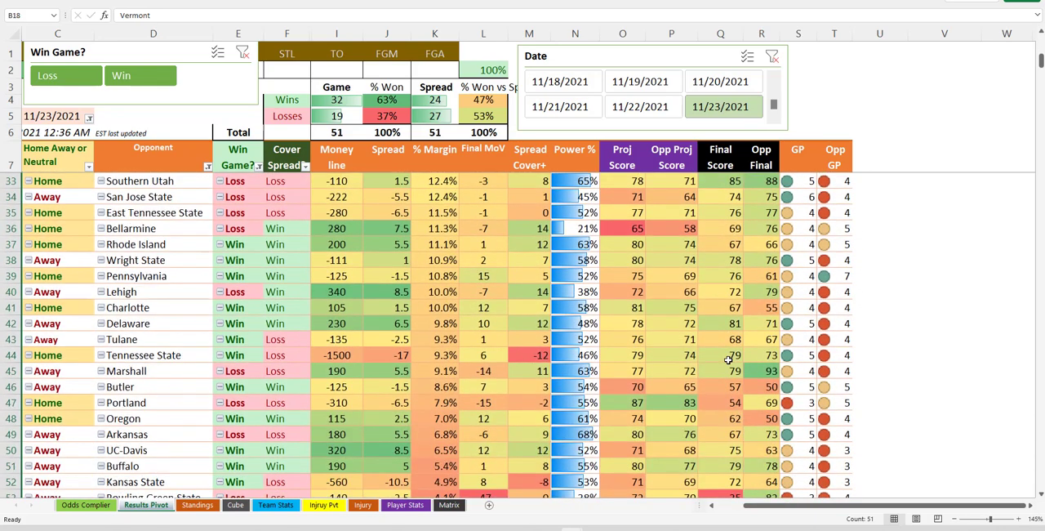
{"action": "scroll", "scroll_direction": "down", "scroll_amount": 3}
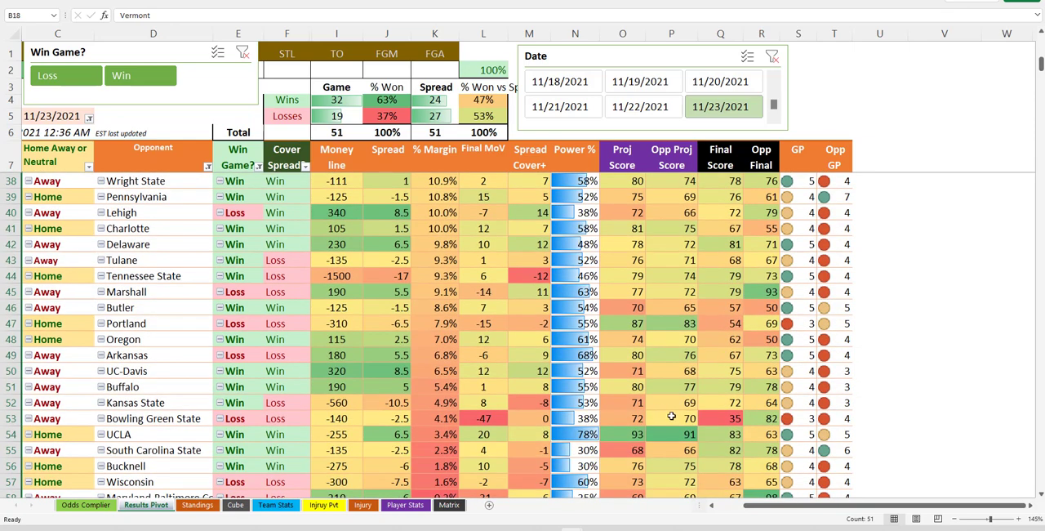
{"action": "scroll", "scroll_direction": "down", "scroll_amount": 3}
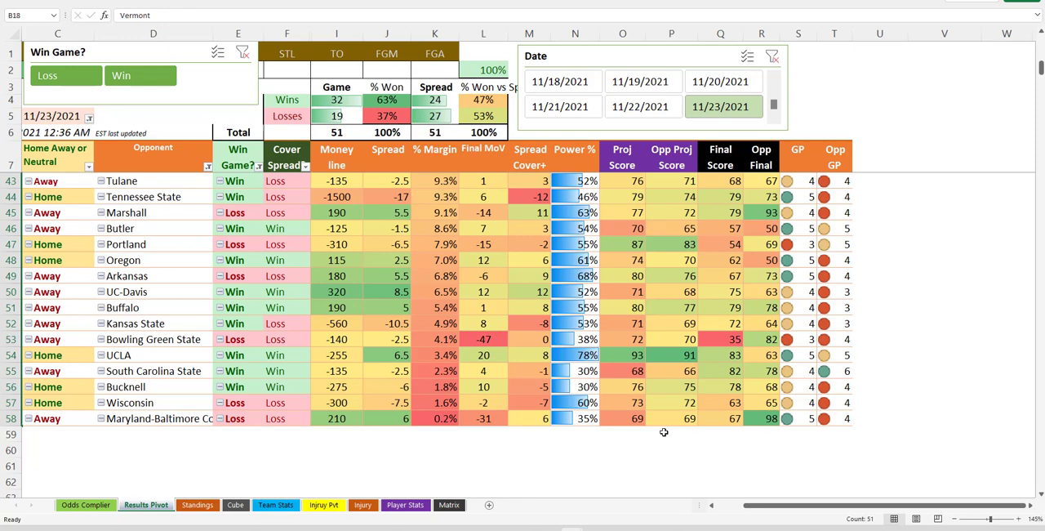
{"action": "scroll", "scroll_direction": "up", "scroll_amount": 3}
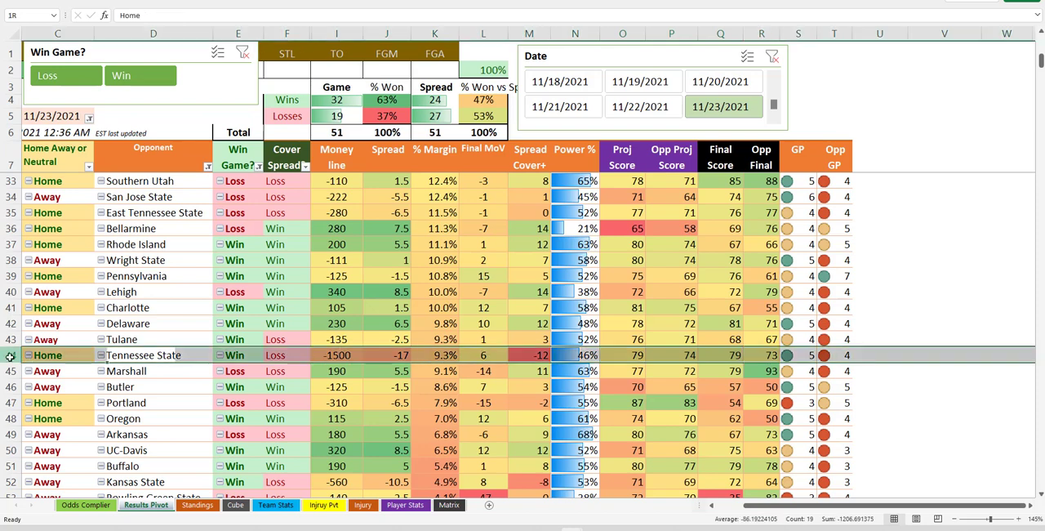
{"action": "left_click", "coordinate": [57, 355]}
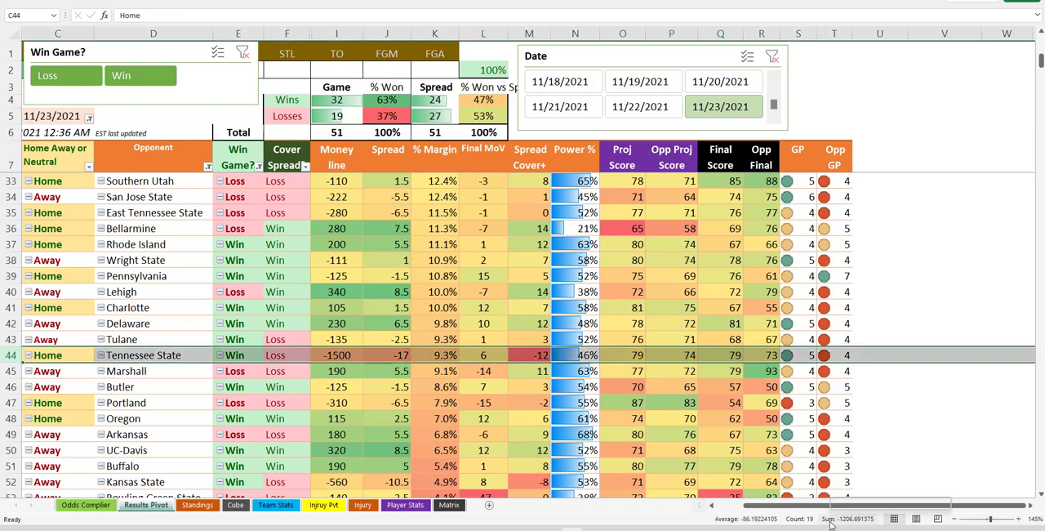
{"action": "mouse_move", "coordinate": [833, 510]}
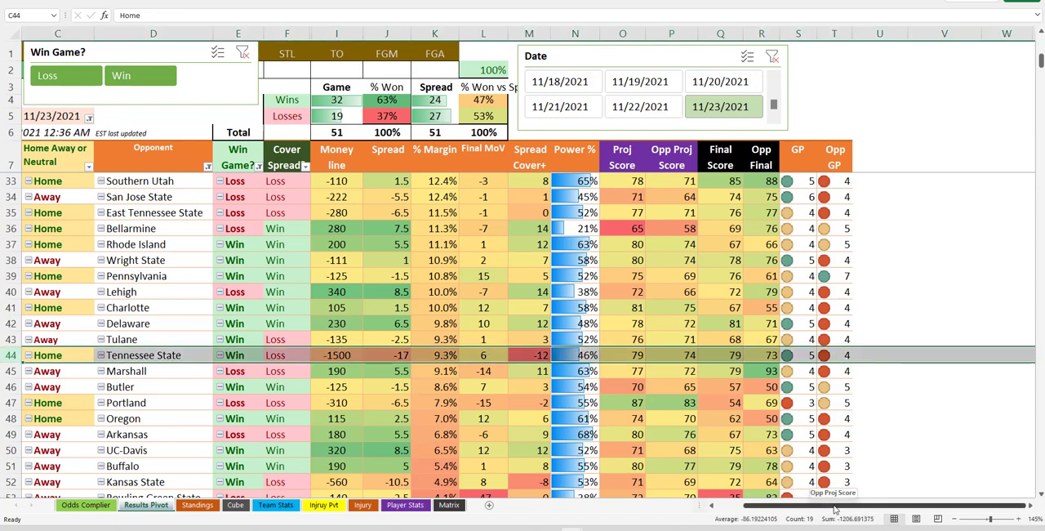
{"action": "scroll", "scroll_direction": "left", "scroll_amount": 3}
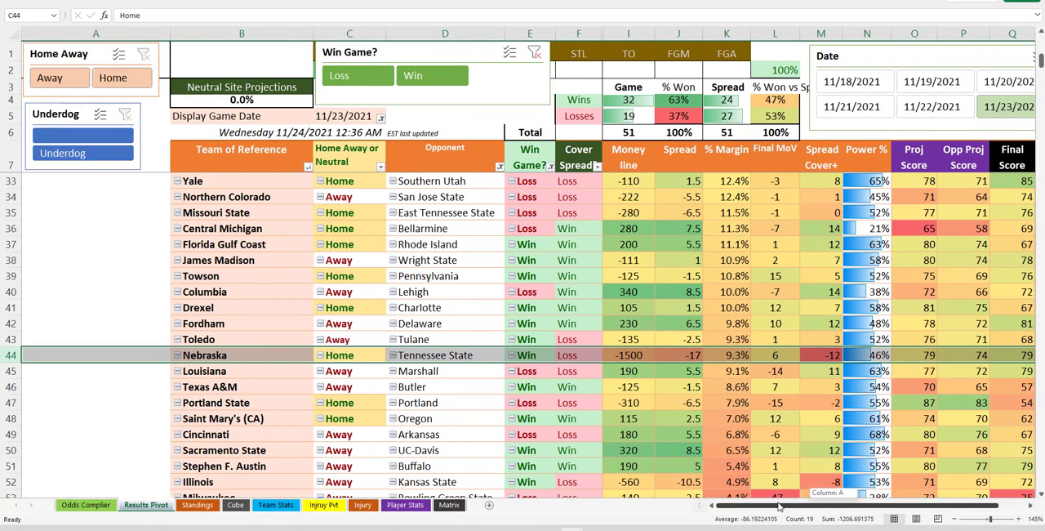
{"action": "mouse_move", "coordinate": [787, 503]}
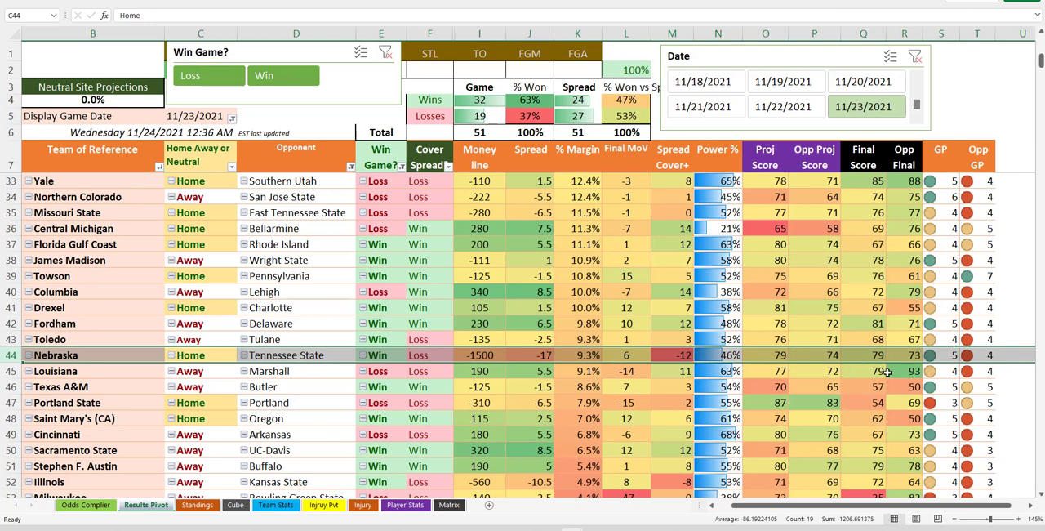
{"action": "left_click", "coordinate": [862, 354]}
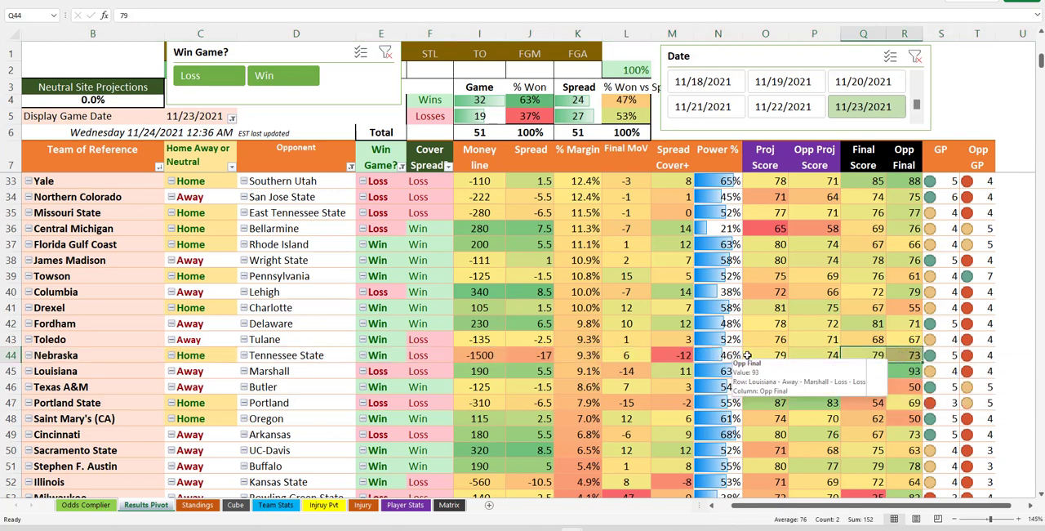
{"action": "left_click", "coordinate": [55, 354]}
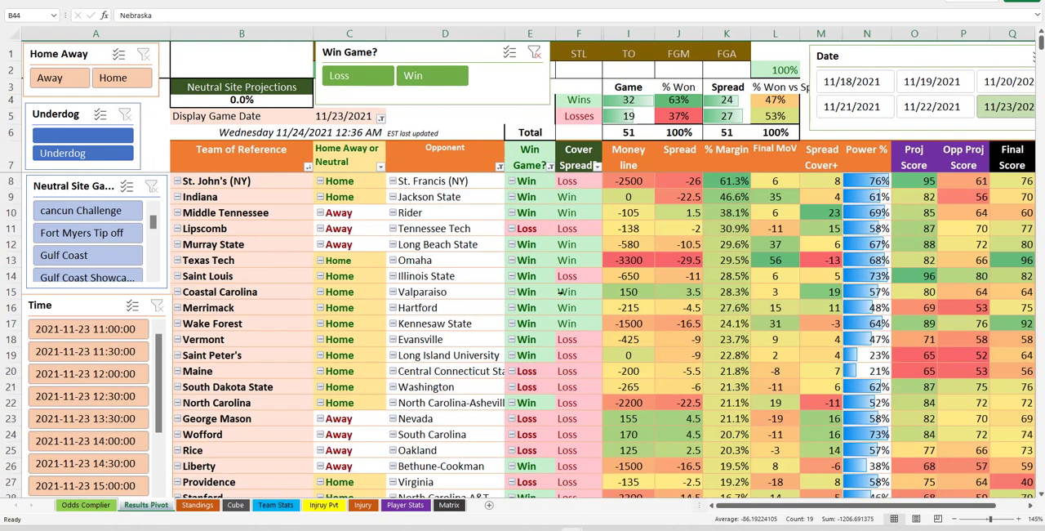
{"action": "mouse_move", "coordinate": [580, 281]}
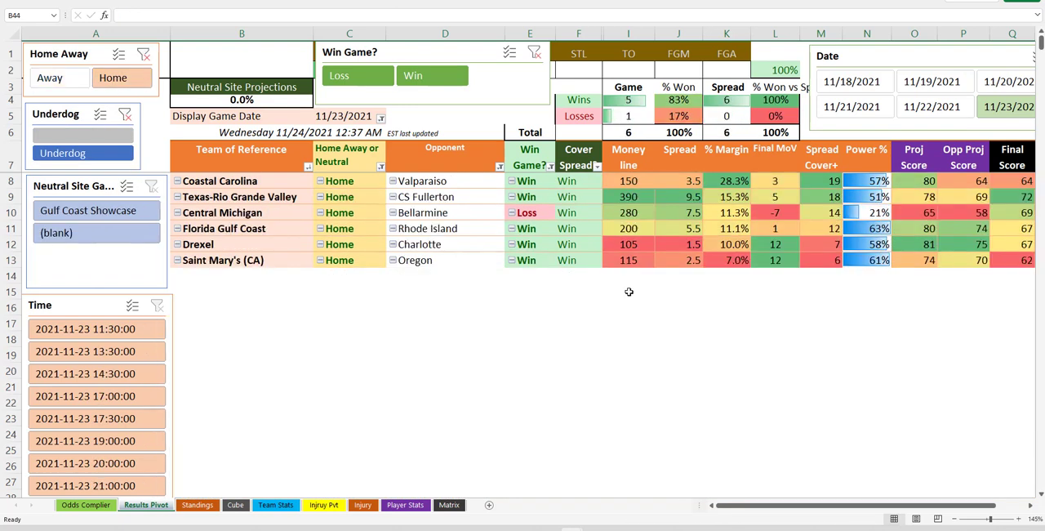
{"action": "mouse_move", "coordinate": [447, 244]}
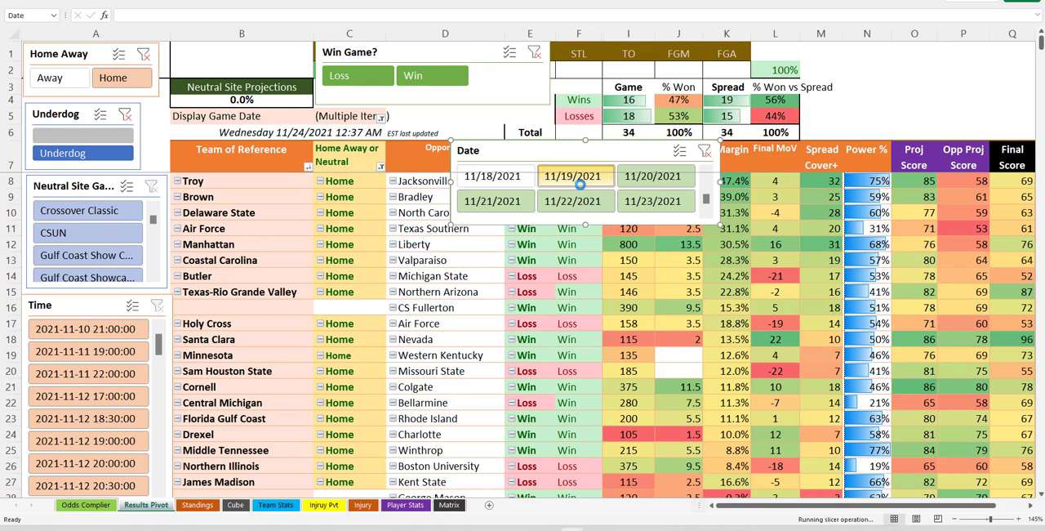
- Multi-select game dates back to 11/9 in the Date slicer, totalling 268 games
{"action": "left_click", "coordinate": [575, 177]}
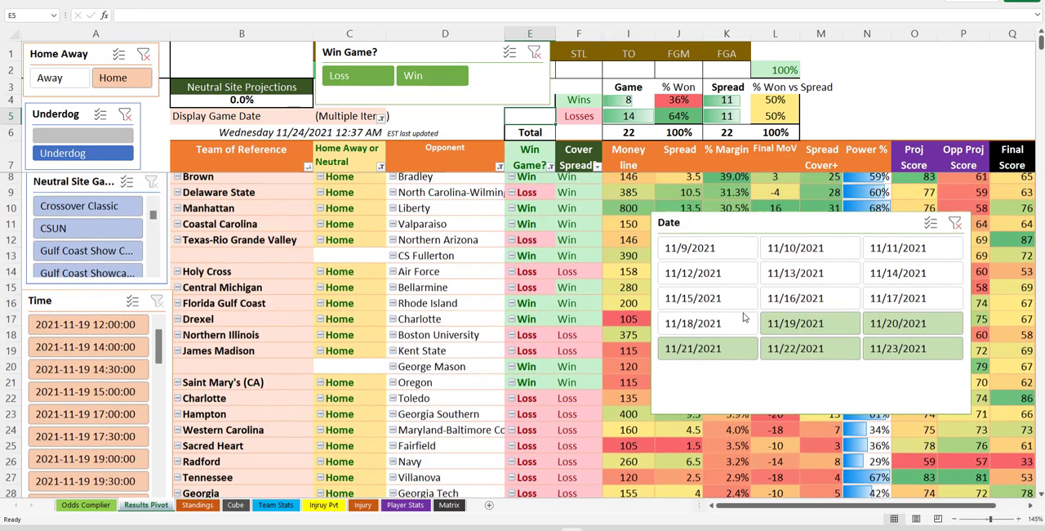
{"action": "scroll", "scroll_direction": "down", "scroll_amount": 3}
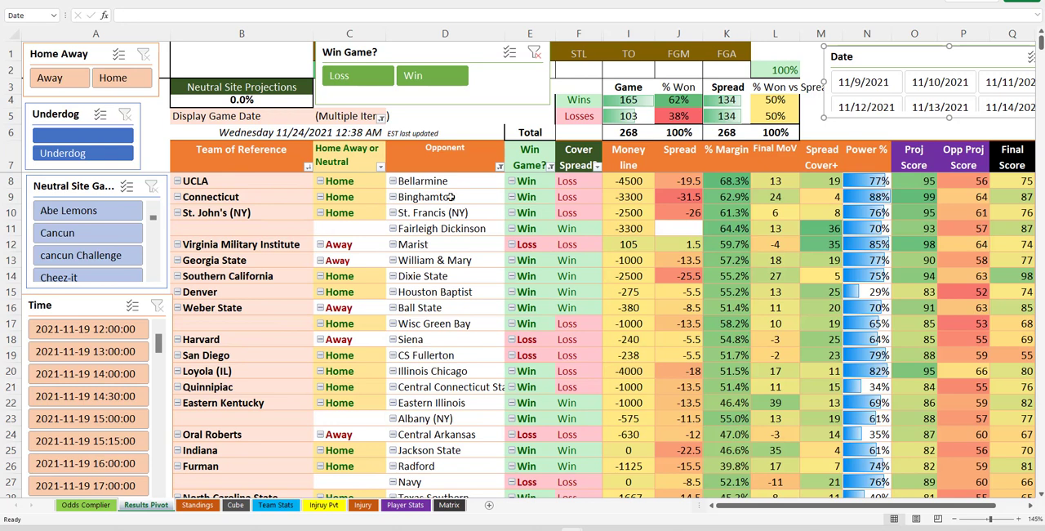
- Filter the Date slicer to 11/23/2021 only, back to 51 games at 32–19
{"action": "left_click", "coordinate": [865, 106]}
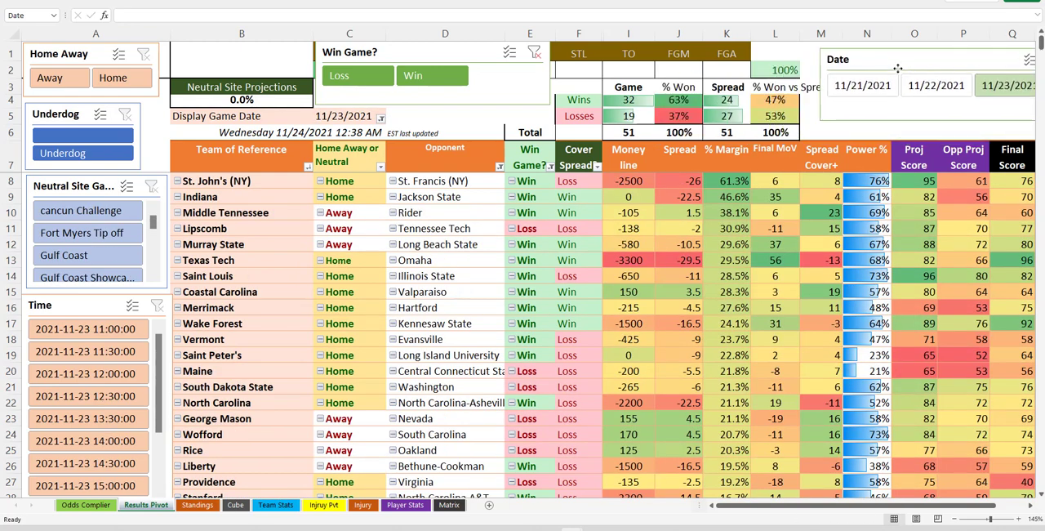
{"action": "left_click", "coordinate": [922, 59]}
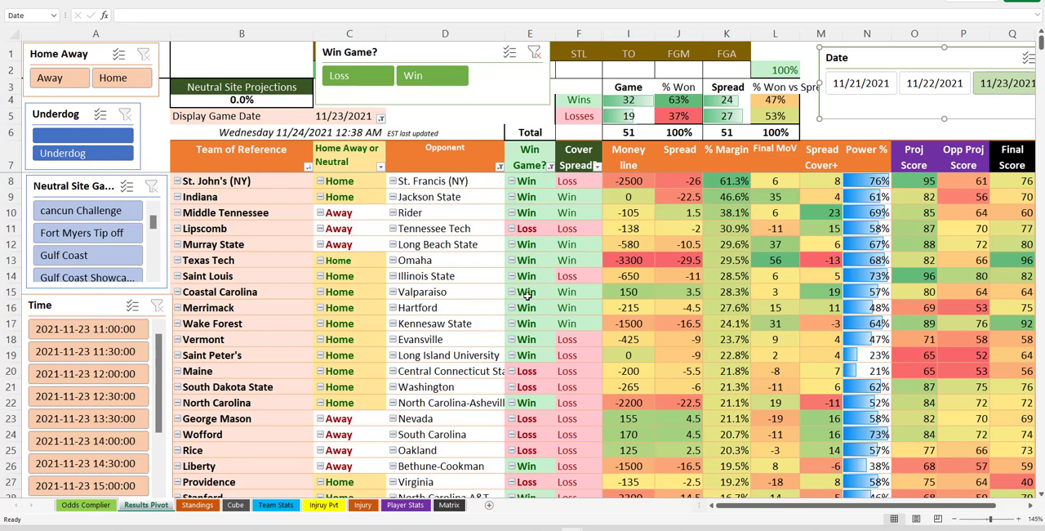
{"action": "mouse_move", "coordinate": [490, 284]}
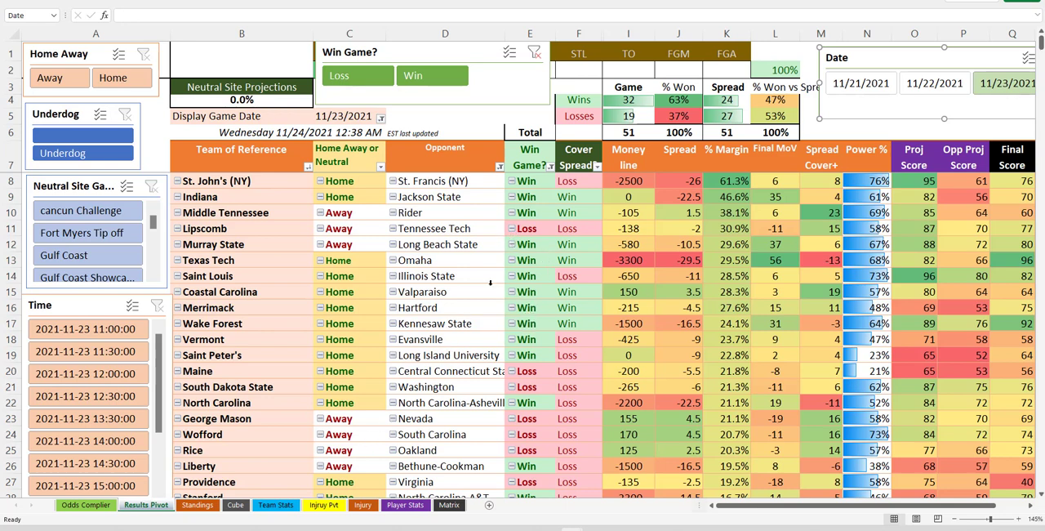
{"action": "mouse_move", "coordinate": [415, 260]}
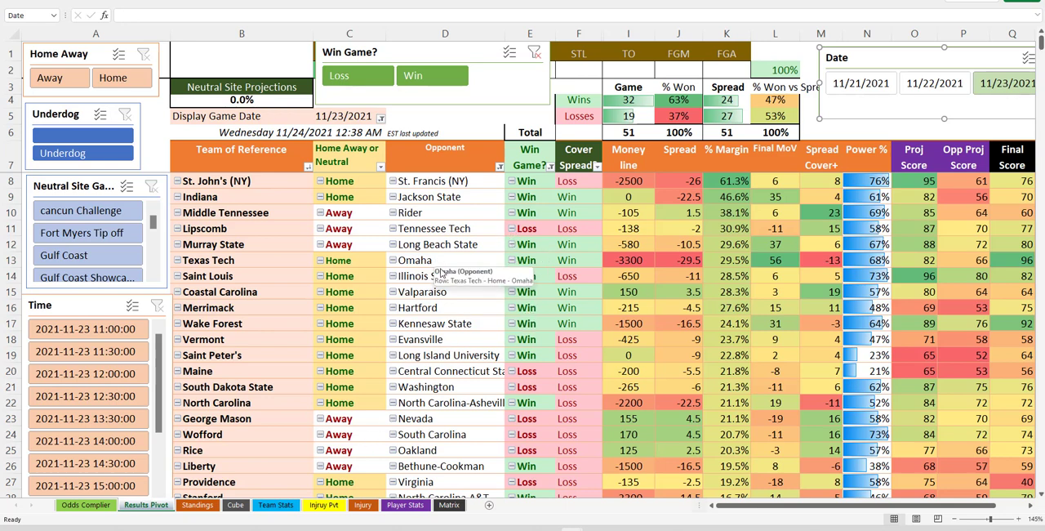
{"action": "mouse_move", "coordinate": [421, 274]}
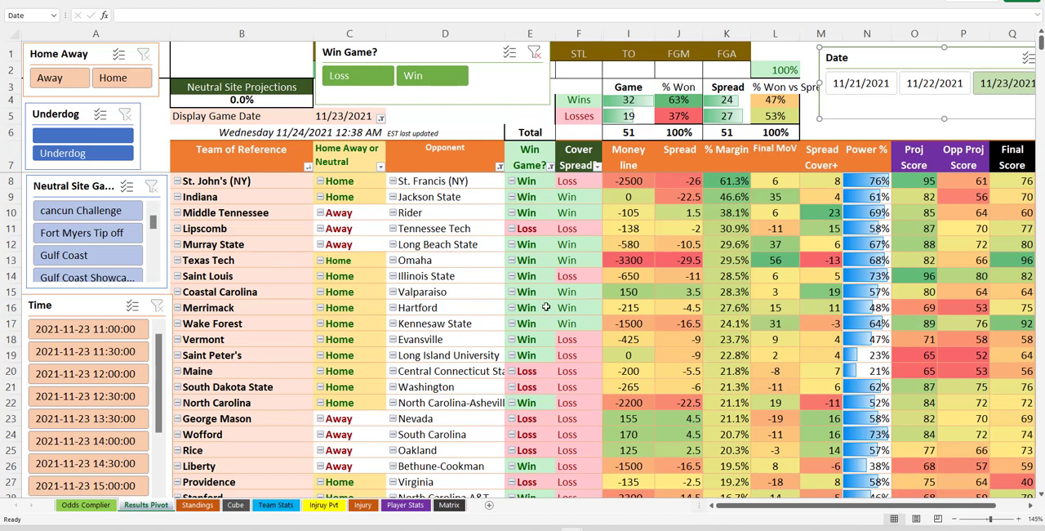
{"action": "mouse_move", "coordinate": [413, 321]}
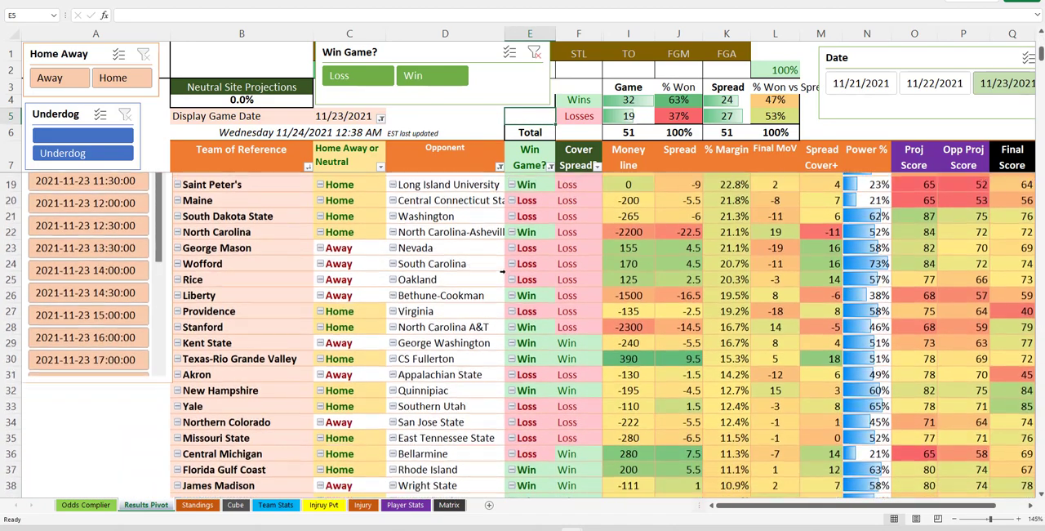
- Scroll through the six home underdog rows showing 5 wins and 1 loss
{"action": "scroll", "scroll_direction": "down", "scroll_amount": 3}
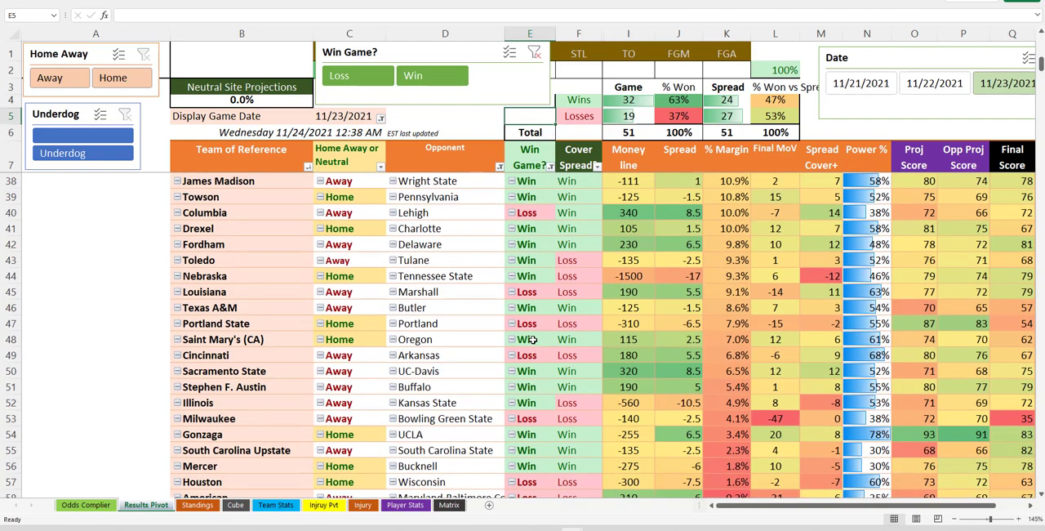
{"action": "scroll", "scroll_direction": "down", "scroll_amount": 3}
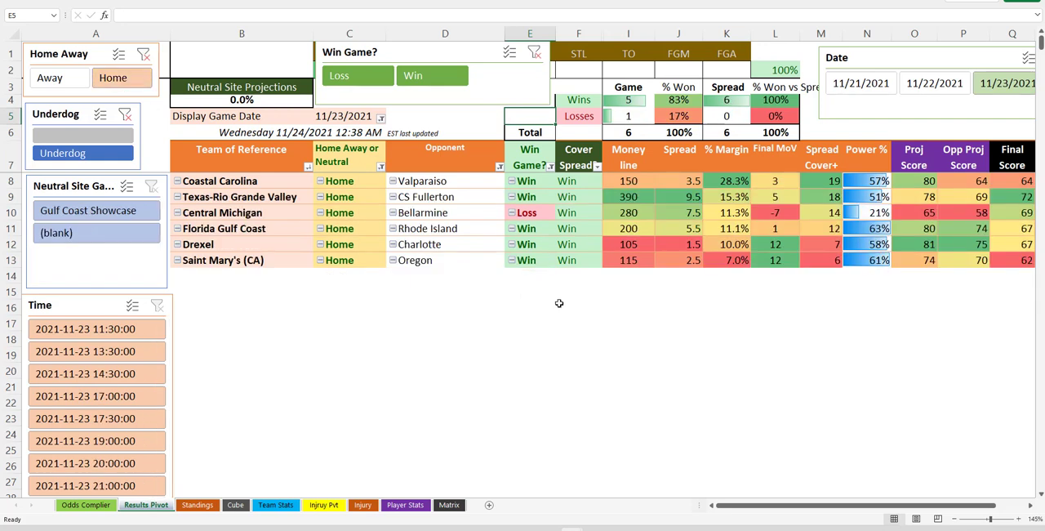
{"action": "mouse_move", "coordinate": [640, 240]}
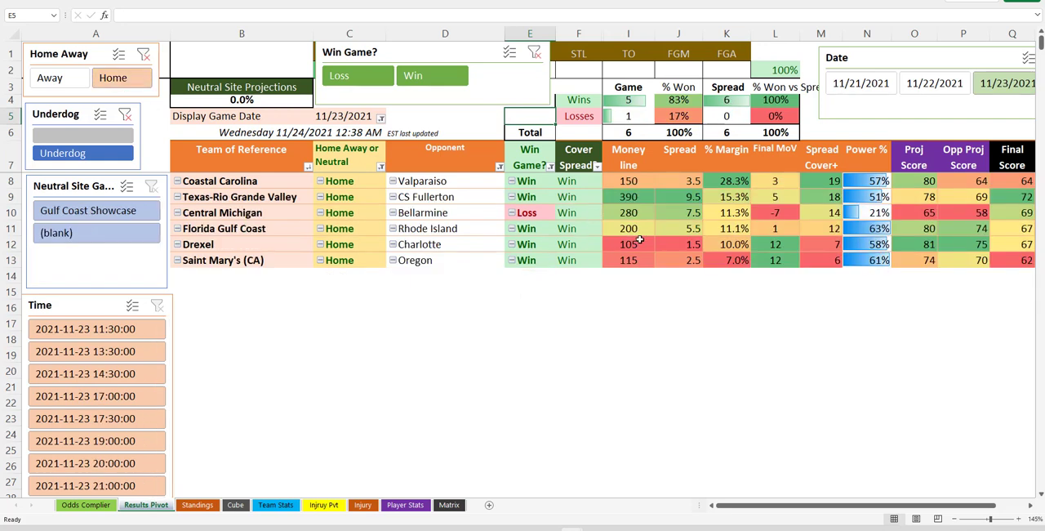
{"action": "mouse_move", "coordinate": [513, 278]}
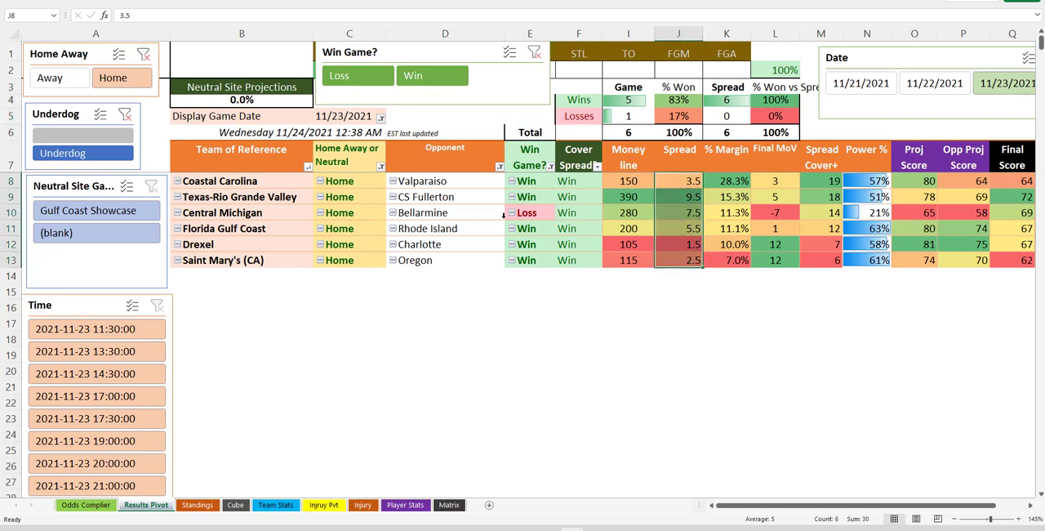
{"action": "mouse_move", "coordinate": [151, 121]}
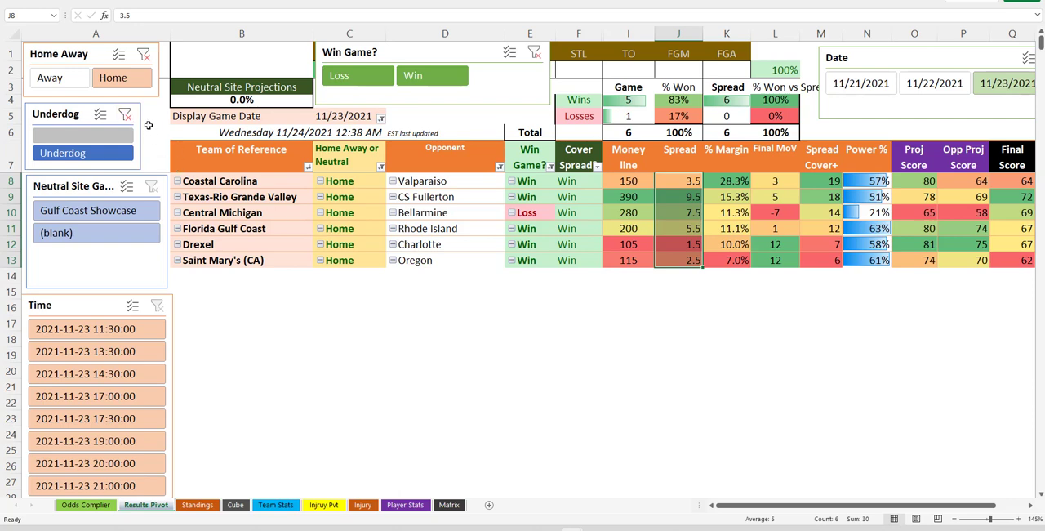
{"action": "mouse_move", "coordinate": [467, 248]}
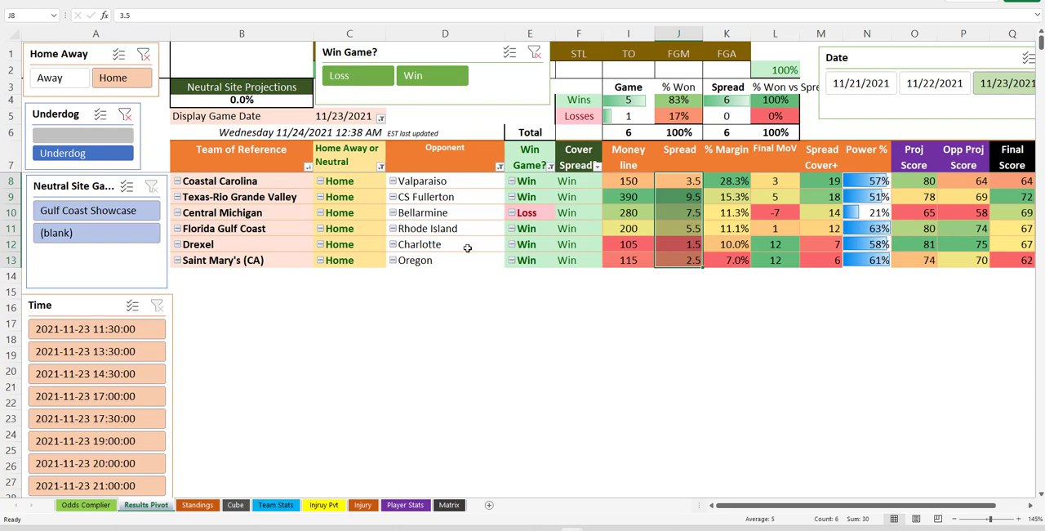
{"action": "mouse_move", "coordinate": [538, 235]}
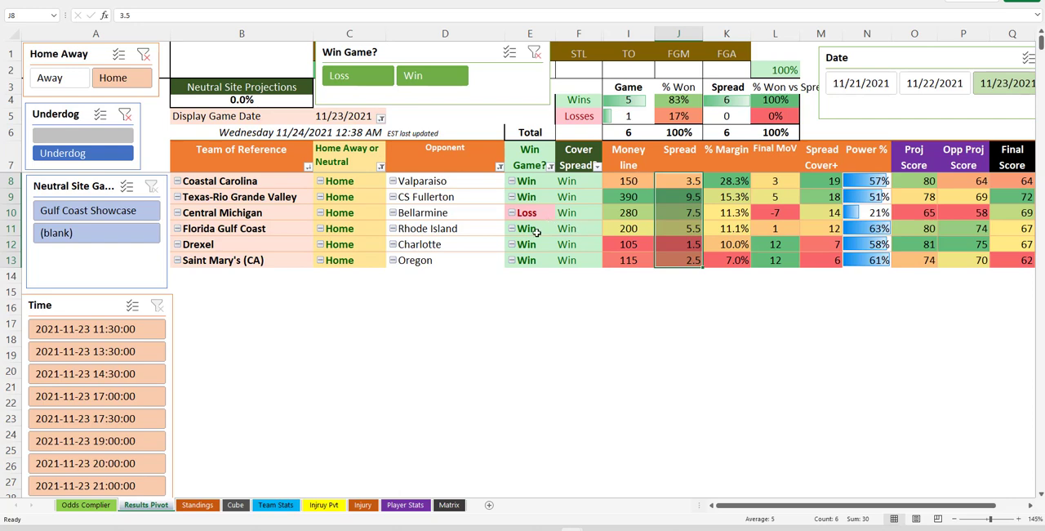
{"action": "mouse_move", "coordinate": [167, 145]}
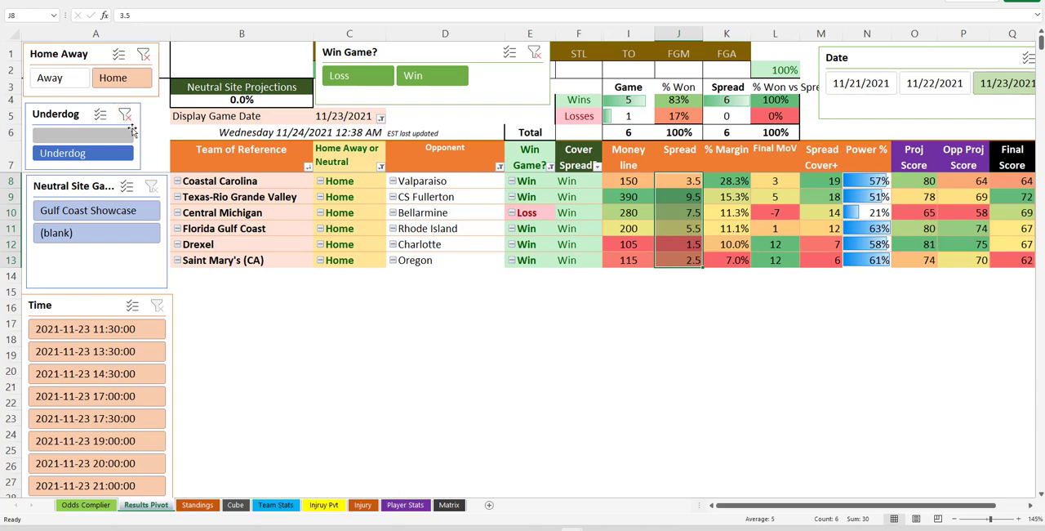
- Clear the home-only filter and scroll the pivot before selecting Away games
{"action": "left_click", "coordinate": [143, 52]}
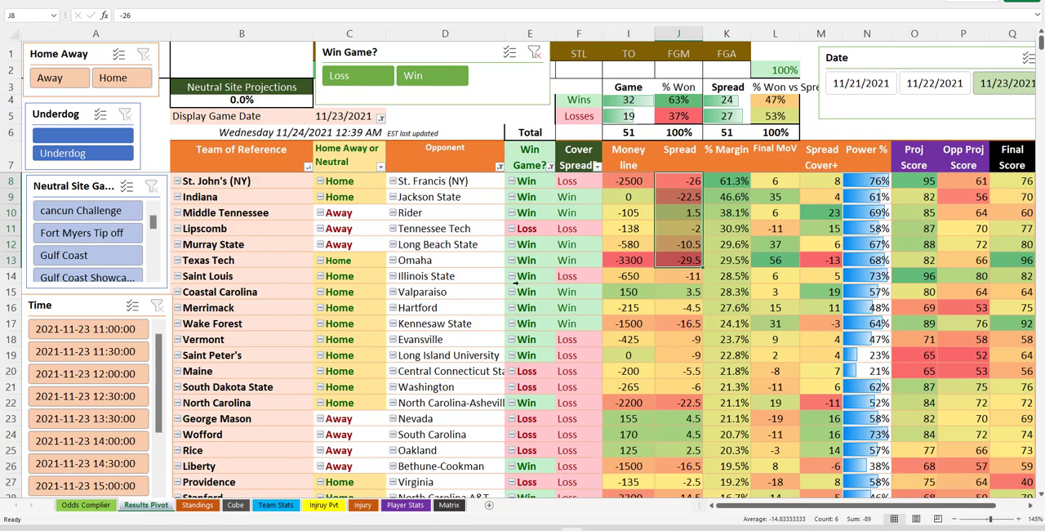
{"action": "scroll", "scroll_direction": "down", "scroll_amount": 3}
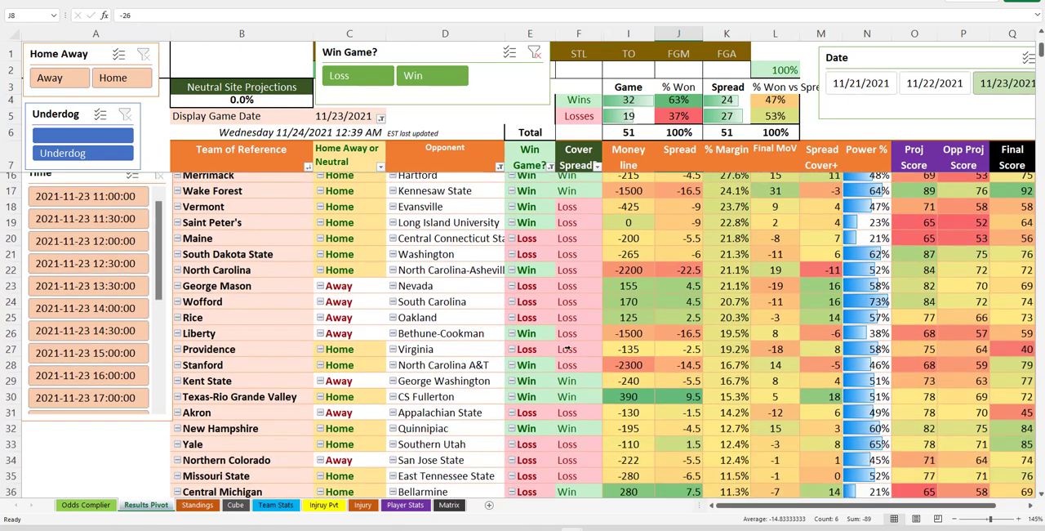
{"action": "scroll", "scroll_direction": "down", "scroll_amount": 3}
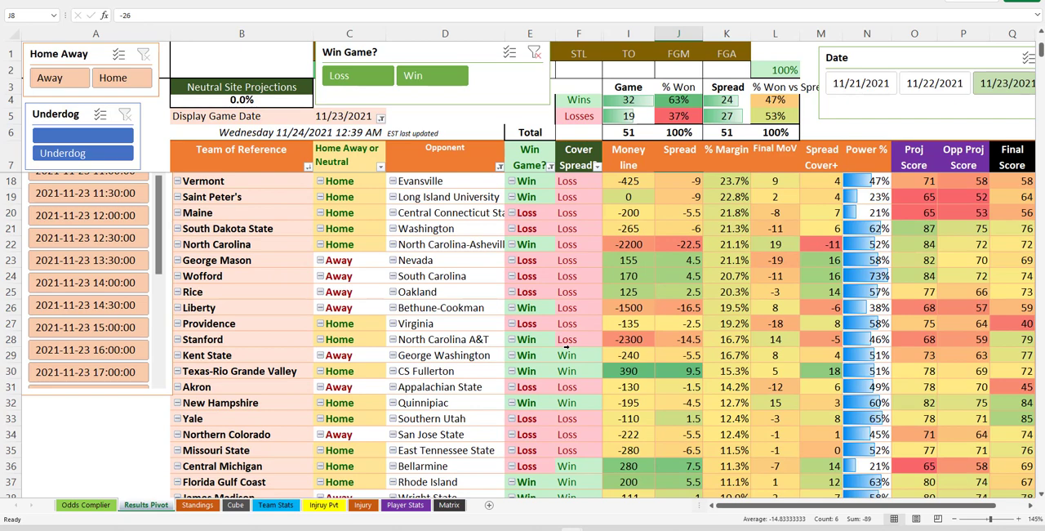
{"action": "mouse_move", "coordinate": [545, 338]}
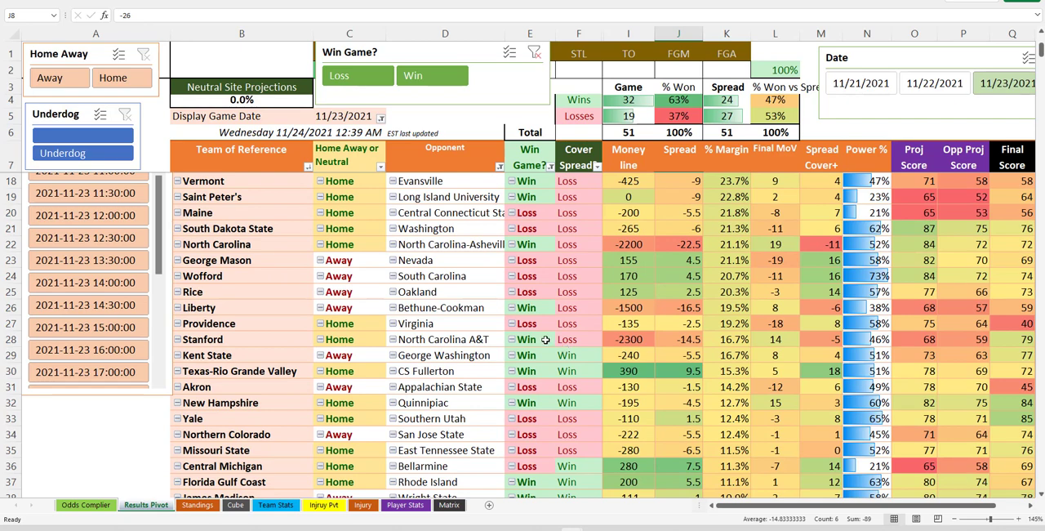
{"action": "scroll", "scroll_direction": "down", "scroll_amount": 3}
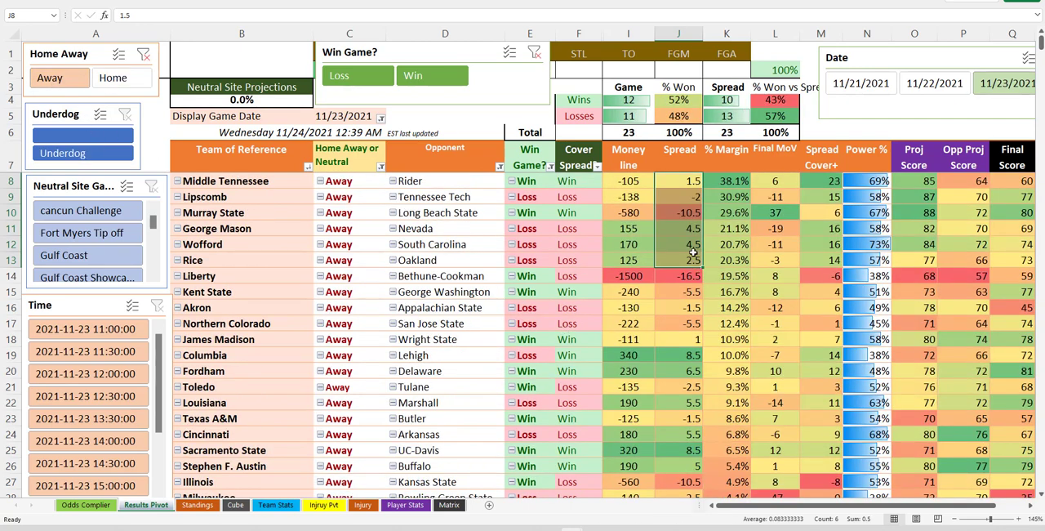
- Review the away underdog rows, checking Fordham's money line and nearby game values
{"action": "scroll", "scroll_direction": "down", "scroll_amount": 3}
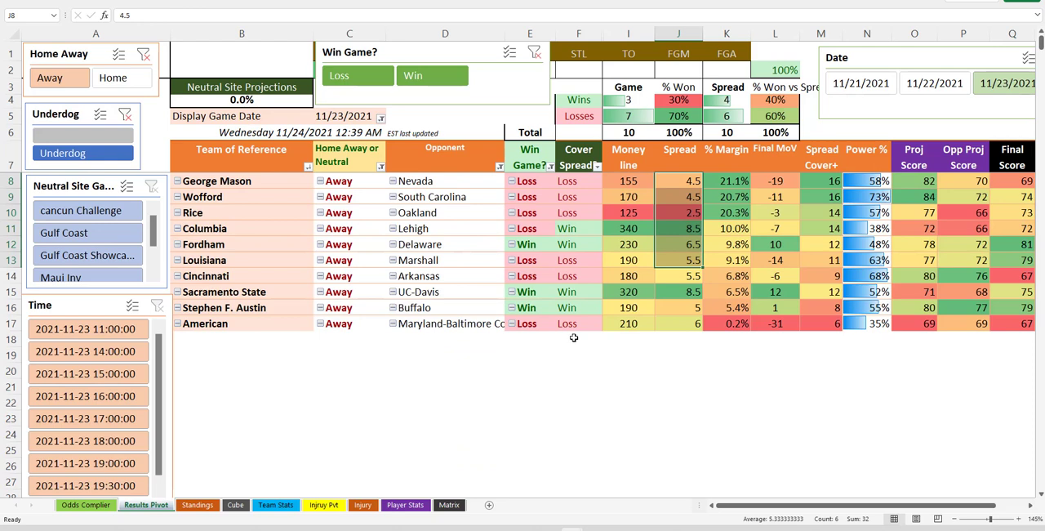
{"action": "left_click", "coordinate": [627, 245]}
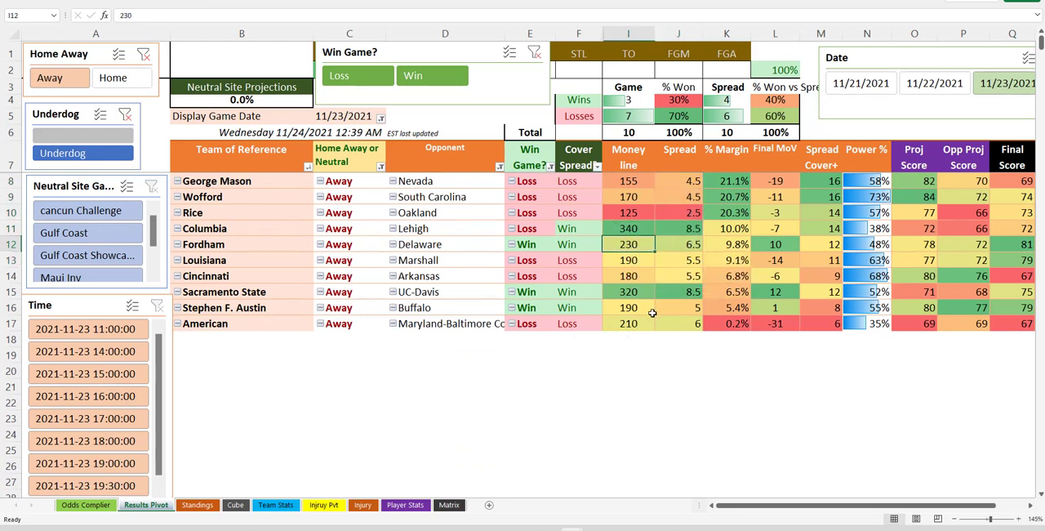
{"action": "left_click", "coordinate": [627, 291]}
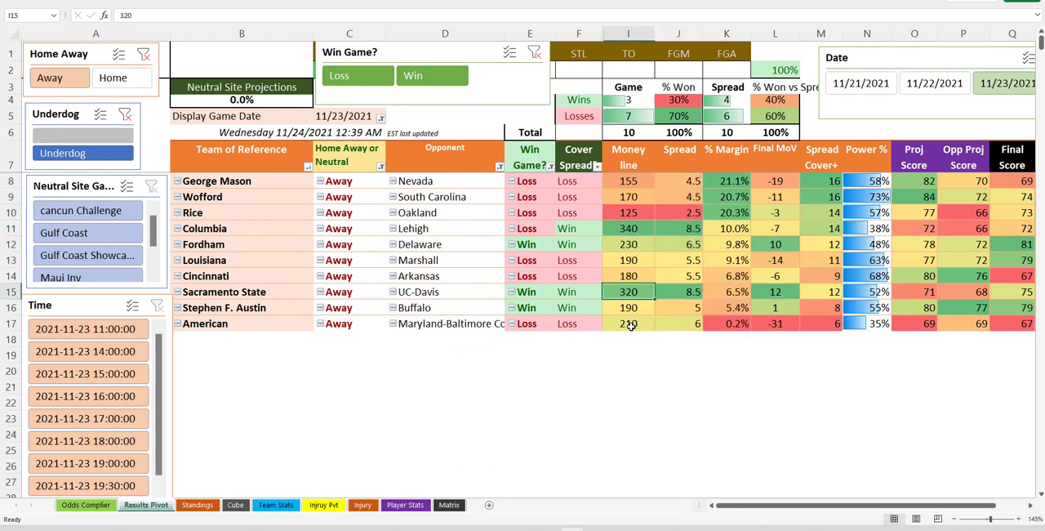
{"action": "left_click", "coordinate": [226, 291]}
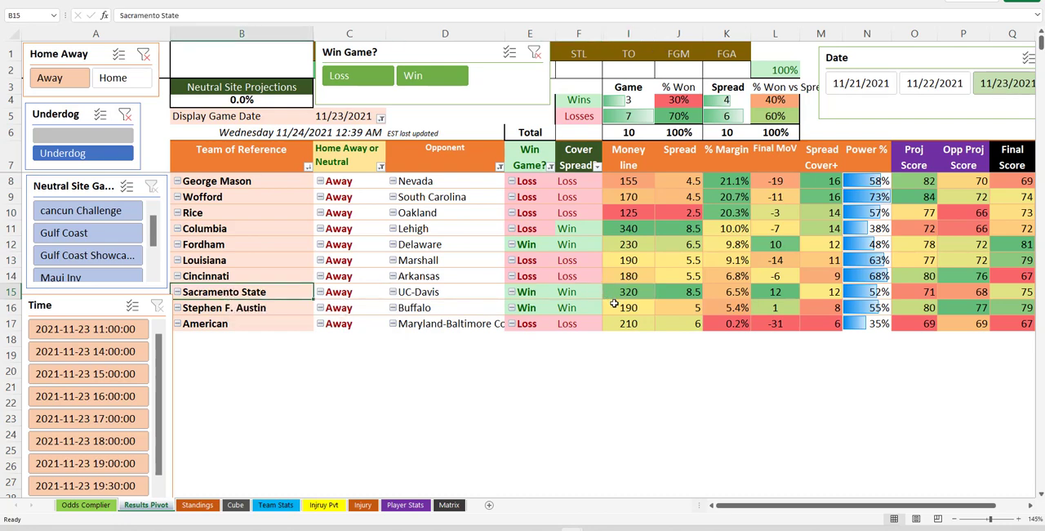
{"action": "mouse_move", "coordinate": [552, 307]}
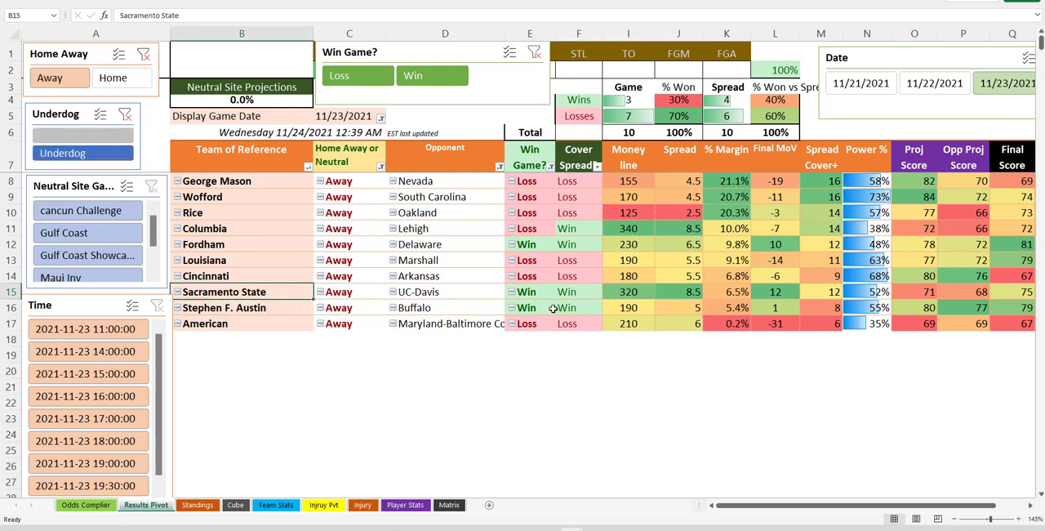
{"action": "left_click", "coordinate": [627, 307]}
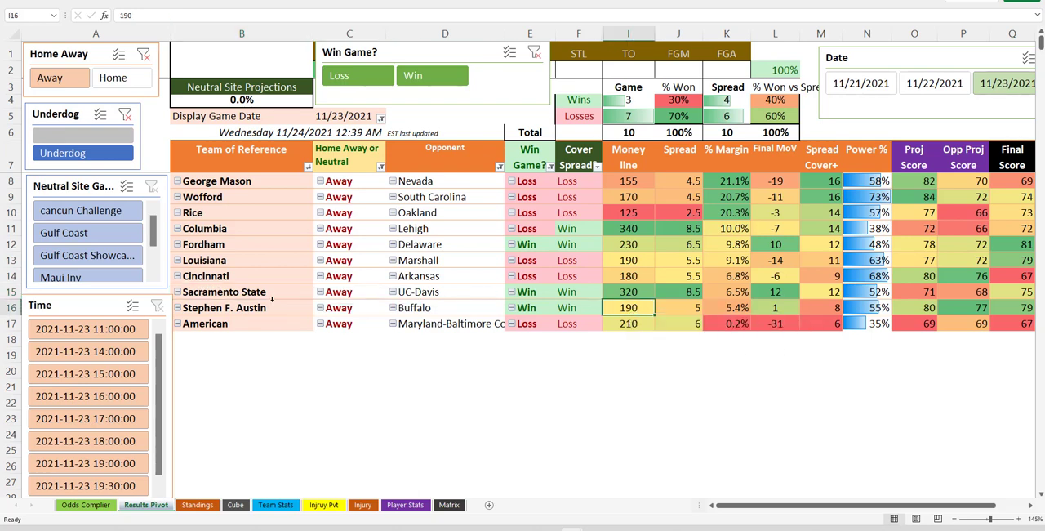
{"action": "left_click", "coordinate": [242, 291]}
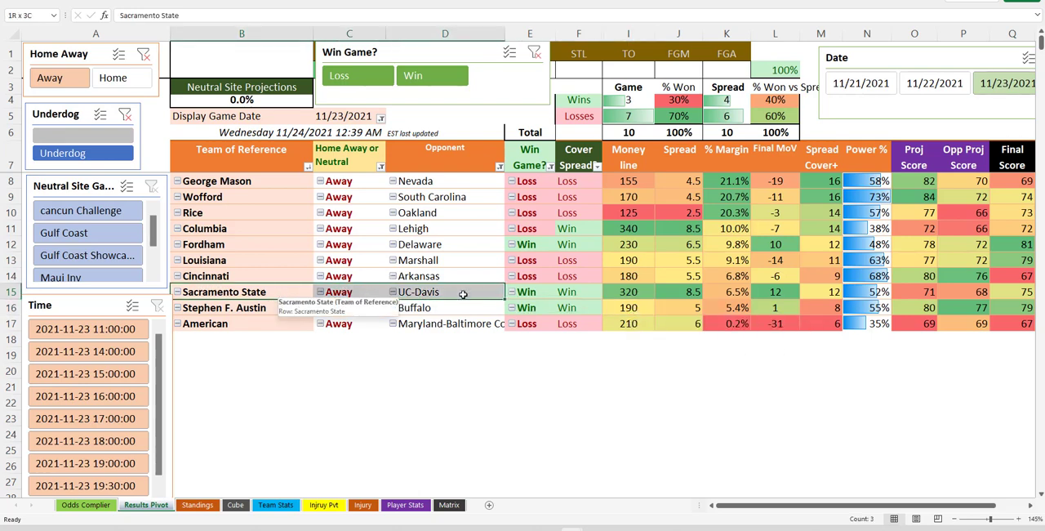
- Add Home to the Home Away slicer so both Away and Home games are shown, 51 in total
{"action": "left_click", "coordinate": [678, 307]}
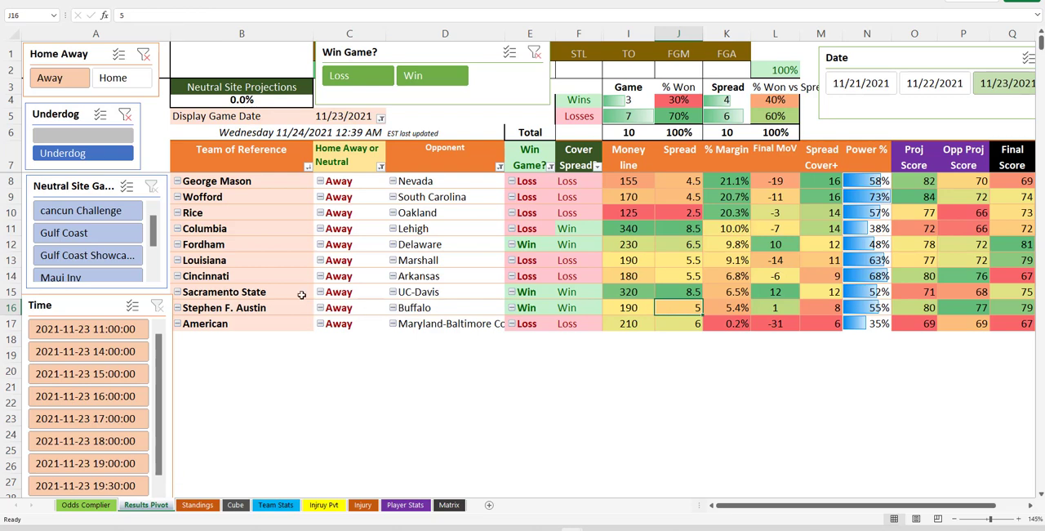
{"action": "left_click", "coordinate": [223, 290]}
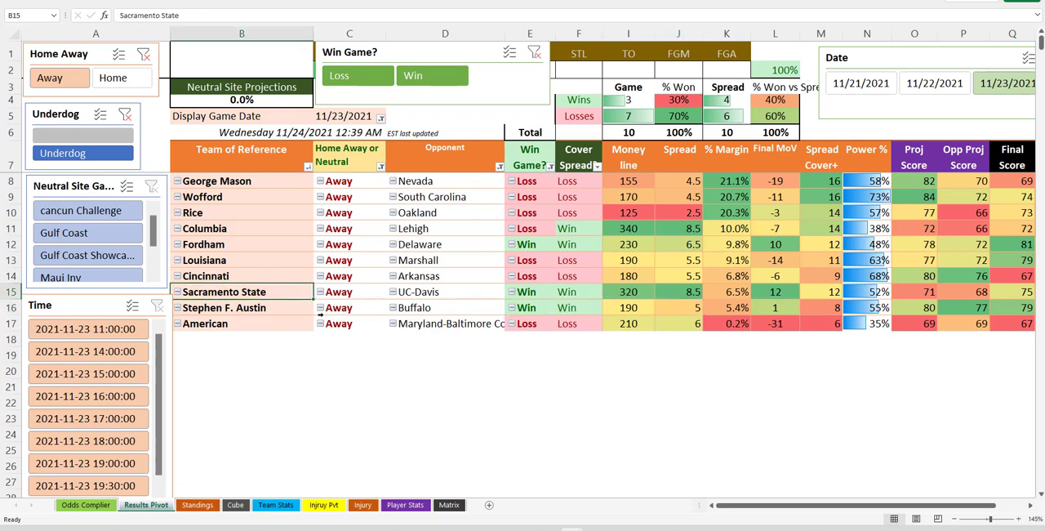
{"action": "left_click", "coordinate": [627, 306]}
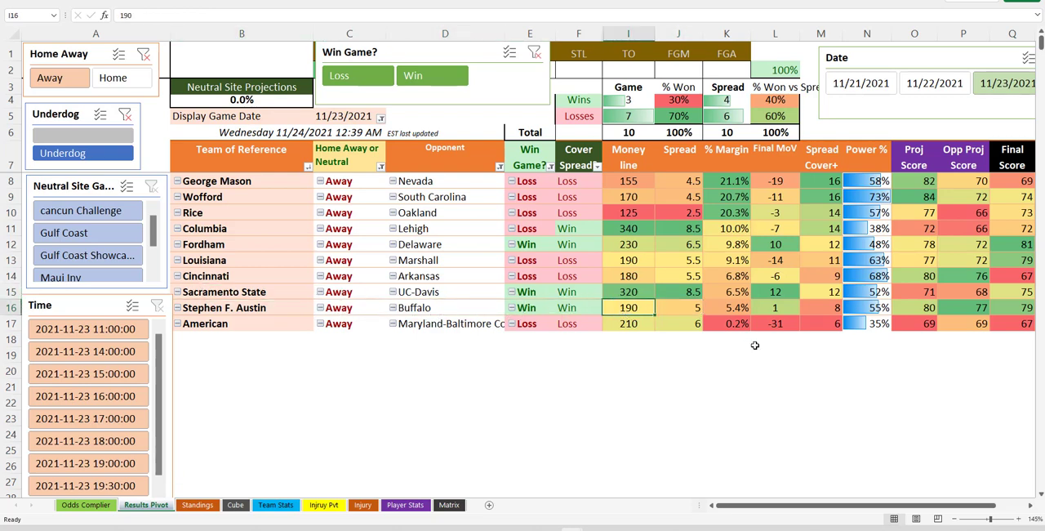
{"action": "mouse_move", "coordinate": [659, 304]}
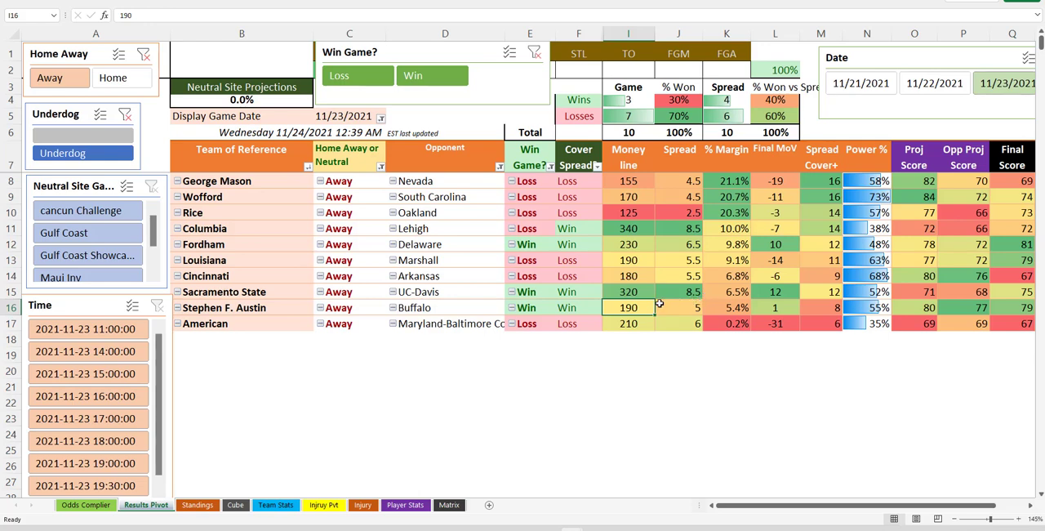
{"action": "left_click", "coordinate": [627, 243]}
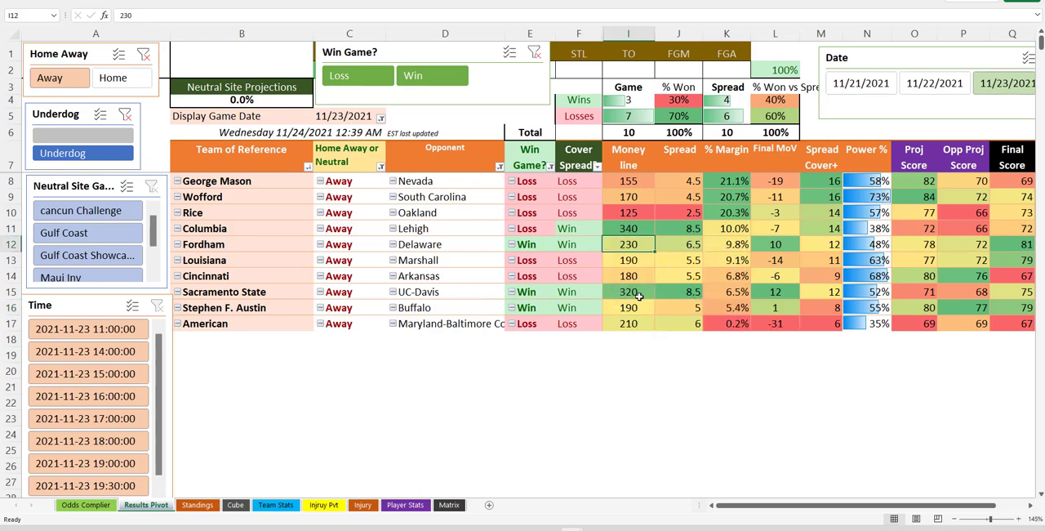
{"action": "left_click", "coordinate": [627, 307]}
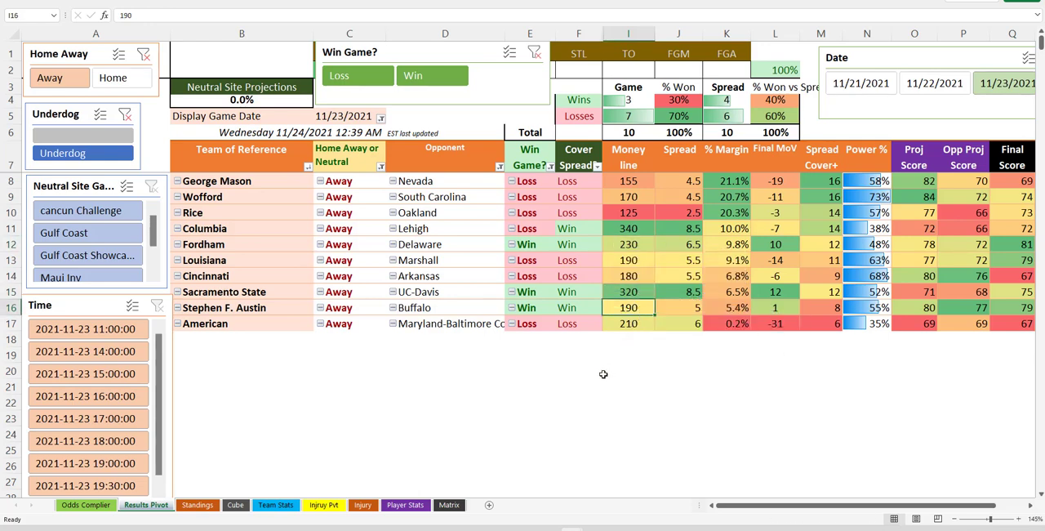
{"action": "mouse_move", "coordinate": [669, 349]}
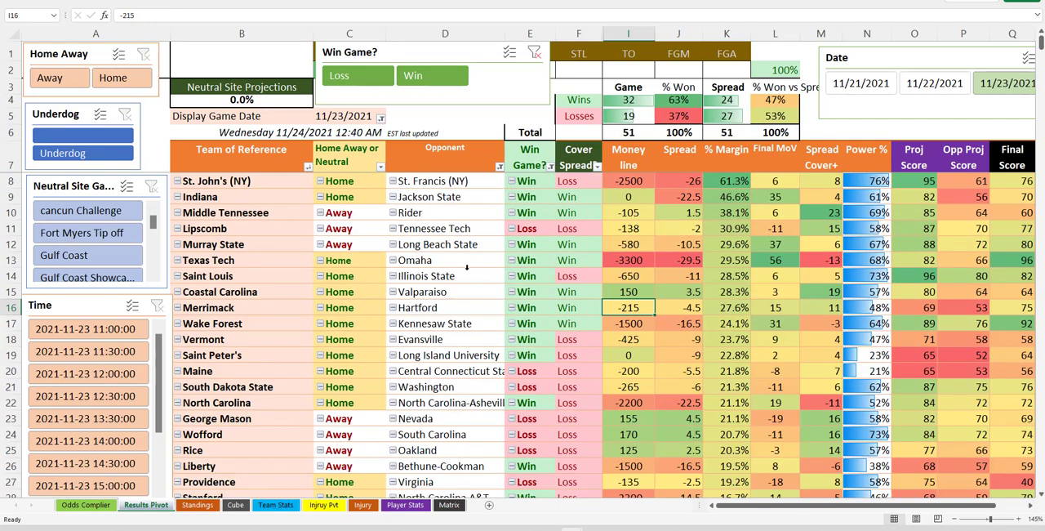
- Scroll through the pivot and keep Home only in the Home Away slicer, leaving 28 games
{"action": "scroll", "scroll_direction": "down", "scroll_amount": 3}
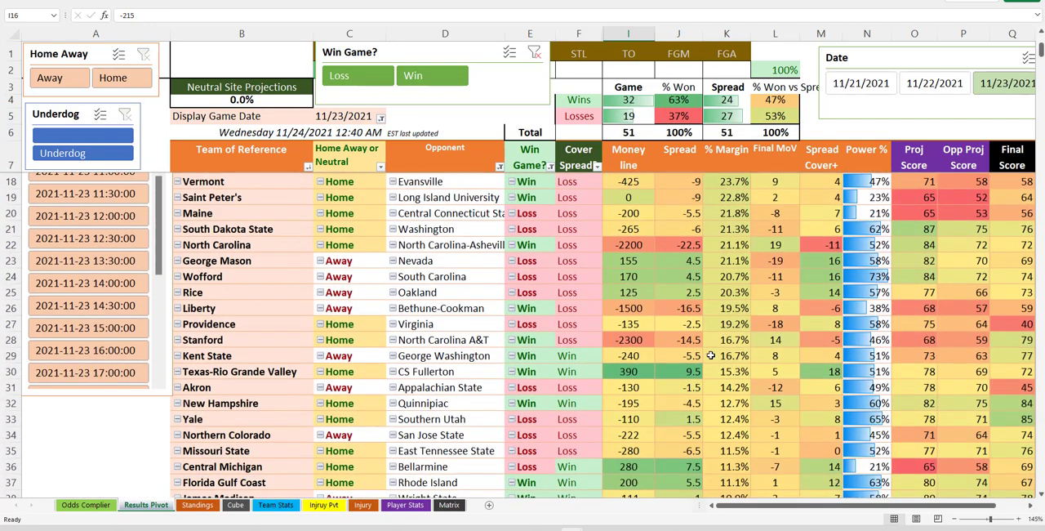
{"action": "scroll", "scroll_direction": "down", "scroll_amount": 3}
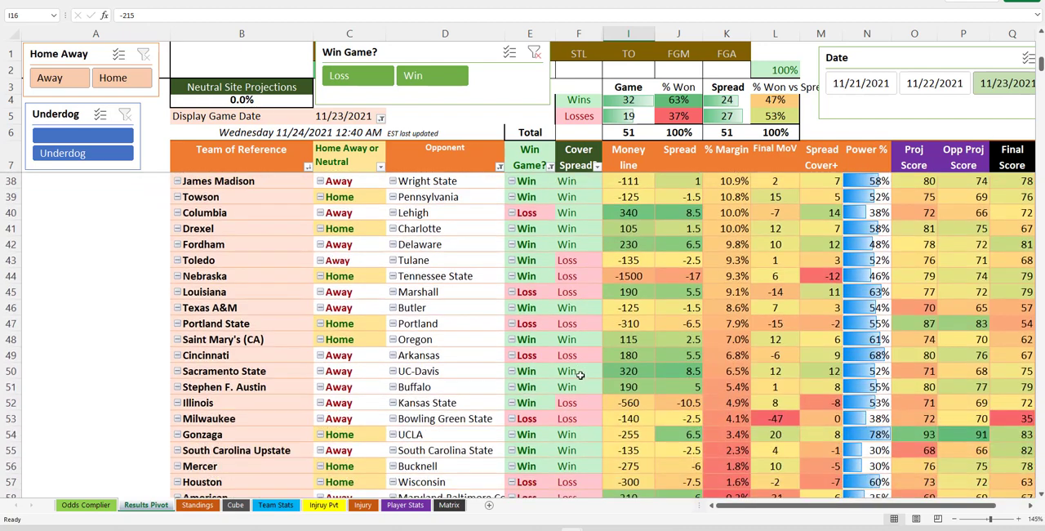
{"action": "scroll", "scroll_direction": "down", "scroll_amount": 3}
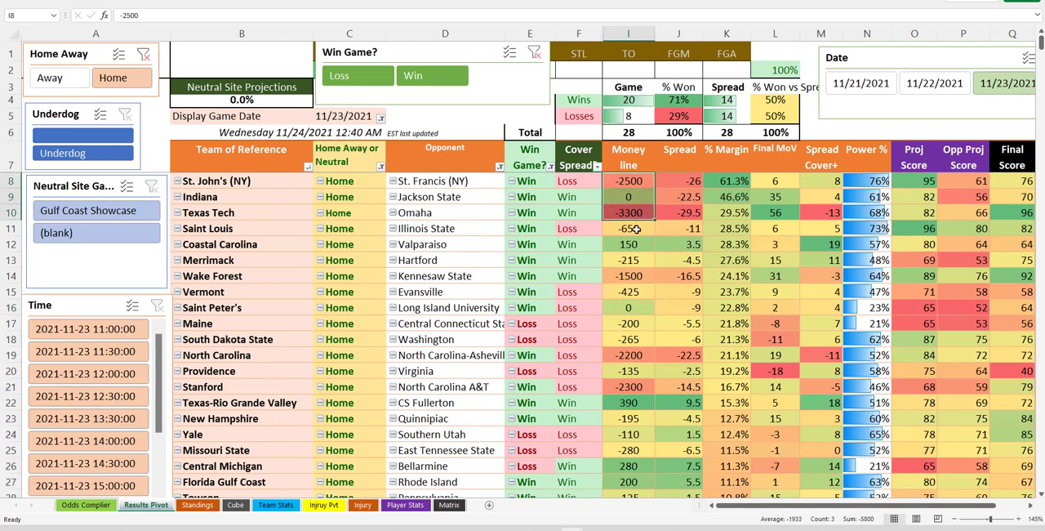
- Select Underdog only in the Underdog slicer, leaving six home-underdog games with five wins
{"action": "left_click", "coordinate": [627, 245]}
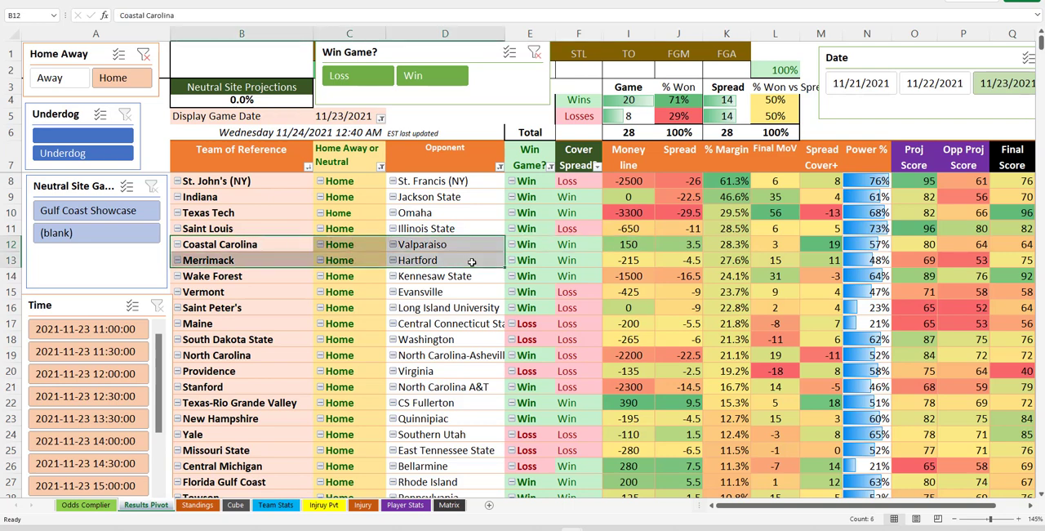
{"action": "left_click", "coordinate": [444, 243]}
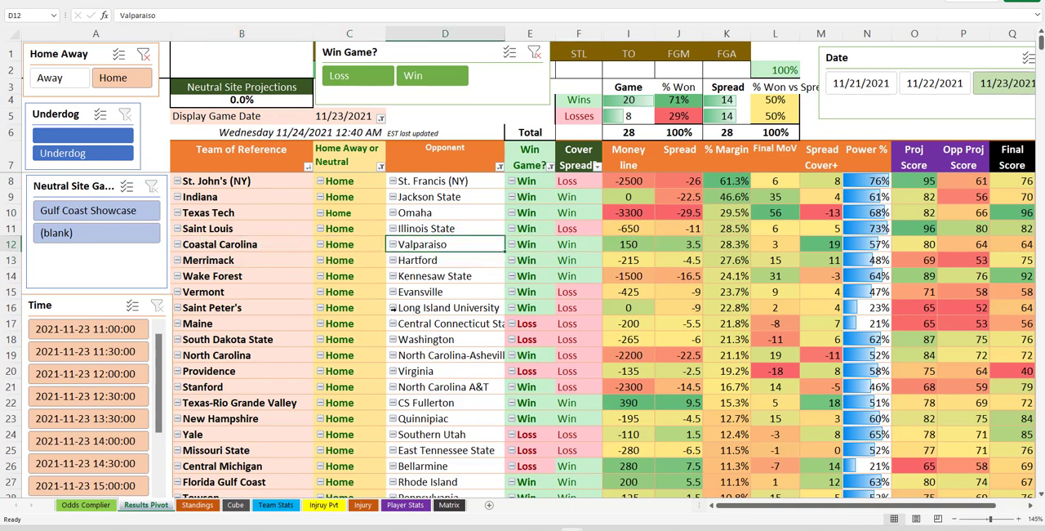
{"action": "mouse_move", "coordinate": [424, 338]}
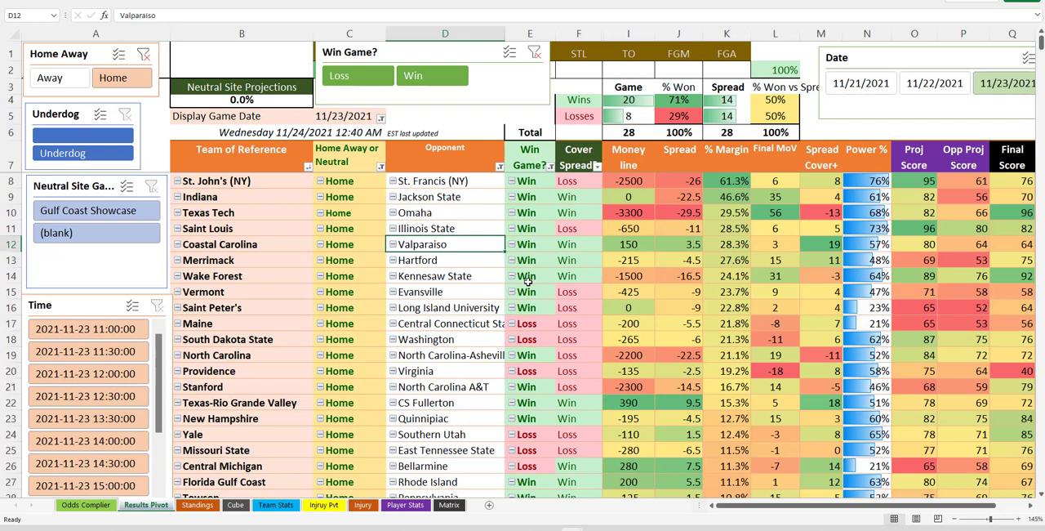
{"action": "mouse_move", "coordinate": [613, 284]}
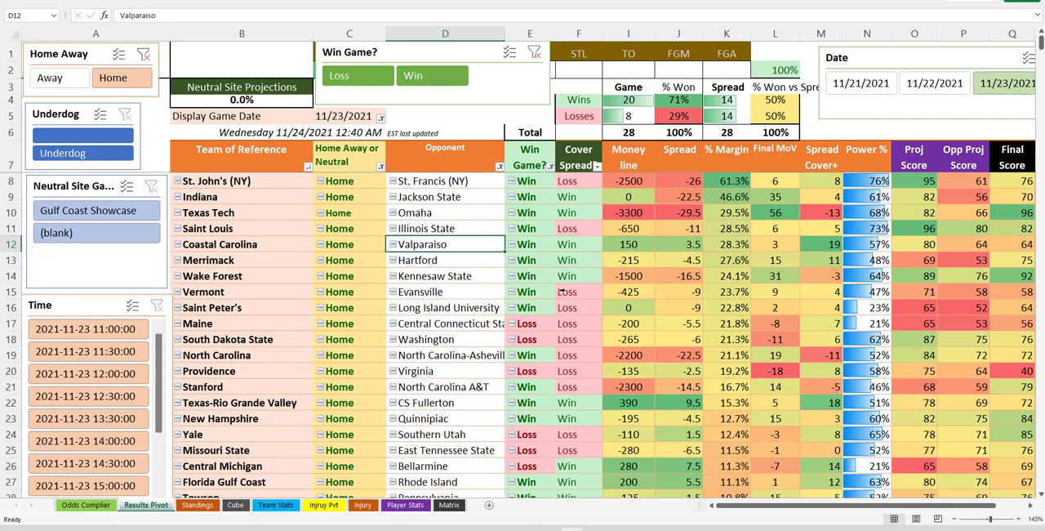
{"action": "mouse_move", "coordinate": [529, 276]}
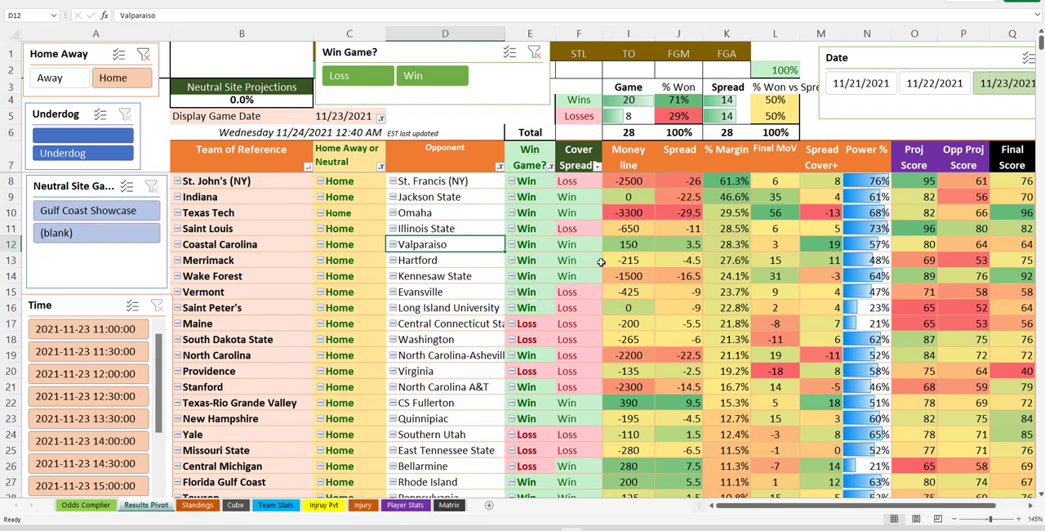
{"action": "scroll", "scroll_direction": "down", "scroll_amount": 3}
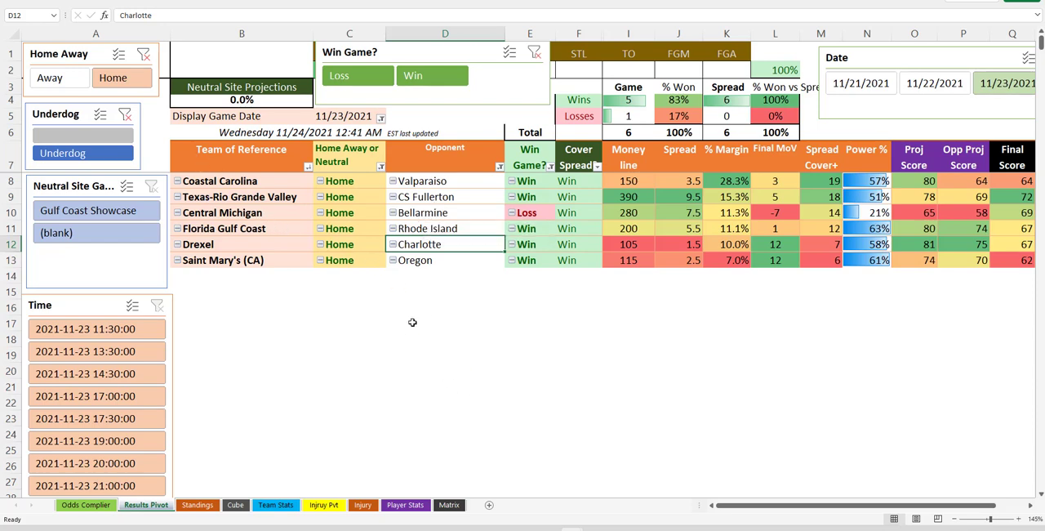
{"action": "mouse_move", "coordinate": [429, 297]}
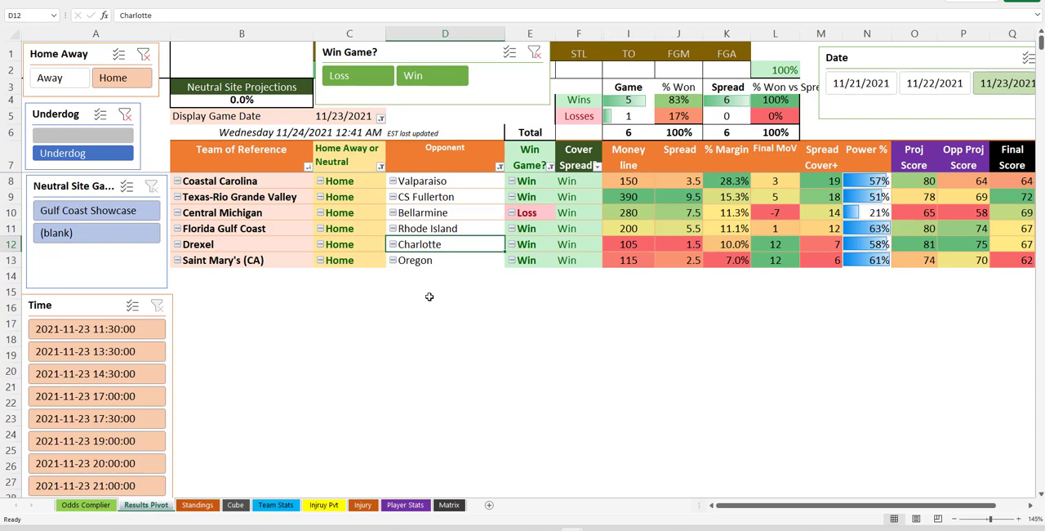